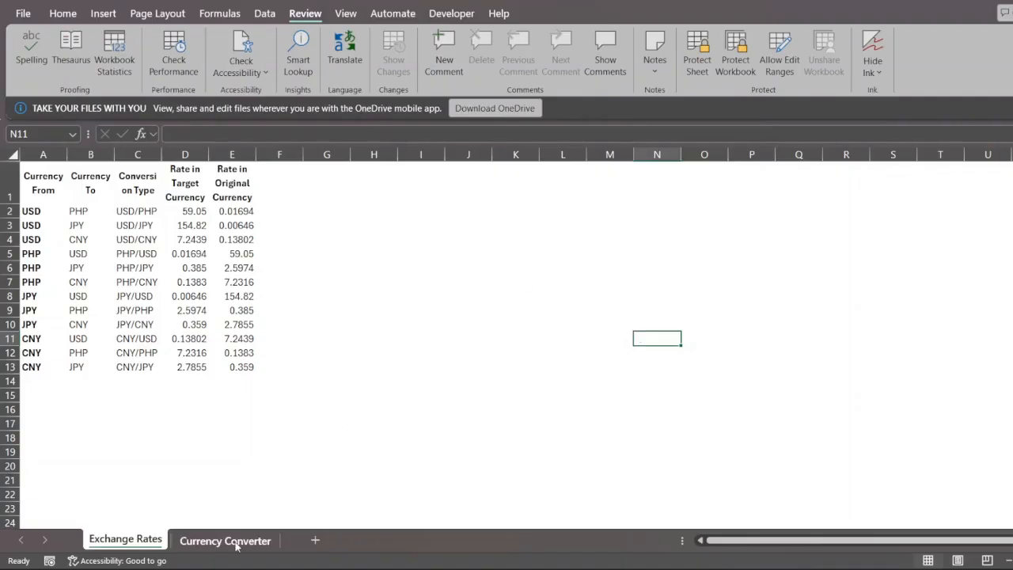
- Review the converter's amount cell and the PHP/JPY rate on the Exchange Rates sheet
{"action": "left_click", "coordinate": [224, 542]}
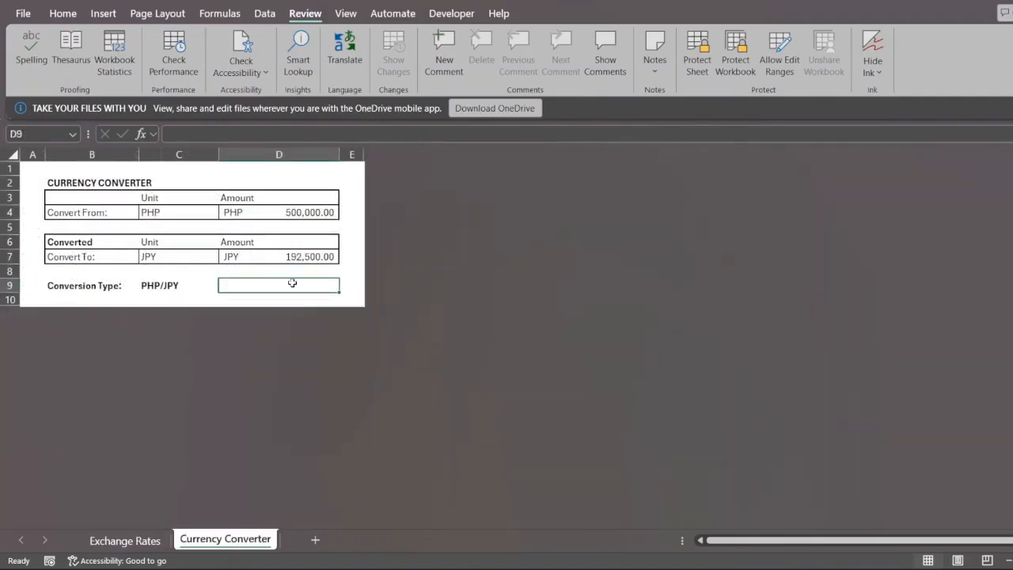
{"action": "mouse_move", "coordinate": [309, 344]}
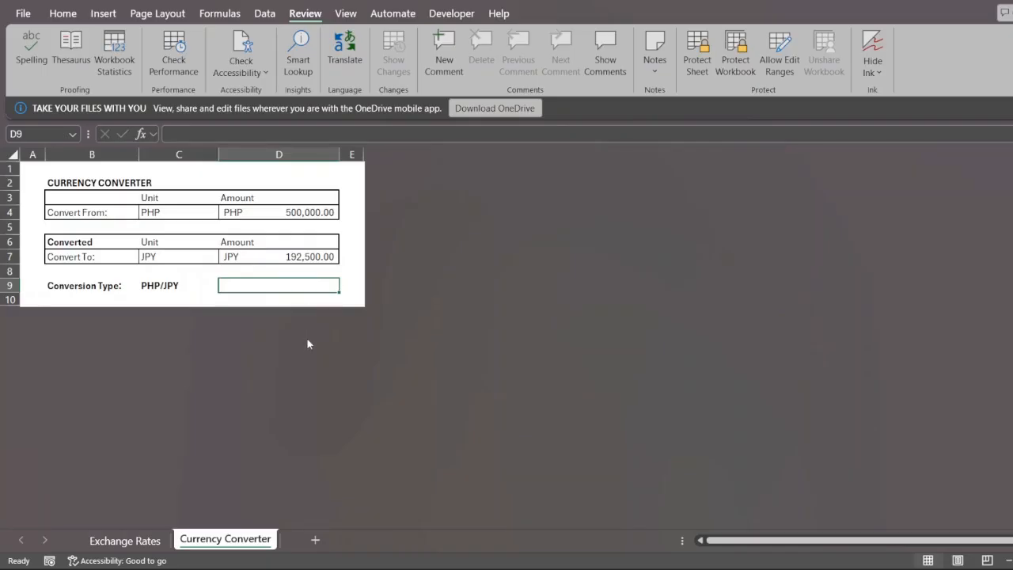
{"action": "mouse_move", "coordinate": [271, 284]}
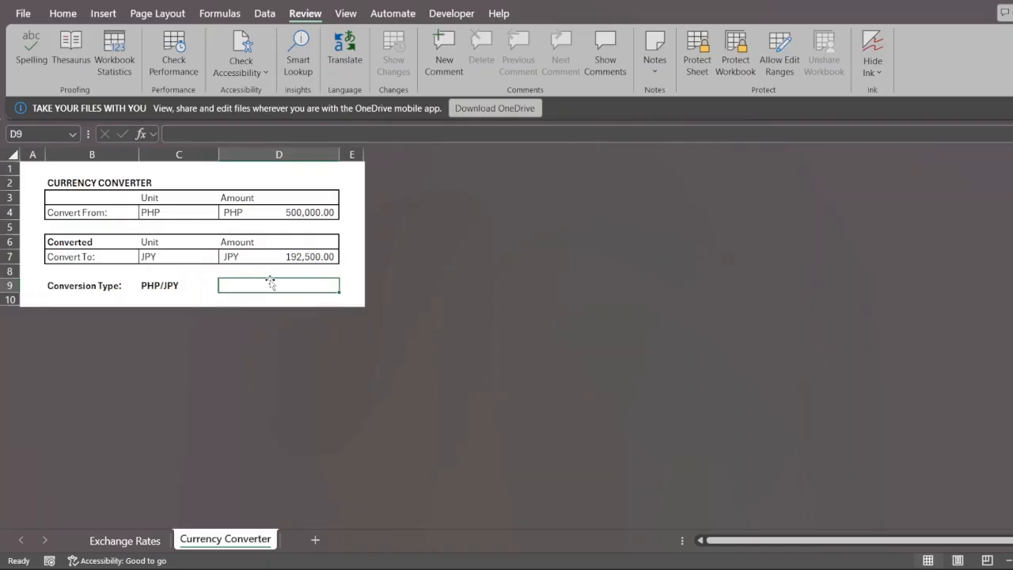
{"action": "left_click", "coordinate": [278, 212]}
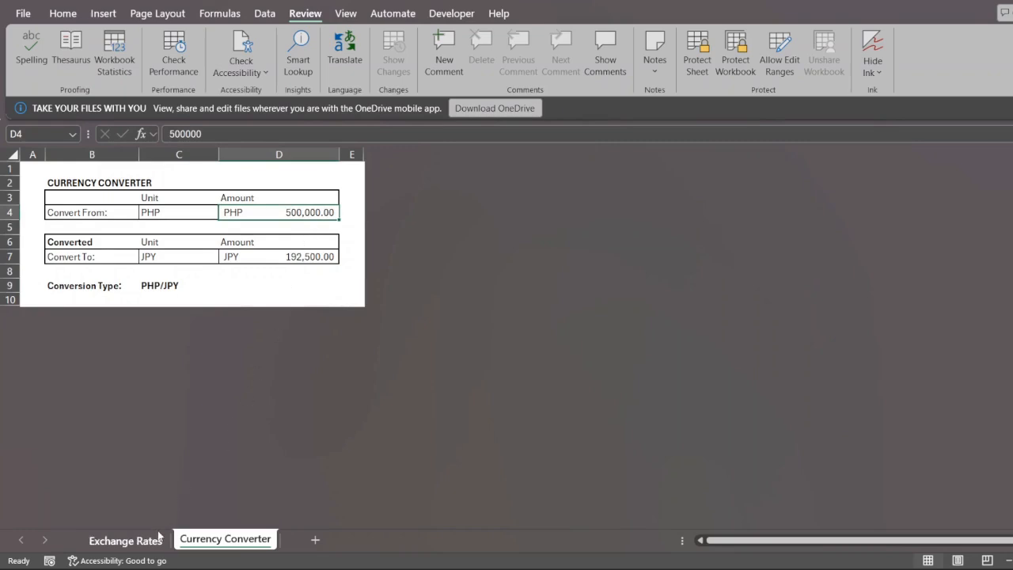
{"action": "left_click", "coordinate": [125, 540]}
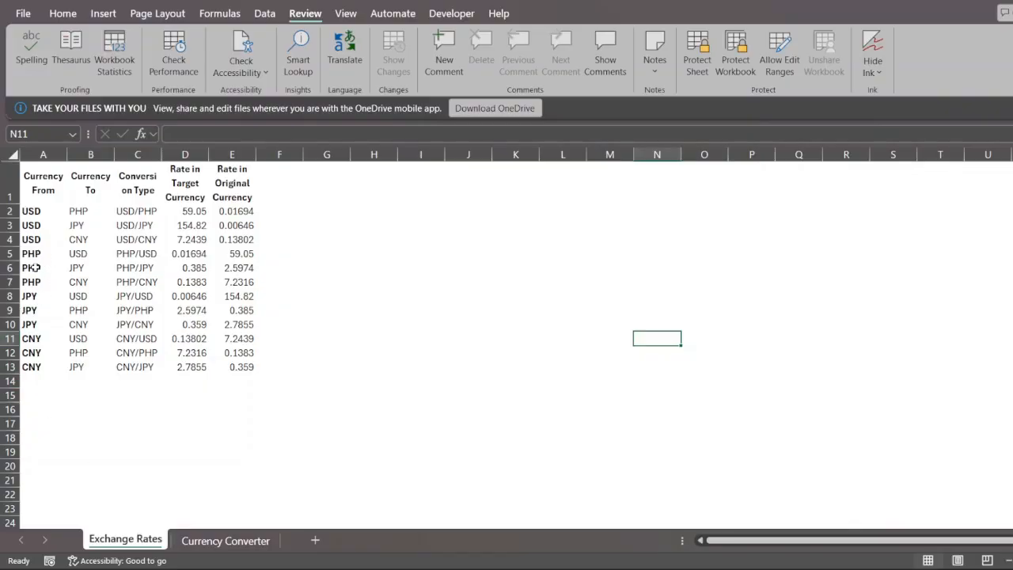
{"action": "left_click", "coordinate": [42, 267]}
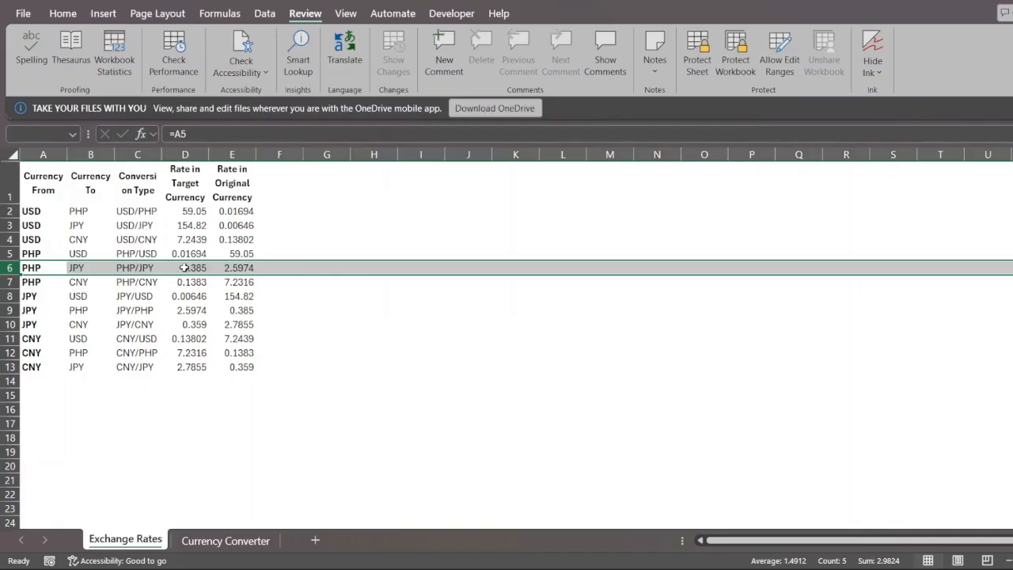
{"action": "left_click", "coordinate": [185, 268]}
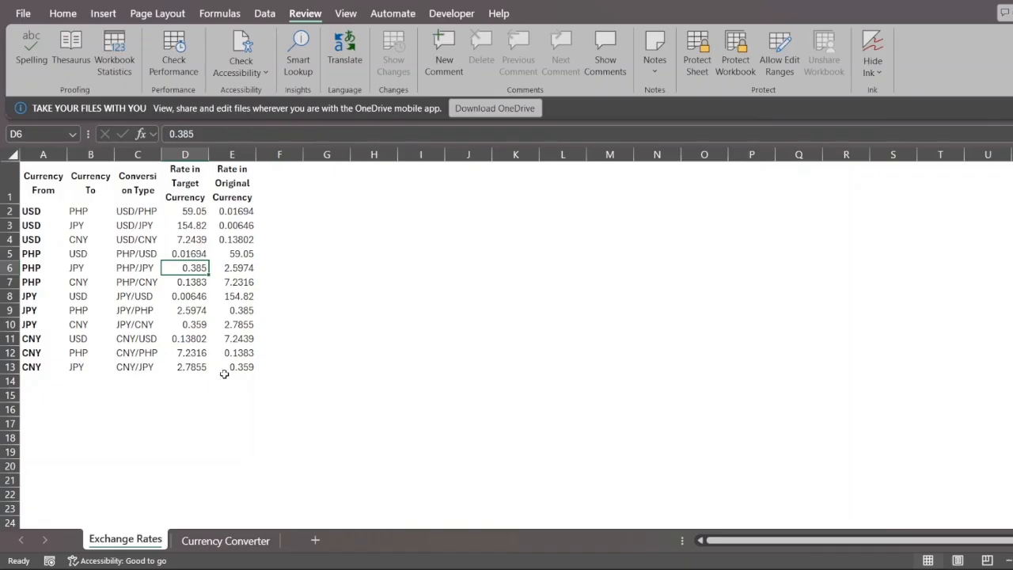
{"action": "mouse_move", "coordinate": [246, 434]}
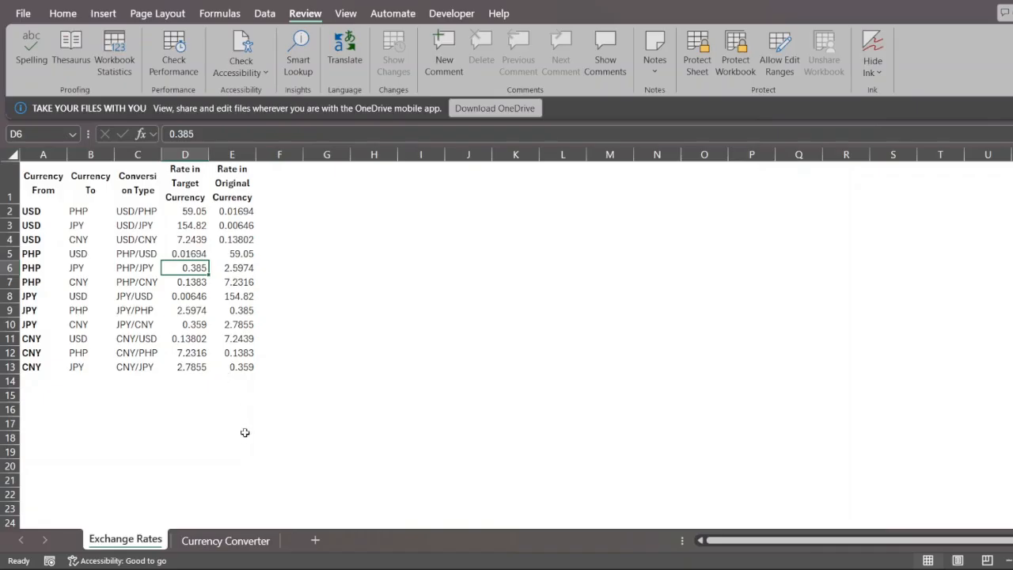
{"action": "mouse_move", "coordinate": [234, 470]}
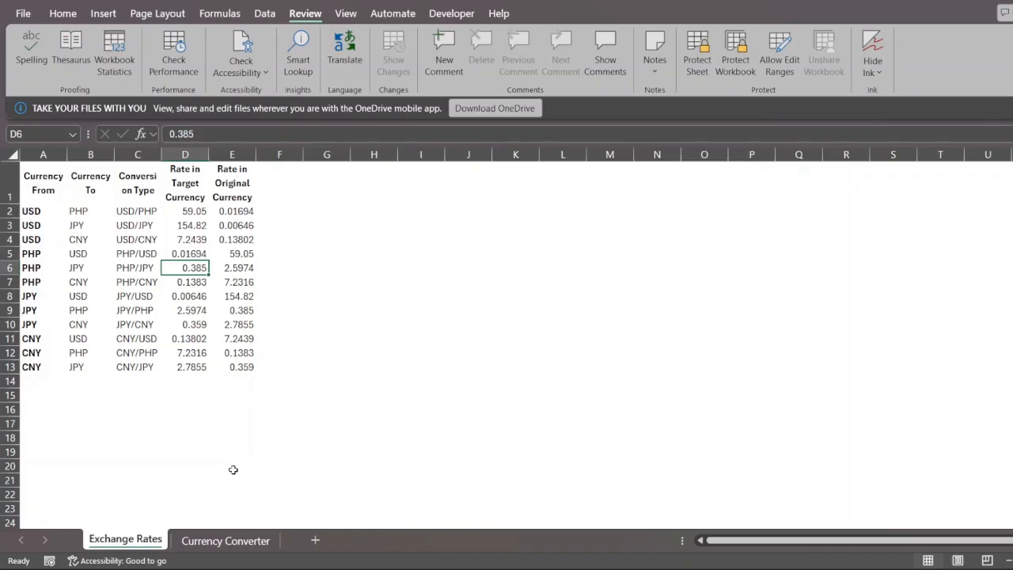
{"action": "mouse_move", "coordinate": [222, 503]}
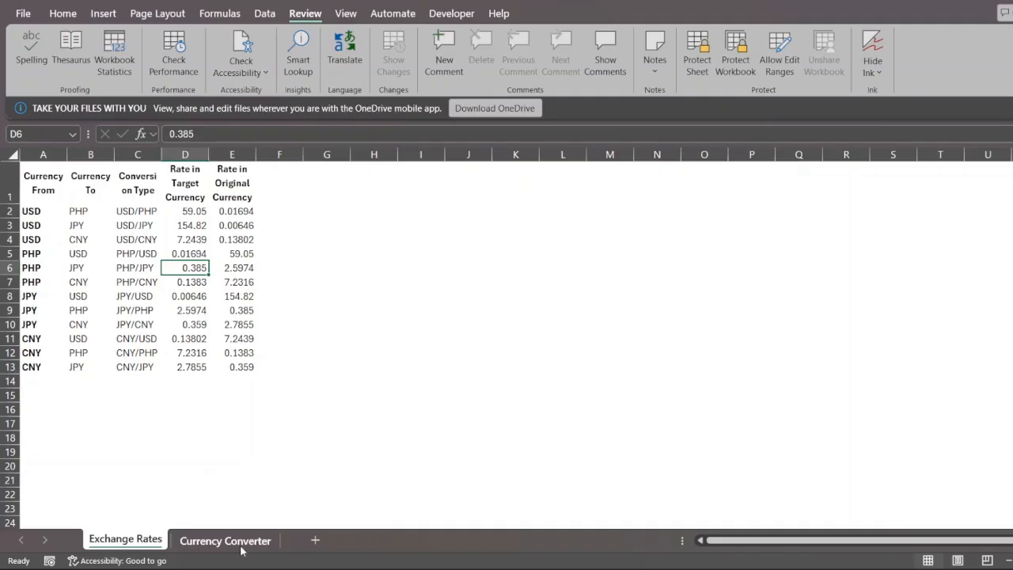
- Enter 600000 as the amount to convert in D4 on Currency Converter
{"action": "left_click", "coordinate": [225, 541]}
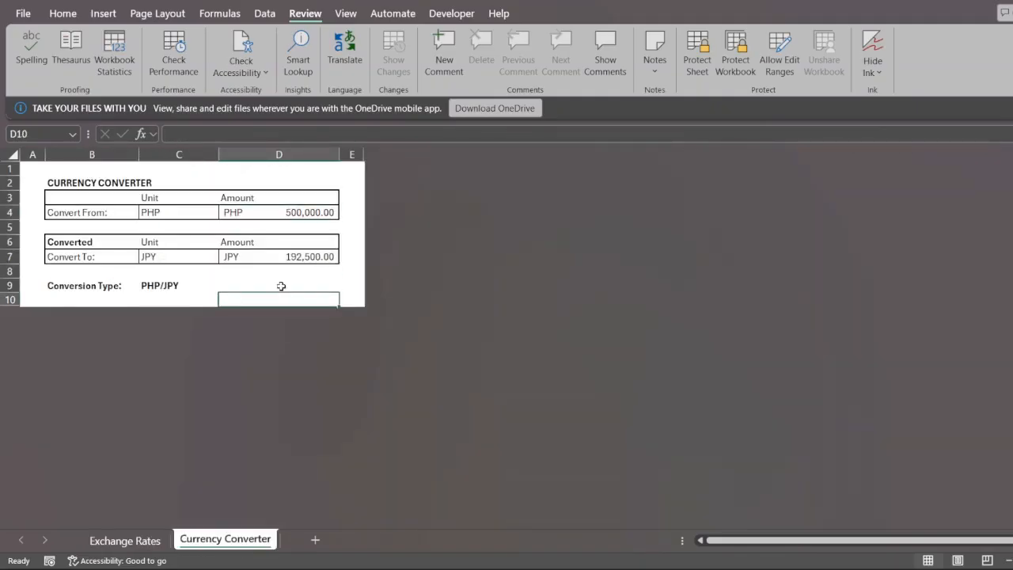
{"action": "left_click", "coordinate": [279, 285]}
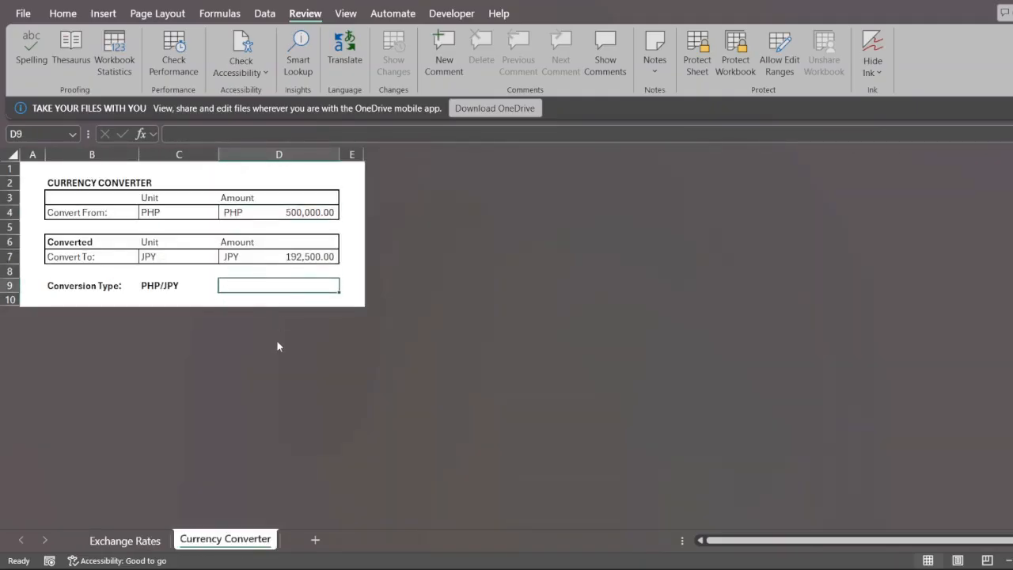
{"action": "left_click", "coordinate": [278, 212]}
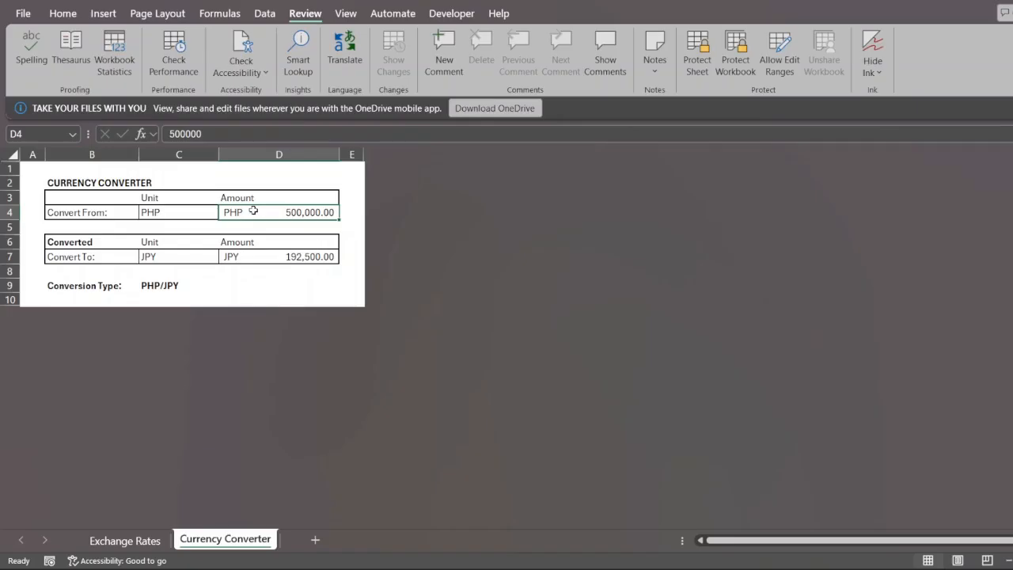
{"action": "type", "text": "600000"}
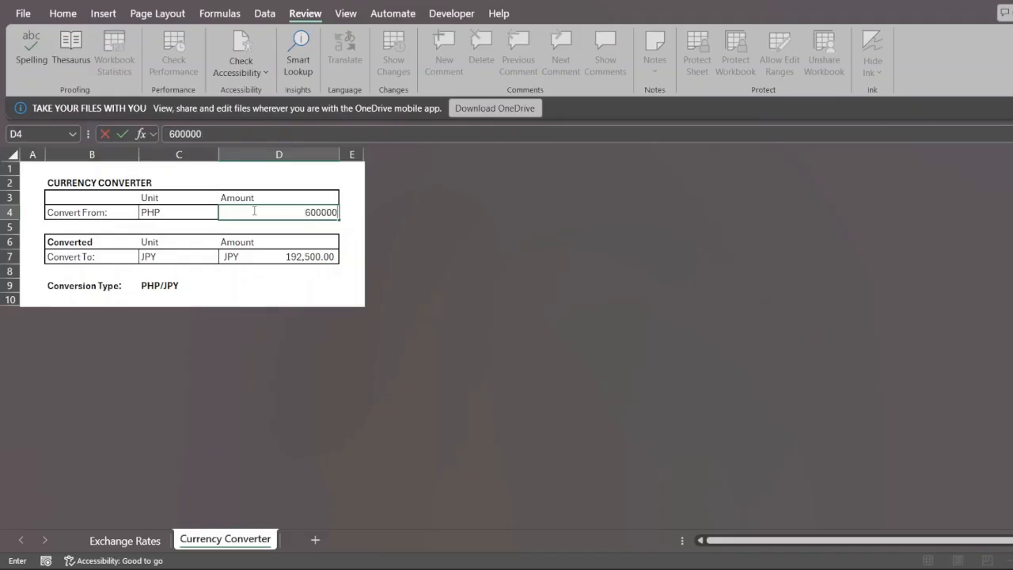
{"action": "key", "text": "enter"}
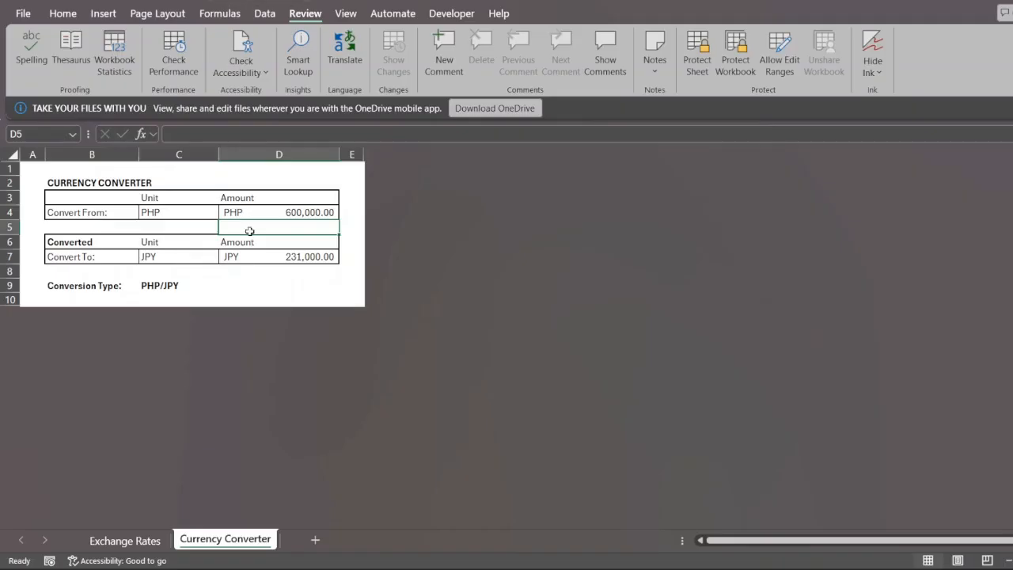
- Choose CNY as target and USD as source, yielding 4,346,340.00 for USD/CNY
{"action": "left_click", "coordinate": [177, 256]}
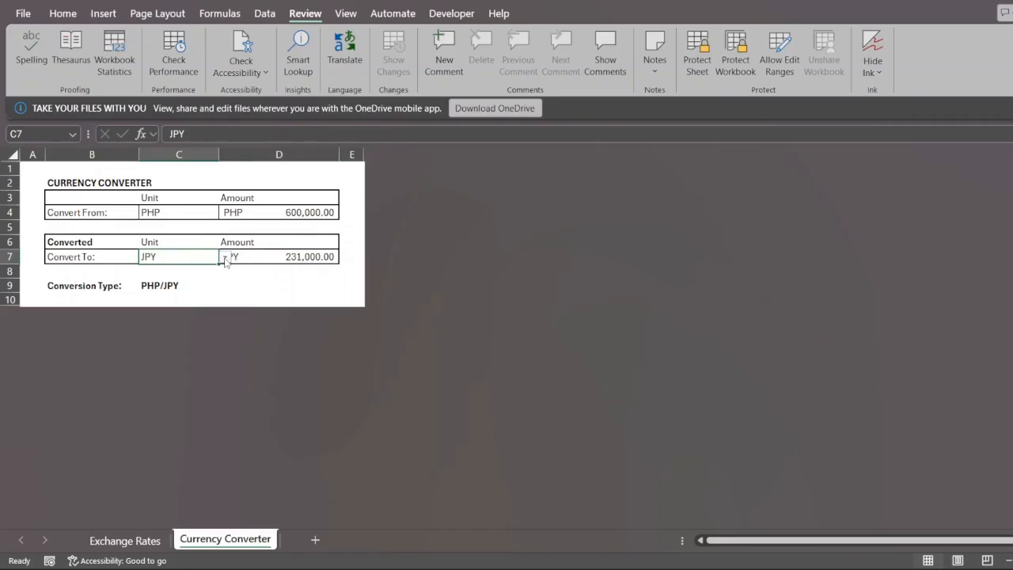
{"action": "left_click", "coordinate": [225, 257]}
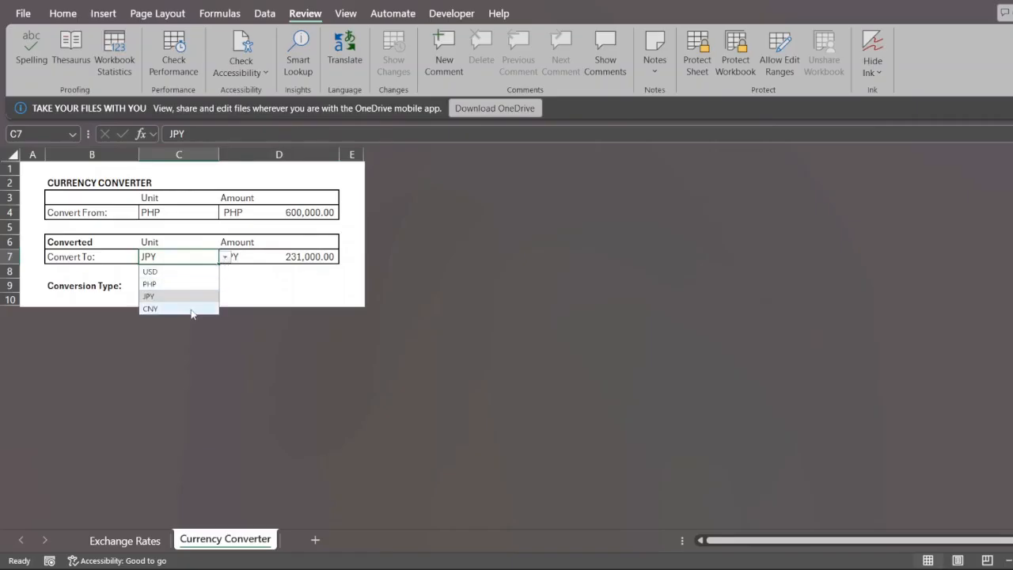
{"action": "left_click", "coordinate": [148, 307]}
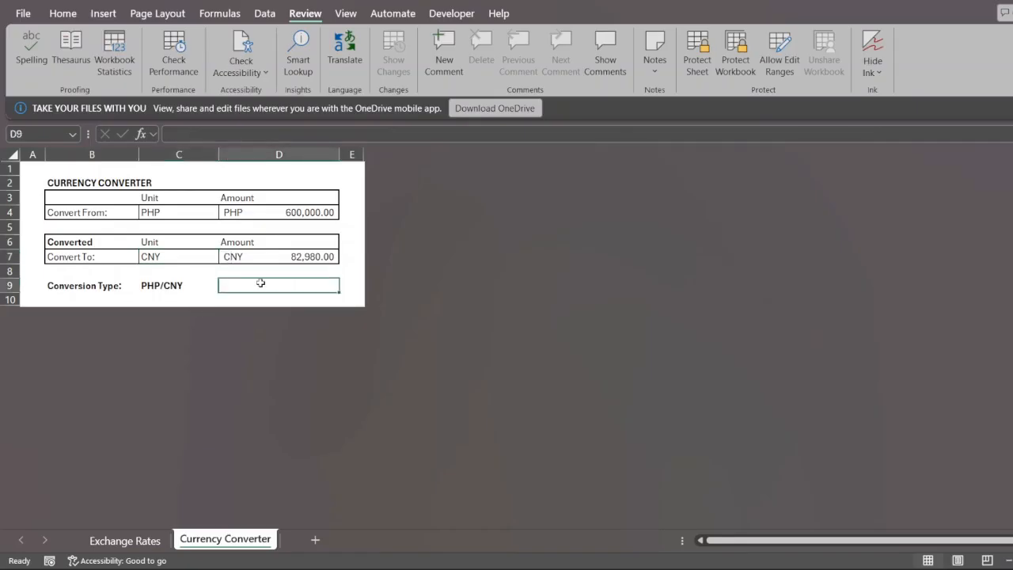
{"action": "left_click", "coordinate": [279, 256]}
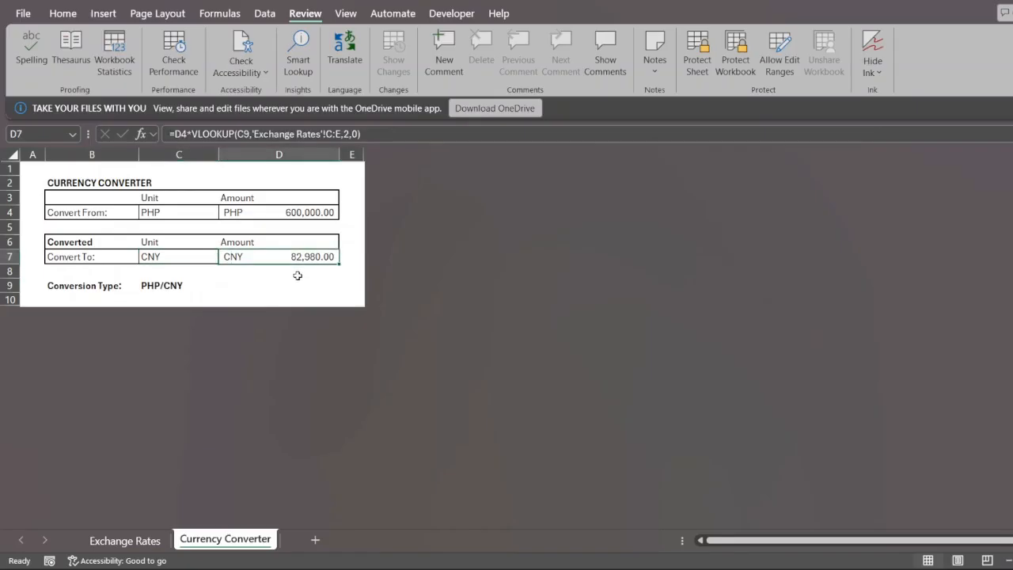
{"action": "mouse_move", "coordinate": [188, 225]}
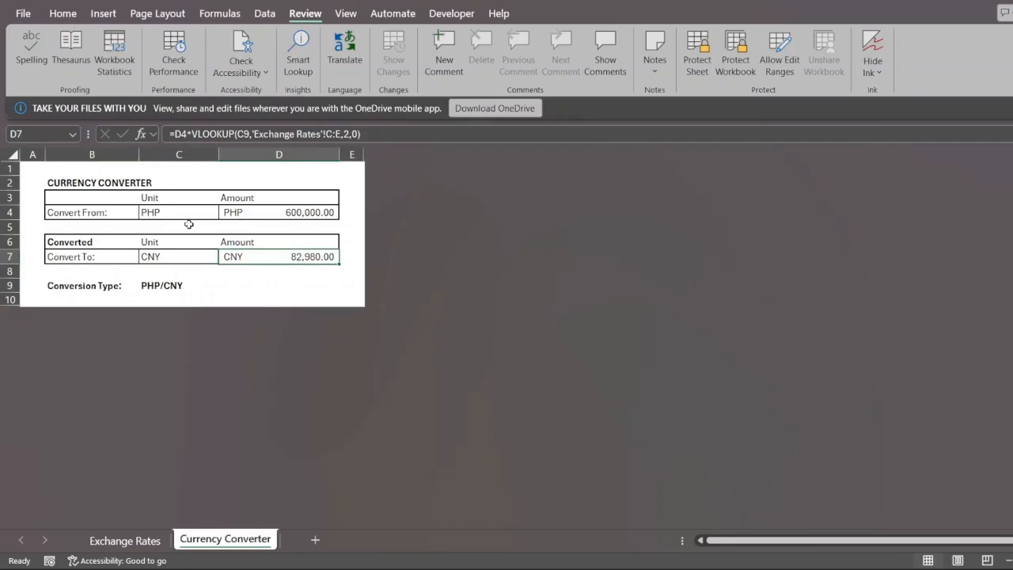
{"action": "left_click", "coordinate": [225, 213]}
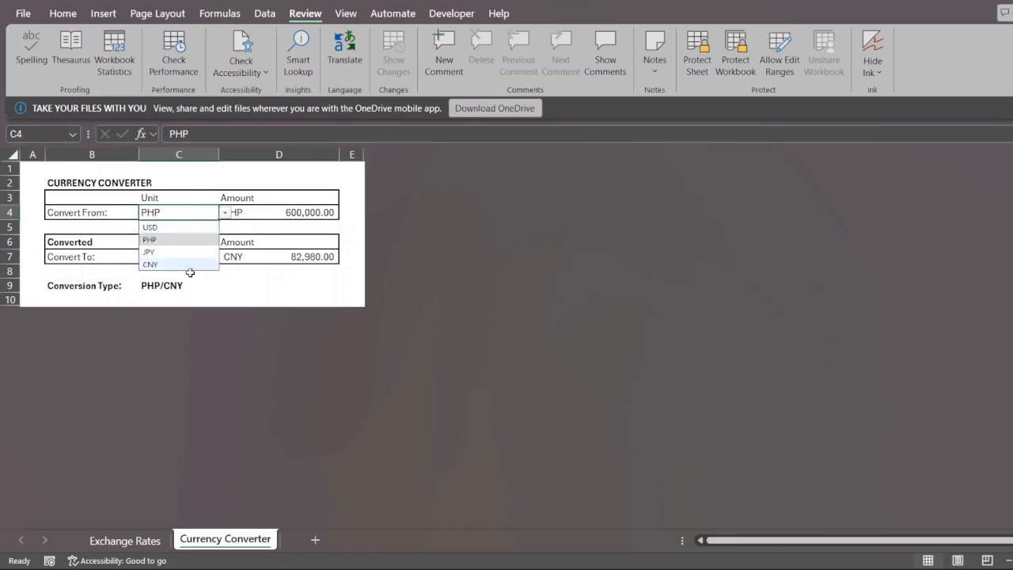
{"action": "left_click", "coordinate": [148, 228]}
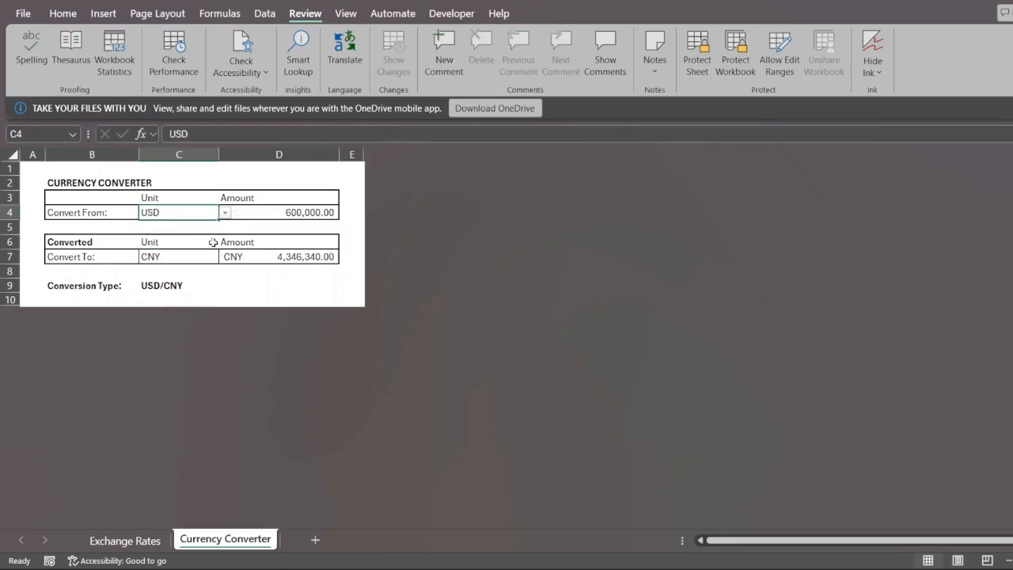
{"action": "left_click", "coordinate": [278, 285]}
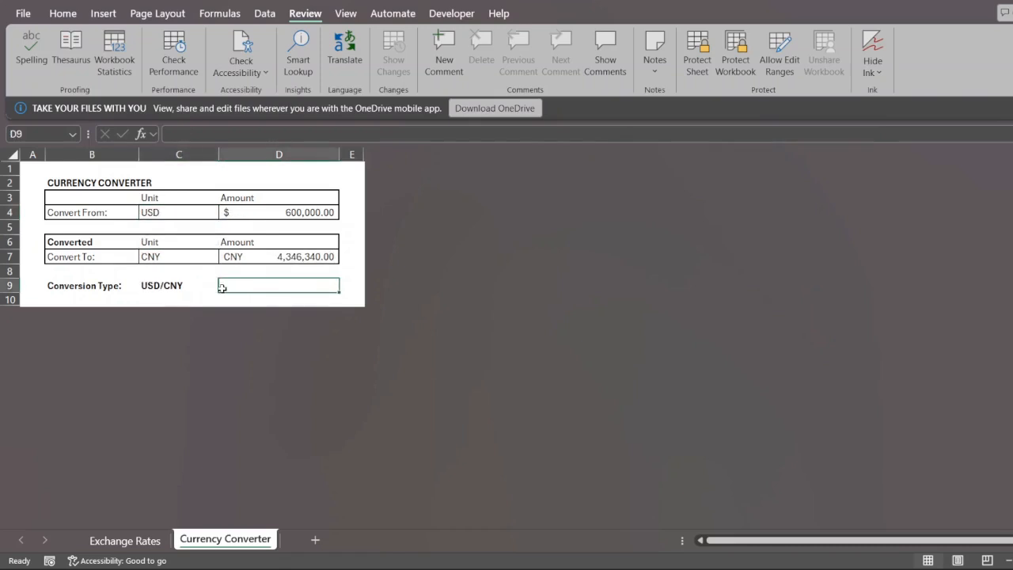
{"action": "left_click", "coordinate": [177, 285]}
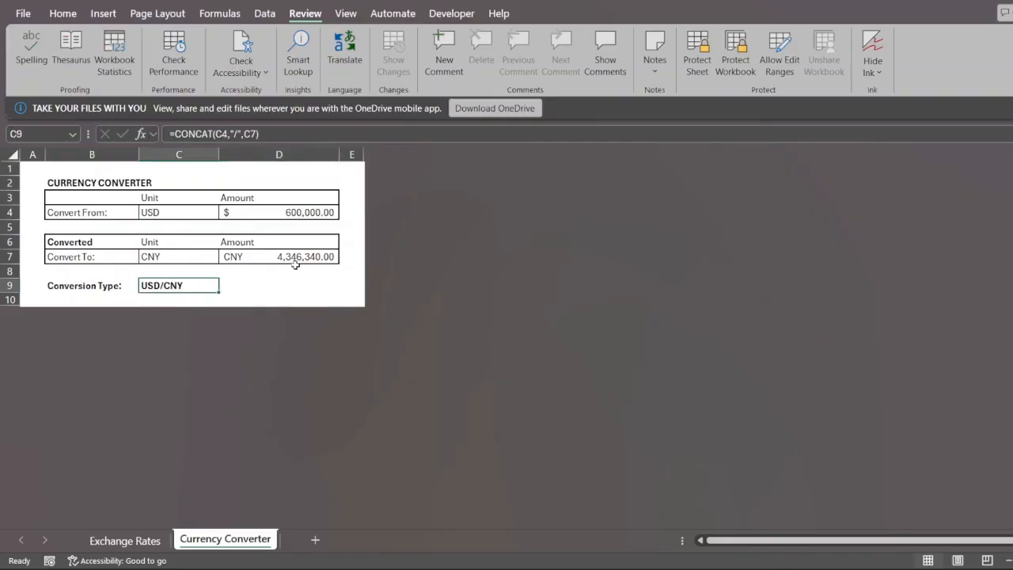
{"action": "left_click", "coordinate": [304, 256]}
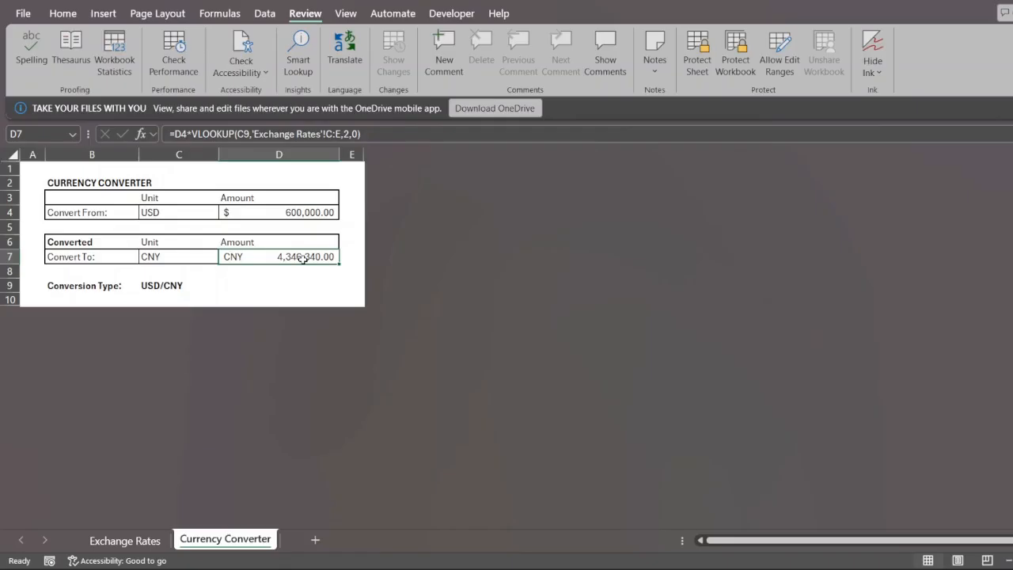
{"action": "left_click", "coordinate": [279, 285]}
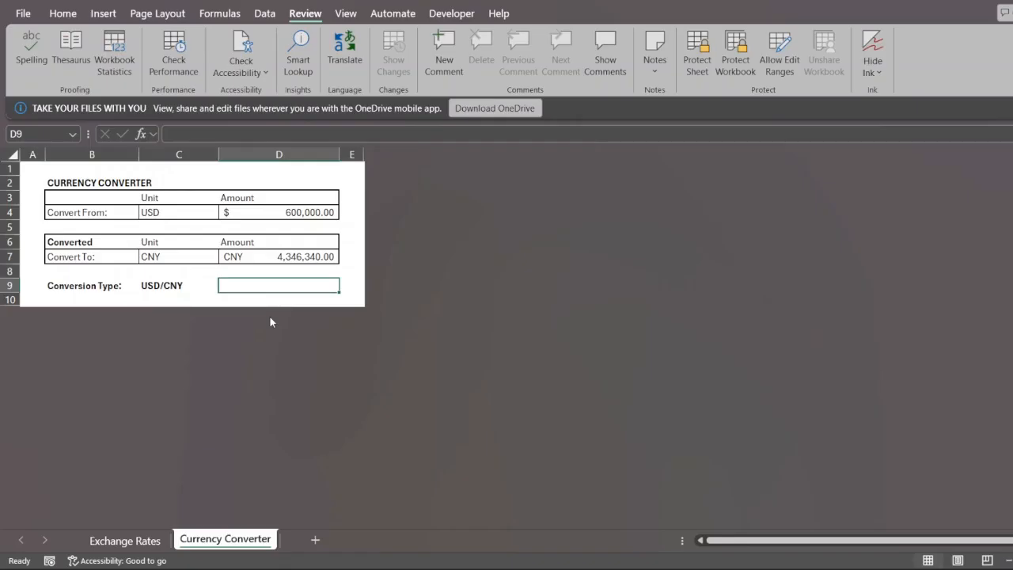
{"action": "mouse_move", "coordinate": [257, 426]}
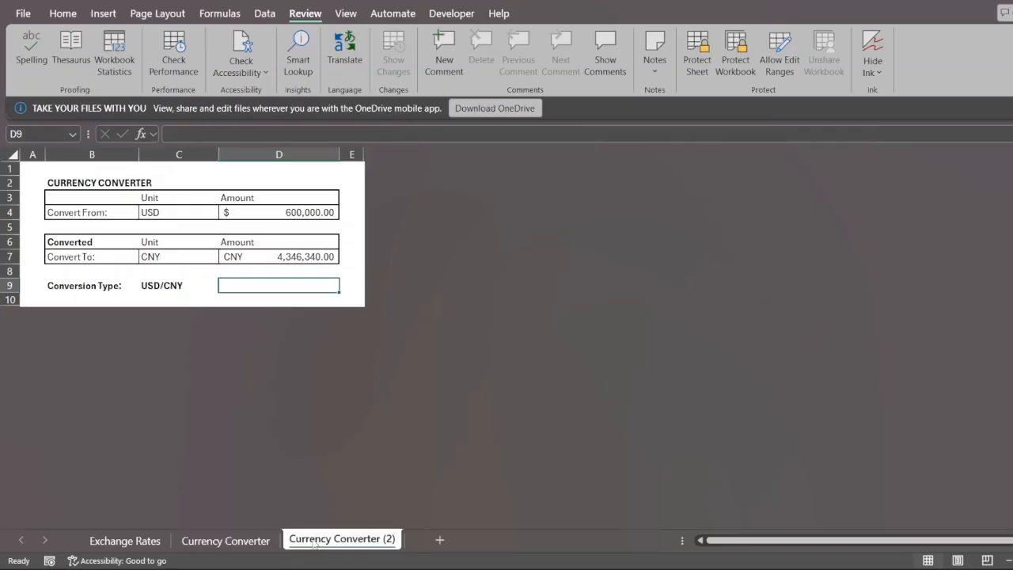
{"action": "mouse_move", "coordinate": [291, 374]}
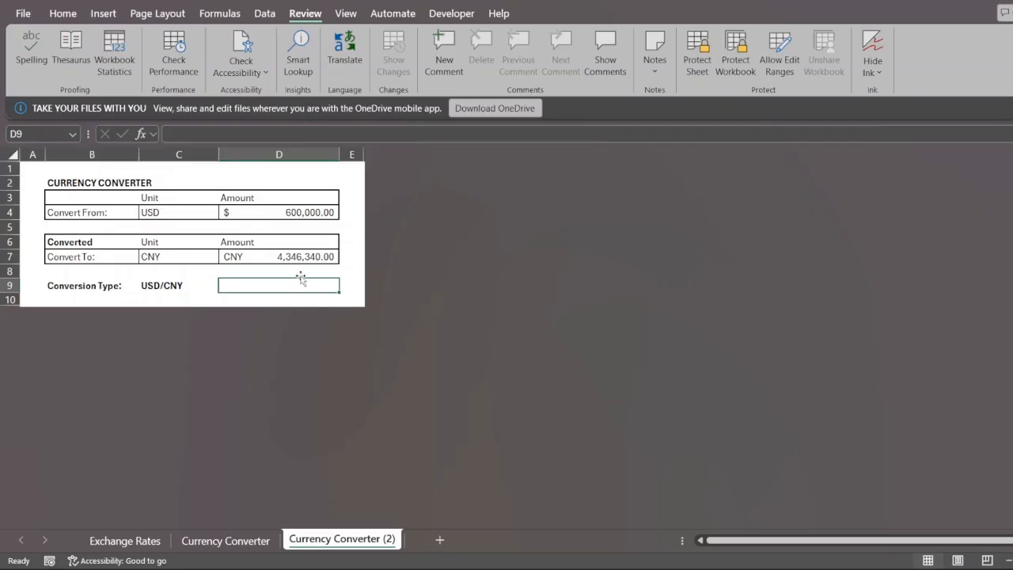
{"action": "mouse_move", "coordinate": [198, 218]}
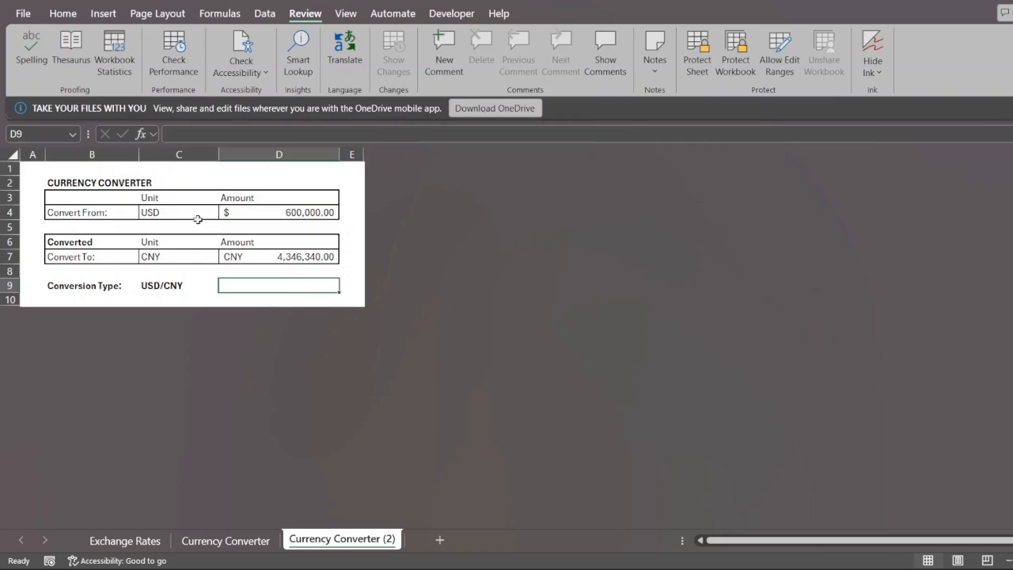
- Clear the list data validation from the Convert From and Convert To unit cells
{"action": "left_click", "coordinate": [177, 212]}
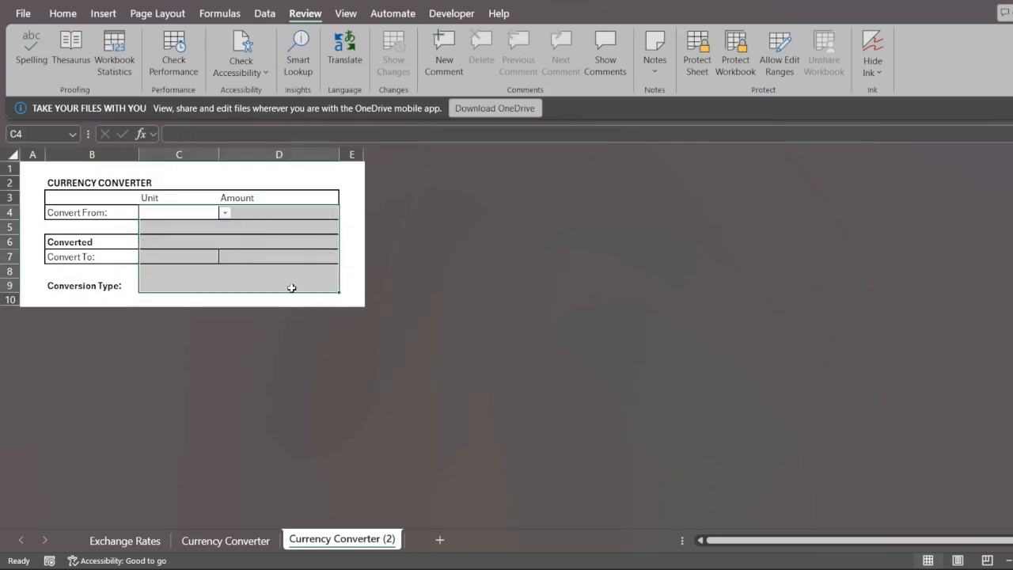
{"action": "left_click", "coordinate": [177, 256]}
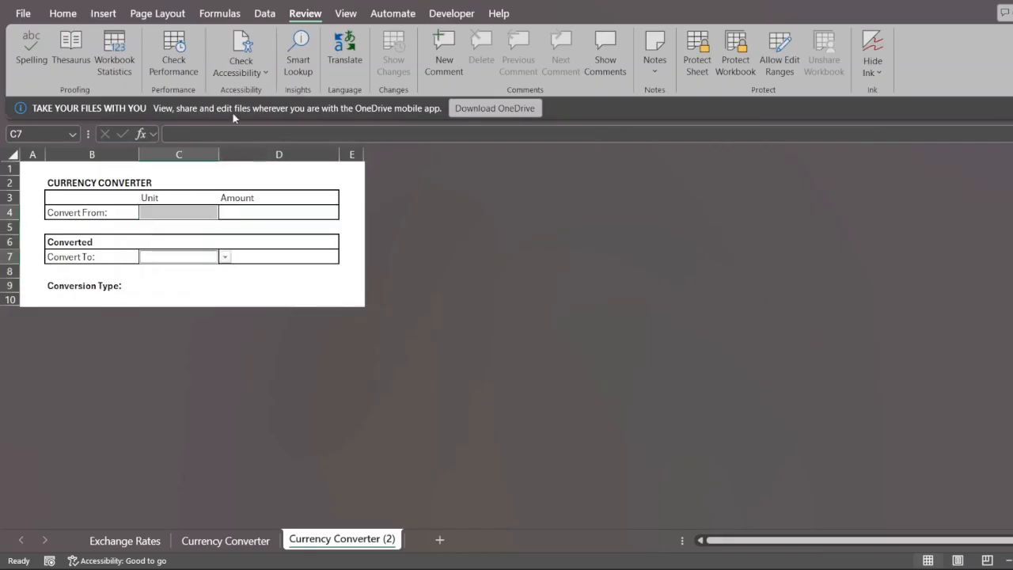
{"action": "left_click", "coordinate": [265, 13]}
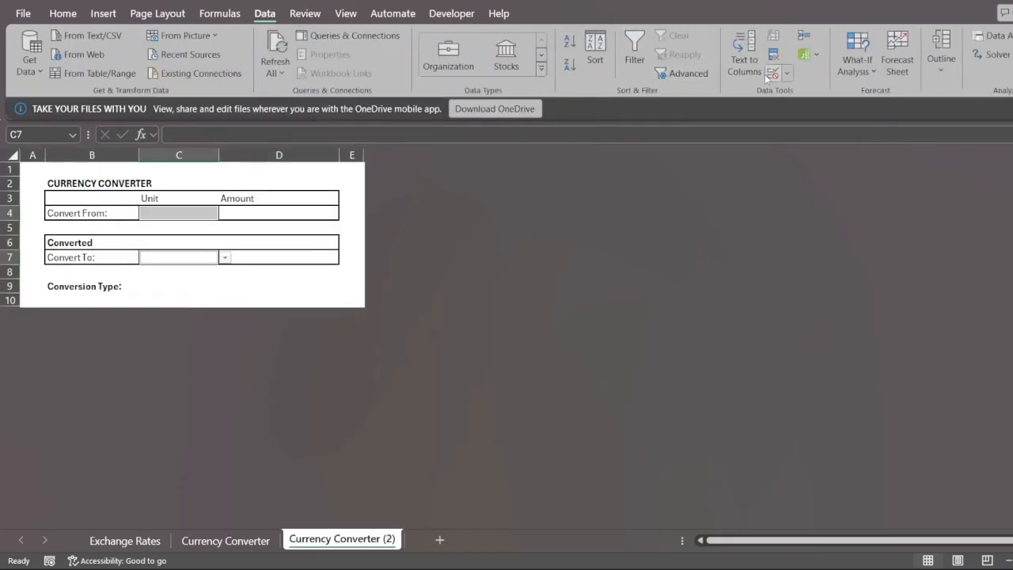
{"action": "left_click", "coordinate": [773, 71]}
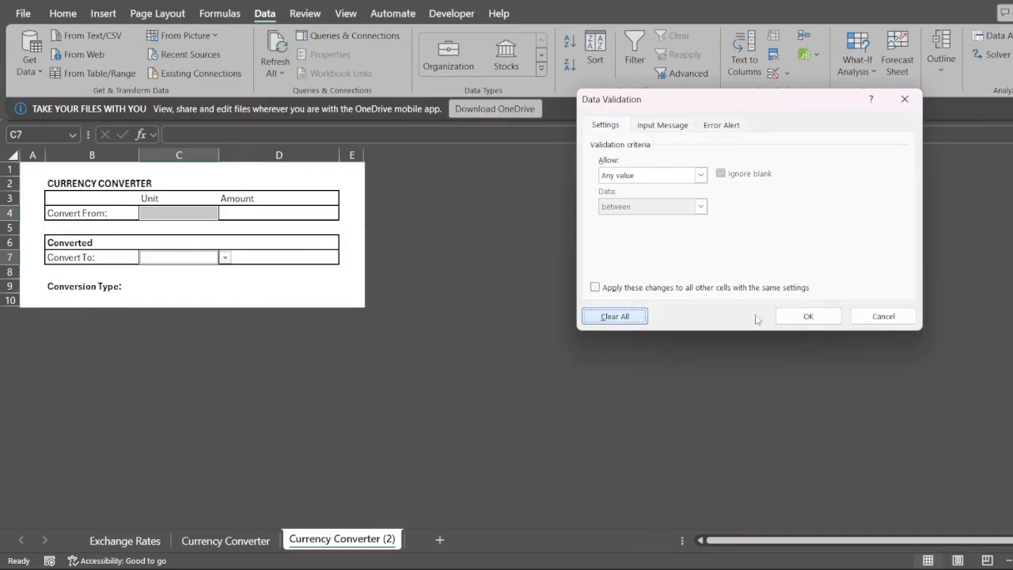
{"action": "left_click", "coordinate": [807, 317]}
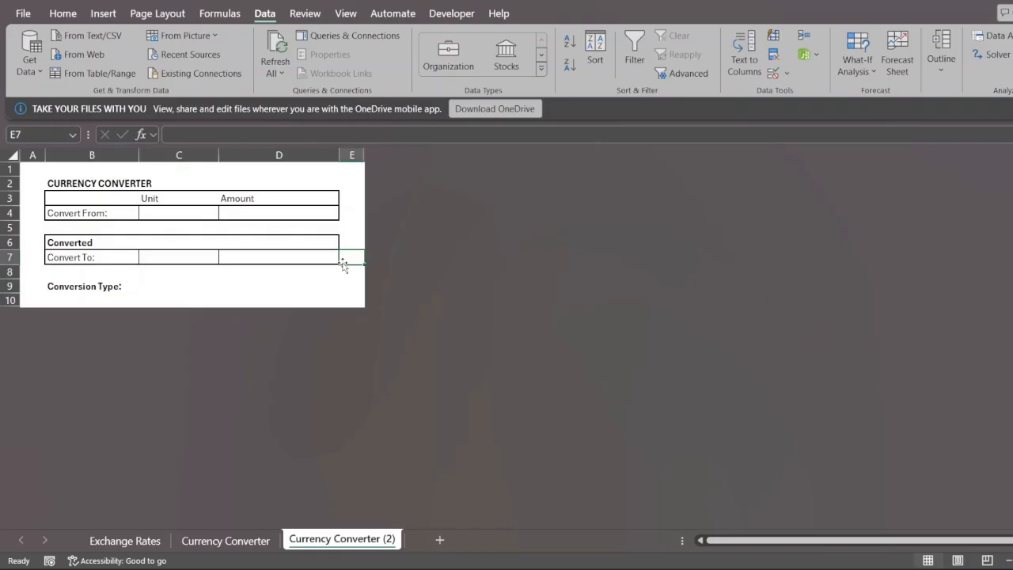
{"action": "mouse_move", "coordinate": [230, 483]}
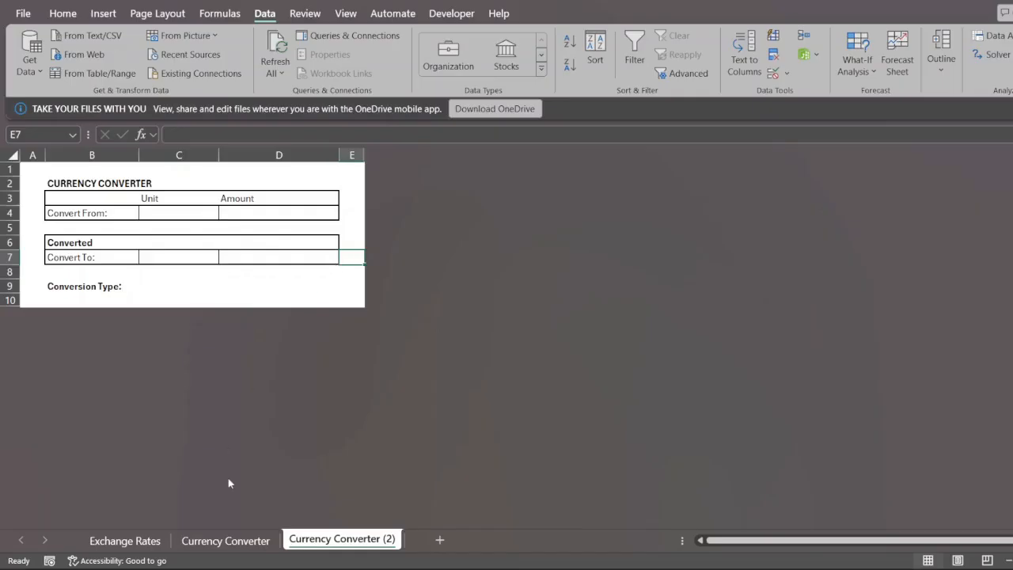
{"action": "left_click", "coordinate": [123, 542]}
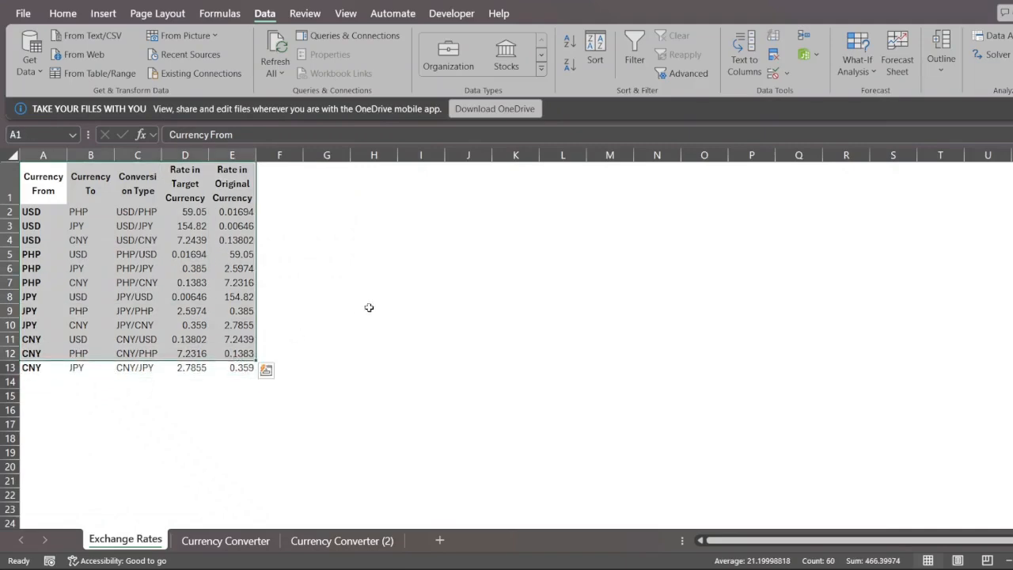
- Examine the Conversion Type CONCAT formula and its currency references on Exchange Rates
{"action": "left_click", "coordinate": [374, 310]}
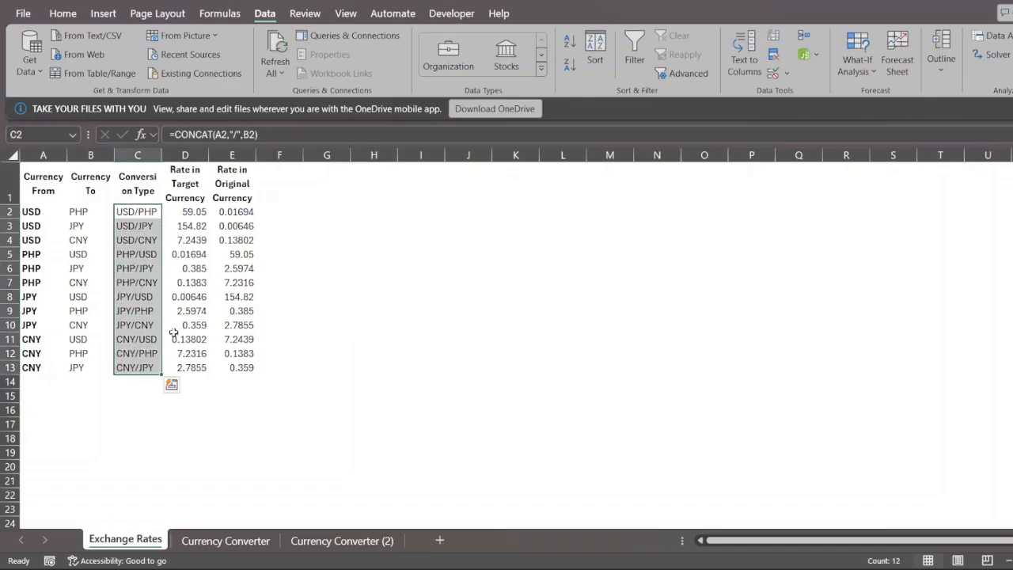
{"action": "left_click_drag", "start_coordinate": [184, 213], "coordinate": [184, 367]}
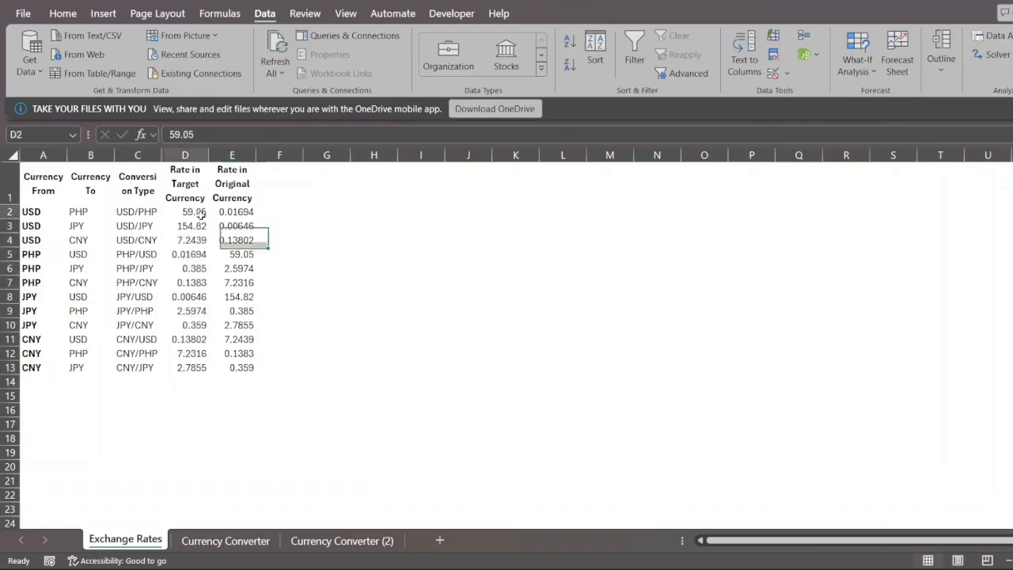
{"action": "left_click", "coordinate": [373, 282]}
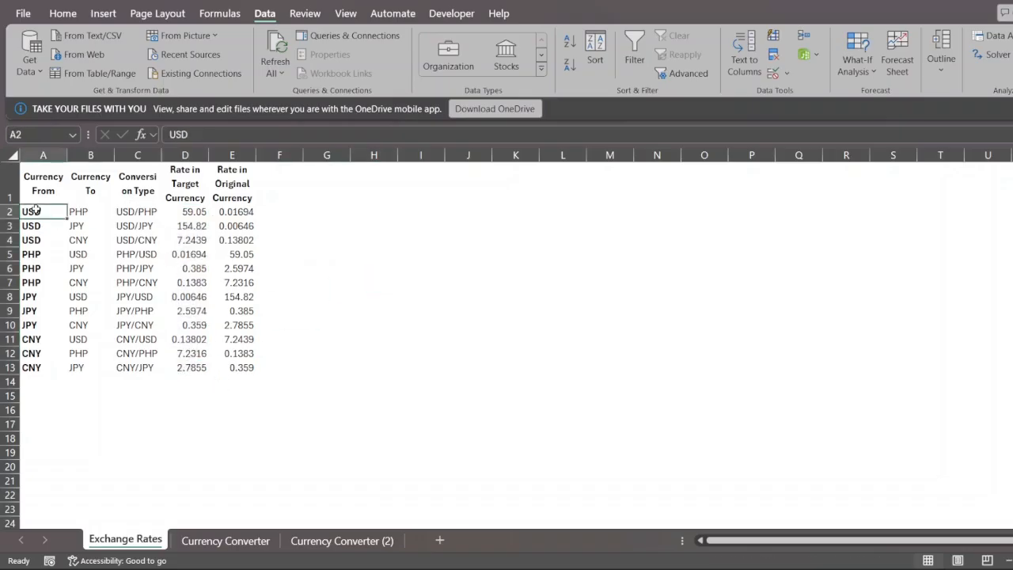
{"action": "left_click", "coordinate": [91, 212]}
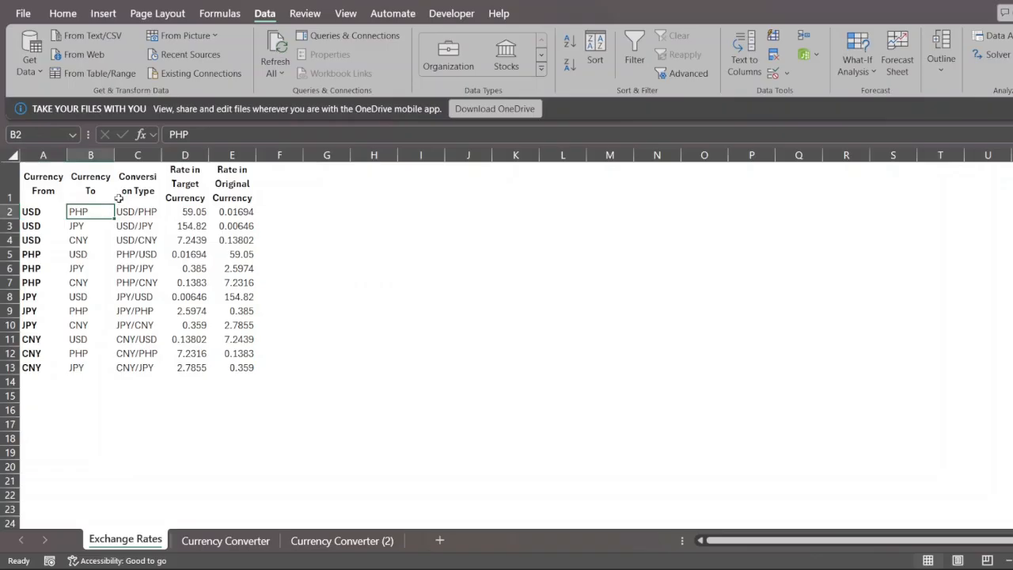
{"action": "left_click", "coordinate": [136, 183]}
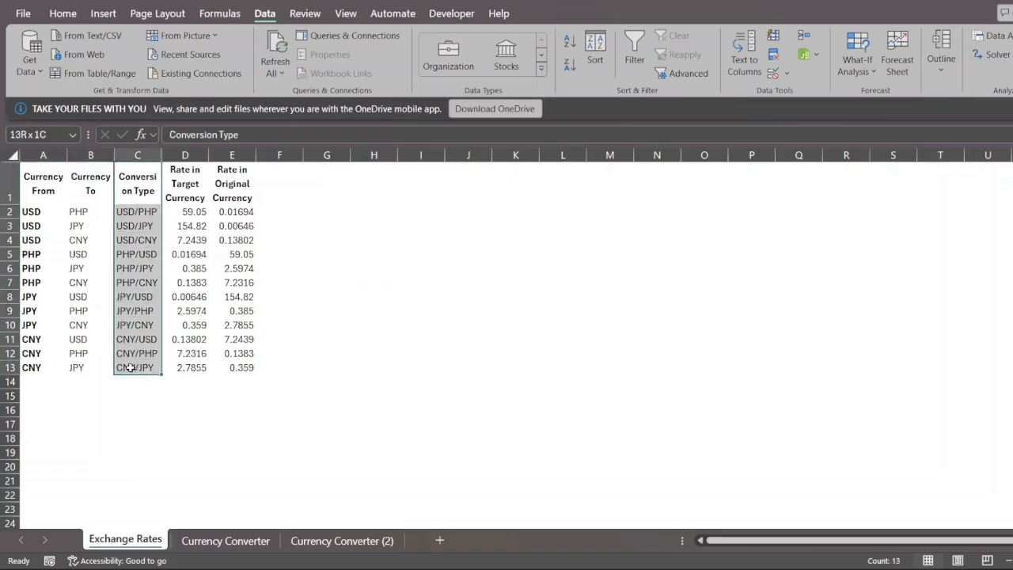
{"action": "left_click", "coordinate": [136, 212]}
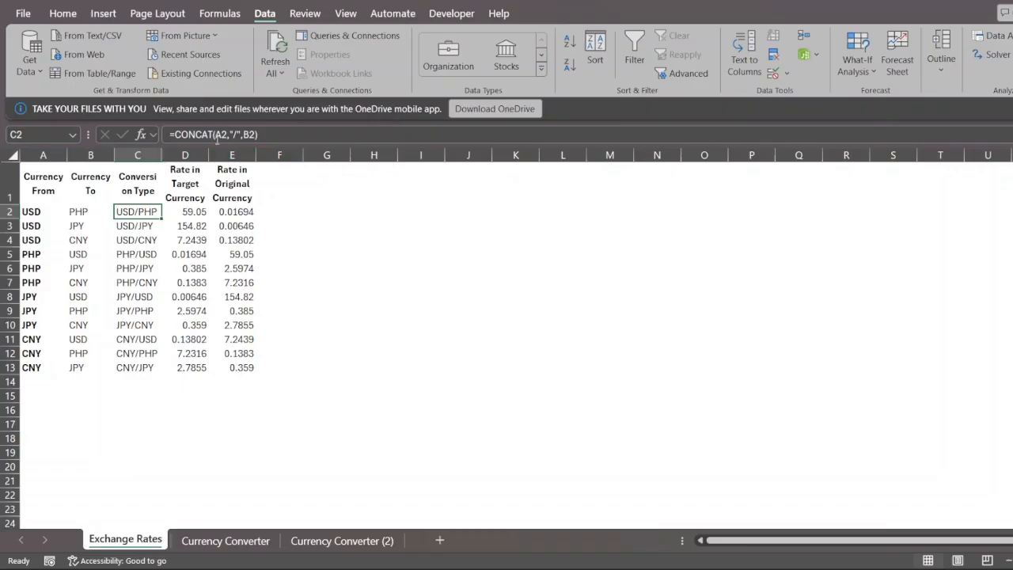
{"action": "double_click", "coordinate": [136, 212]}
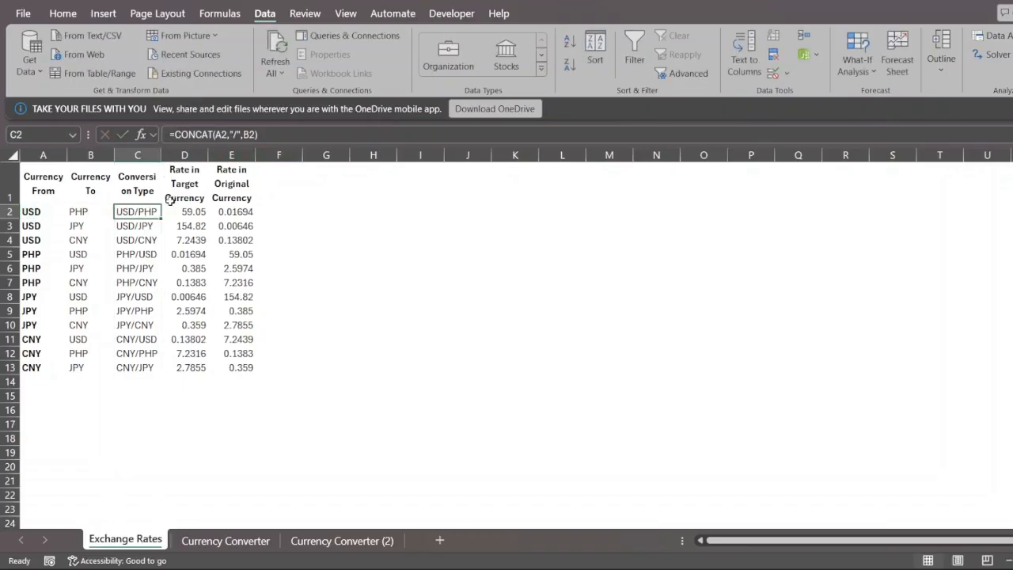
{"action": "left_click", "coordinate": [183, 212]}
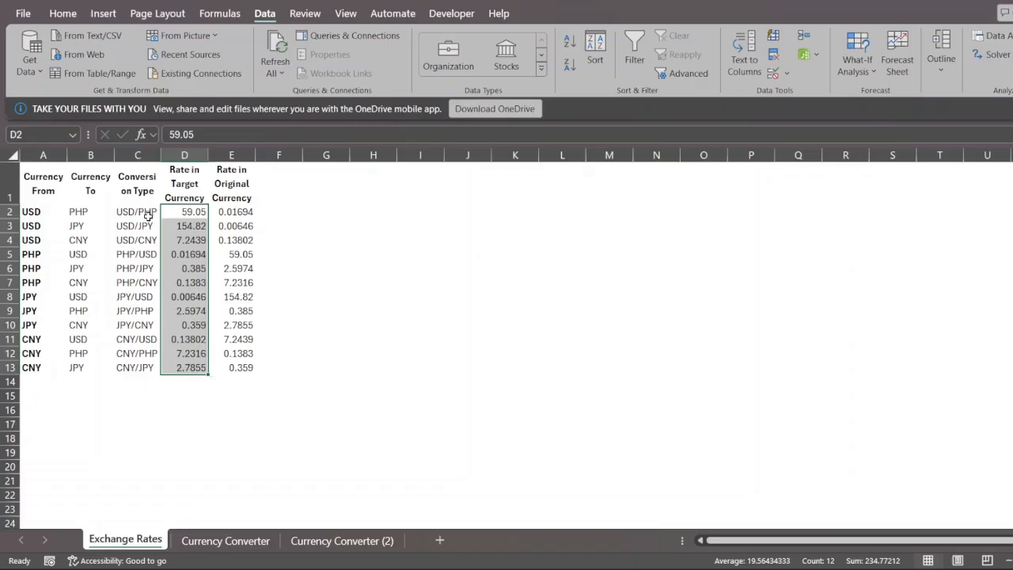
{"action": "left_click", "coordinate": [136, 212]}
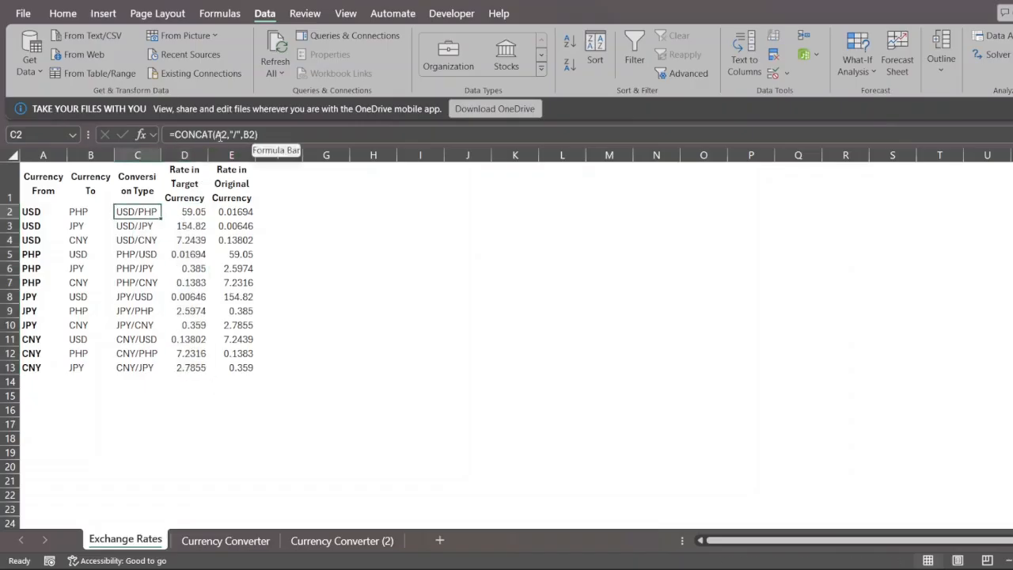
{"action": "double_click", "coordinate": [136, 213]}
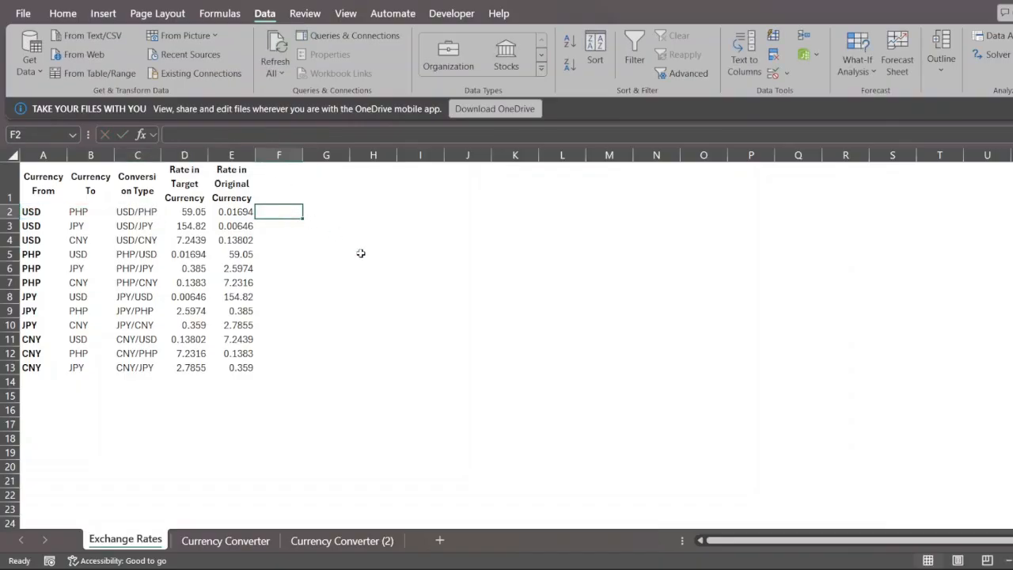
- Enter USD/PHP and USD/JPY as example plain-text currency pairs in column F
{"action": "left_click", "coordinate": [136, 213]}
{"action": "type", "text": "US"}
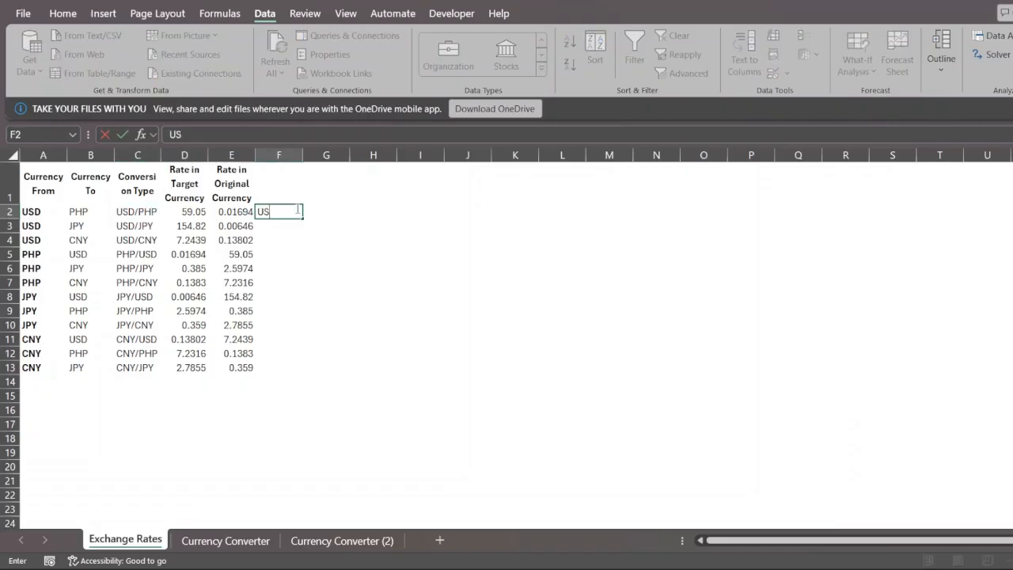
{"action": "key", "text": "Enter"}
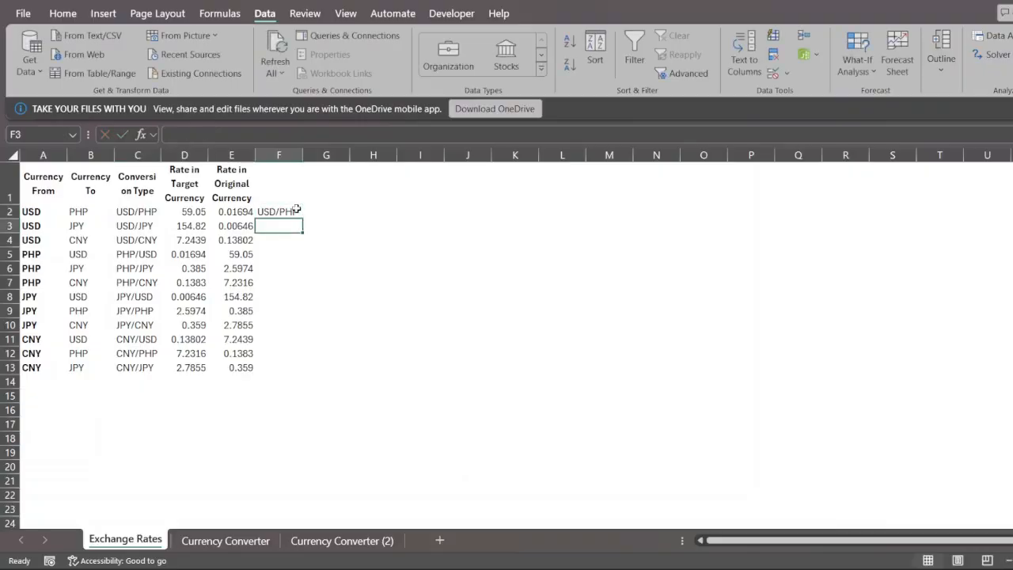
{"action": "type", "text": "USD/JPY"}
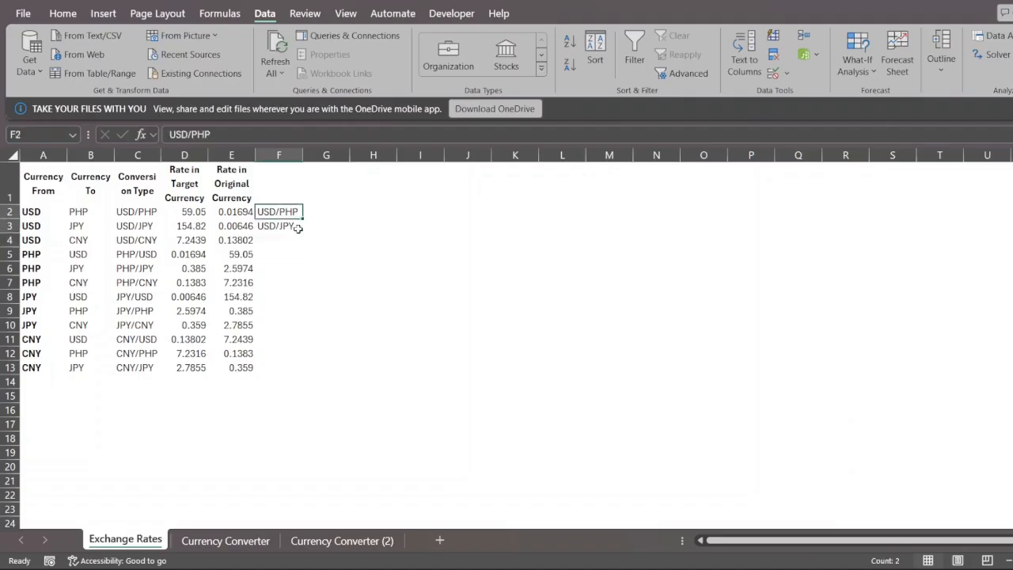
{"action": "left_click_drag", "start_coordinate": [278, 212], "coordinate": [279, 367]}
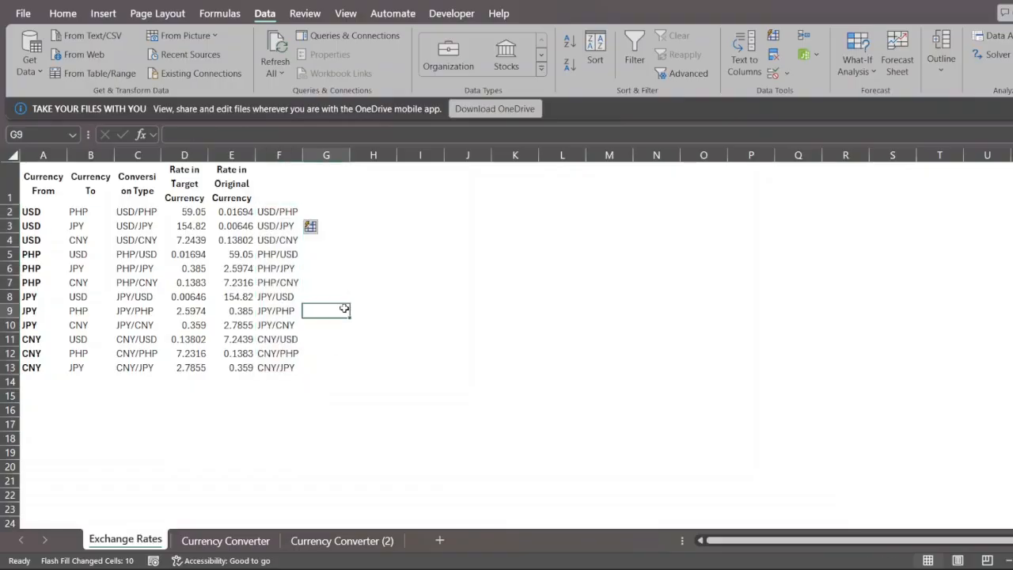
- Add EUR rows below the table converting to JPY and CNY
{"action": "left_click", "coordinate": [43, 382]}
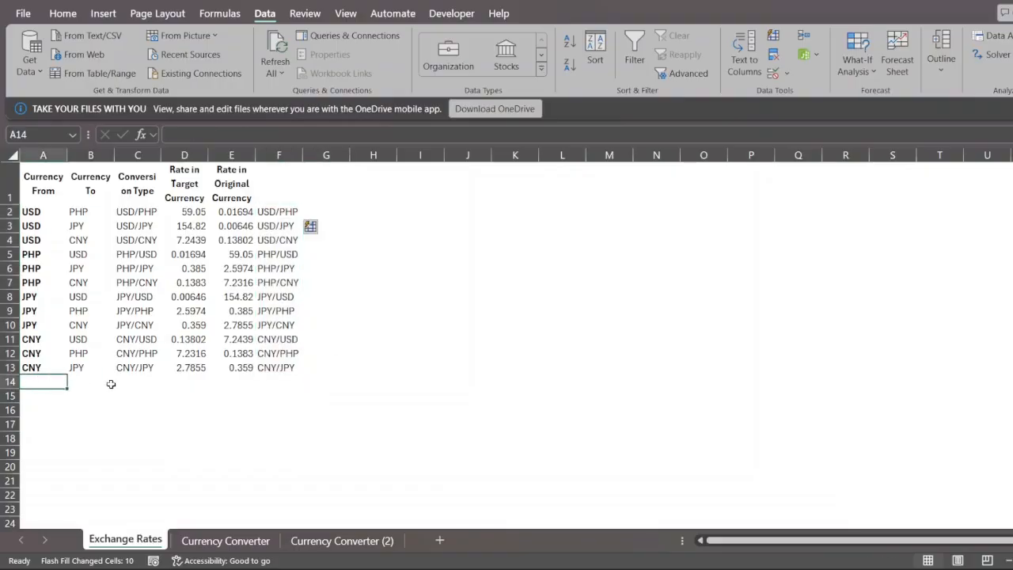
{"action": "type", "text": "EUR"}
{"action": "left_click", "coordinate": [91, 381]}
{"action": "type", "text": "JPY"}
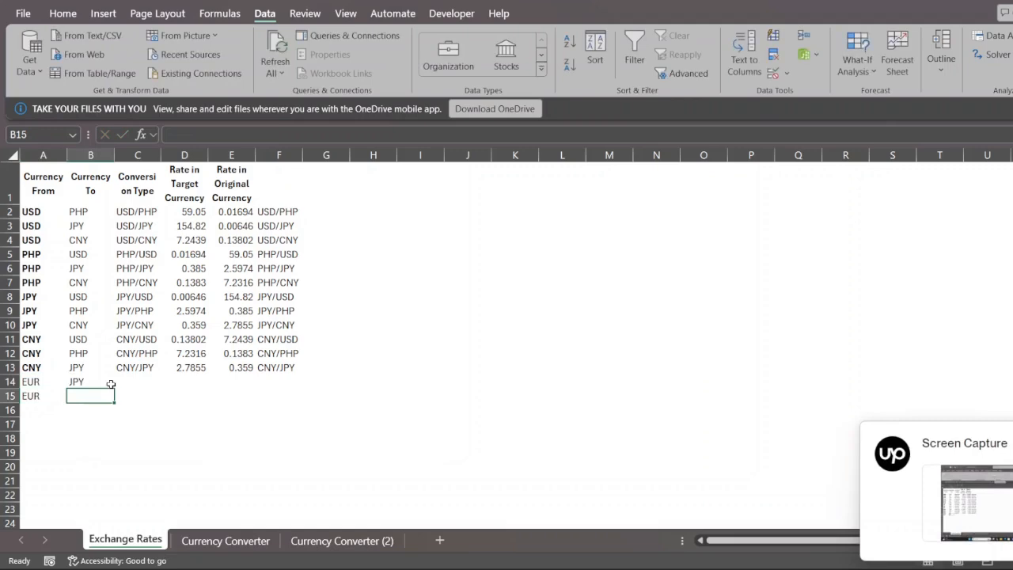
{"action": "type", "text": "E"}
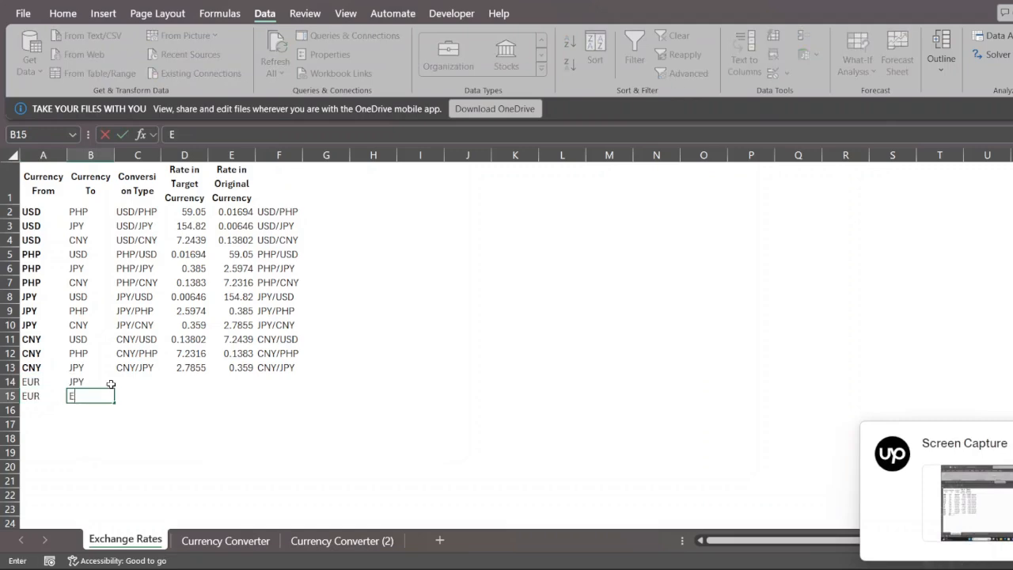
{"action": "type", "text": "NY"}
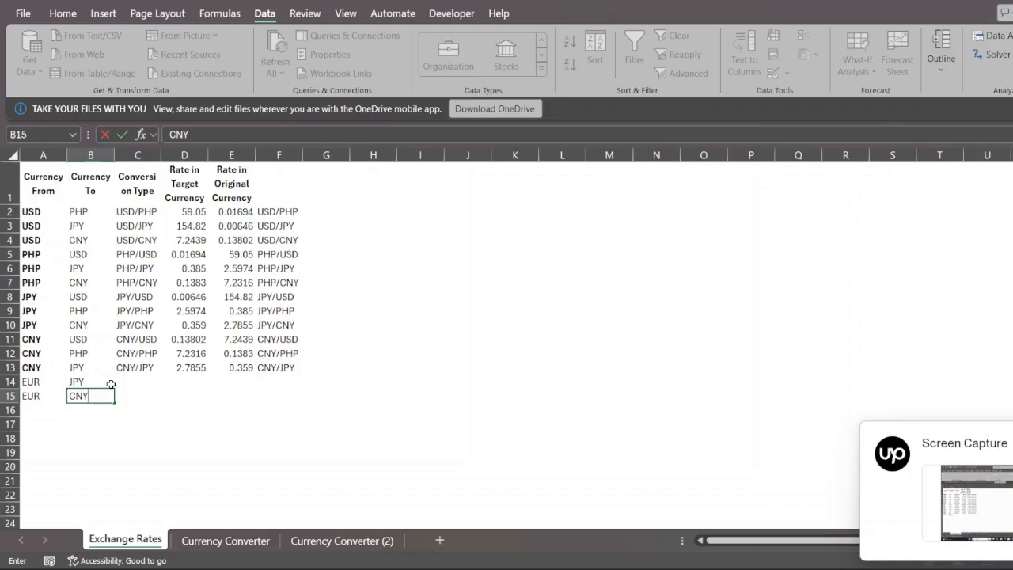
{"action": "key", "text": "Return"}
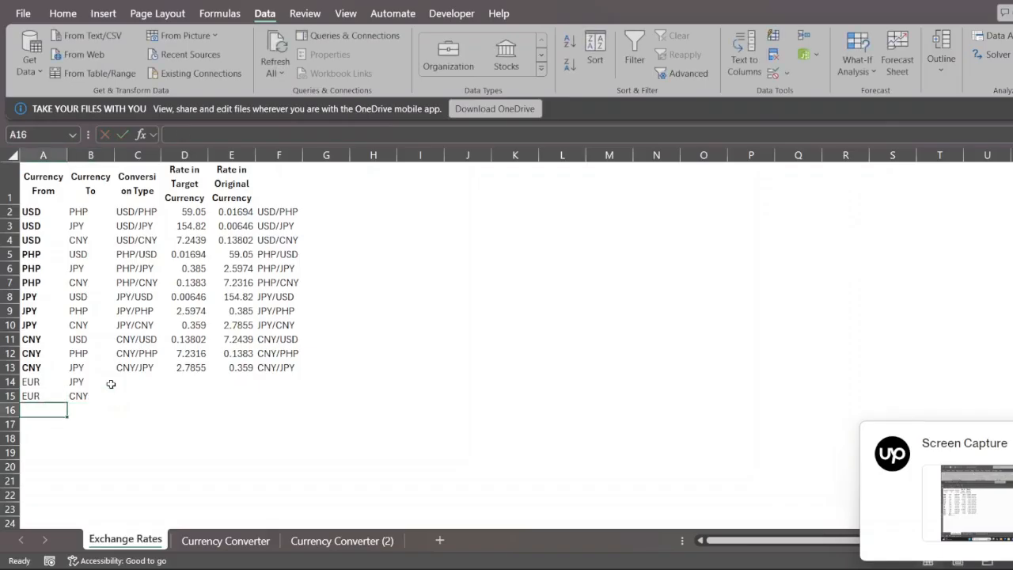
- Flash-fill the remaining pair labels, then clear them and the two EUR rows
{"action": "left_click", "coordinate": [279, 367]}
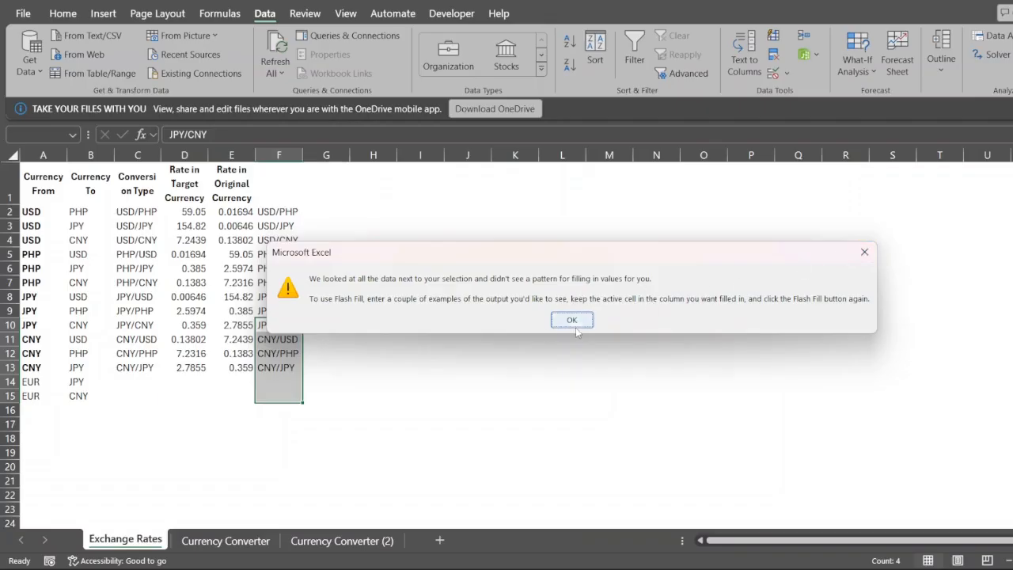
{"action": "left_click", "coordinate": [572, 320]}
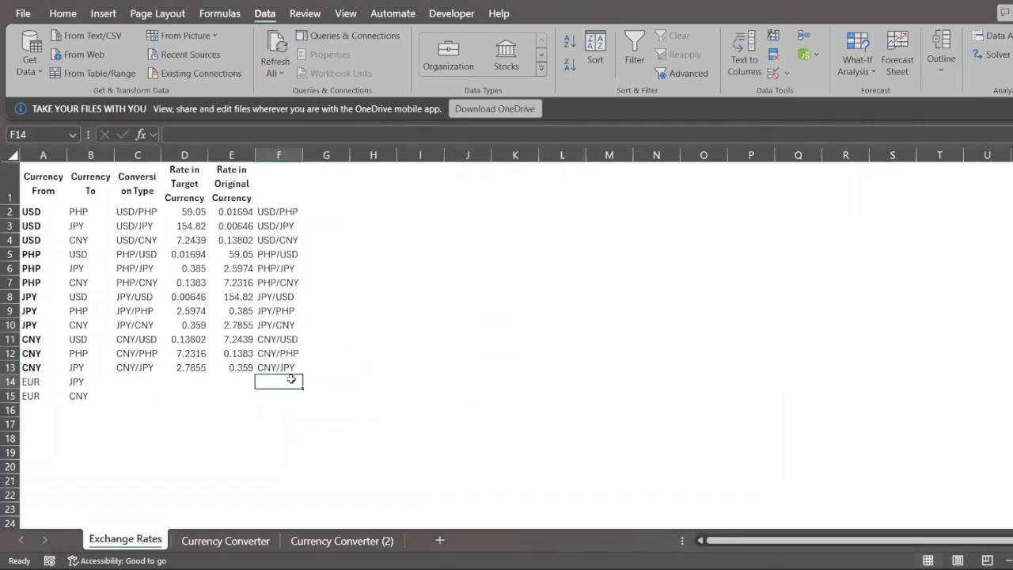
{"action": "type", "text": "="}
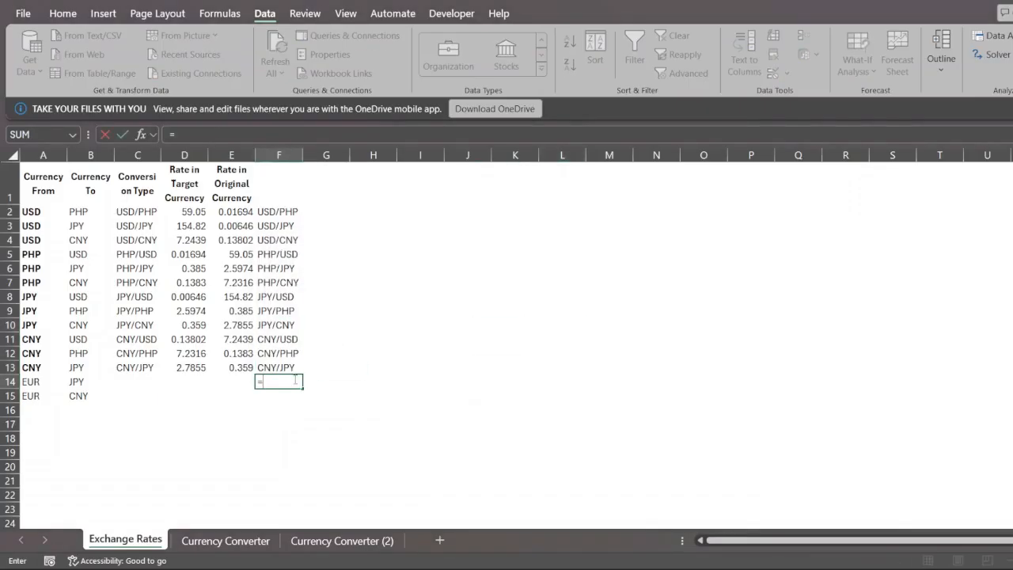
{"action": "type", "text": "EUR/JPY"}
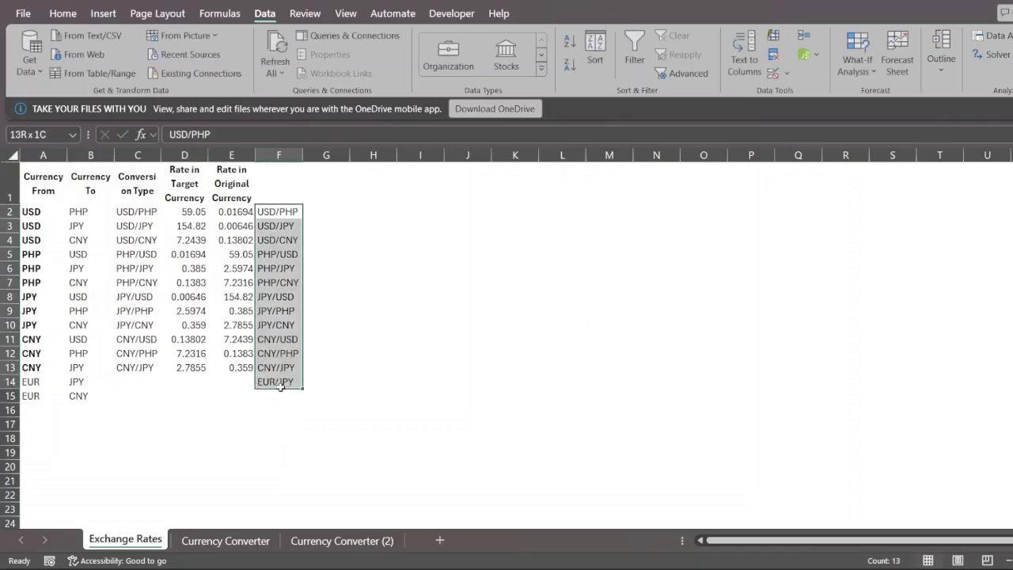
{"action": "key", "text": "Delete"}
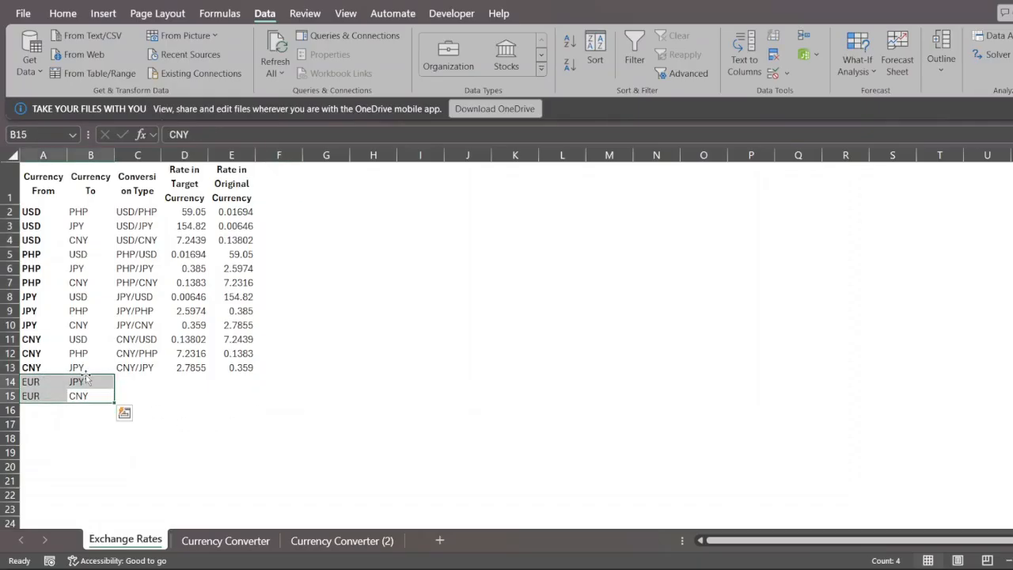
{"action": "key", "text": "Delete"}
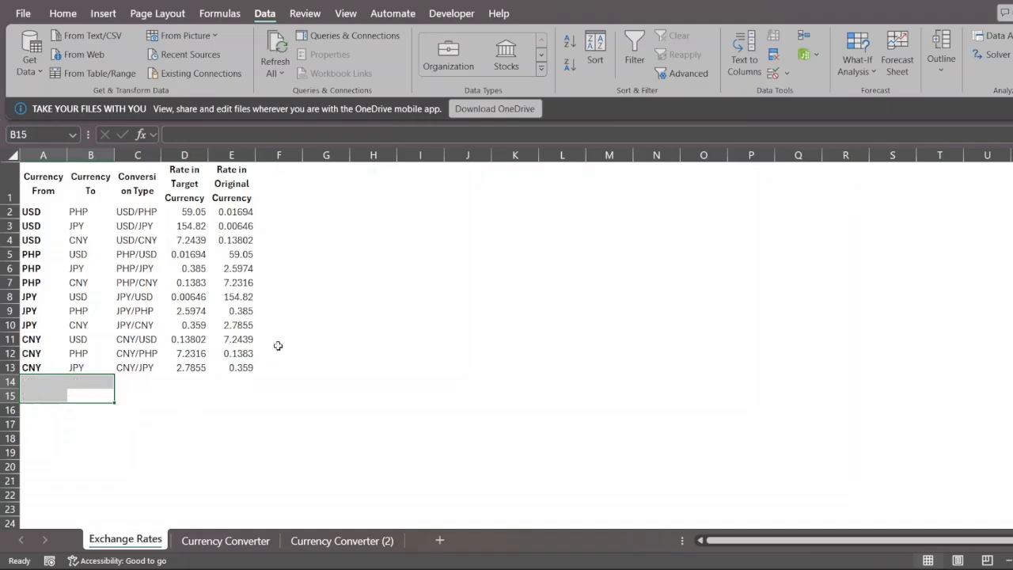
- Rebuild C2's conversion type as =CONCAT(A2,"/",B2) giving labels like USD/PHP
{"action": "left_click", "coordinate": [136, 212]}
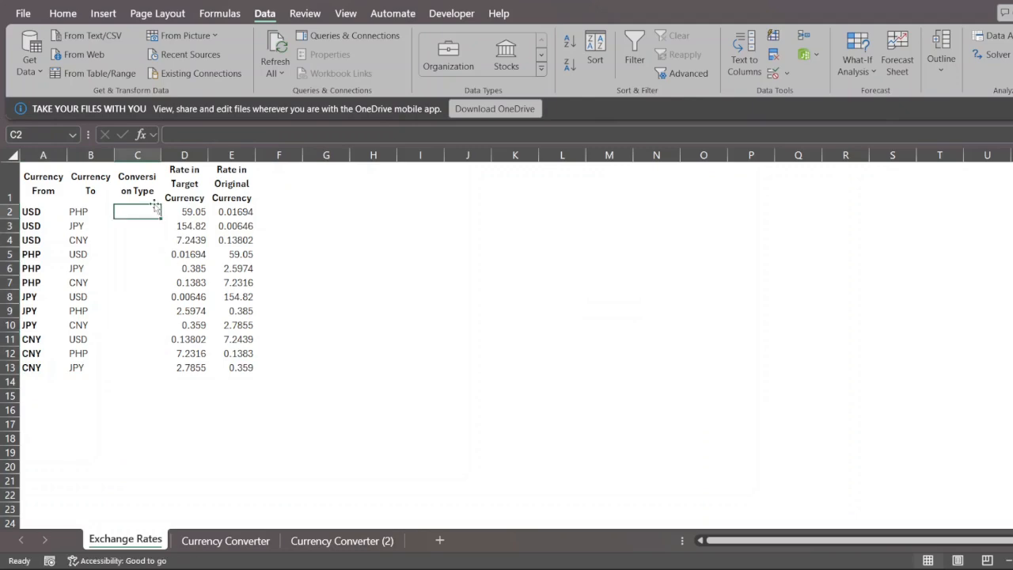
{"action": "type", "text": "=conc"}
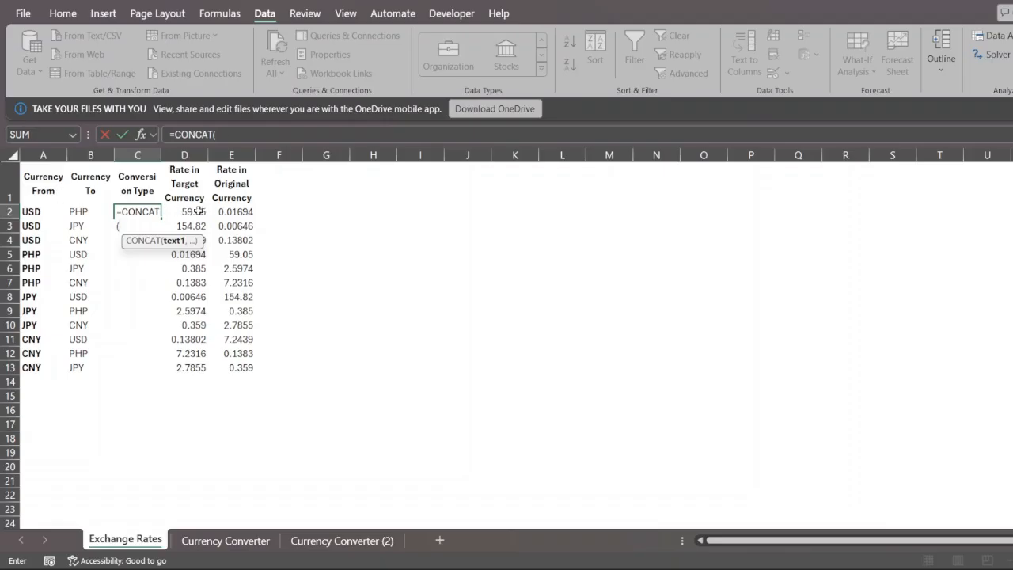
{"action": "left_click", "coordinate": [184, 213]}
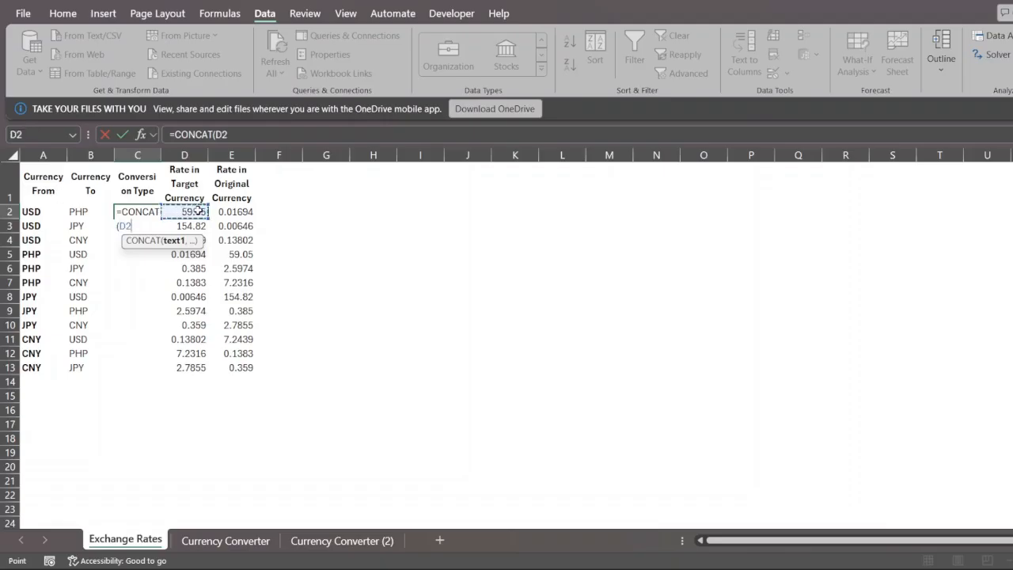
{"action": "left_click", "coordinate": [88, 212]}
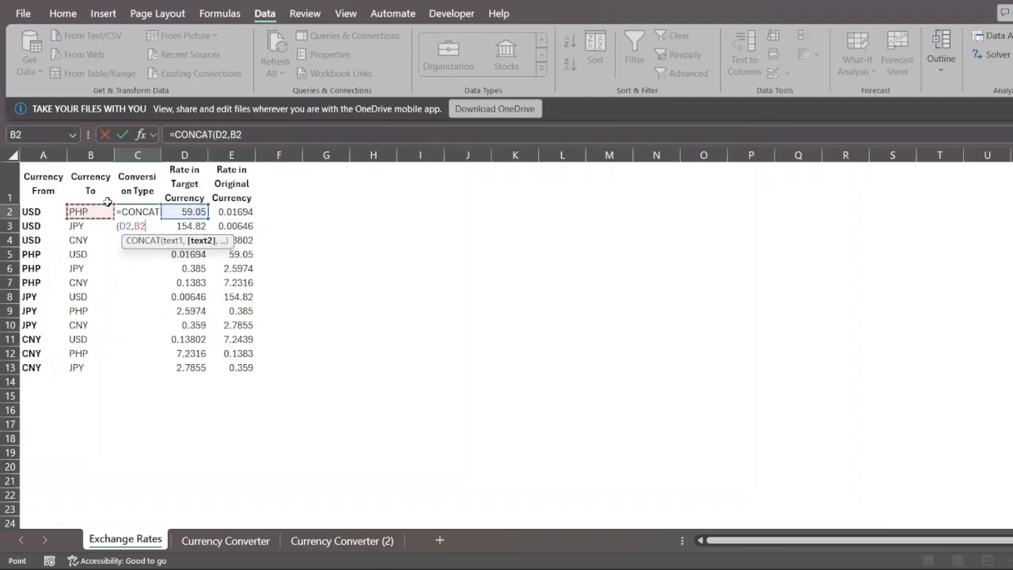
{"action": "key", "text": "Return"}
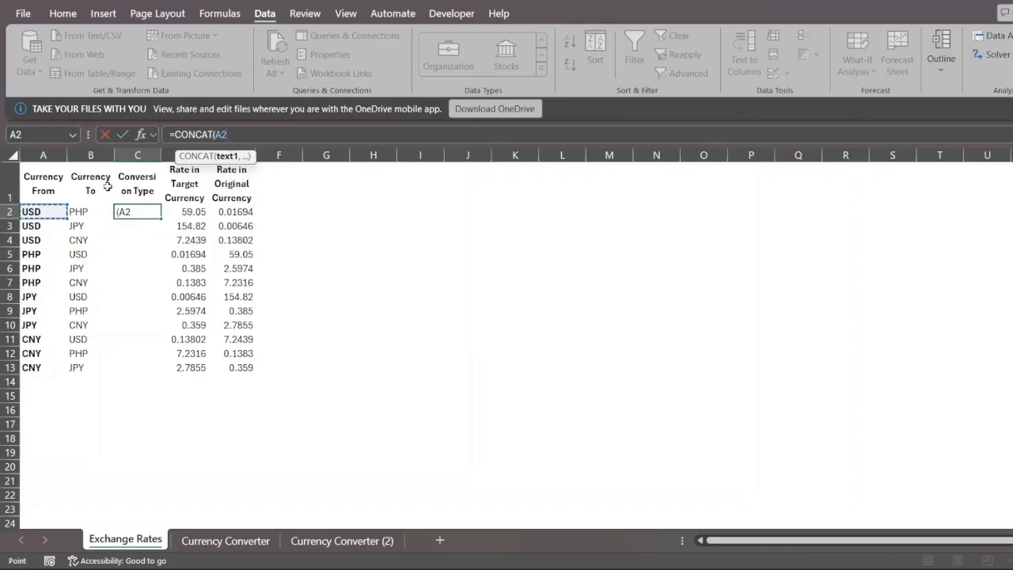
{"action": "type", "text": ","}
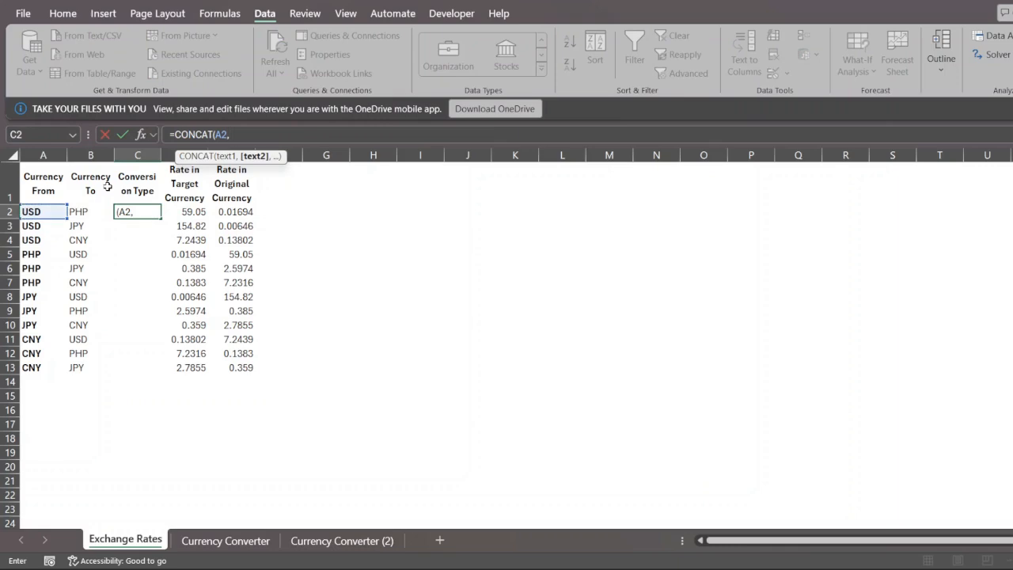
{"action": "type", "text": "\""}
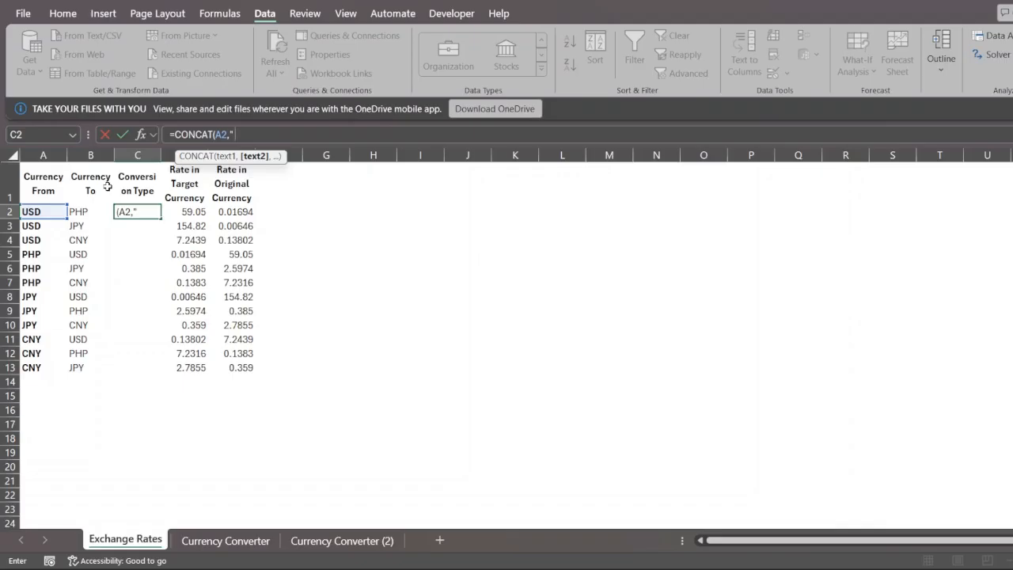
{"action": "type", "text": "to"}
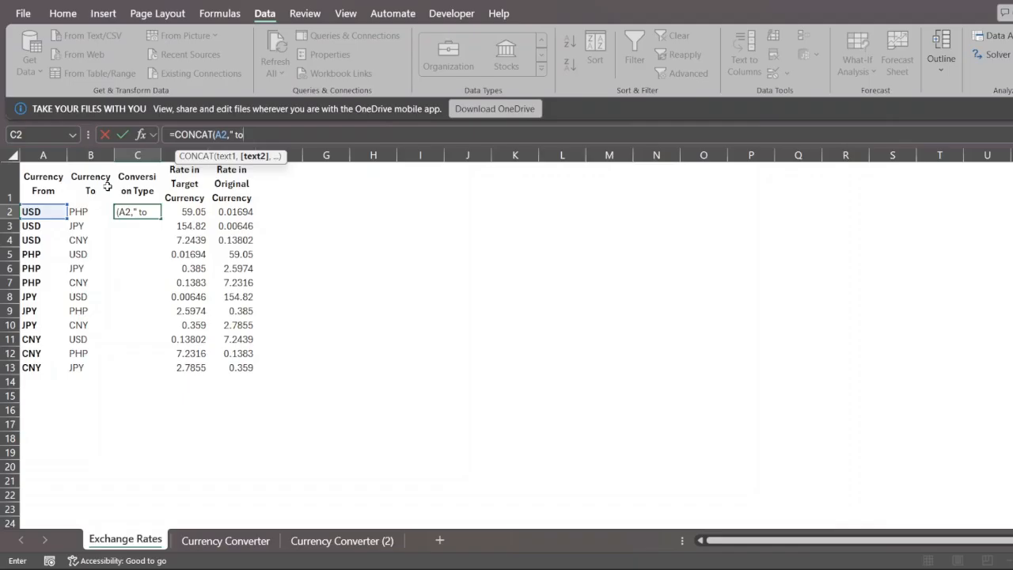
{"action": "type", "text": ","}
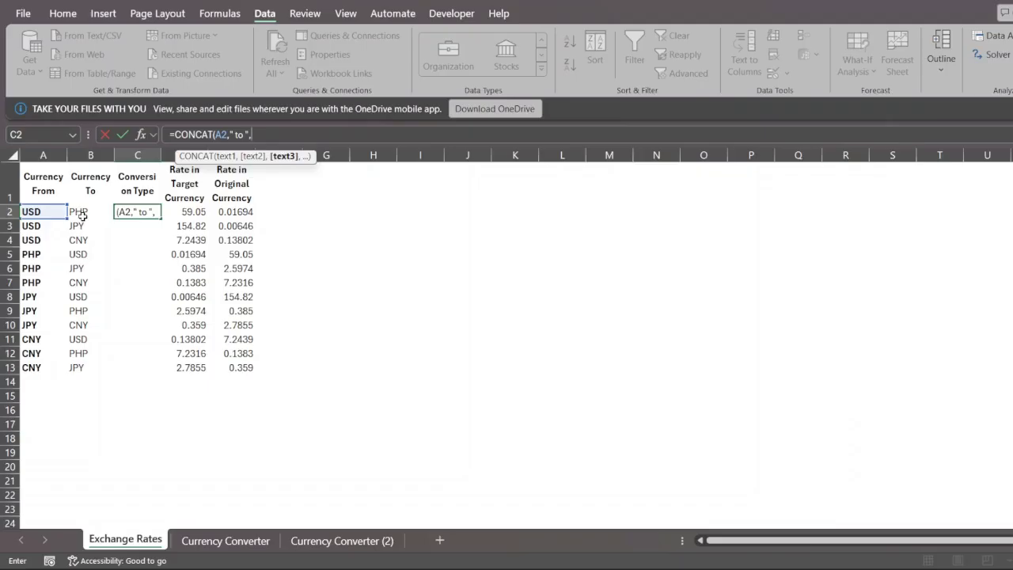
{"action": "left_click", "coordinate": [77, 212]}
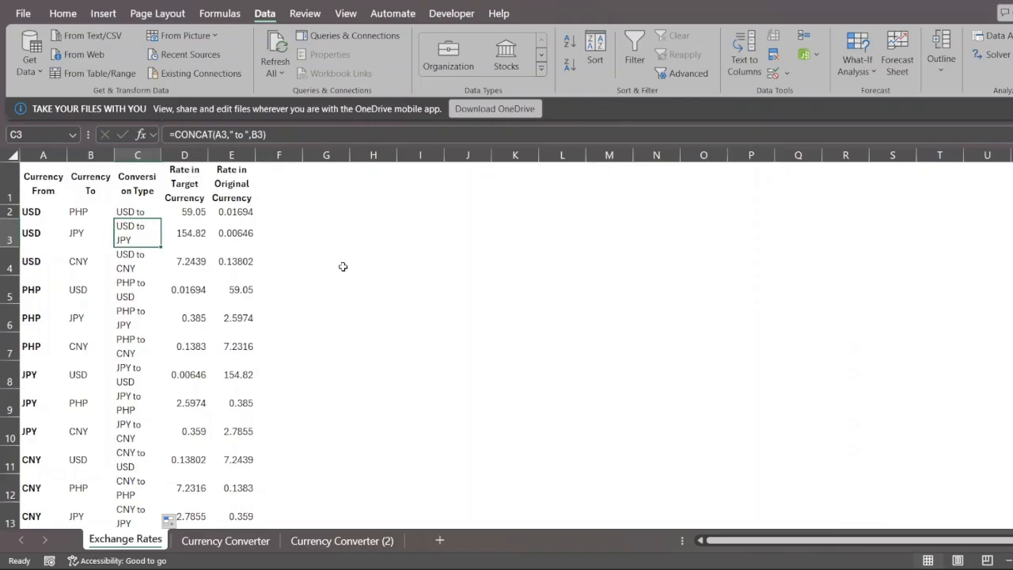
{"action": "left_click", "coordinate": [136, 212]}
{"action": "type", "text": "=CONCAT(A2,\"/\",B2)"}
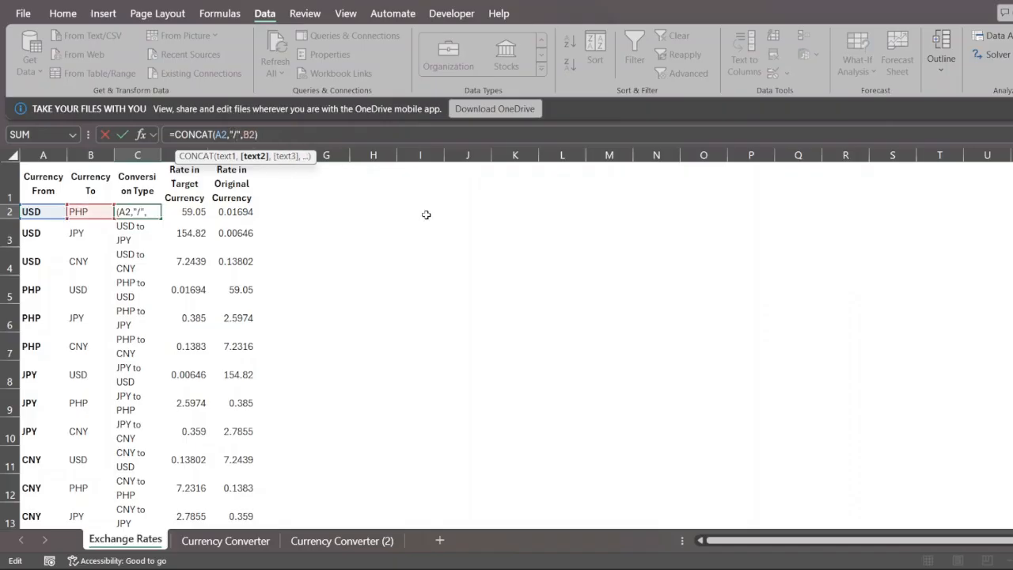
{"action": "key", "text": "Return"}
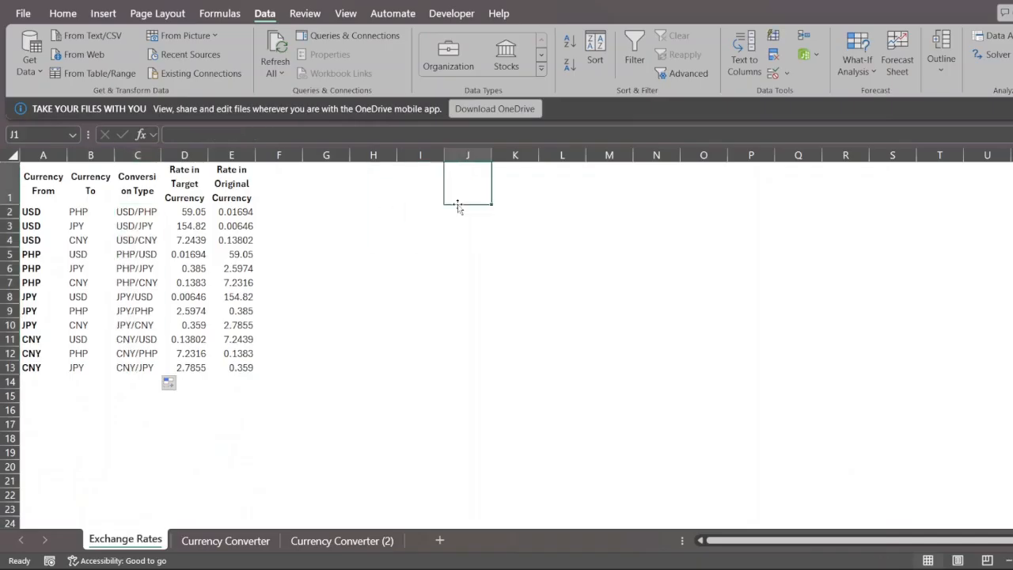
{"action": "mouse_move", "coordinate": [424, 199]}
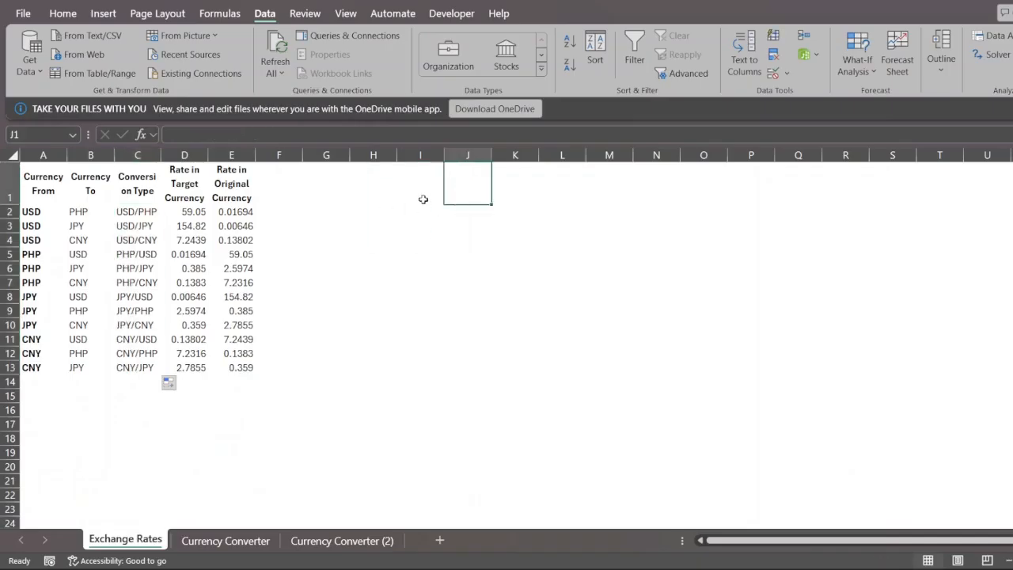
- Add a Concat note in I1 and move to the Currency Converter (2) sheet
{"action": "type", "text": "Concat"}
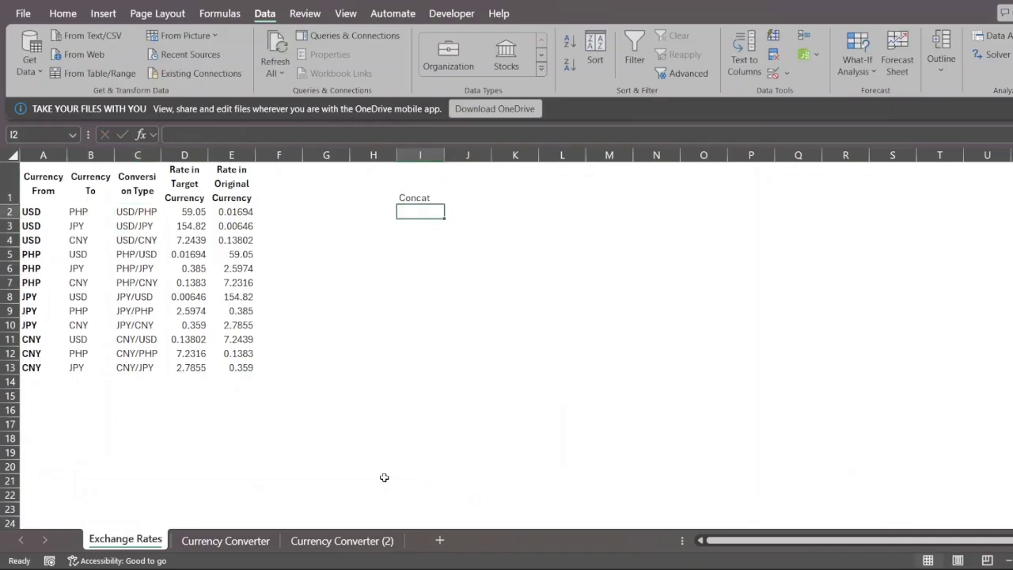
{"action": "left_click", "coordinate": [342, 542]}
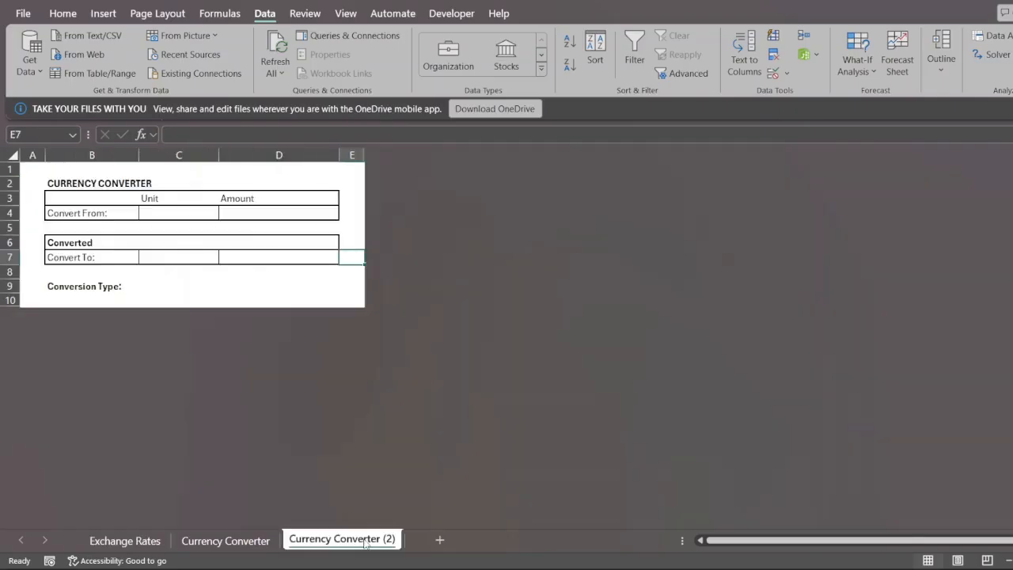
- Test the unit cell with Peso and 2112 entries, then clear them again
{"action": "left_click", "coordinate": [279, 256]}
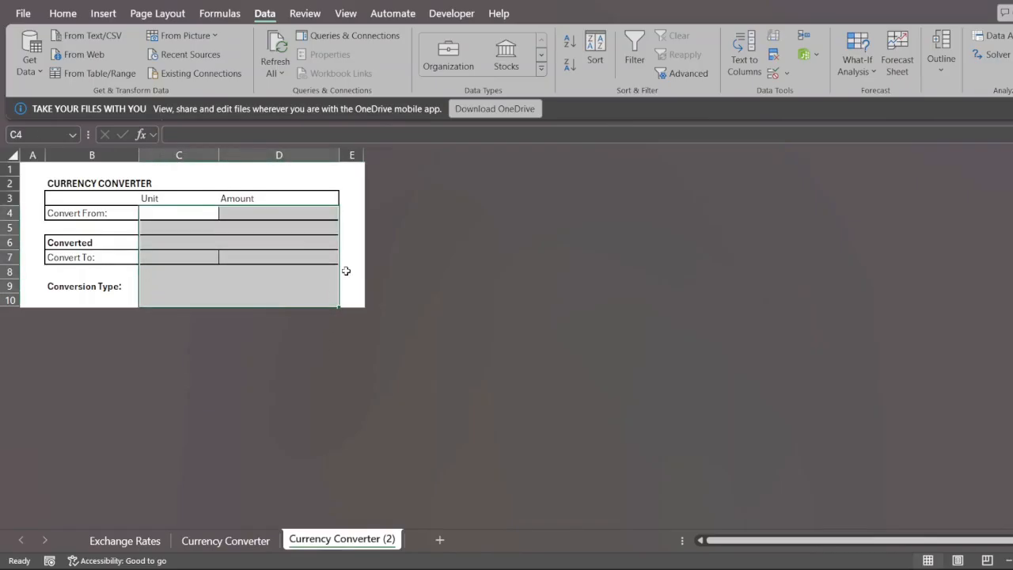
{"action": "left_click", "coordinate": [352, 272]}
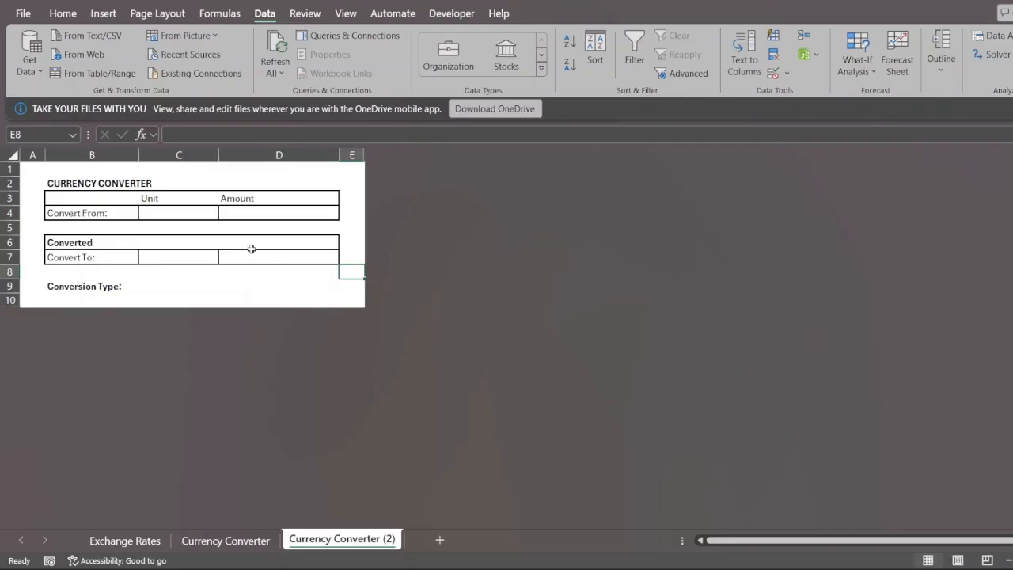
{"action": "left_click", "coordinate": [177, 212]}
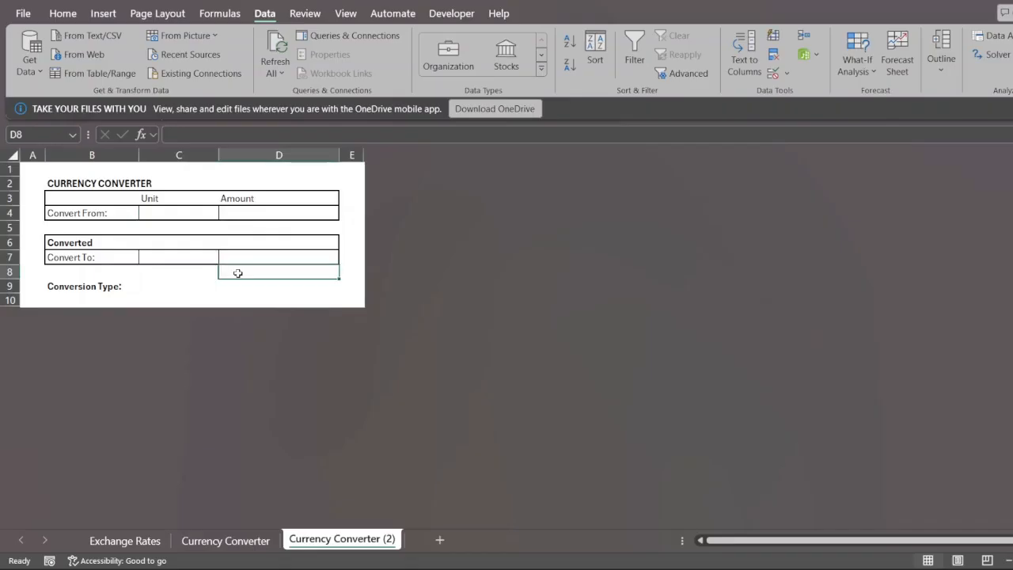
{"action": "mouse_move", "coordinate": [194, 390]}
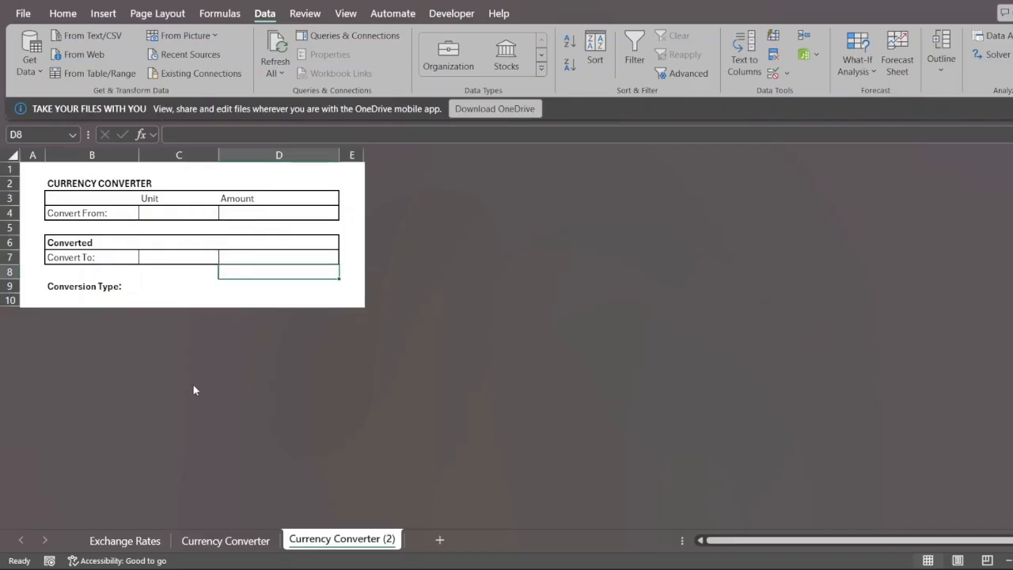
{"action": "left_click", "coordinate": [177, 285]}
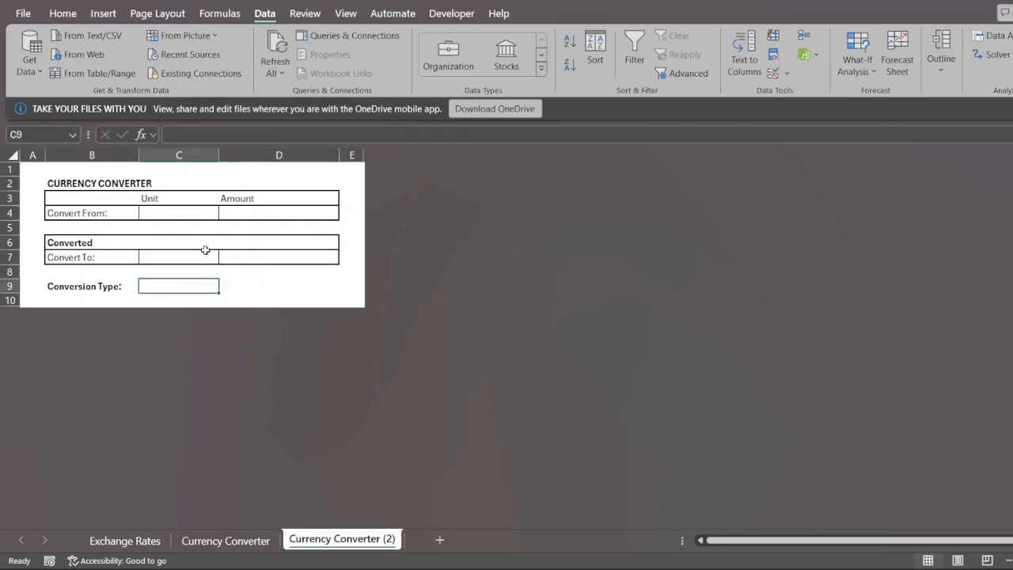
{"action": "left_click", "coordinate": [177, 212]}
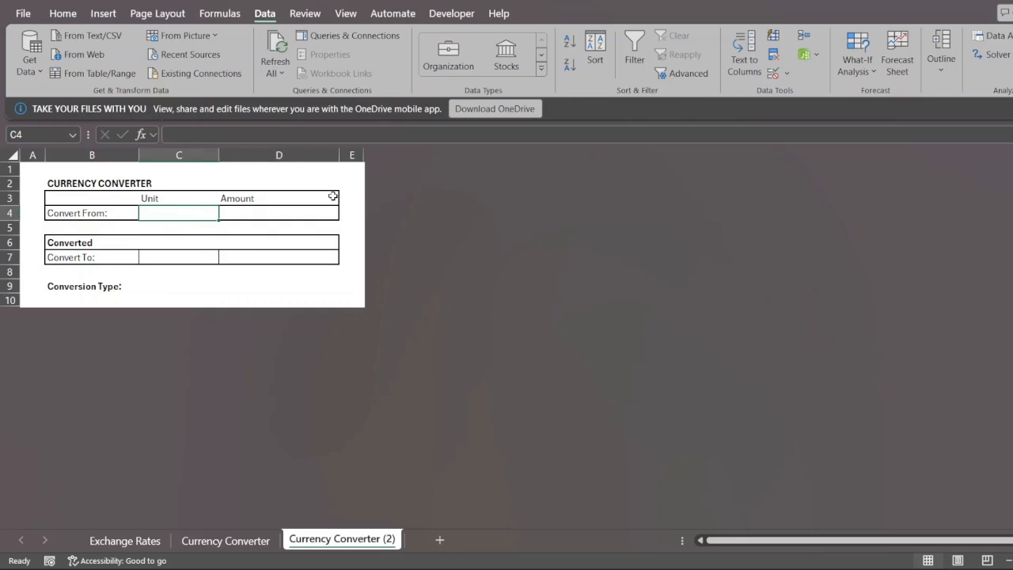
{"action": "type", "text": "Peso"}
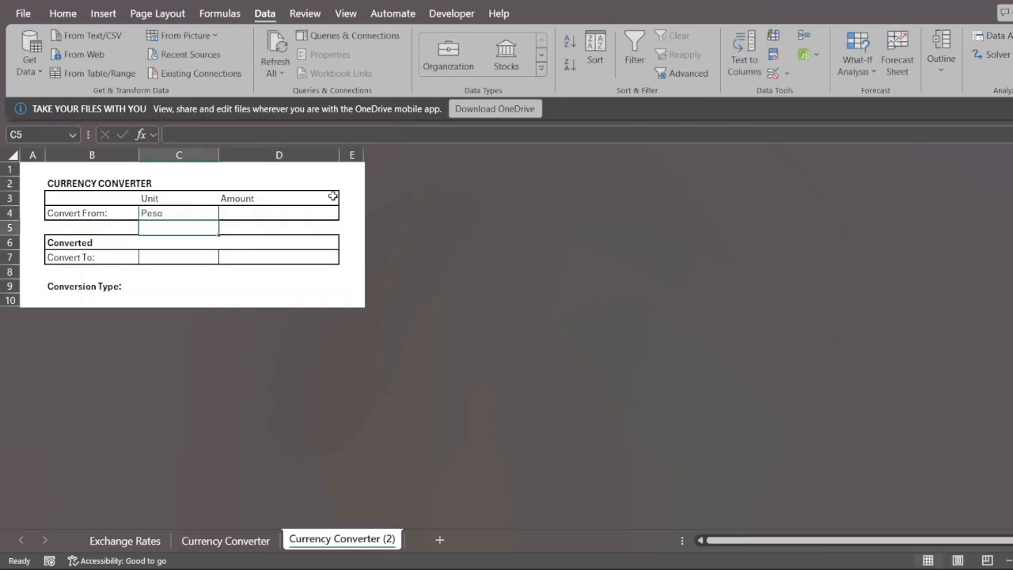
{"action": "type", "text": "2112"}
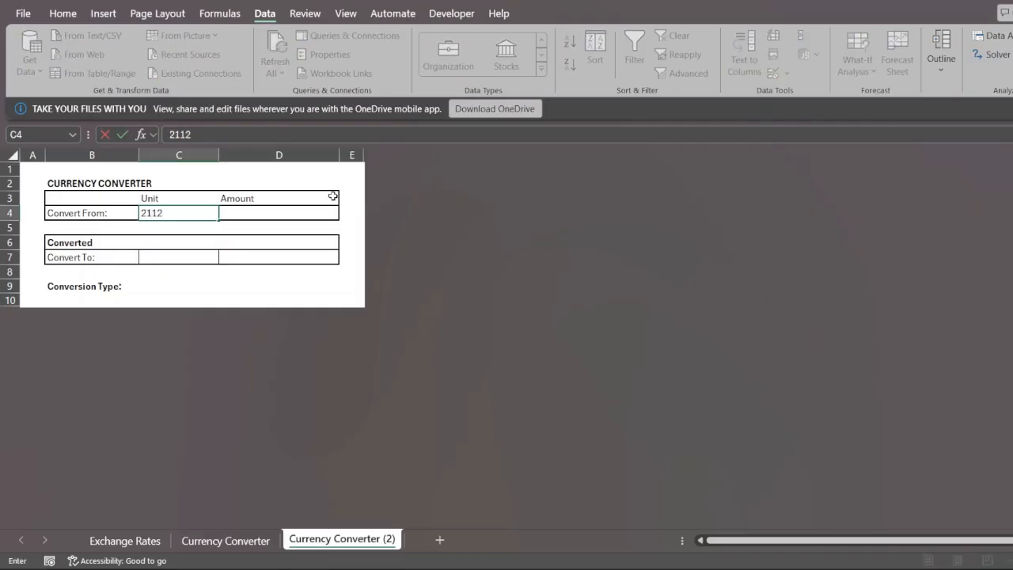
{"action": "key", "text": "Return"}
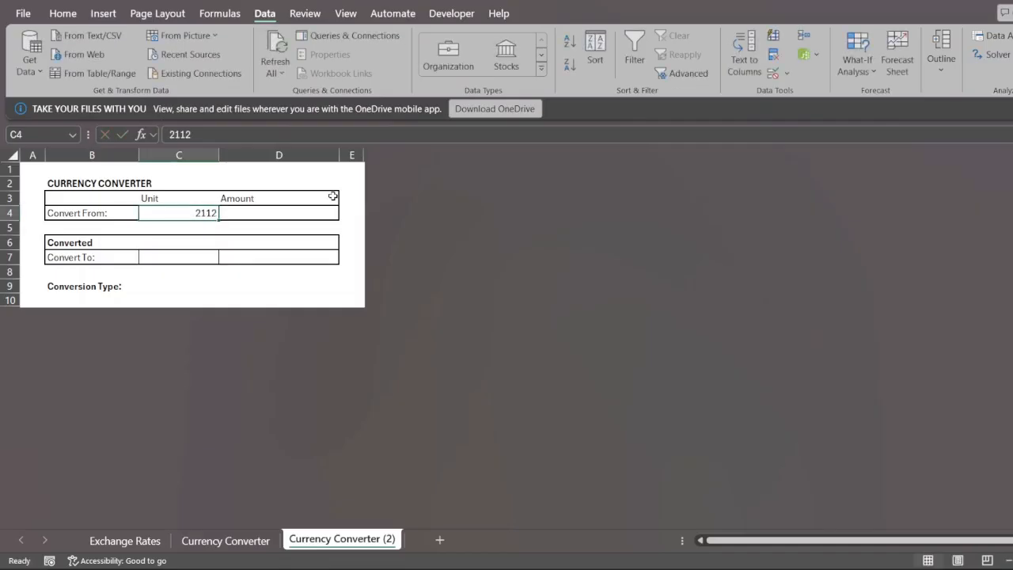
{"action": "key", "text": "Delete"}
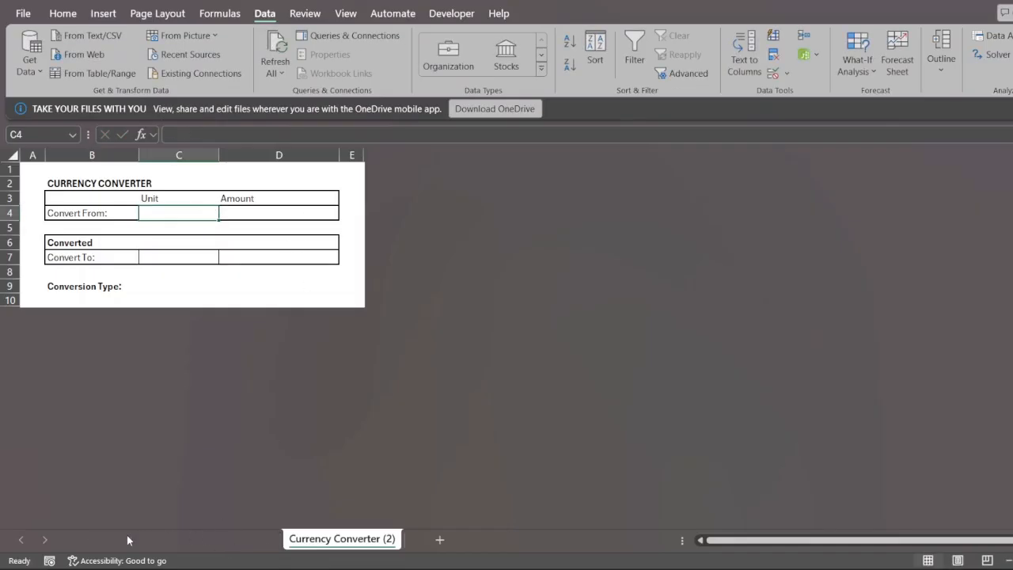
- Check the From currencies A2:A13 on Exchange Rates and return to the converter form
{"action": "left_click", "coordinate": [126, 539]}
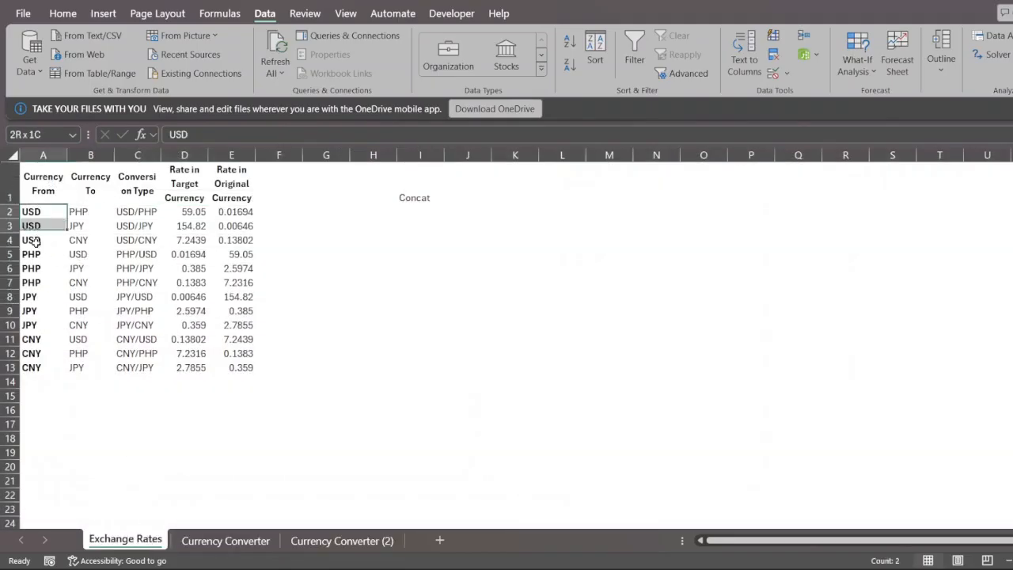
{"action": "left_click_drag", "start_coordinate": [32, 212], "coordinate": [32, 367]}
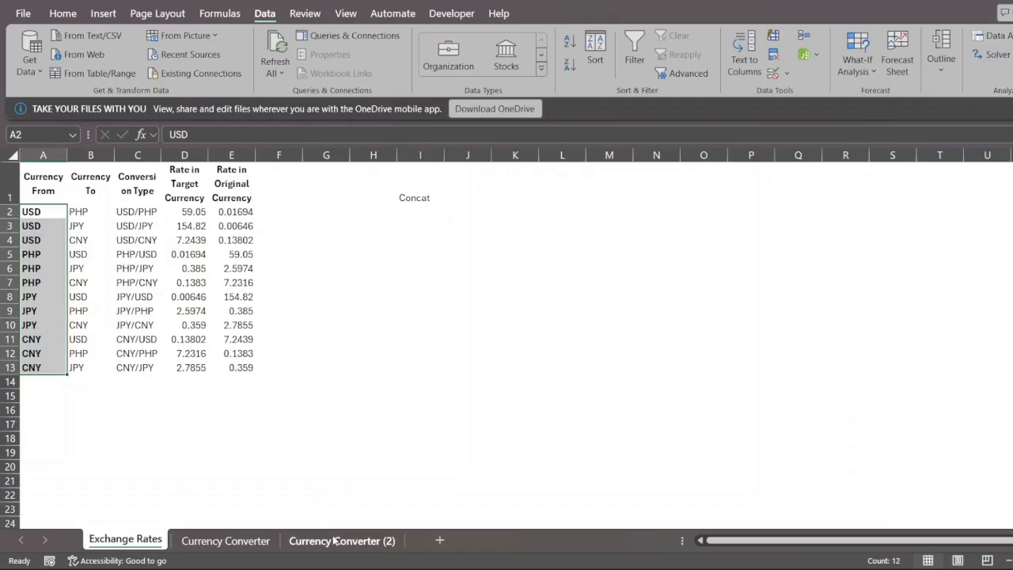
{"action": "left_click", "coordinate": [342, 539]}
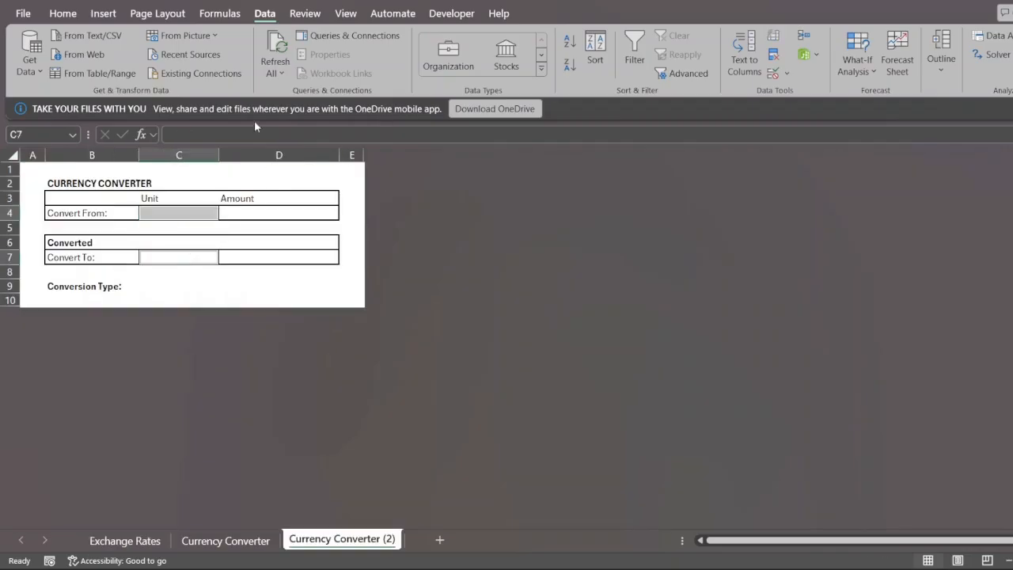
{"action": "mouse_move", "coordinate": [281, 19]}
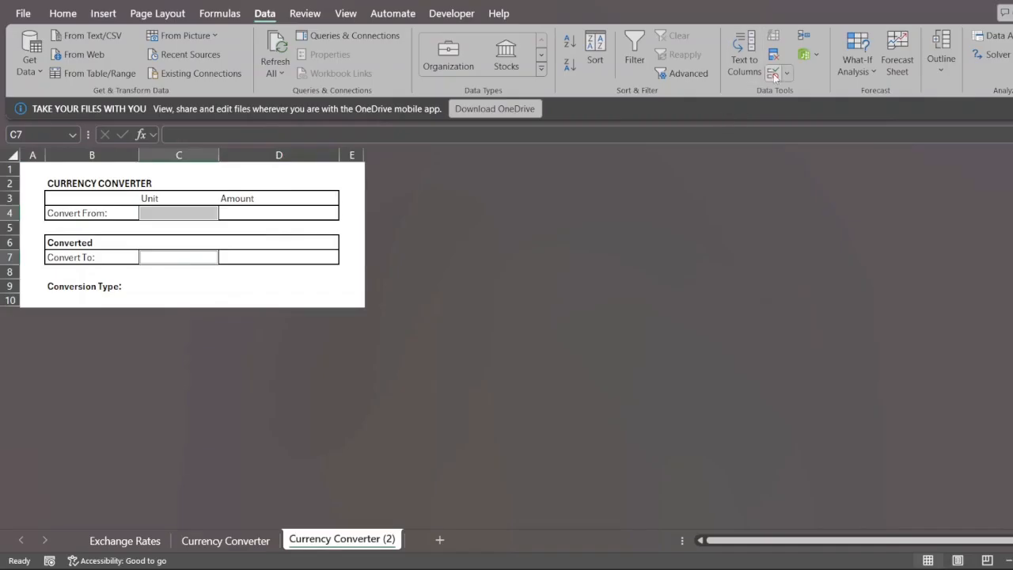
{"action": "left_click", "coordinate": [177, 212]}
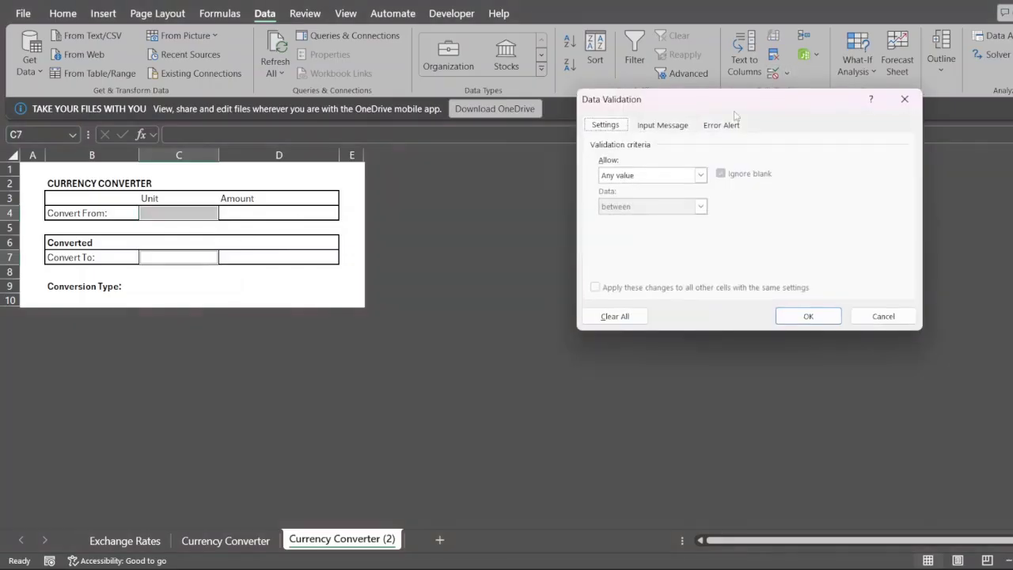
{"action": "left_click", "coordinate": [700, 174]}
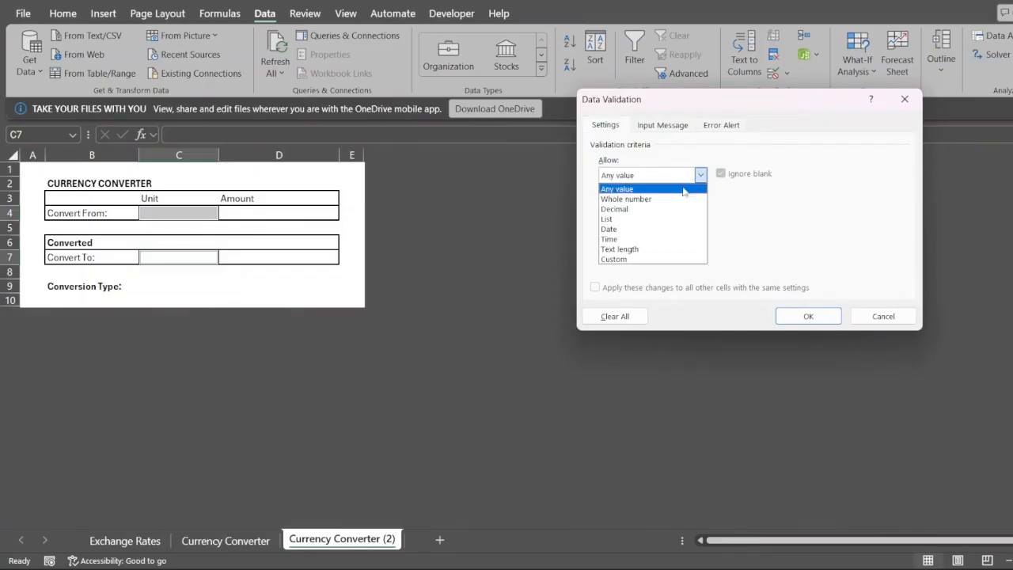
{"action": "left_click", "coordinate": [606, 218]}
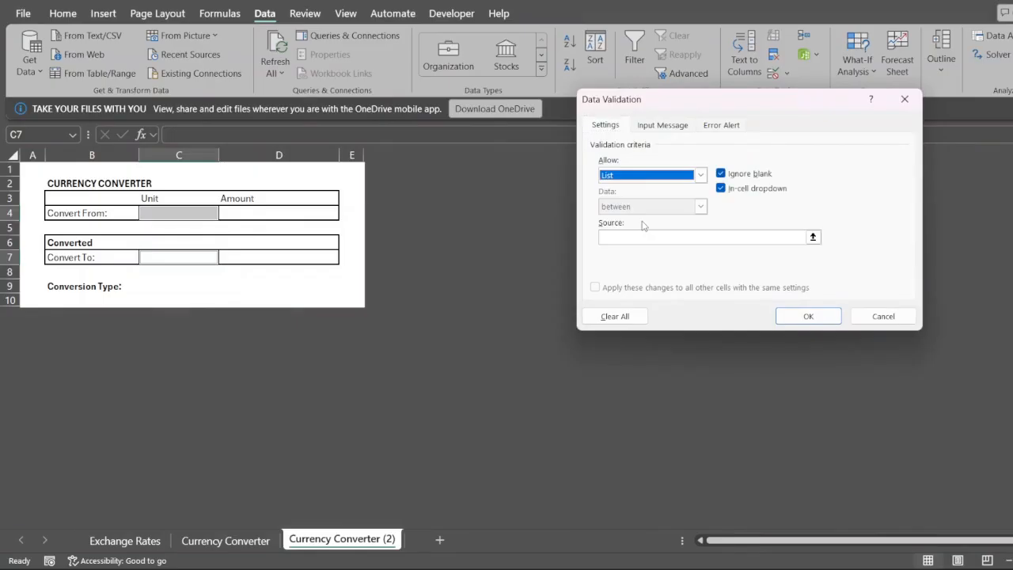
{"action": "left_click", "coordinate": [696, 238]}
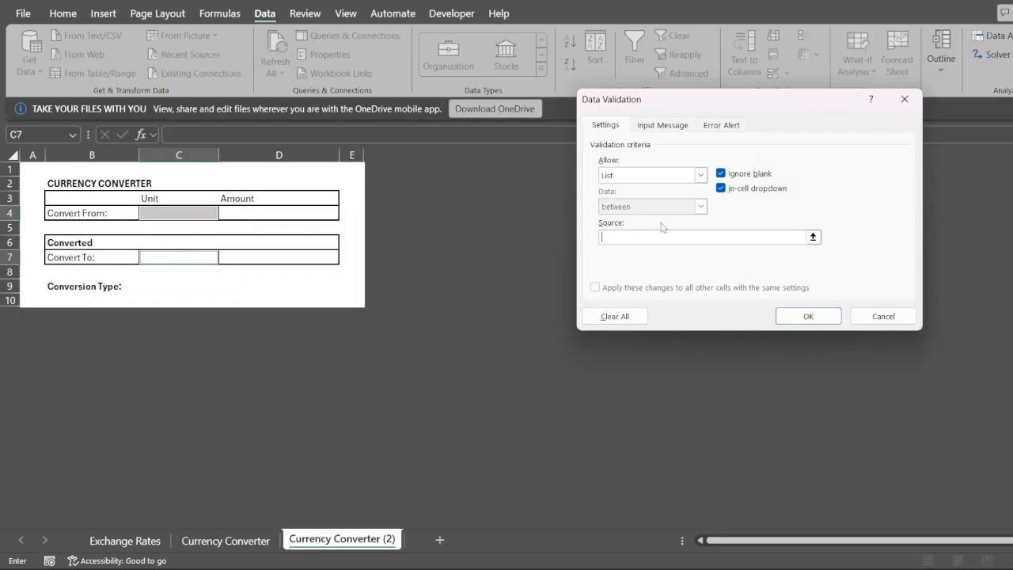
{"action": "type", "text": "USD"}
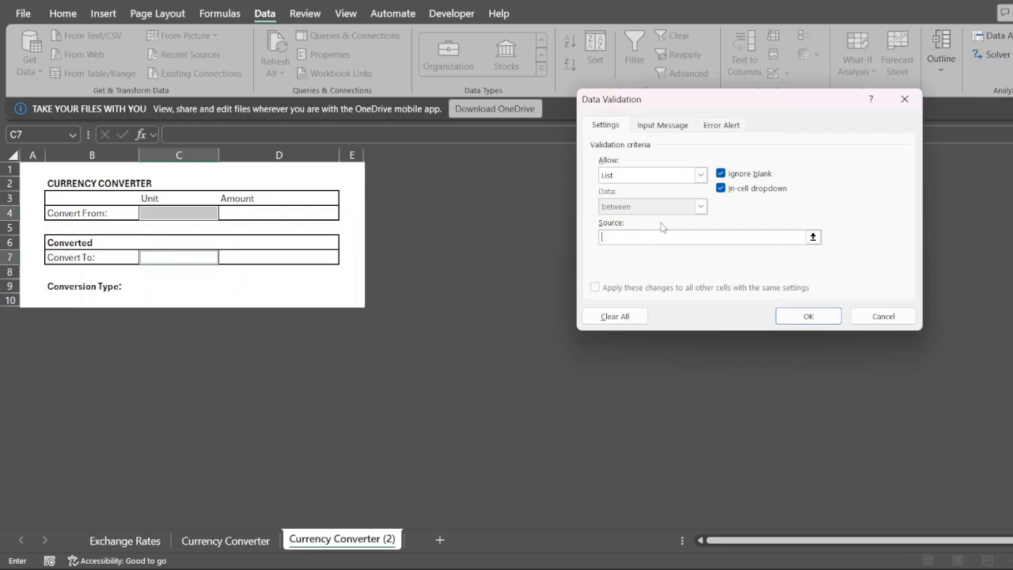
{"action": "mouse_move", "coordinate": [804, 265]}
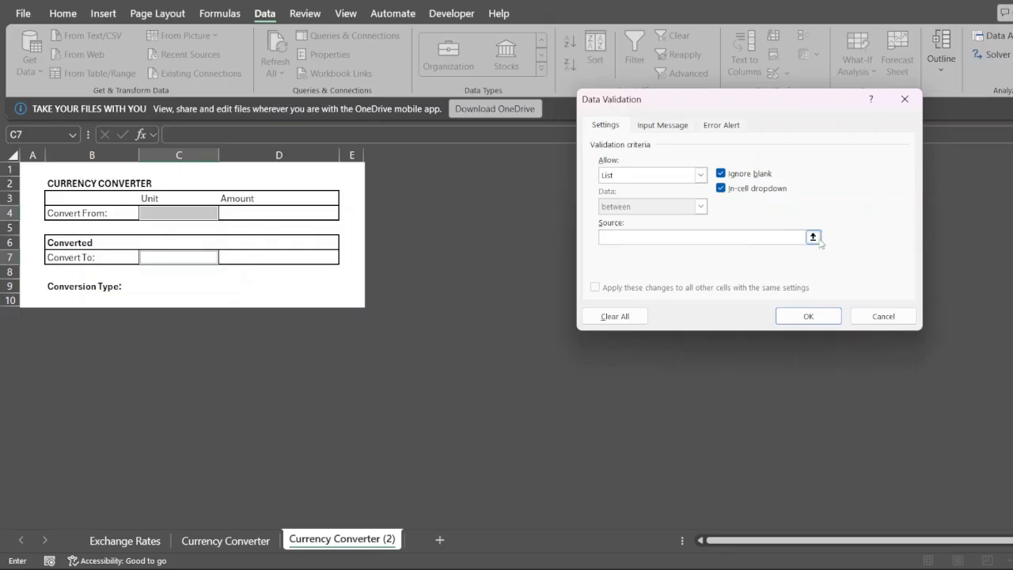
{"action": "left_click", "coordinate": [813, 238]}
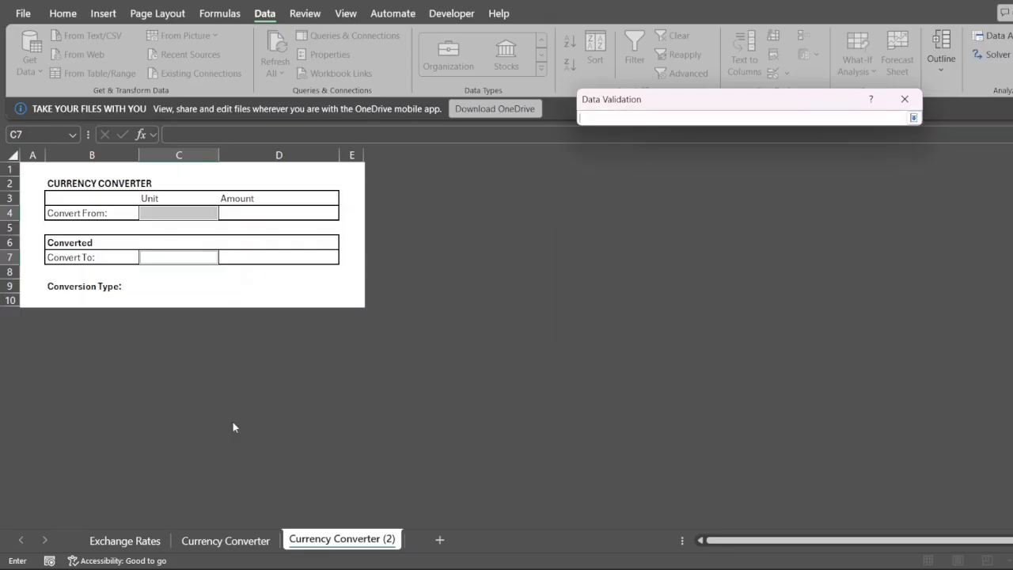
{"action": "left_click", "coordinate": [123, 542]}
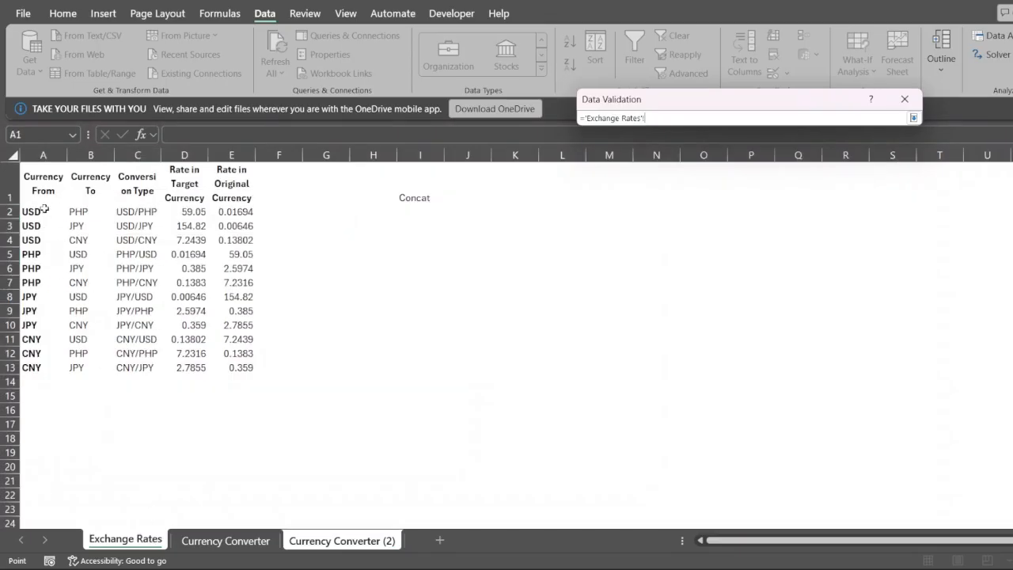
{"action": "left_click_drag", "start_coordinate": [43, 212], "coordinate": [43, 367]}
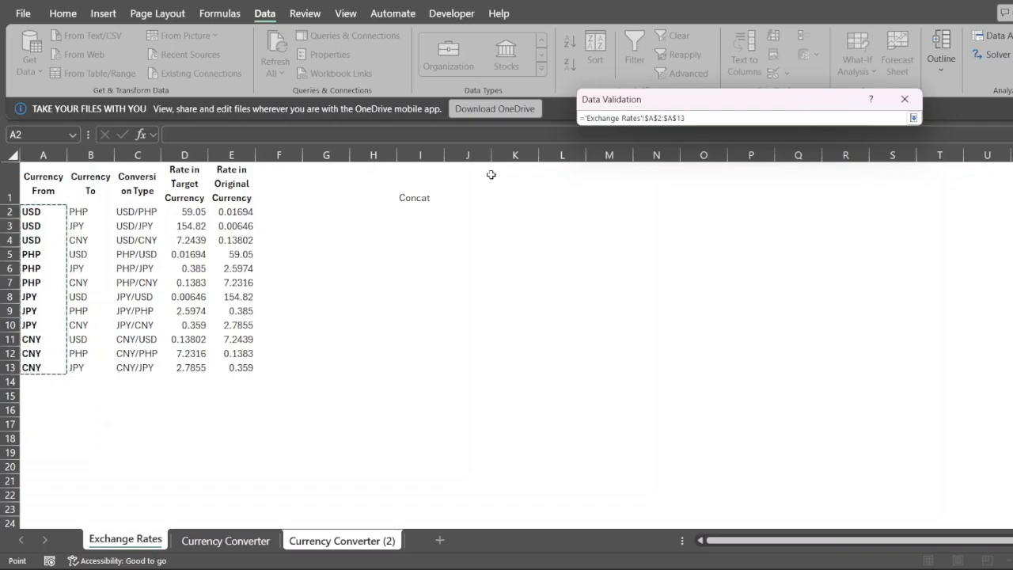
{"action": "left_click", "coordinate": [744, 118]}
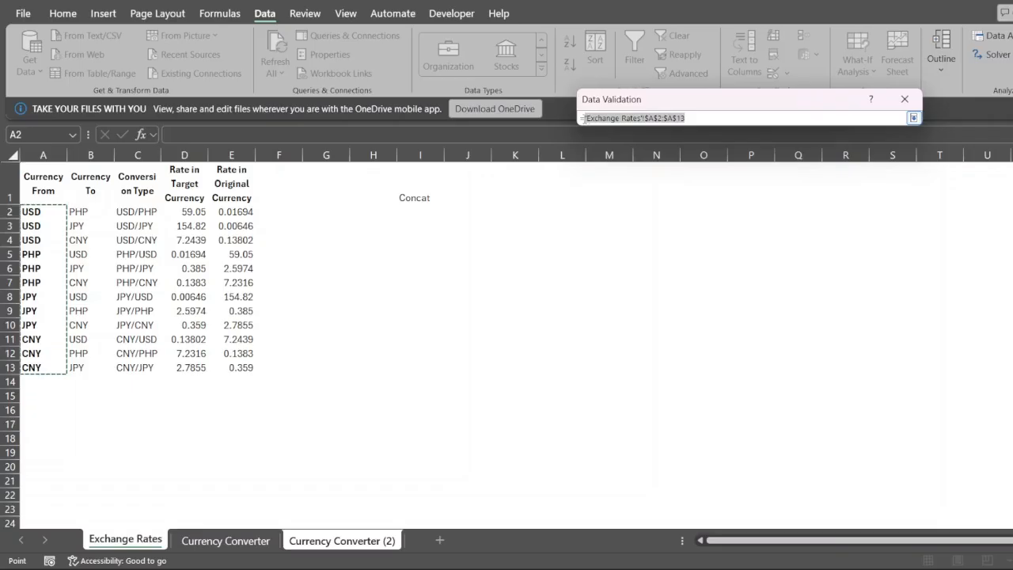
{"action": "left_click", "coordinate": [42, 184]}
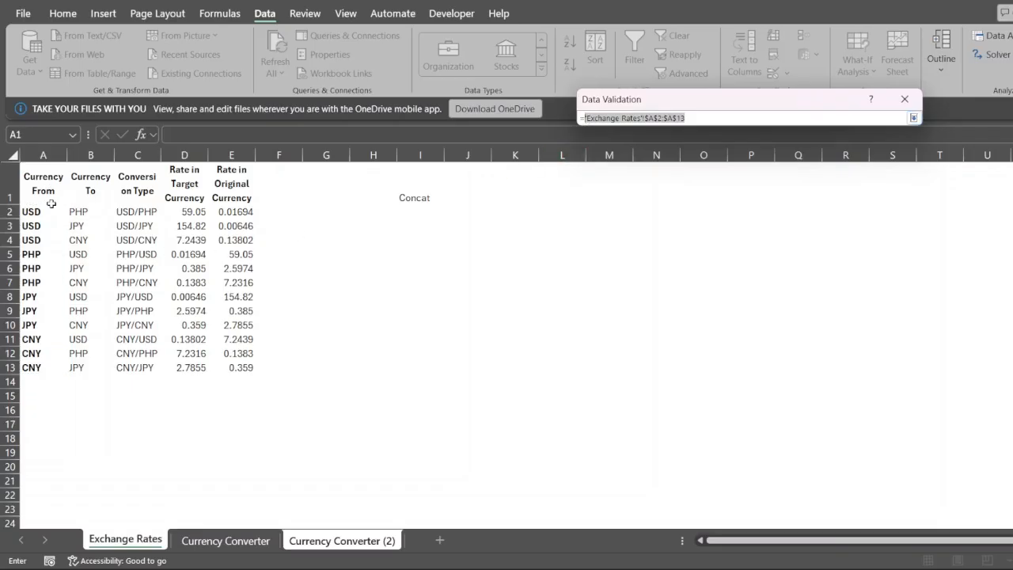
{"action": "left_click", "coordinate": [913, 117]}
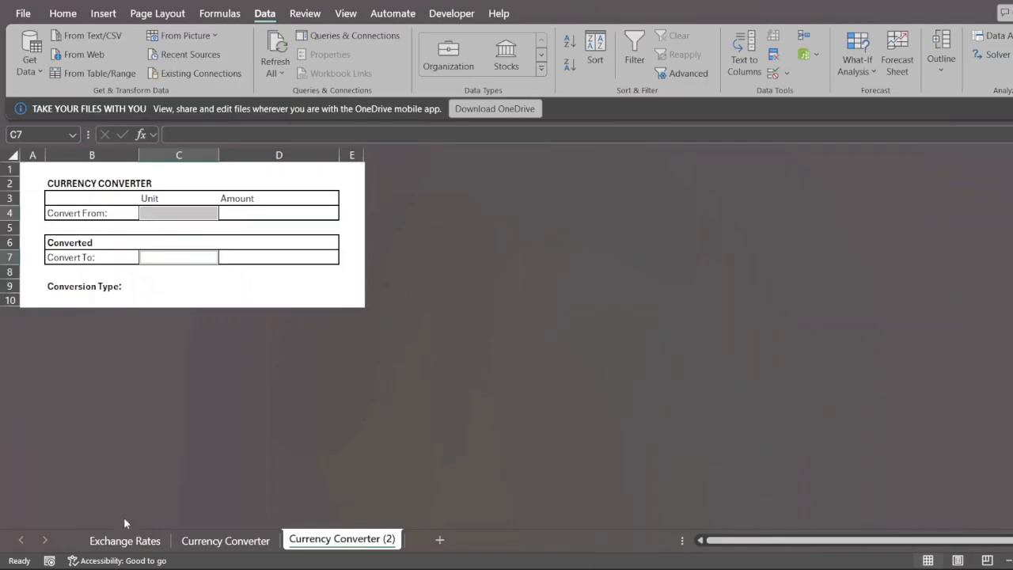
- Convert the Exchange Rates data A1:E13 into Table1 with headers kept
{"action": "left_click", "coordinate": [123, 541]}
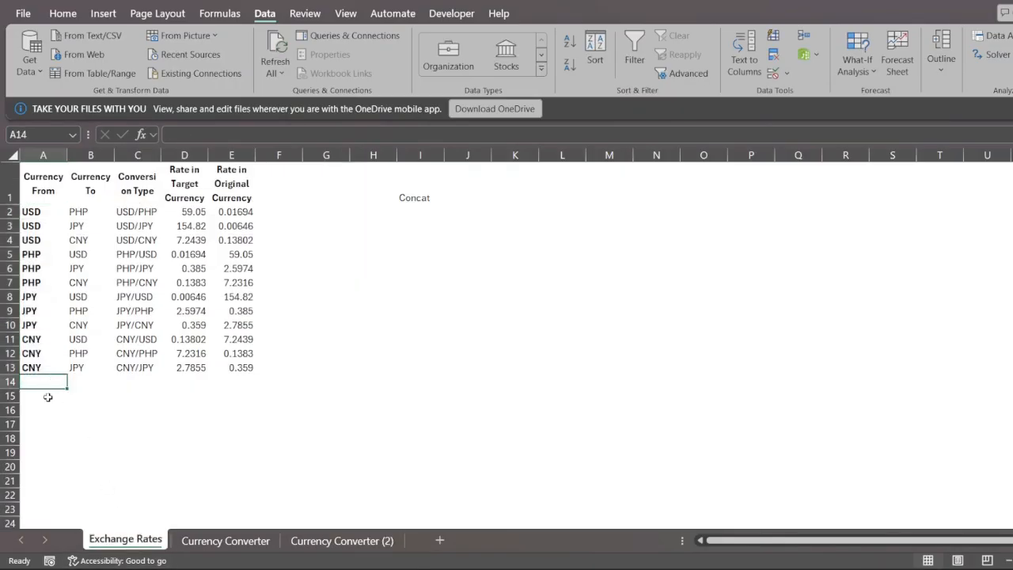
{"action": "mouse_move", "coordinate": [54, 396]}
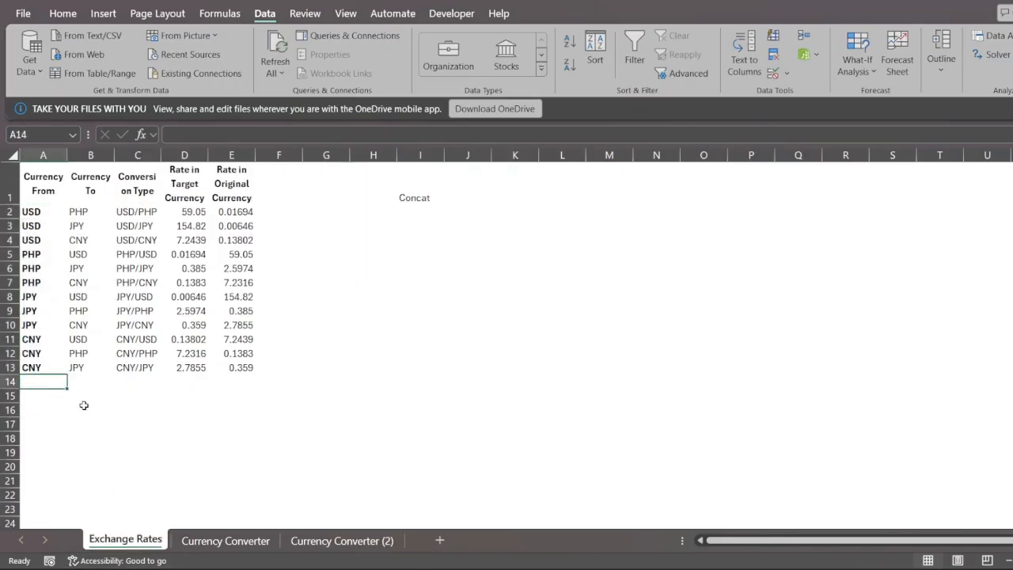
{"action": "left_click", "coordinate": [136, 310]}
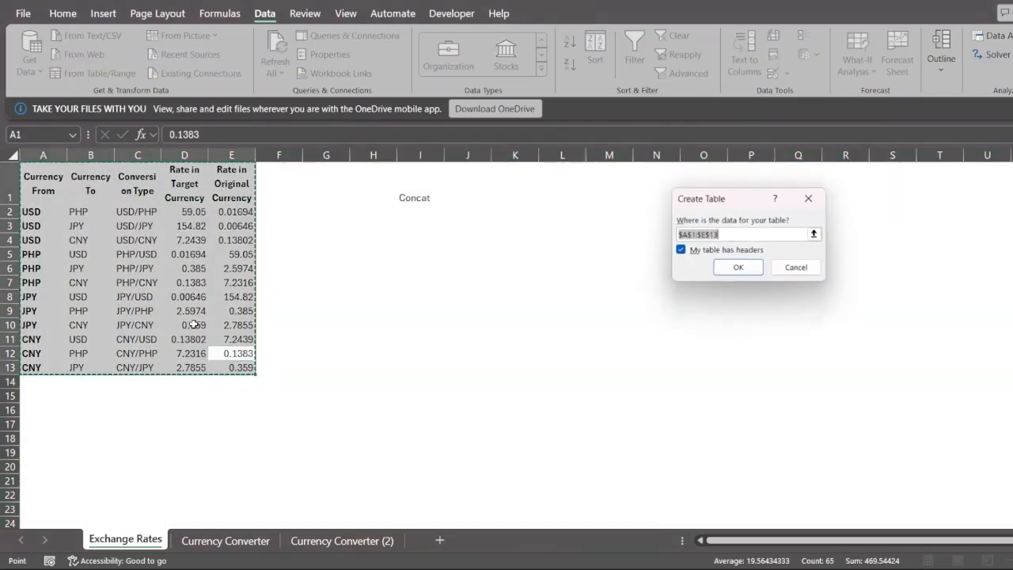
{"action": "left_click", "coordinate": [738, 266]}
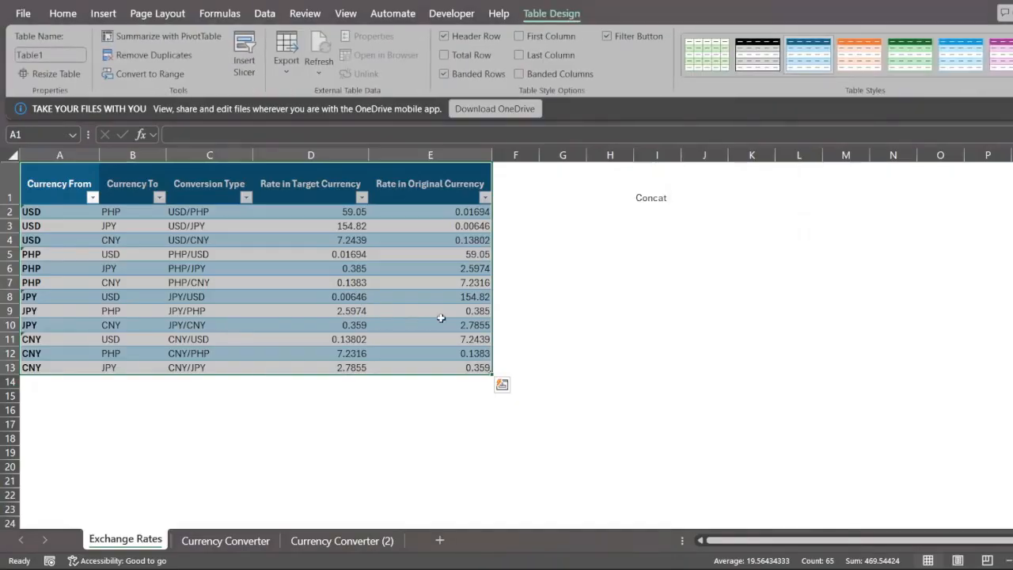
{"action": "left_click", "coordinate": [564, 311]}
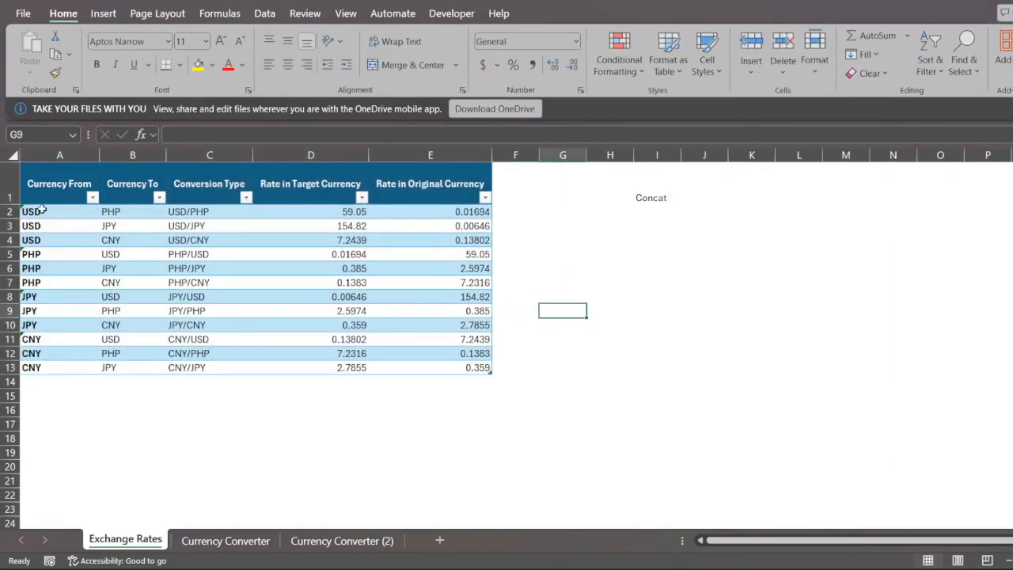
- Try a Table1[Currency From] structured reference in I7, then return to the converter form
{"action": "left_click", "coordinate": [61, 212]}
{"action": "type", "text": "="}
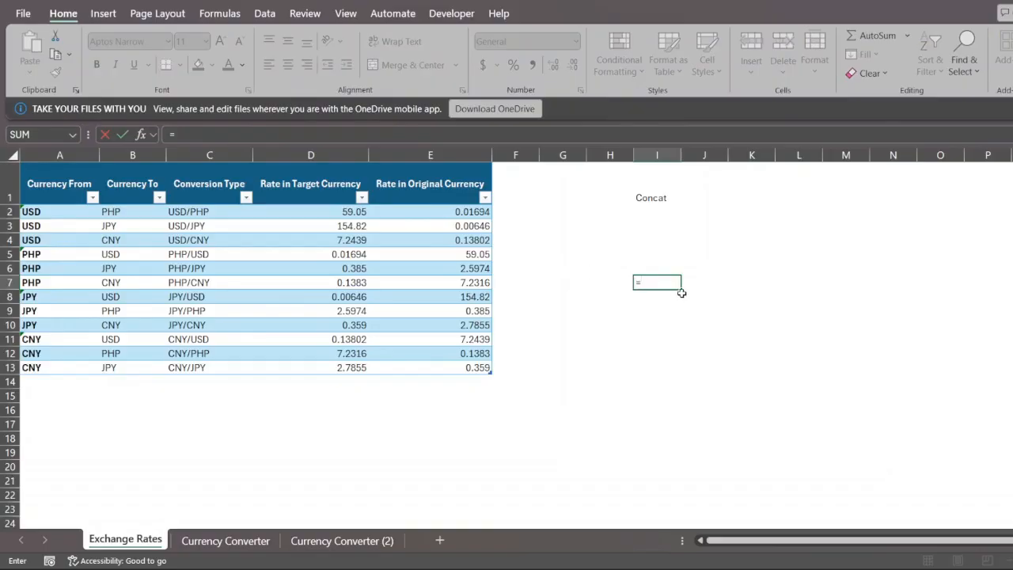
{"action": "left_click_drag", "start_coordinate": [60, 212], "coordinate": [61, 367]}
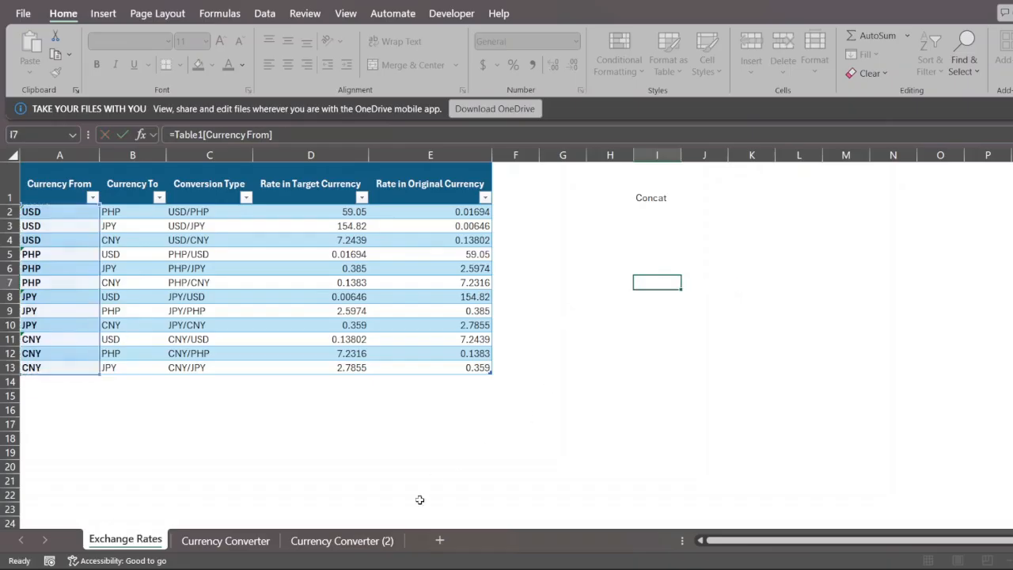
{"action": "left_click", "coordinate": [342, 541]}
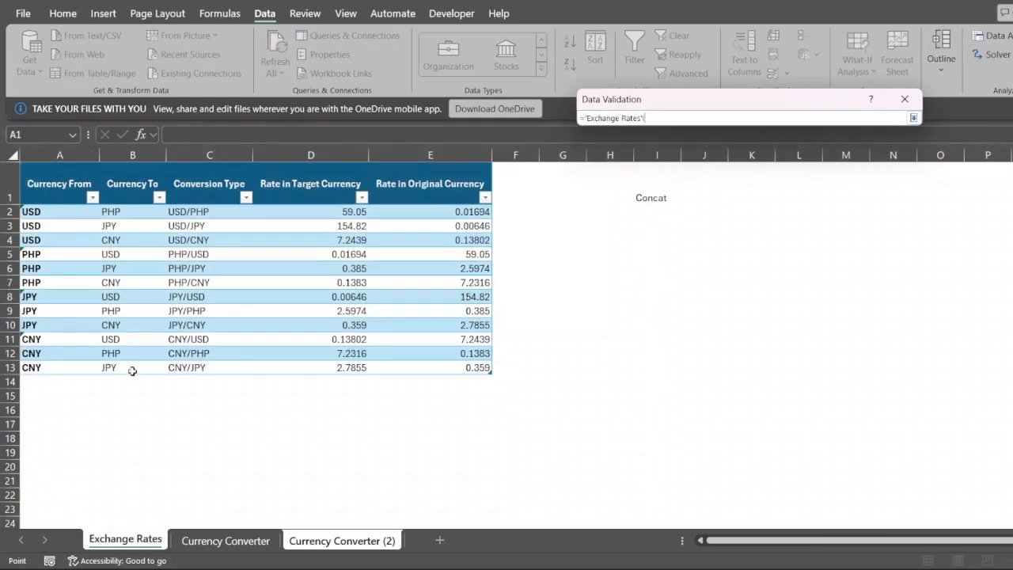
{"action": "left_click_drag", "start_coordinate": [60, 212], "coordinate": [60, 367]}
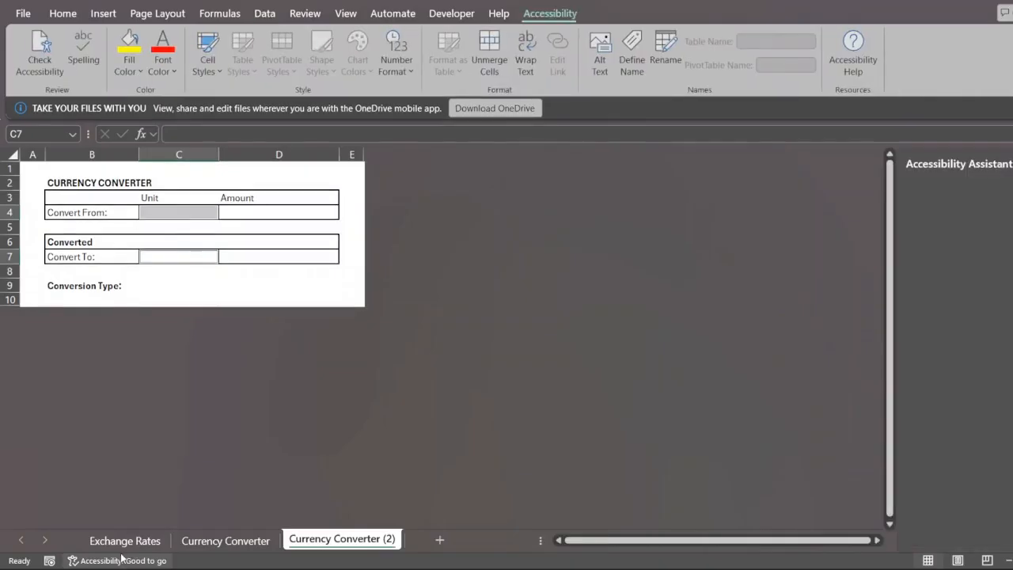
- Define the name CurFrom for Table1[Currency From] and go back to Currency Converter (2)
{"action": "left_click", "coordinate": [124, 542]}
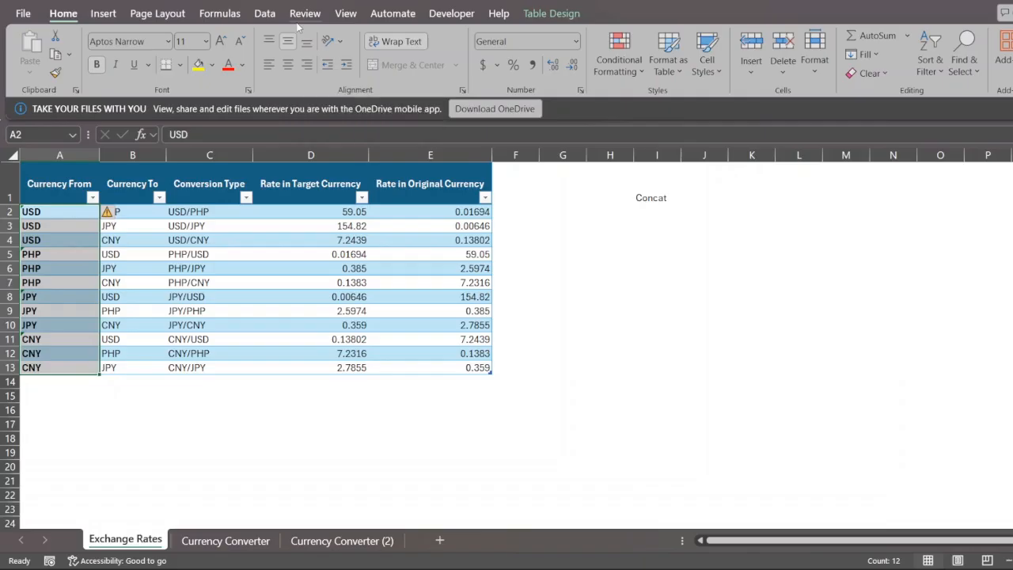
{"action": "left_click", "coordinate": [219, 13]}
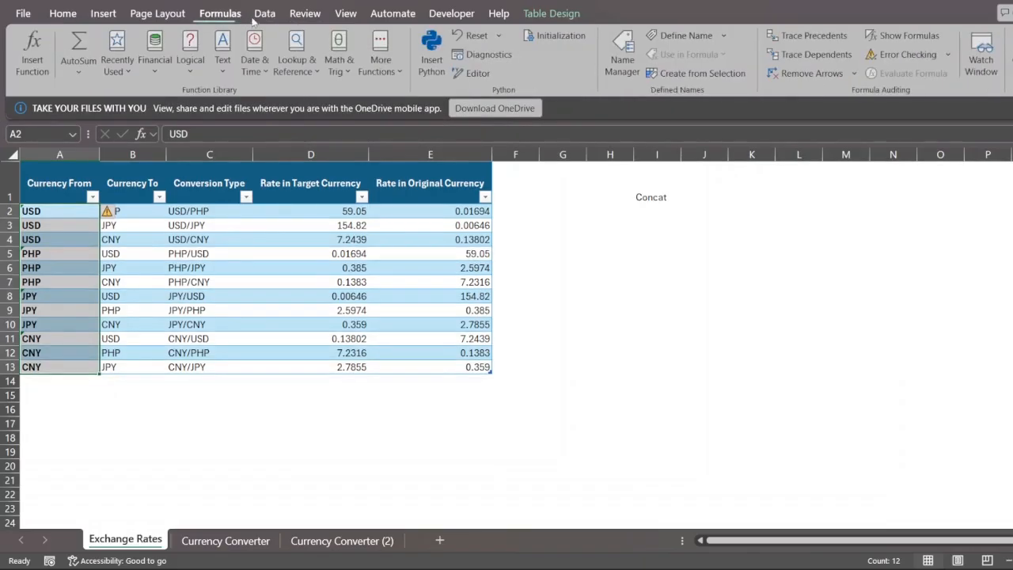
{"action": "mouse_move", "coordinate": [691, 49]}
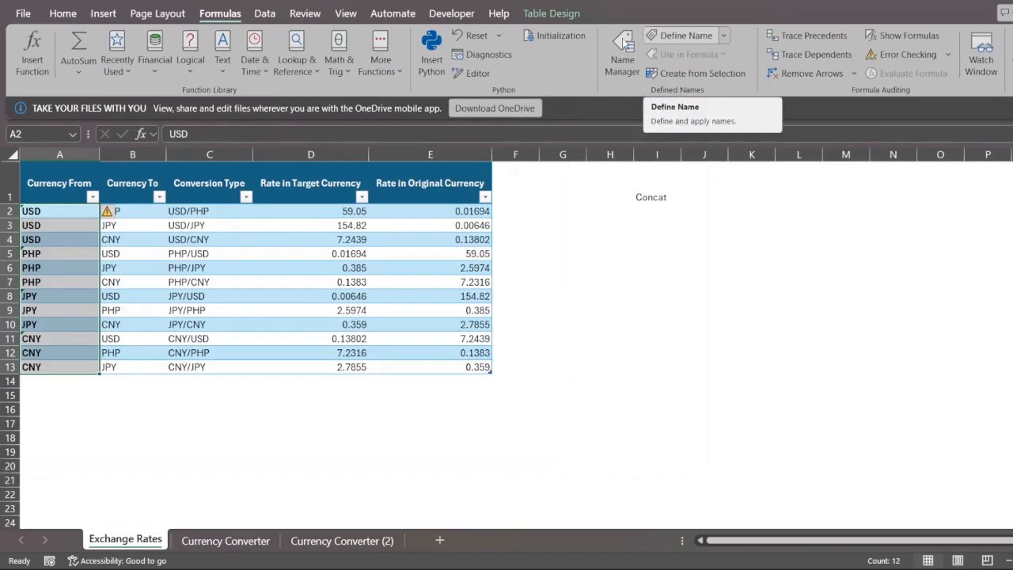
{"action": "mouse_move", "coordinate": [728, 33]}
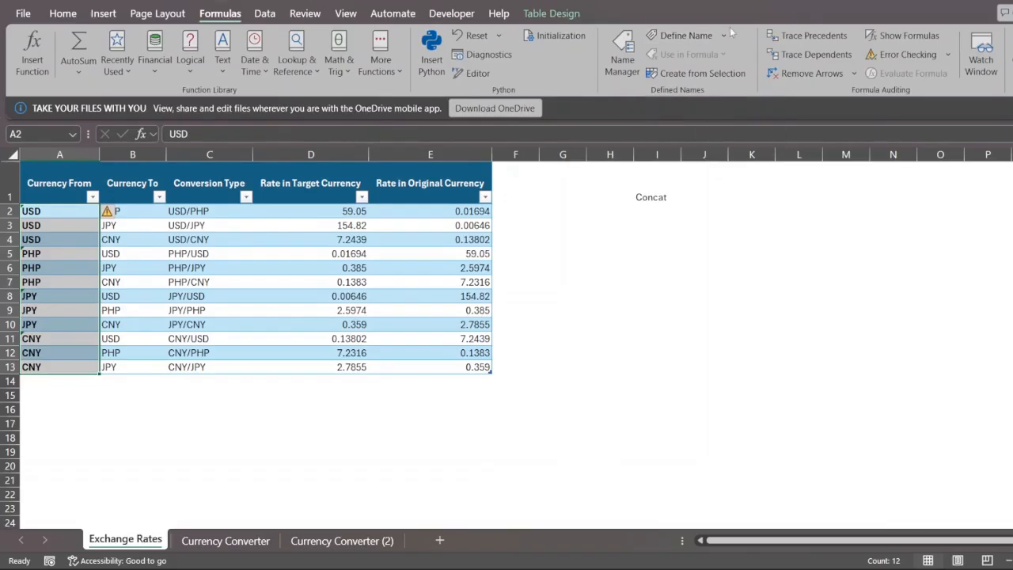
{"action": "left_click", "coordinate": [685, 35]}
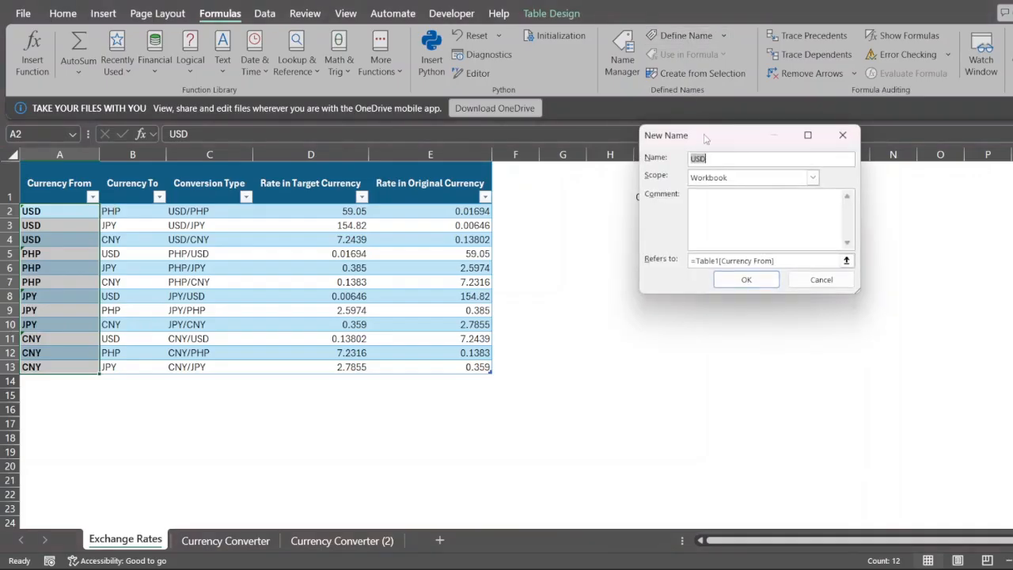
{"action": "type", "text": "CurFr"}
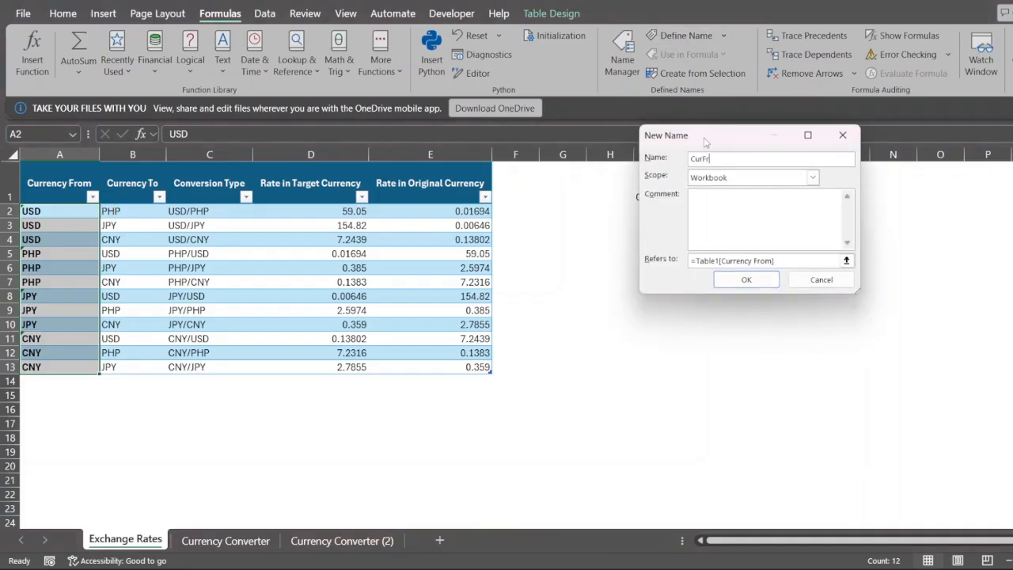
{"action": "type", "text": "om"}
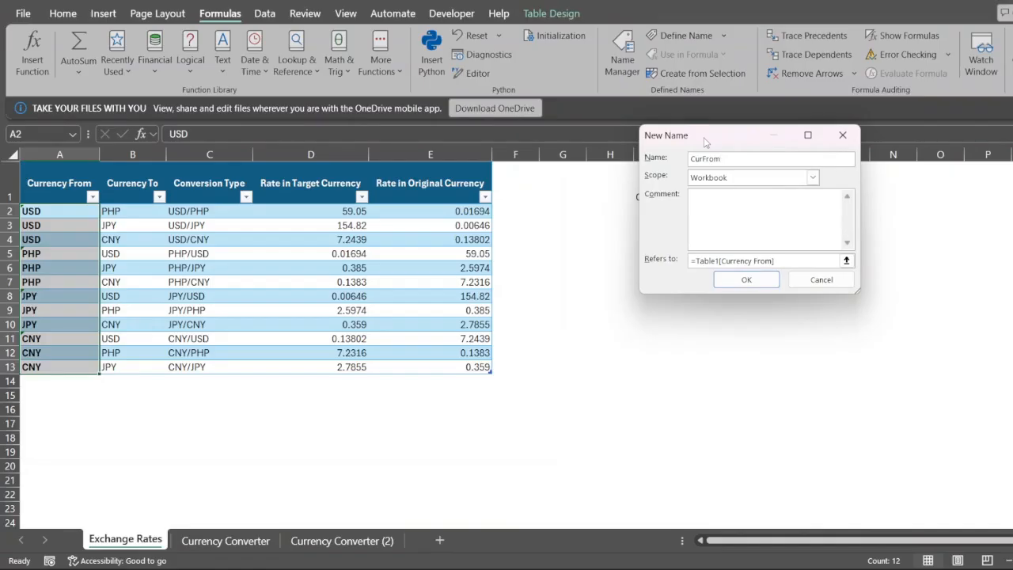
{"action": "left_click", "coordinate": [744, 279]}
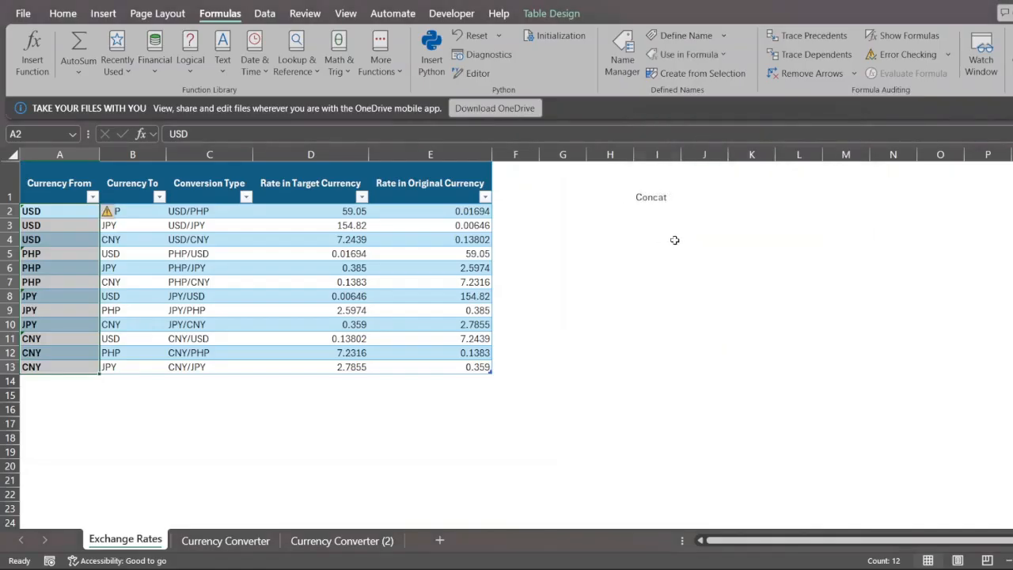
{"action": "left_click", "coordinate": [342, 541]}
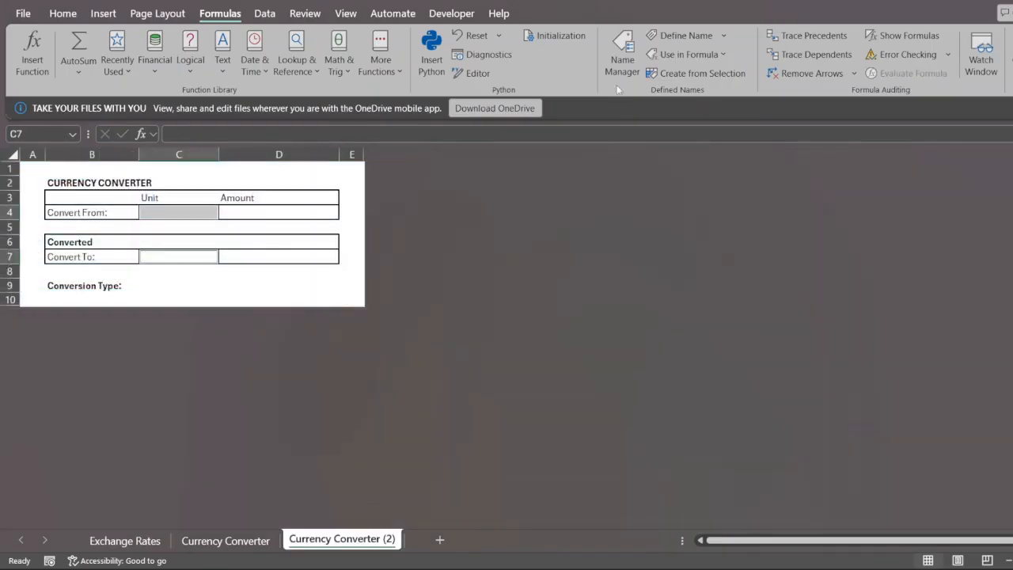
- Restrict the Convert From and Convert To unit cells to a List validation
{"action": "left_click", "coordinate": [177, 212]}
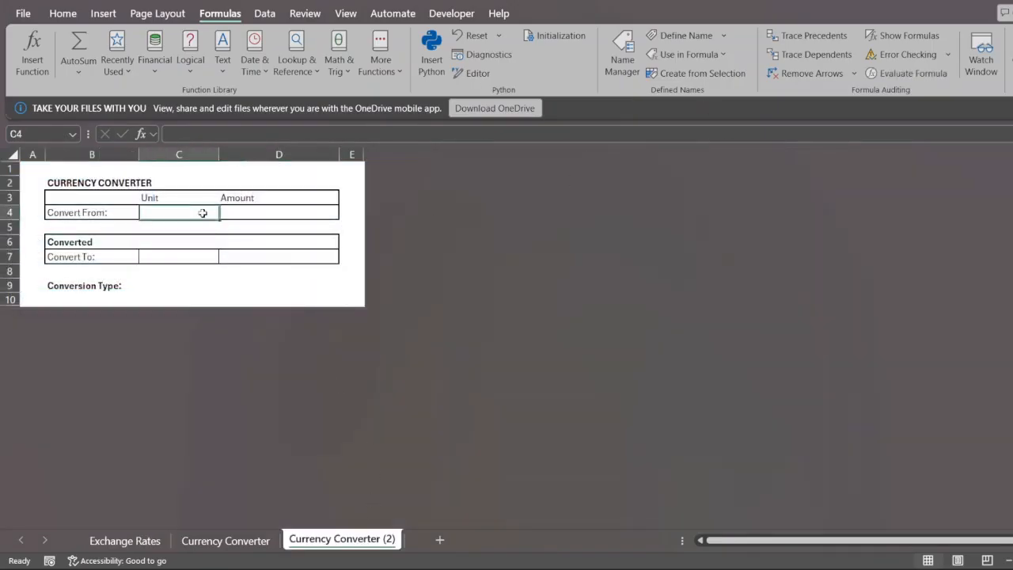
{"action": "left_click", "coordinate": [178, 256]}
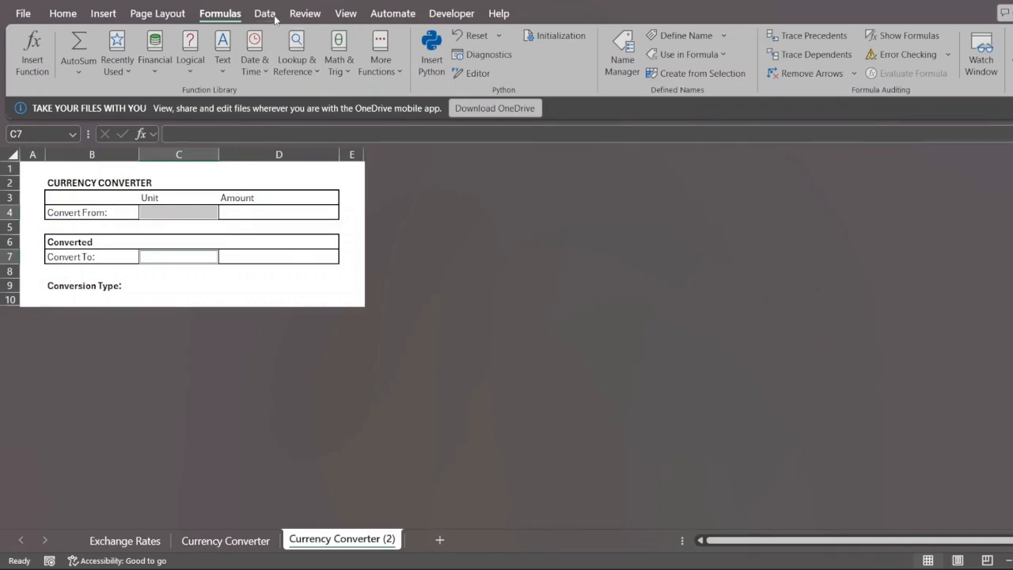
{"action": "left_click", "coordinate": [265, 13]}
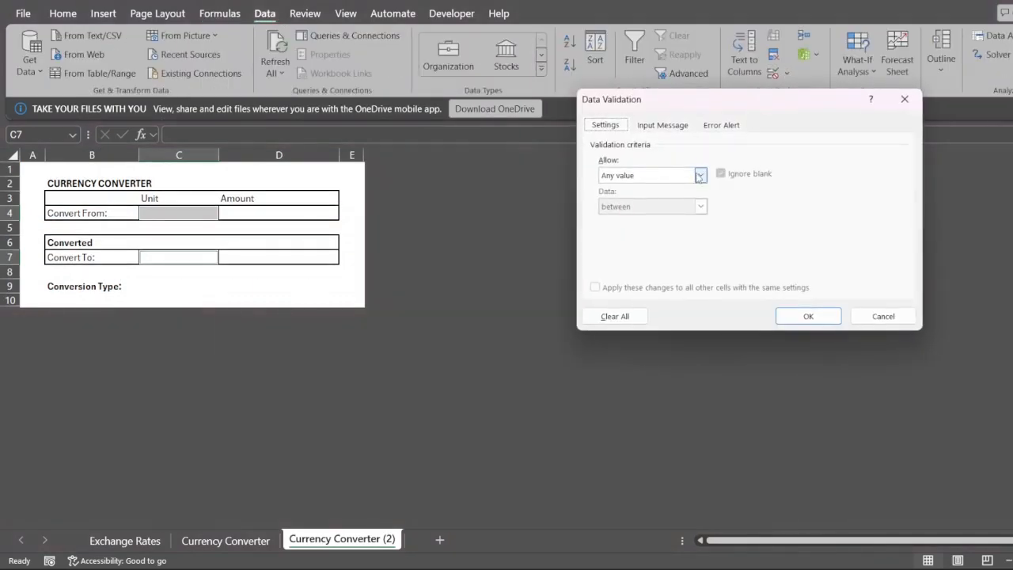
{"action": "left_click", "coordinate": [700, 174]}
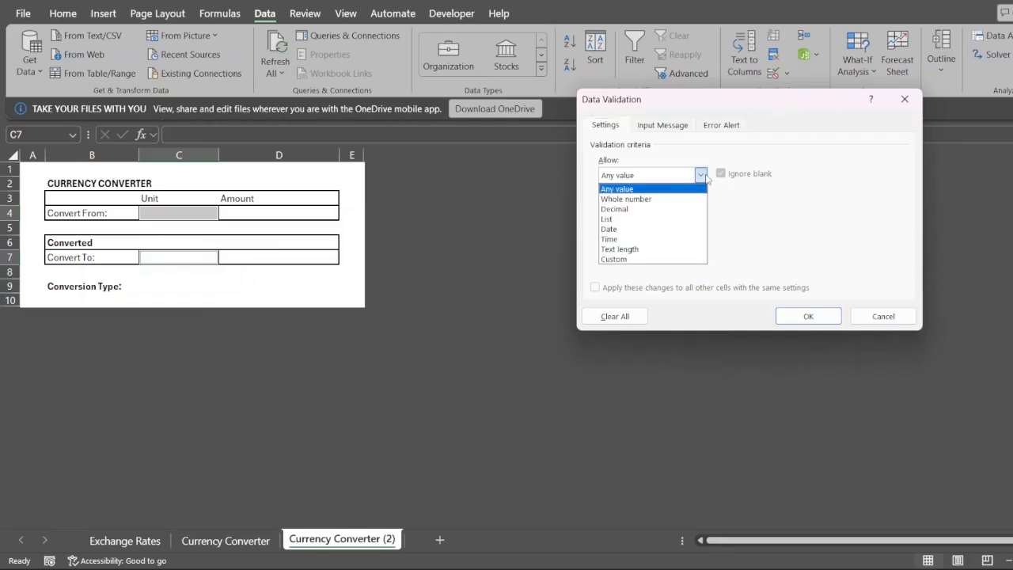
{"action": "left_click", "coordinate": [606, 218]}
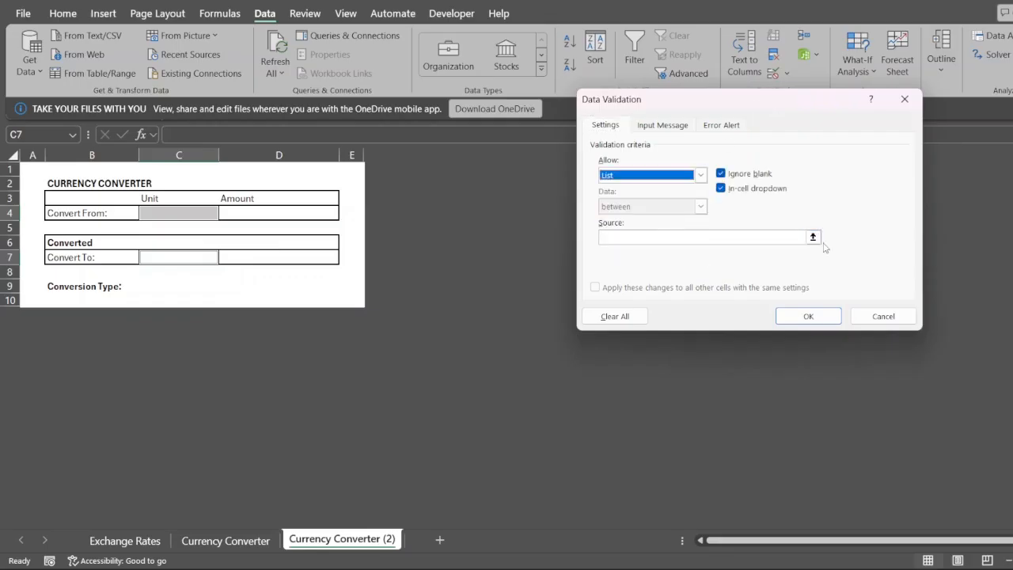
- Use the Exchange Rates codes A2:A13 as the dropdown source for both cells
{"action": "left_click", "coordinate": [123, 541]}
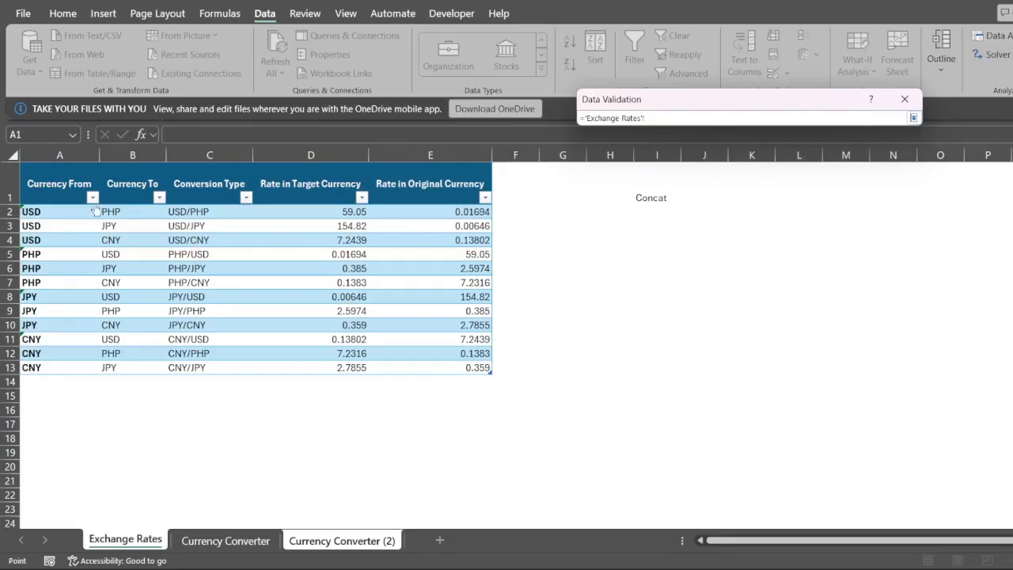
{"action": "left_click_drag", "start_coordinate": [60, 212], "coordinate": [60, 368]}
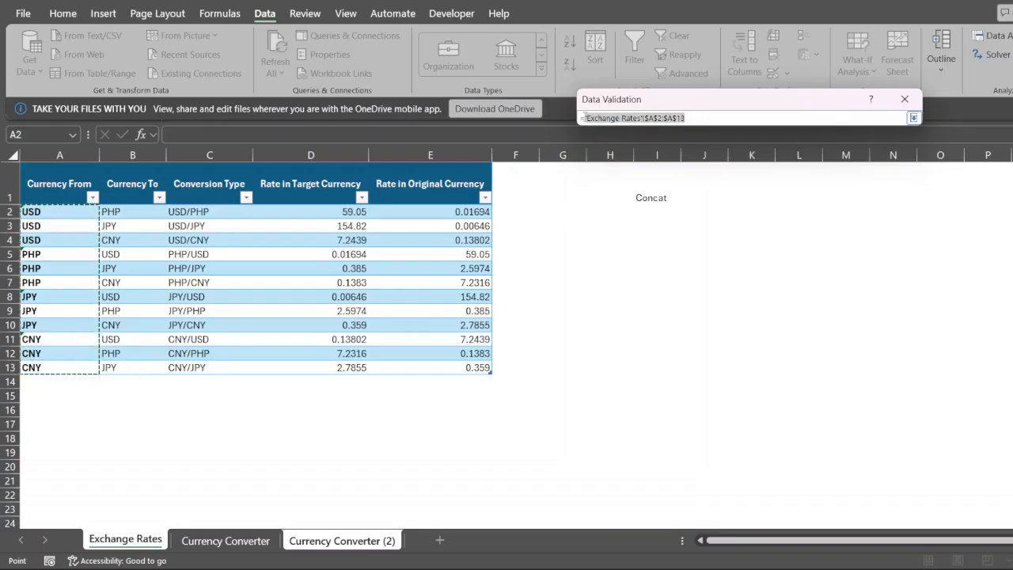
{"action": "type", "text": "=Cur"}
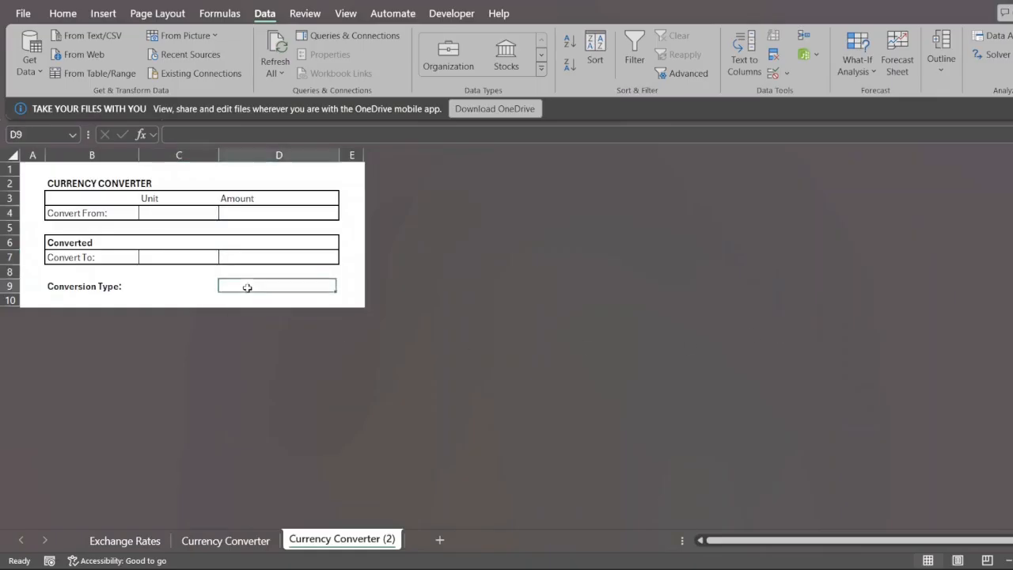
- Add test codes EUR and DE on Exchange Rates and confirm the Convert From dropdown picks them up
{"action": "left_click", "coordinate": [225, 212]}
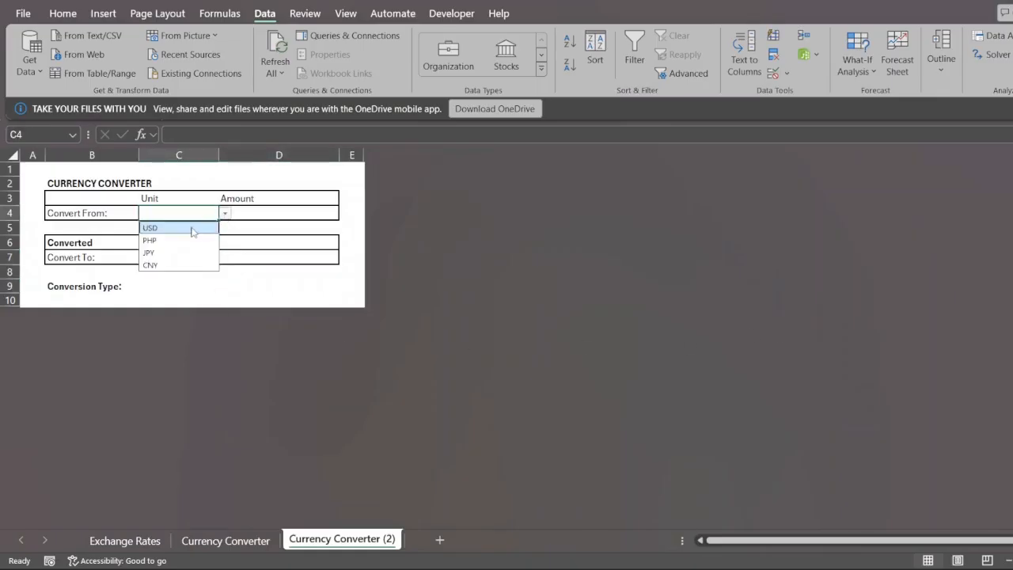
{"action": "mouse_move", "coordinate": [184, 253]}
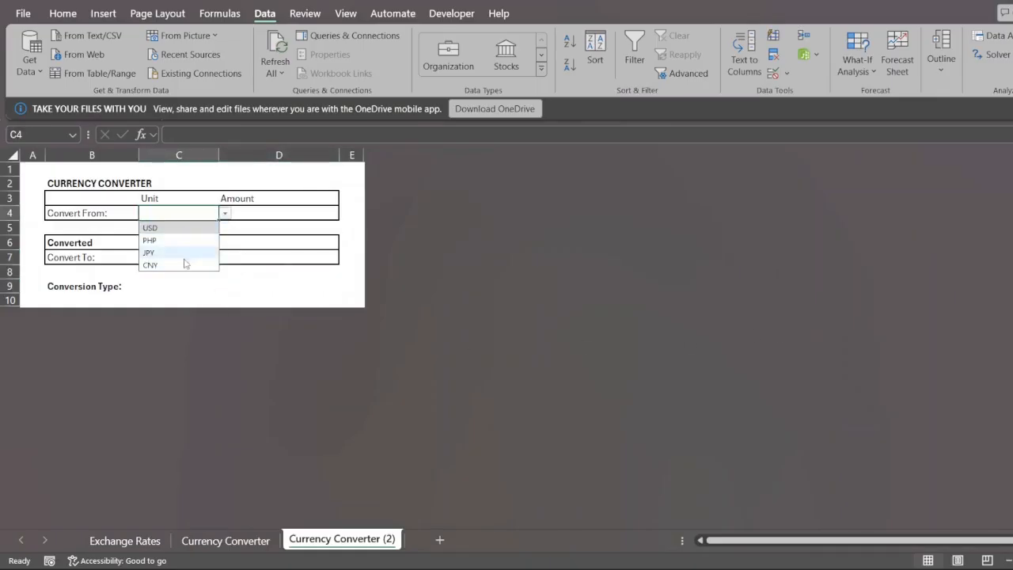
{"action": "left_click", "coordinate": [124, 541]}
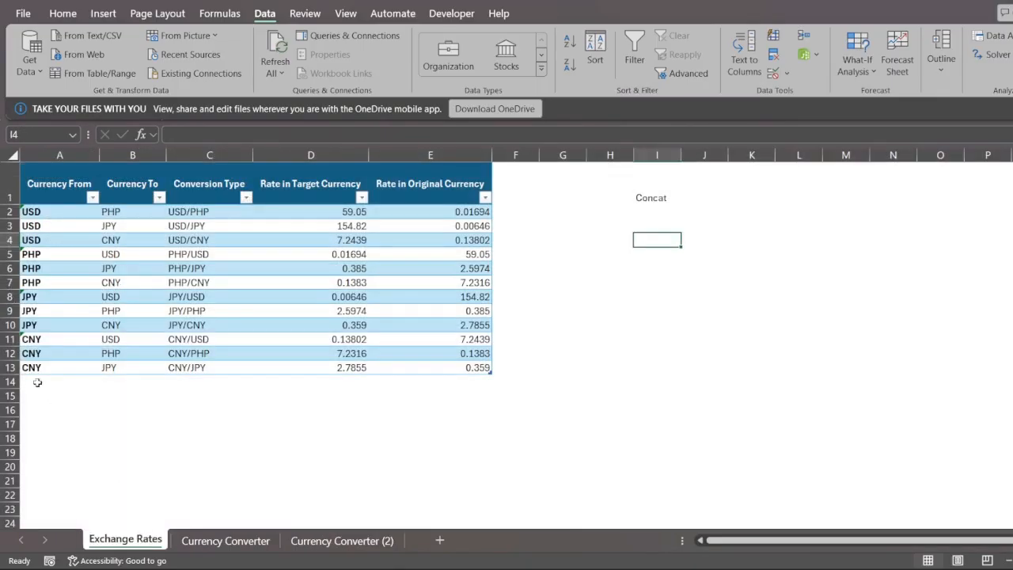
{"action": "type", "text": "EUR"}
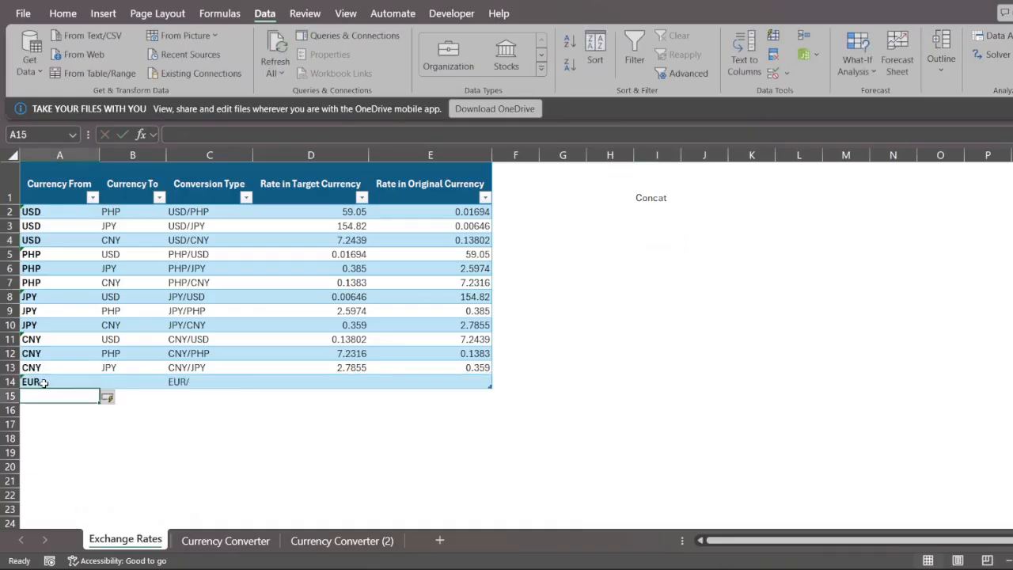
{"action": "type", "text": "DE"}
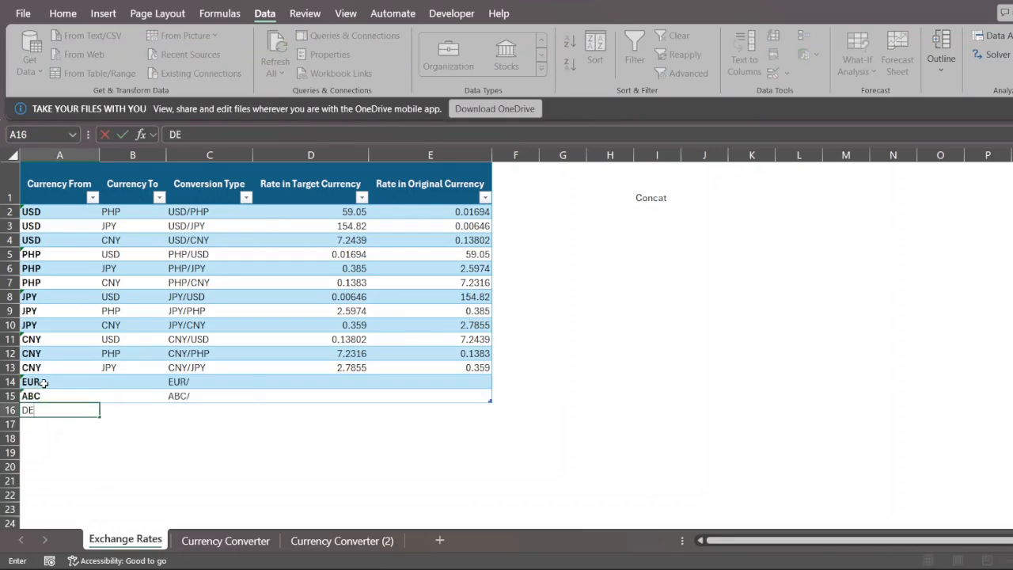
{"action": "left_click", "coordinate": [342, 541]}
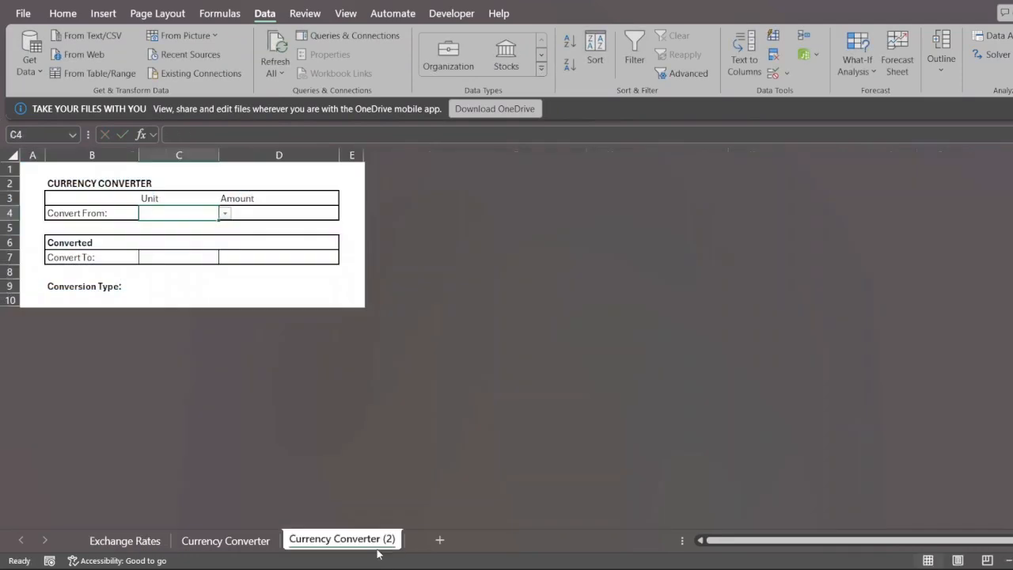
{"action": "left_click", "coordinate": [225, 212]}
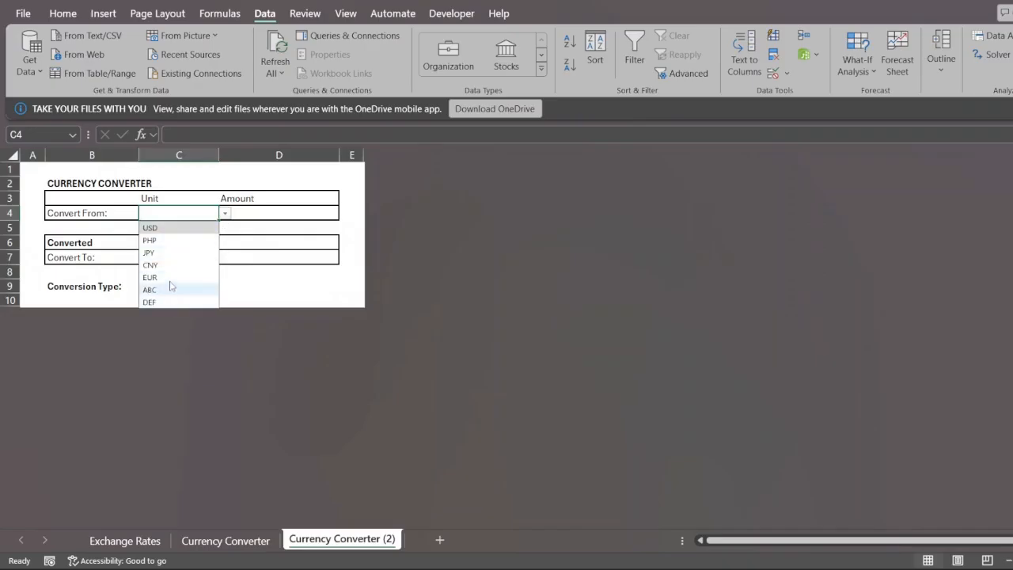
{"action": "mouse_move", "coordinate": [143, 540]}
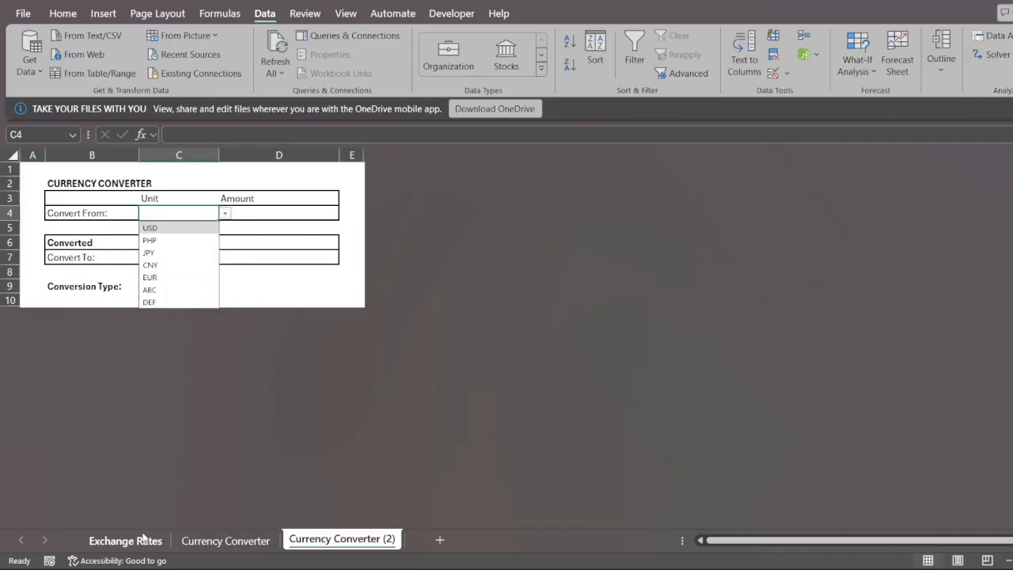
- Remove the test rows so the list shows USD, PHP, JPY, CNY, and choose PHP as Convert From
{"action": "left_click", "coordinate": [125, 542]}
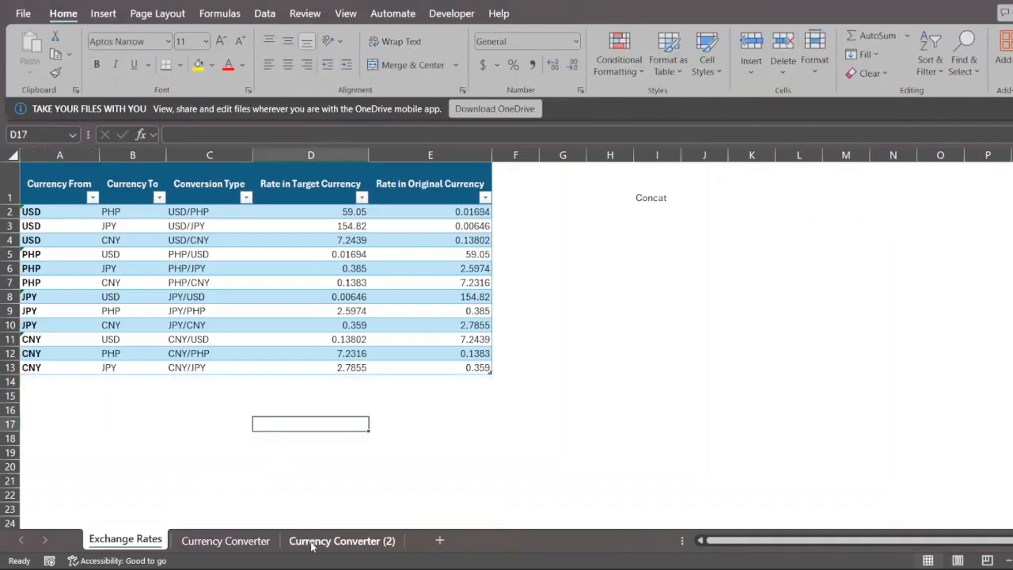
{"action": "left_click", "coordinate": [342, 541]}
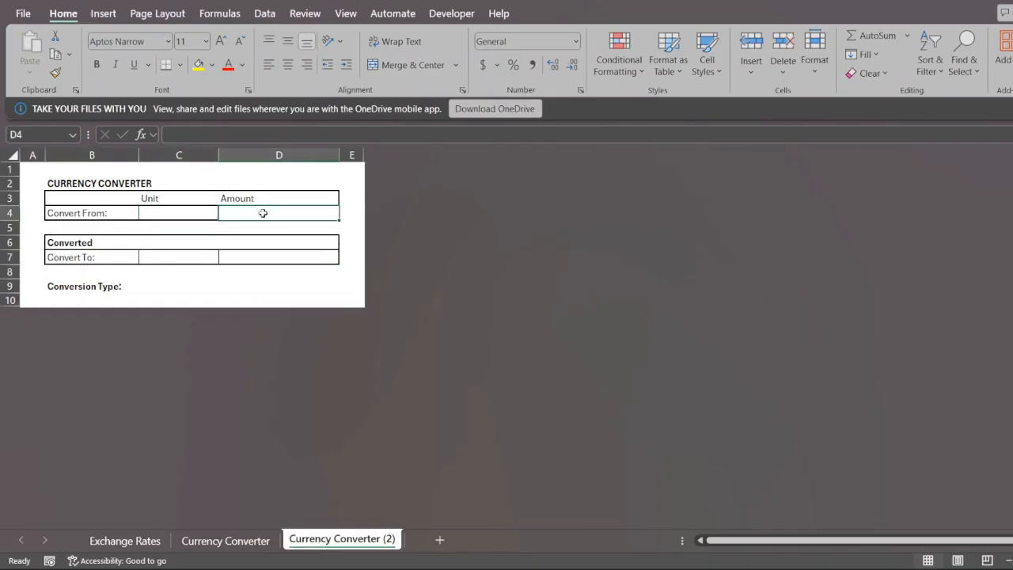
{"action": "left_click", "coordinate": [225, 212]}
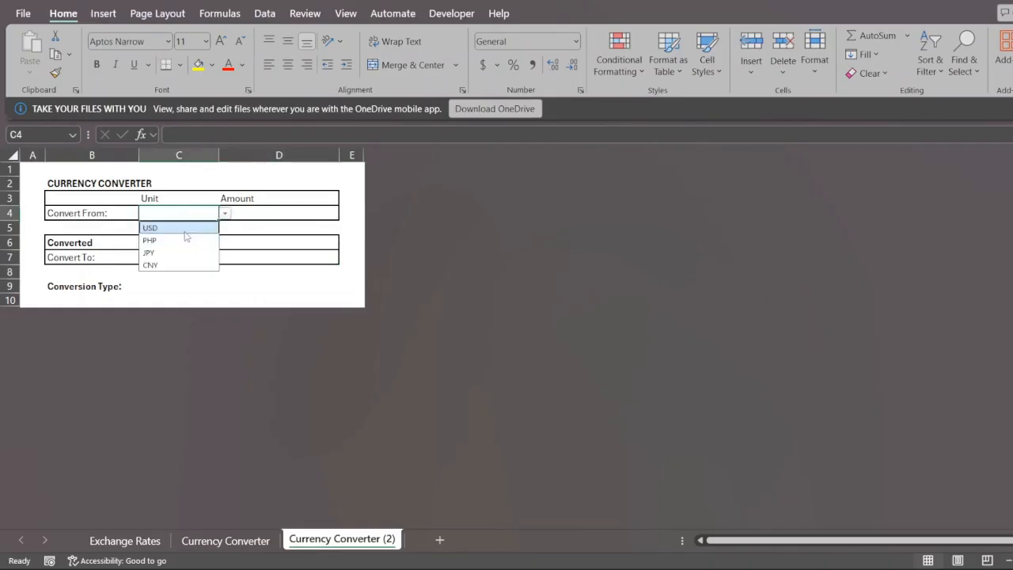
{"action": "left_click", "coordinate": [149, 241]}
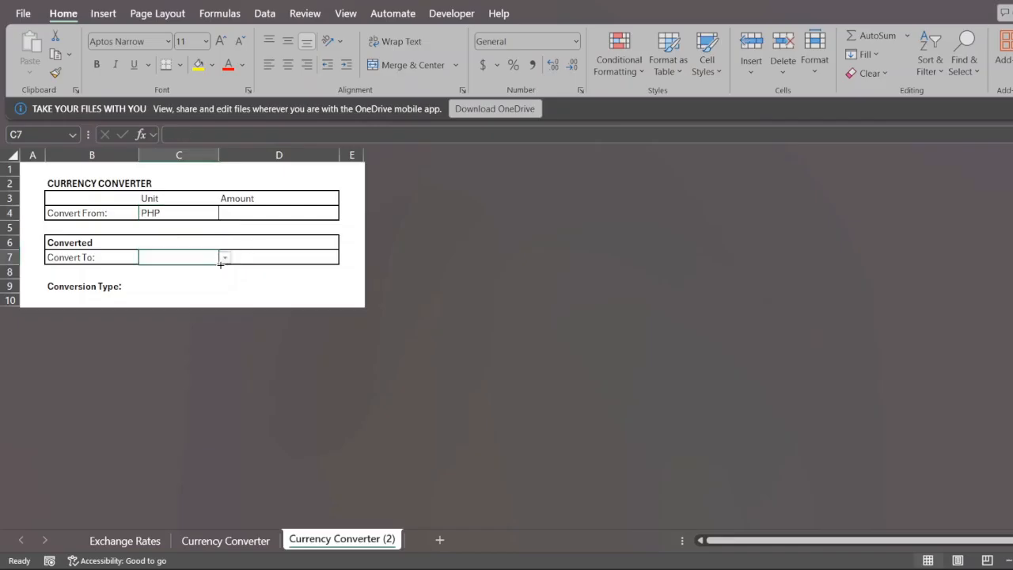
- Choose JPY as Convert To and enter 500000 as the amount, shown as PHP 500,000.00
{"action": "left_click", "coordinate": [225, 257]}
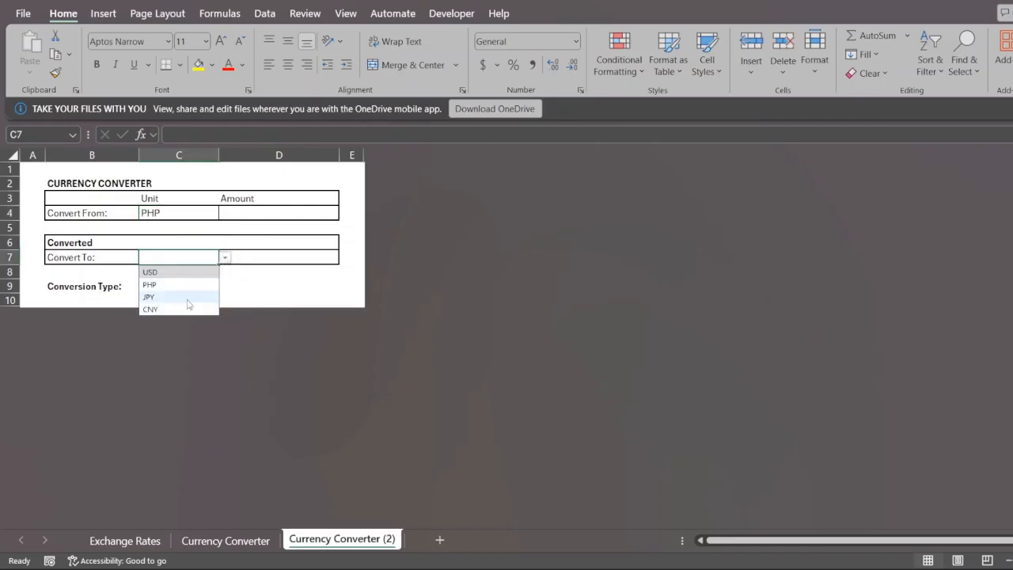
{"action": "left_click", "coordinate": [149, 297]}
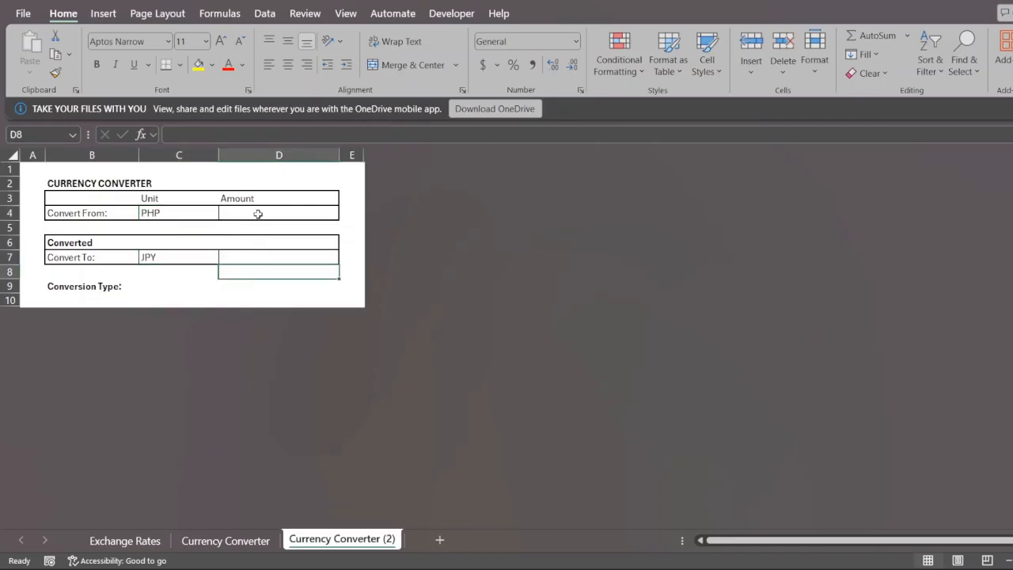
{"action": "type", "text": "500,000.00"}
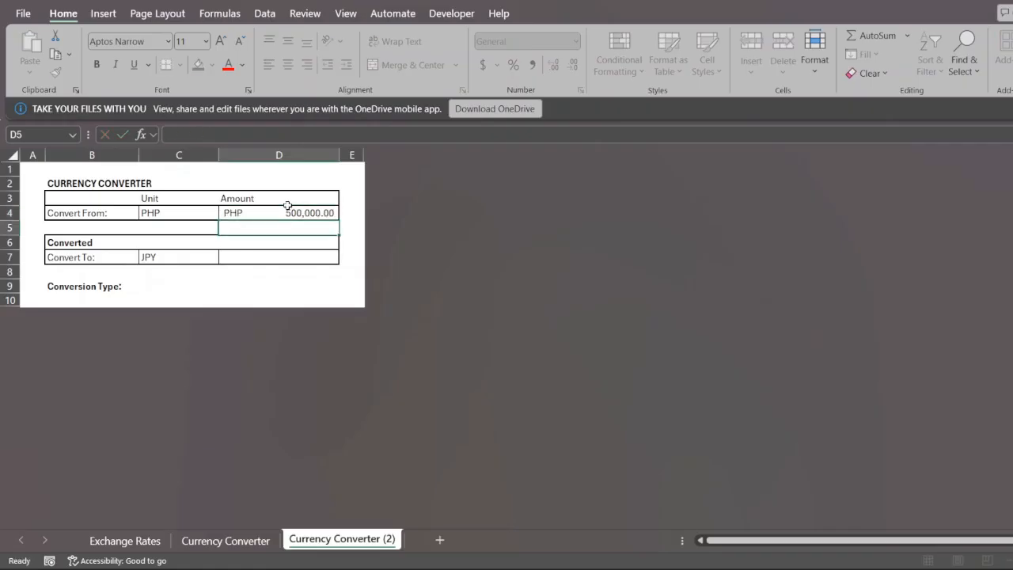
{"action": "left_click", "coordinate": [278, 257]}
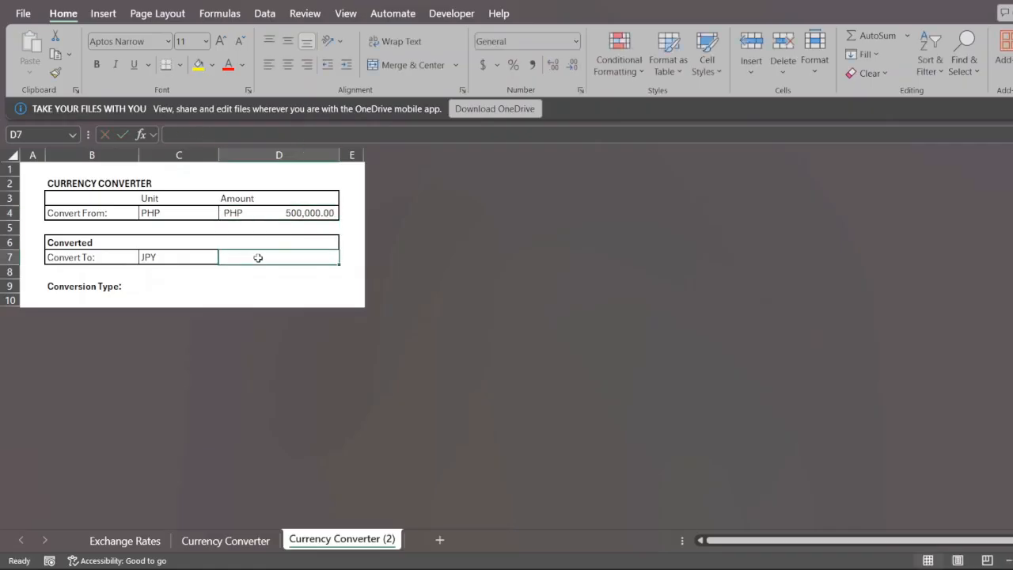
{"action": "mouse_move", "coordinate": [222, 257]}
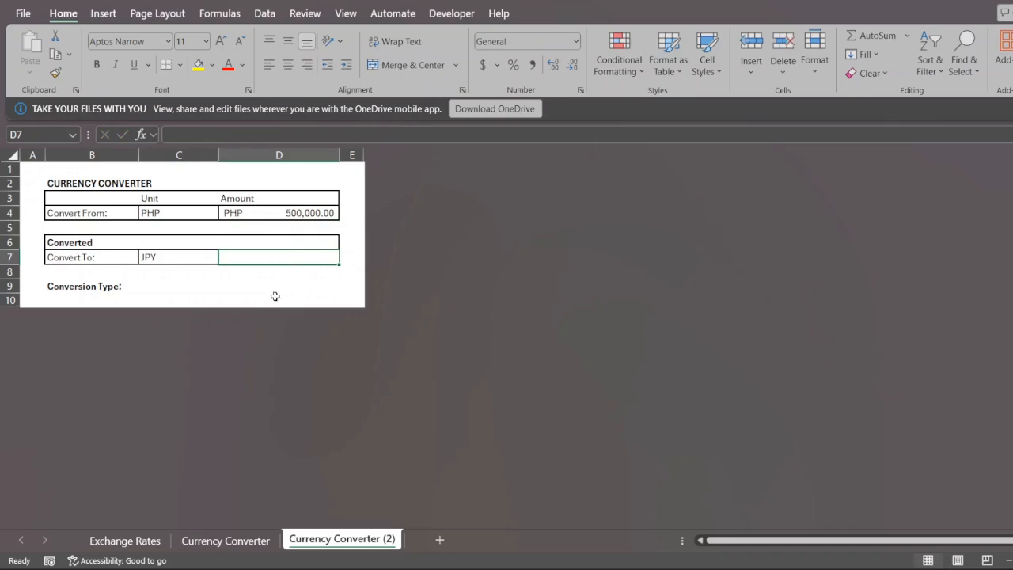
{"action": "left_click", "coordinate": [278, 285]}
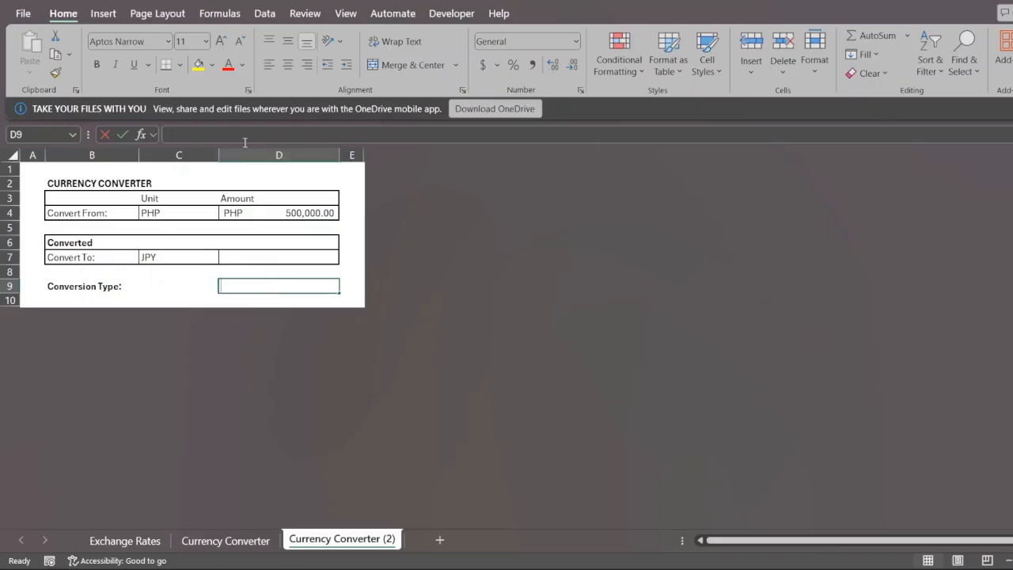
- Write the text note =amount*rate into the Conversion Type cell D9
{"action": "type", "text": "="}
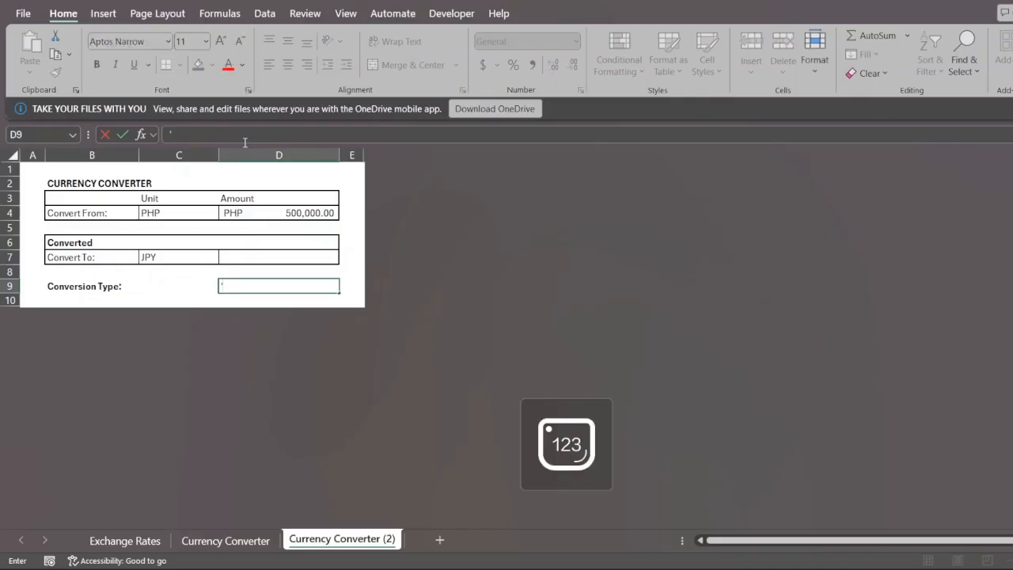
{"action": "type", "text": "="}
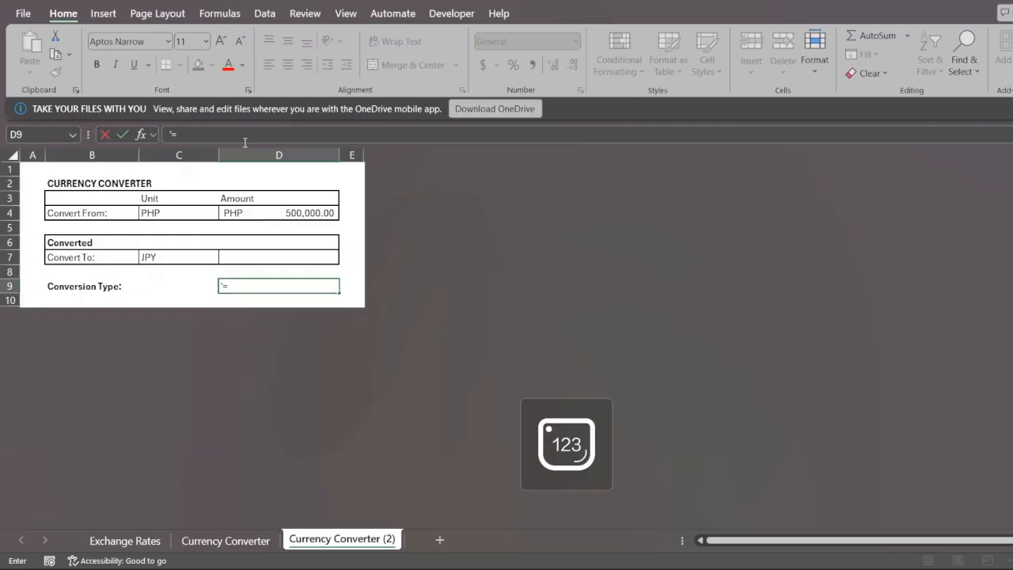
{"action": "type", "text": "amo"}
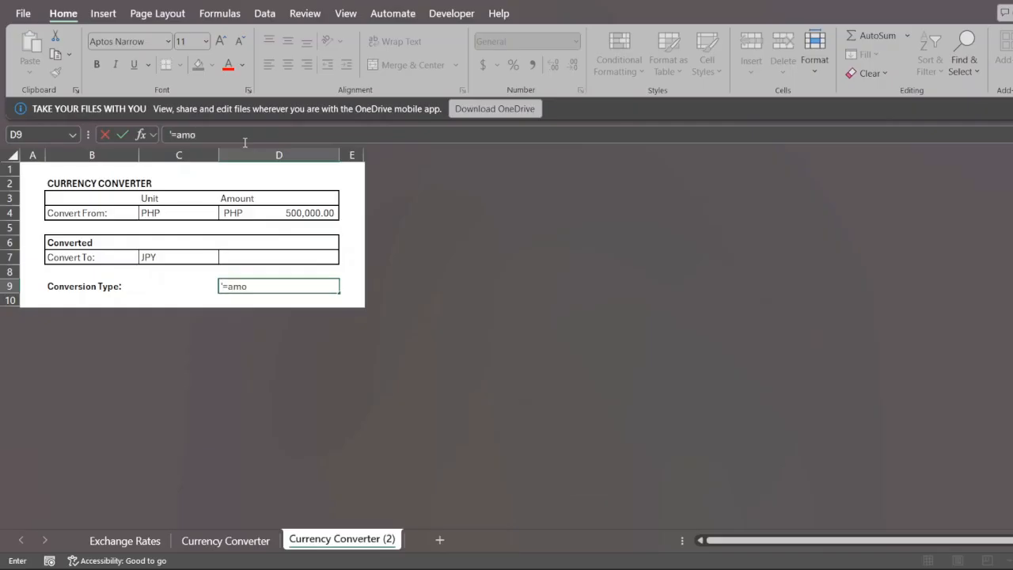
{"action": "type", "text": "unt*"}
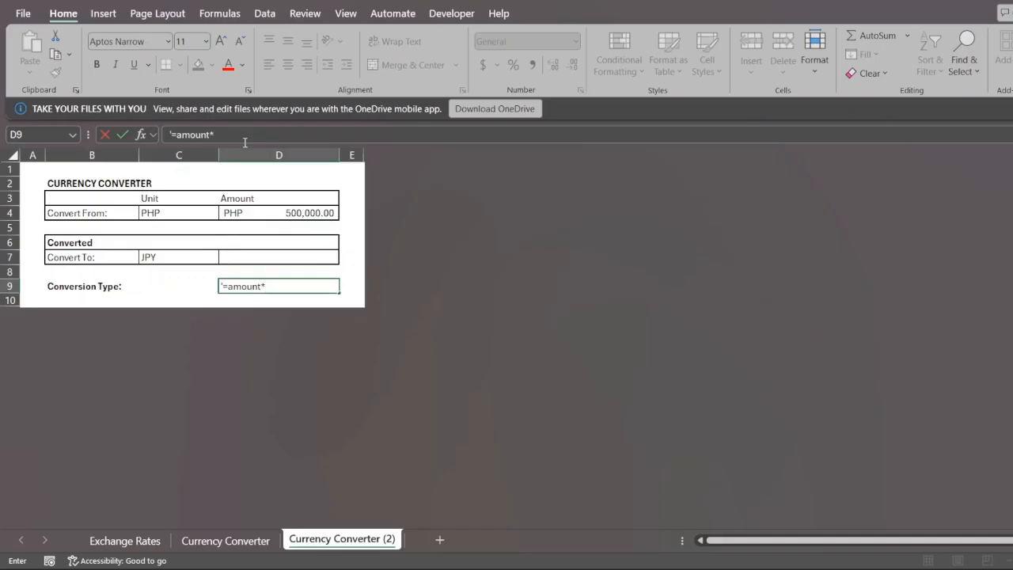
{"action": "type", "text": "rate"}
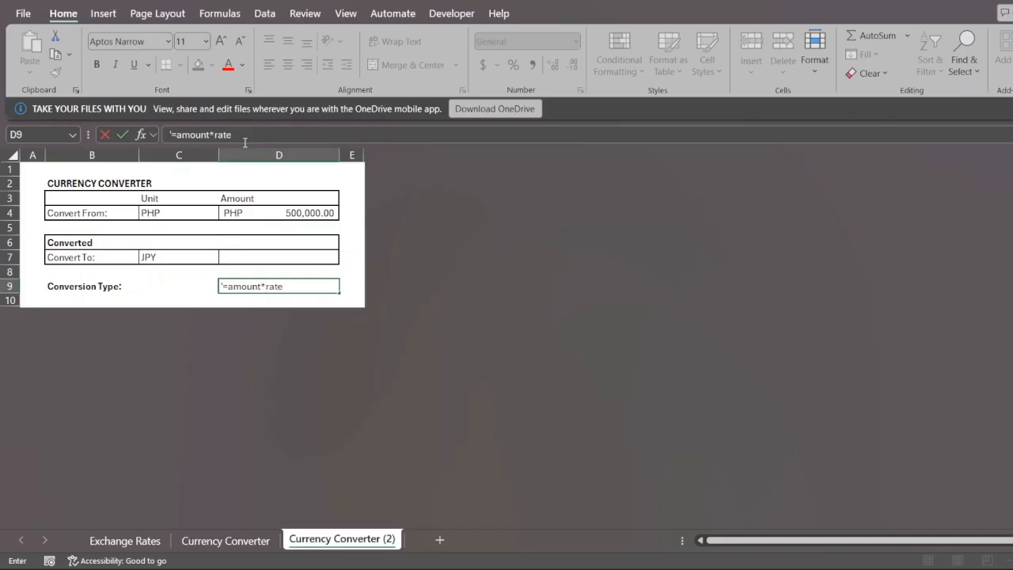
{"action": "mouse_move", "coordinate": [340, 124]}
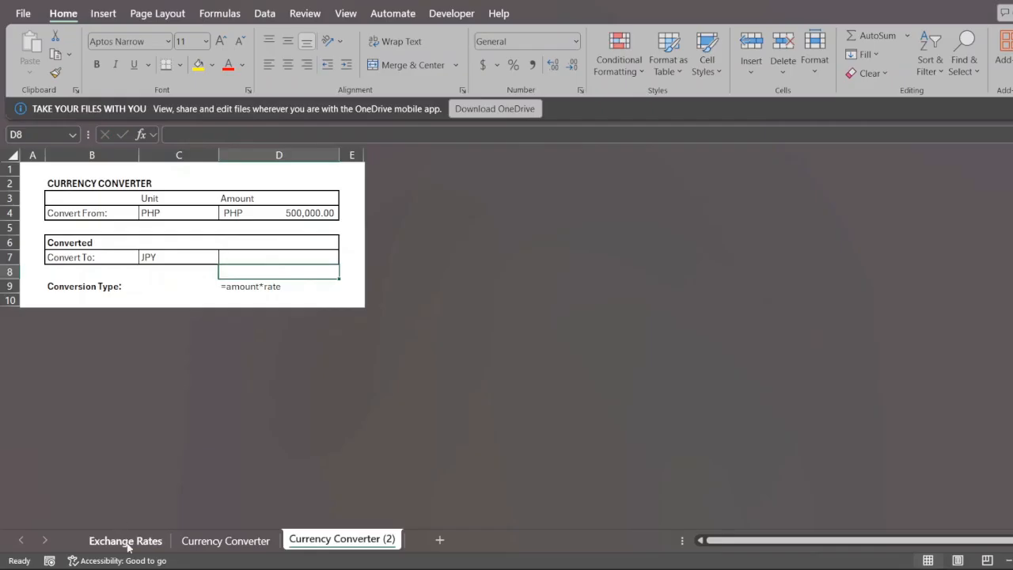
- Review the target-currency rates D2:D13 on Exchange Rates, then return to D8 on the converter
{"action": "left_click", "coordinate": [123, 541]}
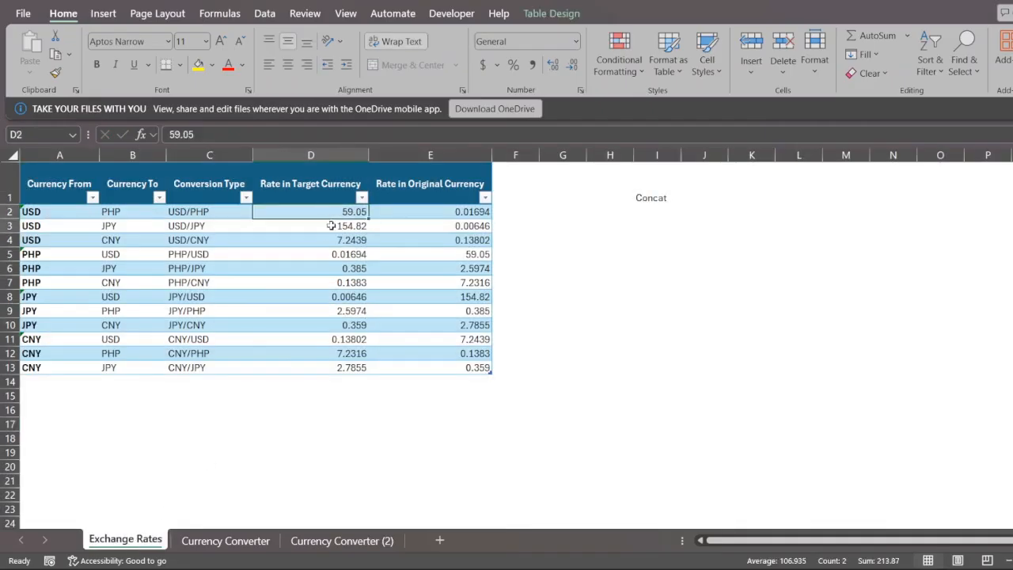
{"action": "left_click_drag", "start_coordinate": [310, 212], "coordinate": [310, 367]}
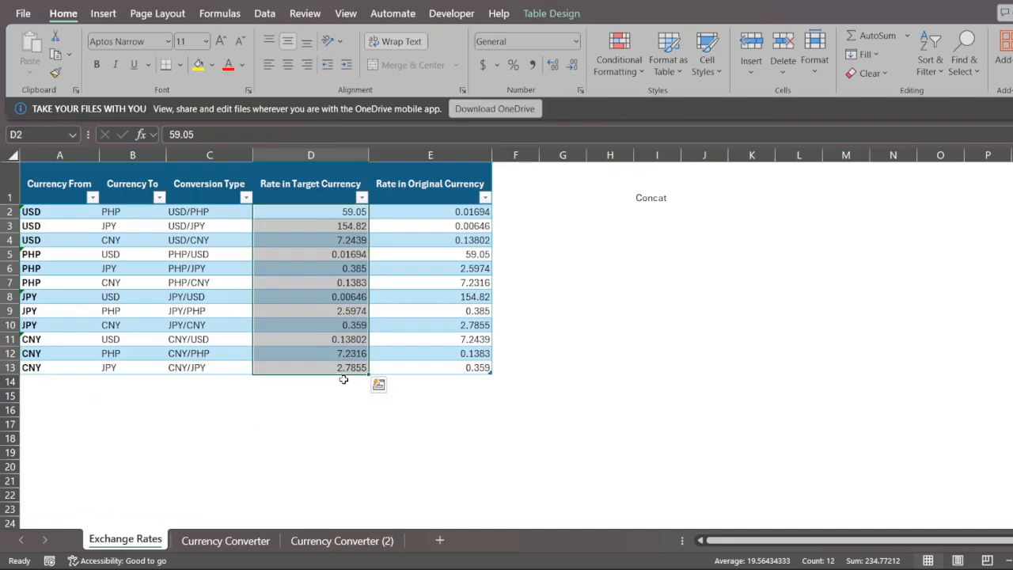
{"action": "mouse_move", "coordinate": [386, 293]}
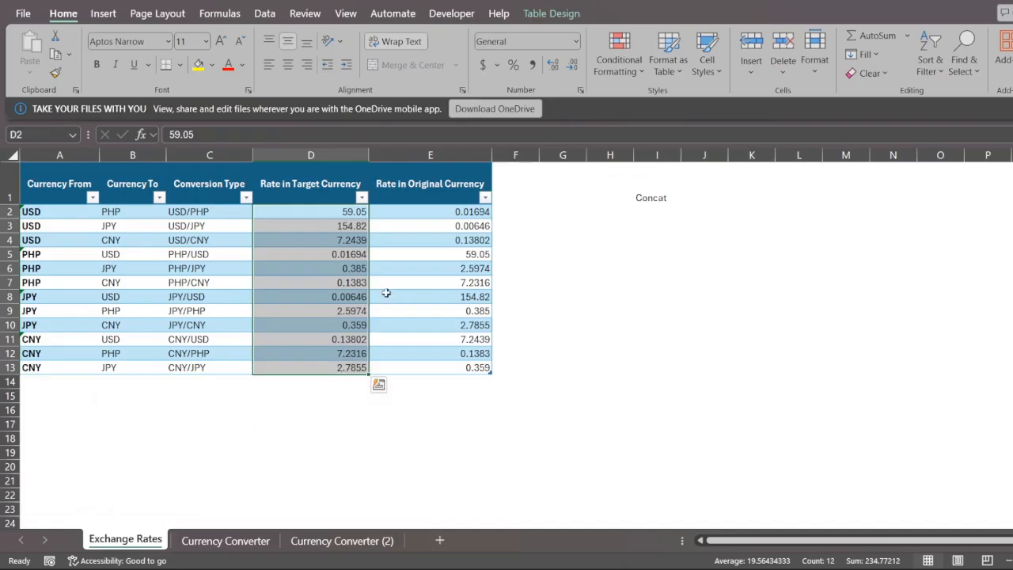
{"action": "left_click", "coordinate": [310, 240]}
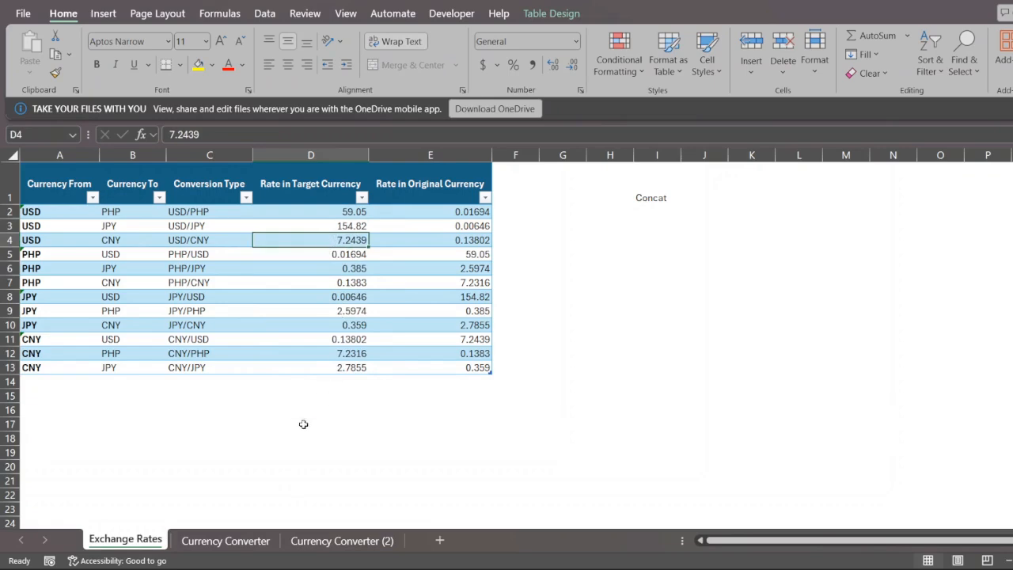
{"action": "left_click", "coordinate": [342, 541]}
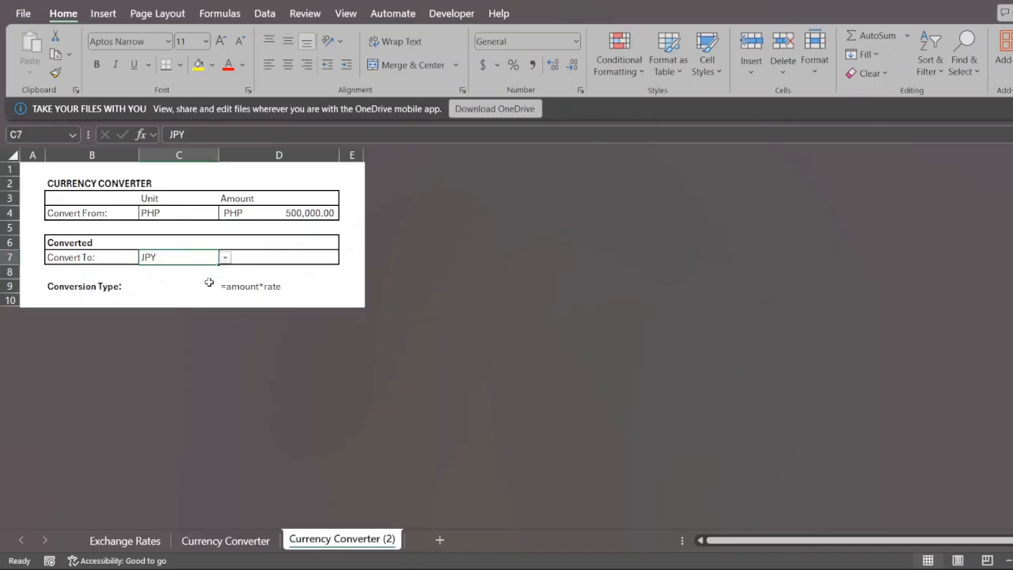
{"action": "mouse_move", "coordinate": [257, 272]}
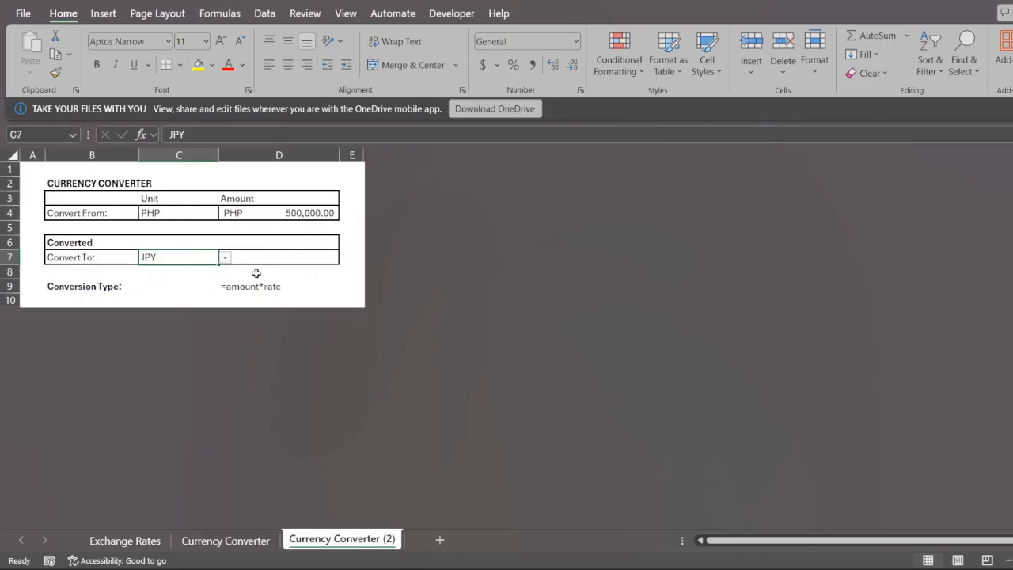
{"action": "mouse_move", "coordinate": [261, 279]}
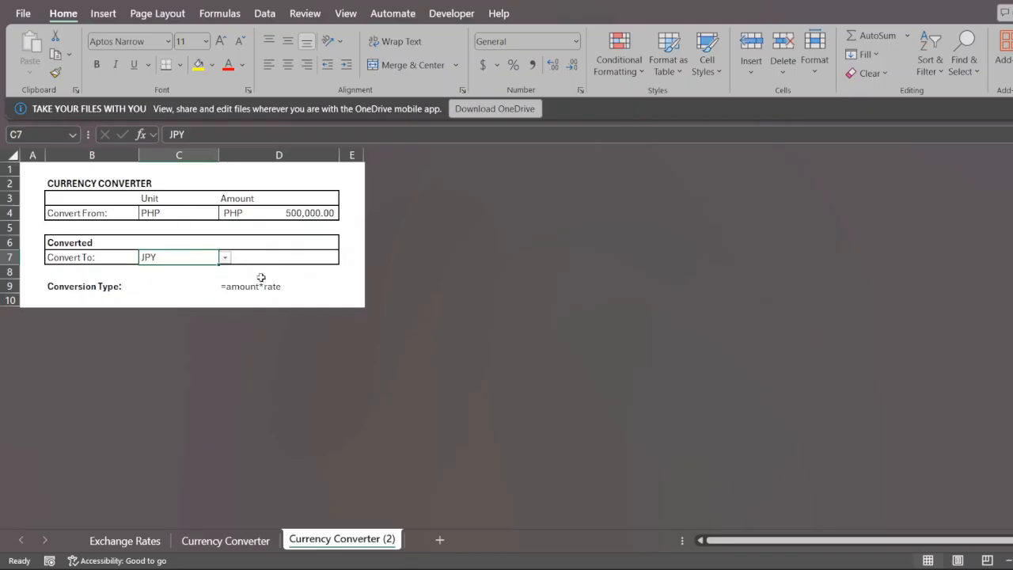
{"action": "left_click", "coordinate": [278, 272]}
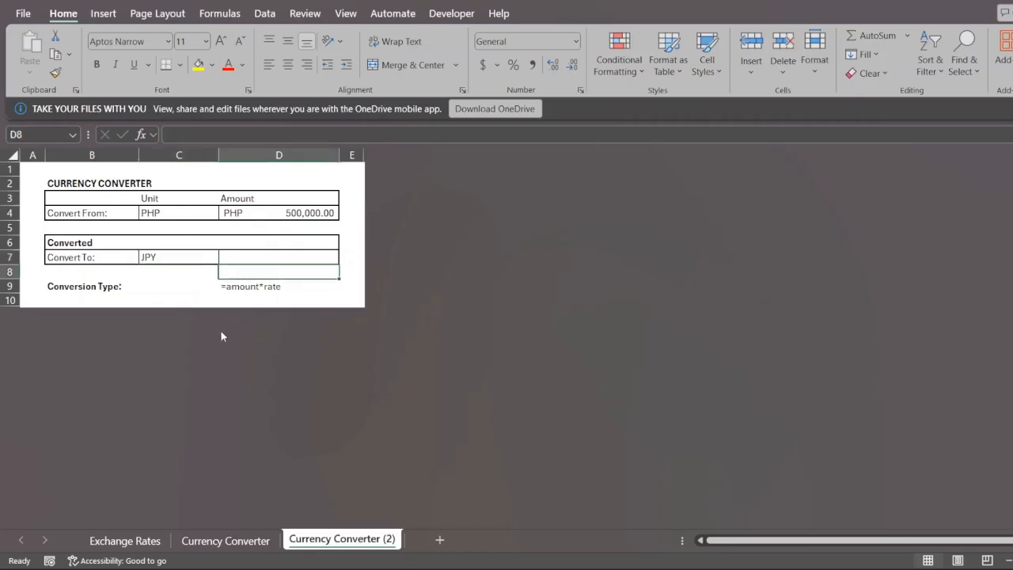
- Inspect the USD, JPY and PHP currency-pair entries on the Exchange Rates table
{"action": "left_click", "coordinate": [124, 541]}
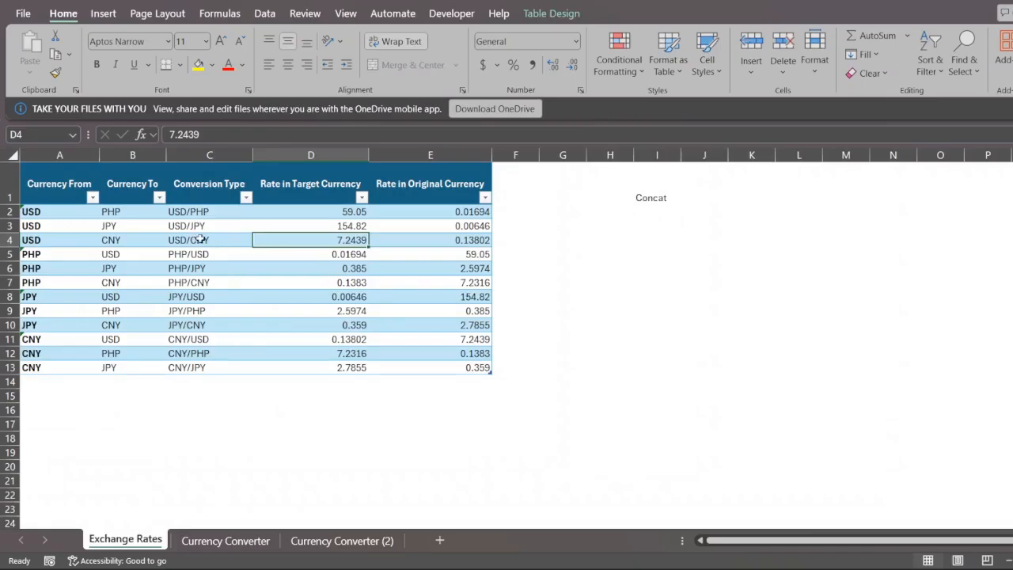
{"action": "left_click", "coordinate": [61, 212]}
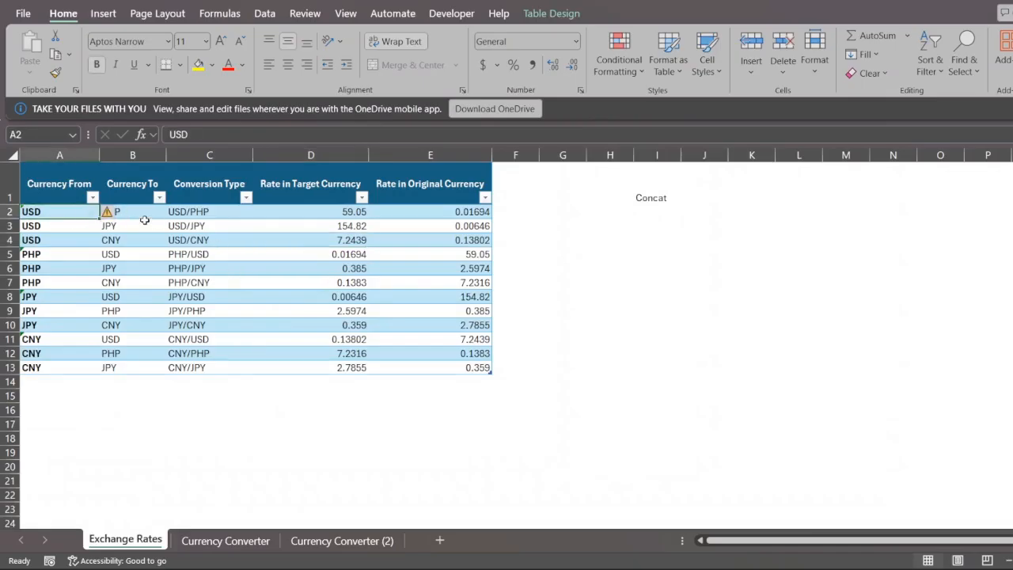
{"action": "left_click", "coordinate": [133, 225]}
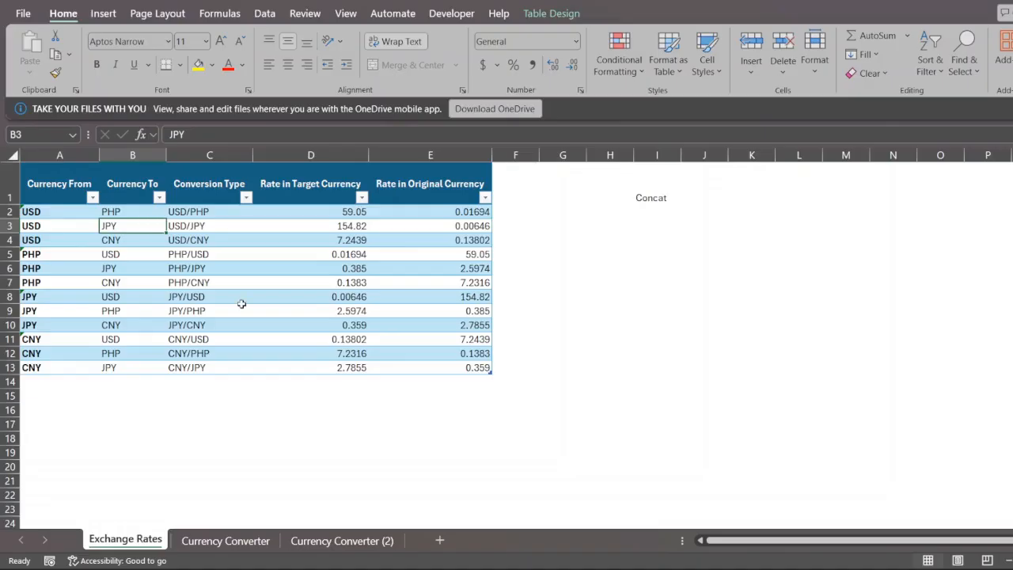
{"action": "mouse_move", "coordinate": [301, 370]}
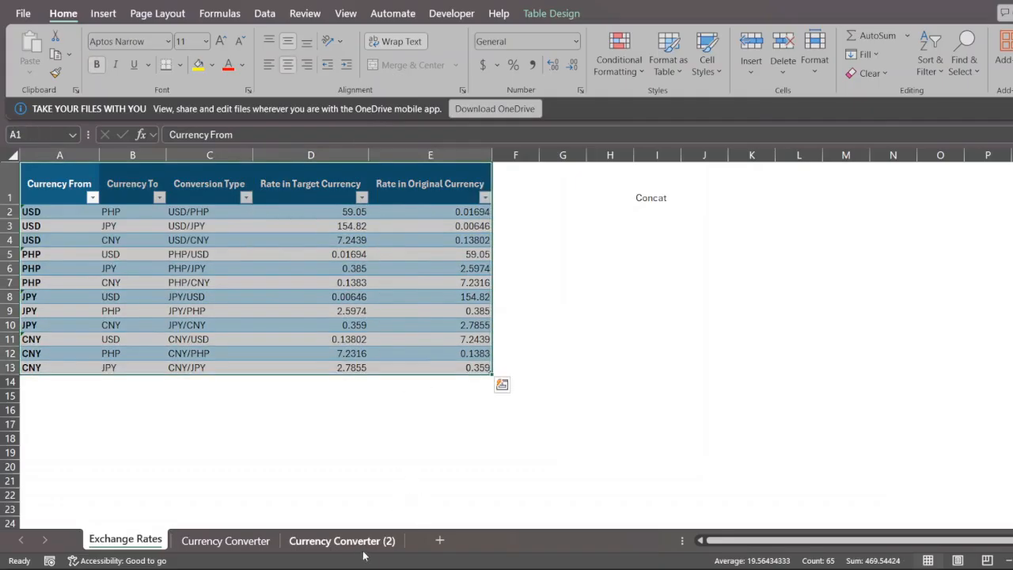
{"action": "left_click", "coordinate": [342, 542]}
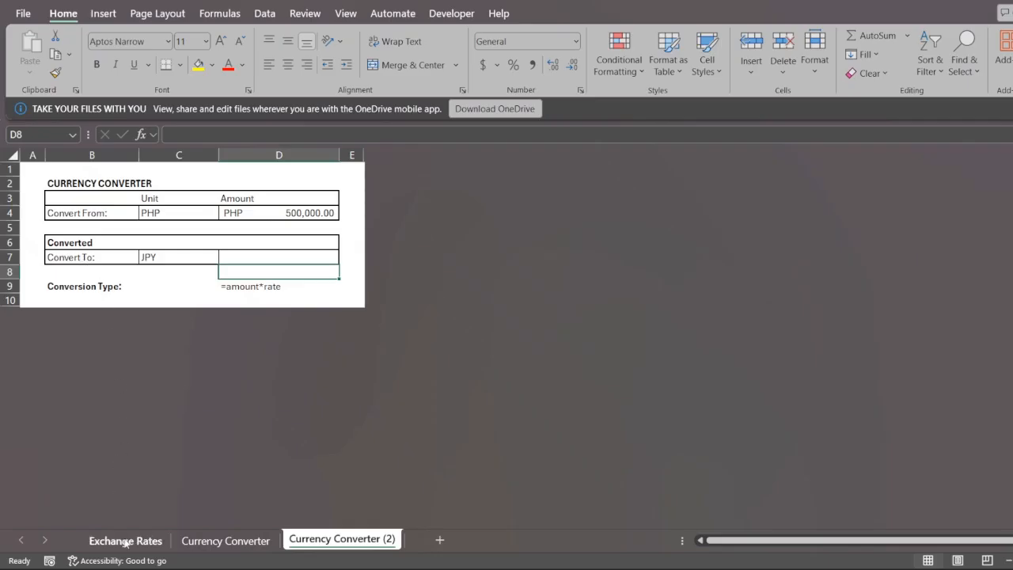
{"action": "left_click", "coordinate": [125, 541]}
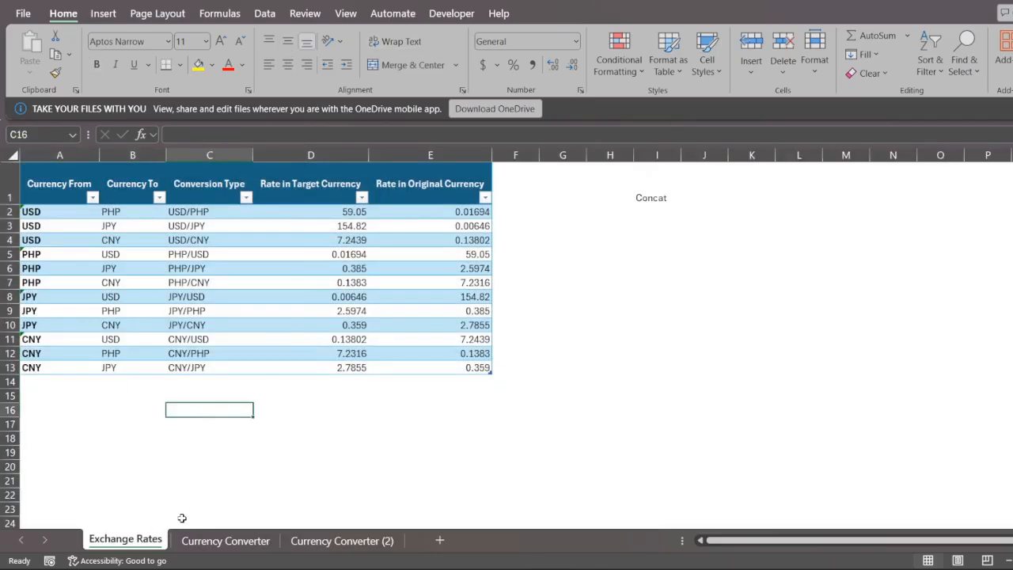
{"action": "mouse_move", "coordinate": [162, 462]}
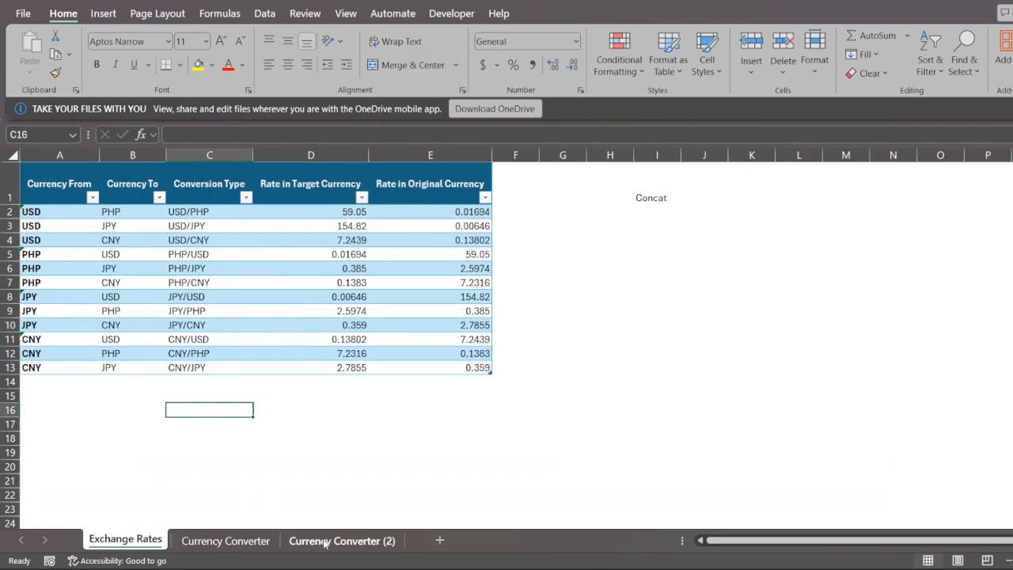
{"action": "mouse_move", "coordinate": [174, 510]}
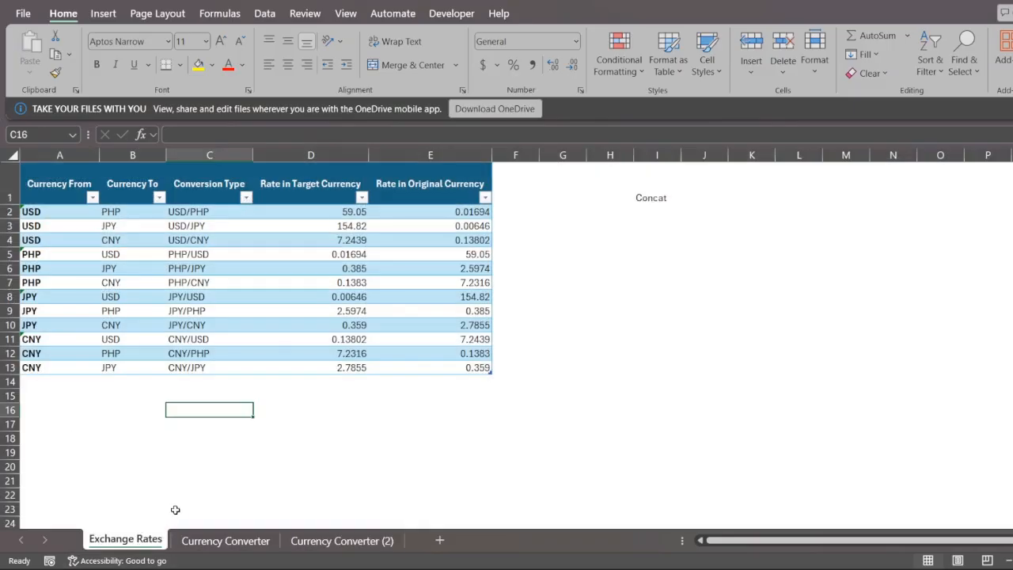
{"action": "left_click", "coordinate": [32, 212]}
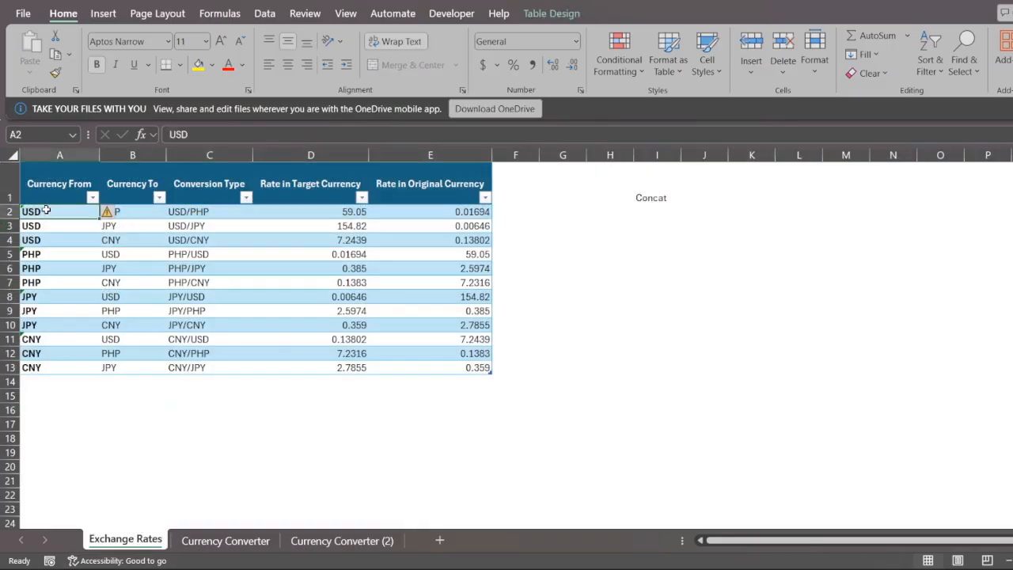
{"action": "left_click", "coordinate": [133, 213]}
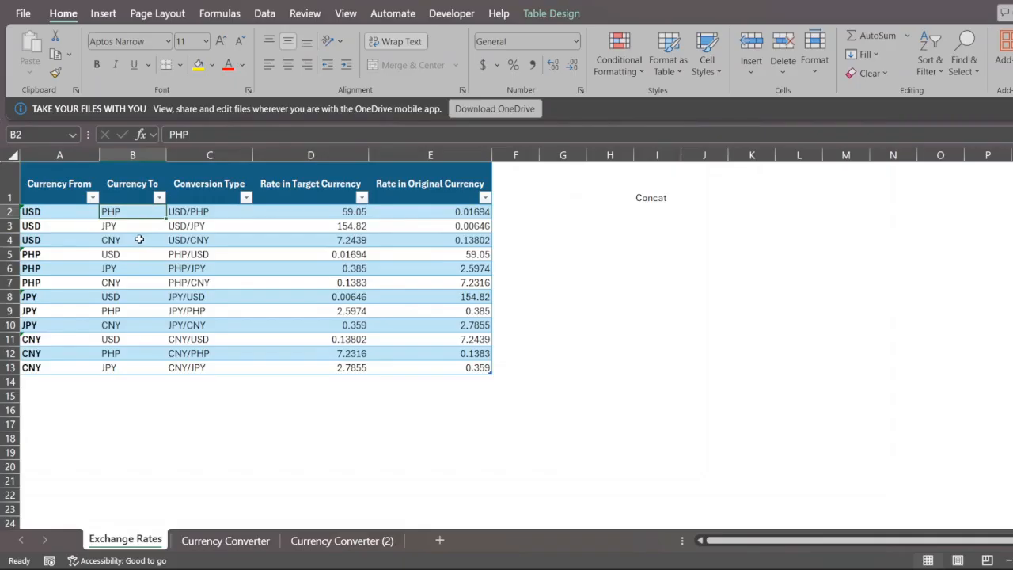
{"action": "mouse_move", "coordinate": [160, 254]}
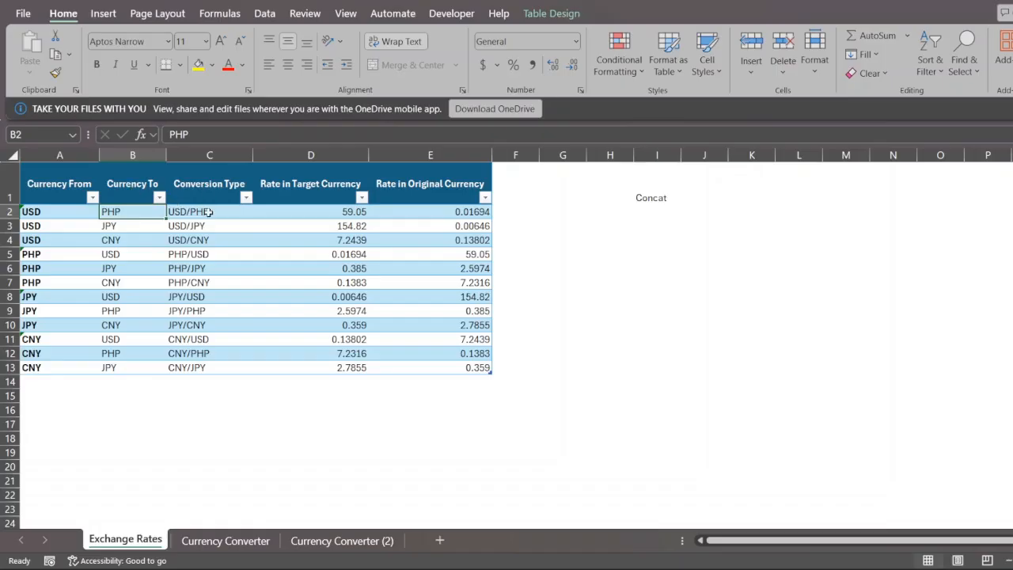
{"action": "left_click", "coordinate": [209, 437]}
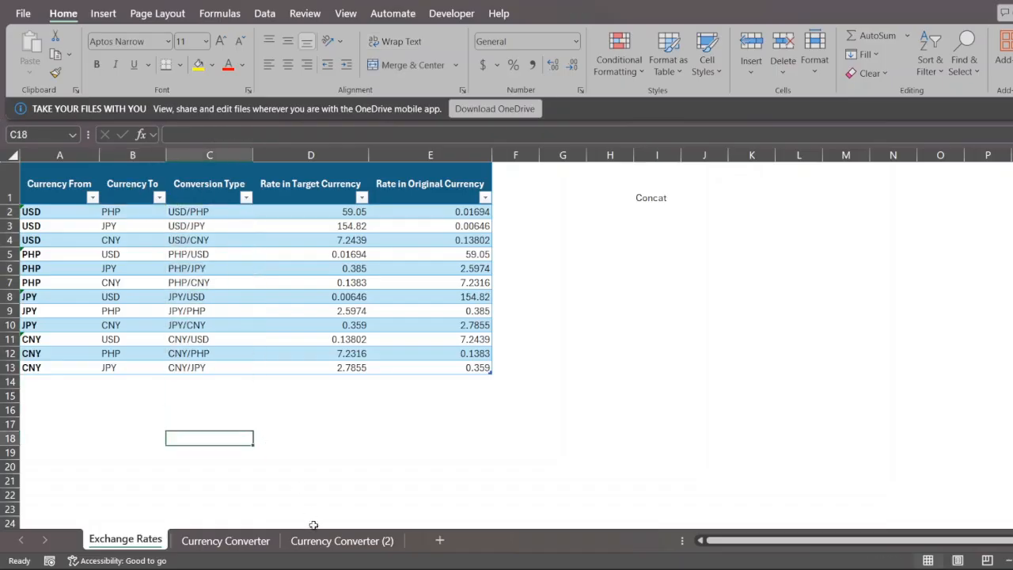
{"action": "left_click", "coordinate": [342, 541]}
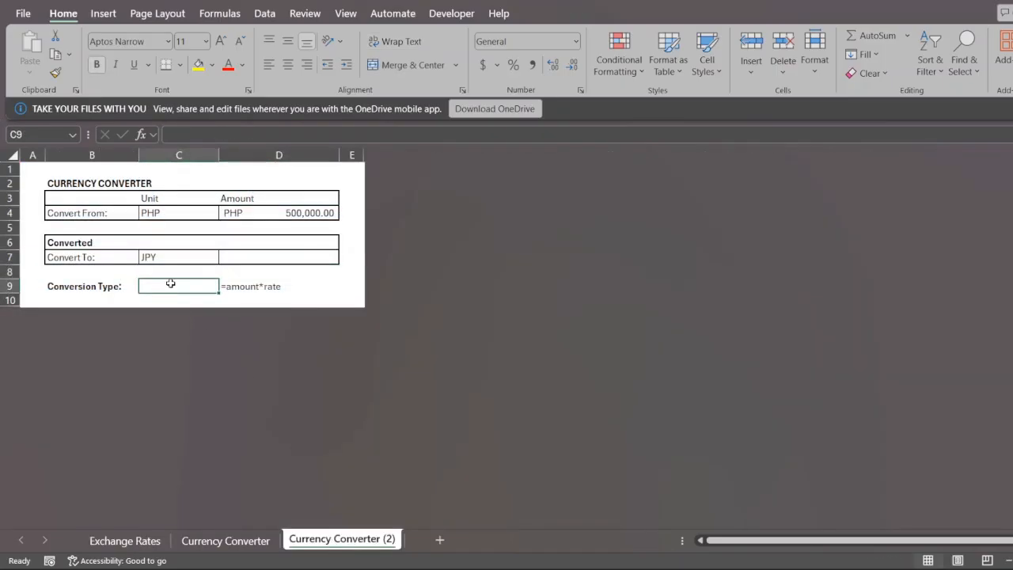
{"action": "mouse_move", "coordinate": [199, 323]}
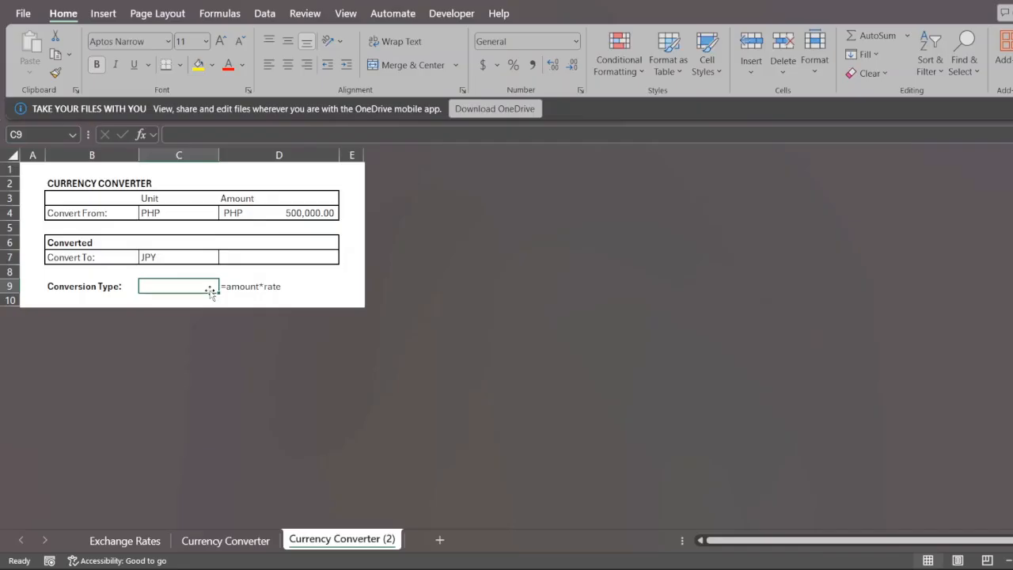
{"action": "type", "text": "=CONCAT("}
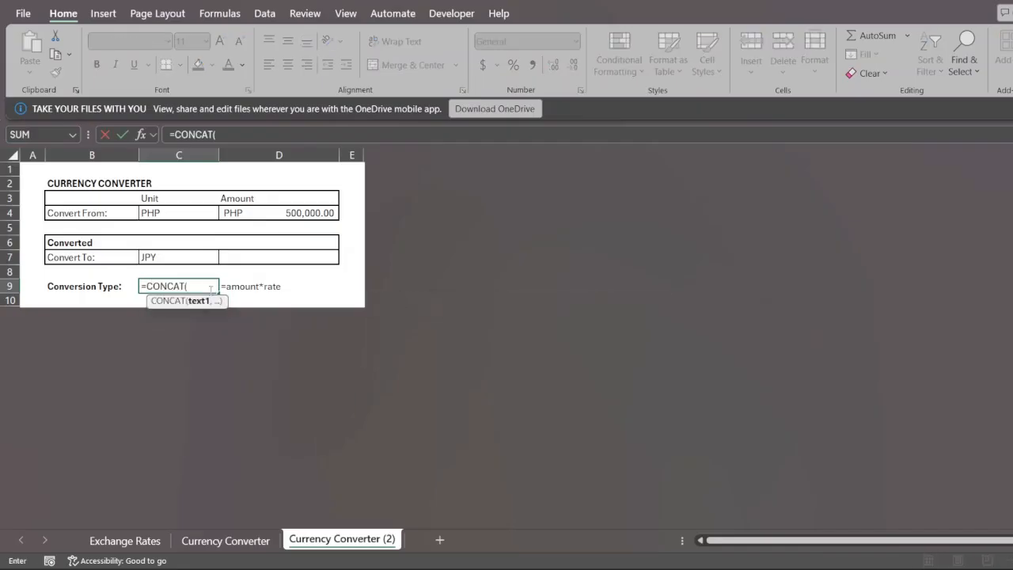
{"action": "left_click", "coordinate": [177, 212]}
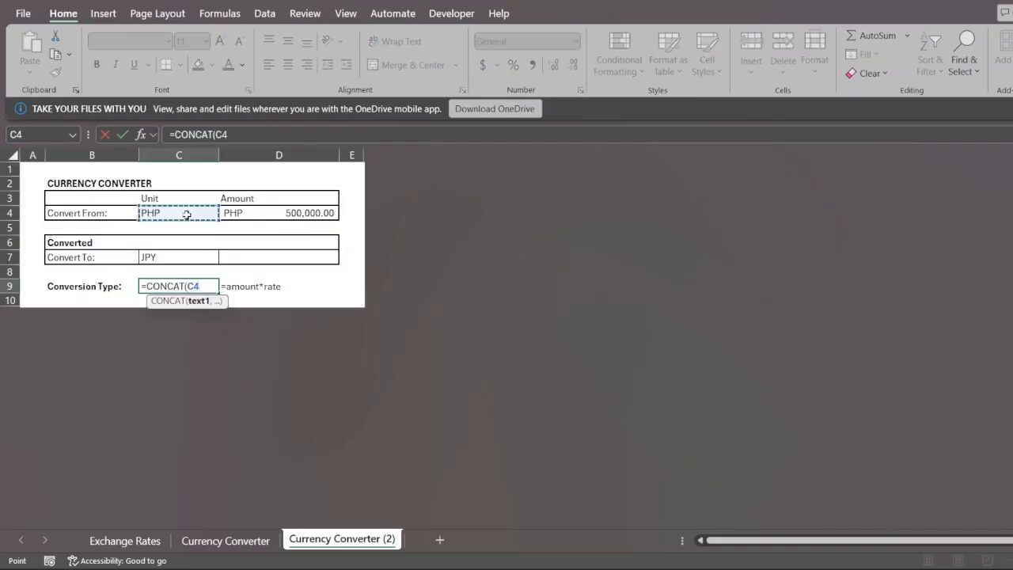
{"action": "type", "text": ",\"/"}
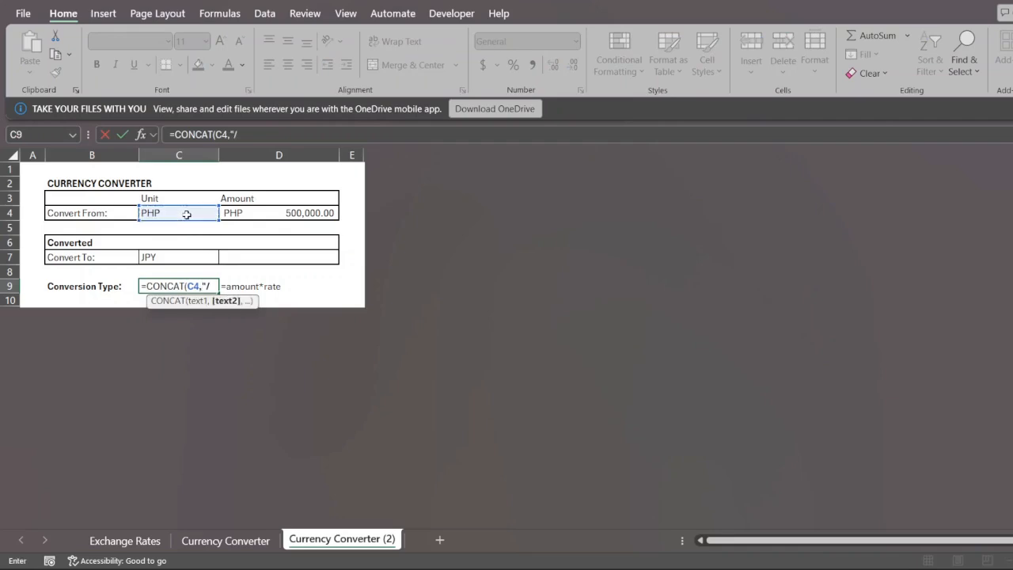
{"action": "type", "text": ","}
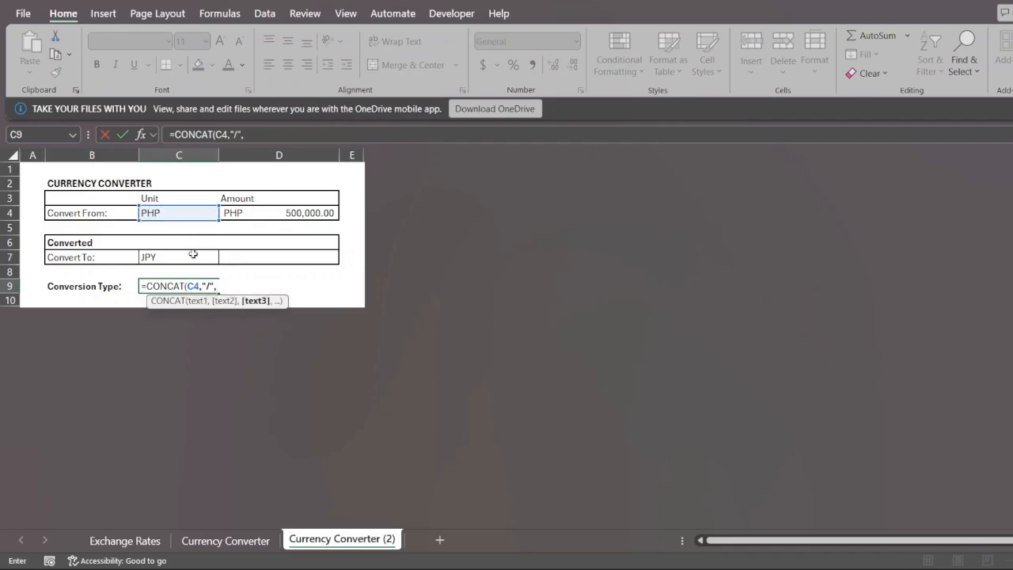
{"action": "left_click", "coordinate": [177, 256]}
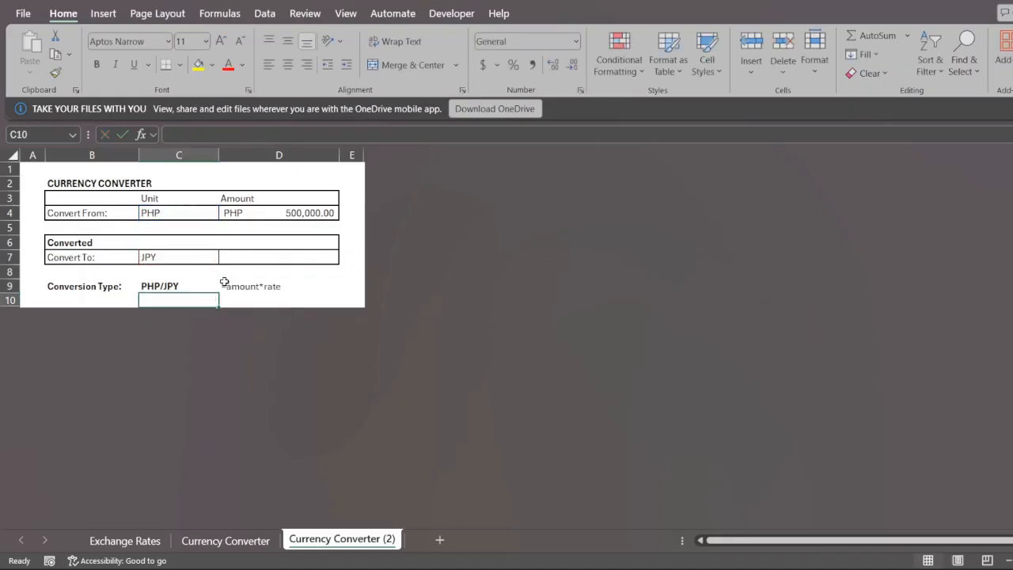
{"action": "left_click", "coordinate": [177, 285]}
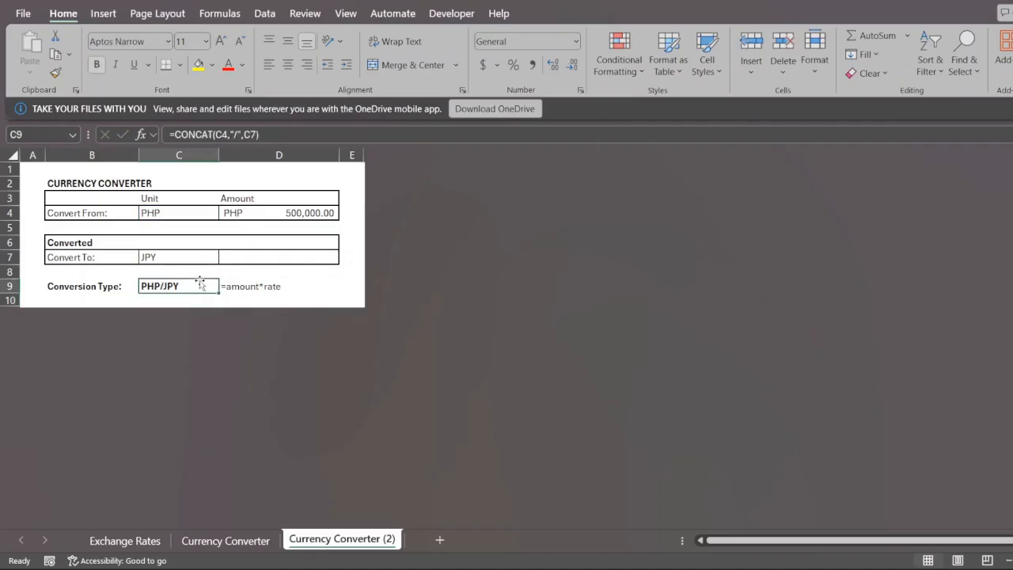
{"action": "left_click", "coordinate": [279, 273]}
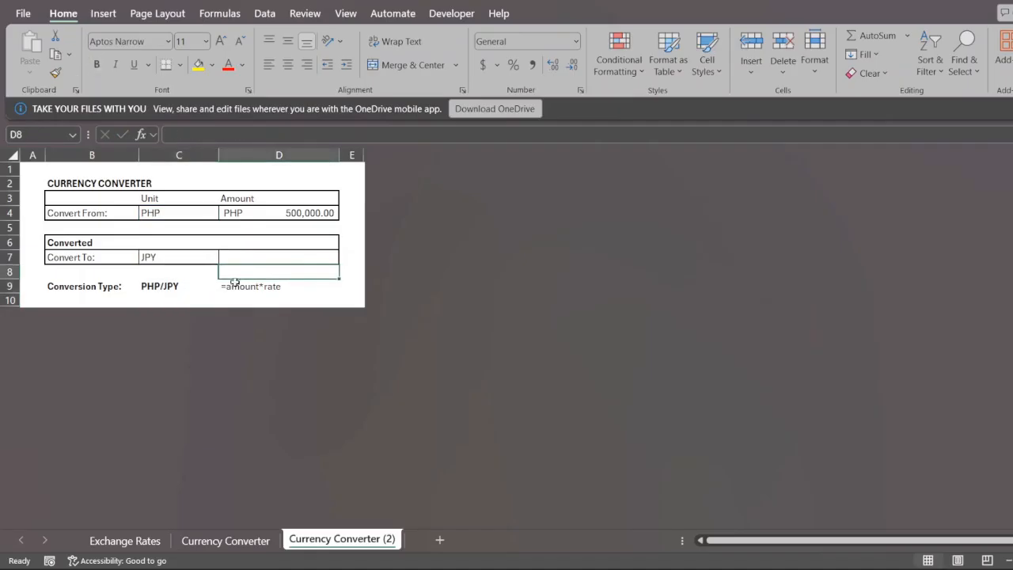
- In D8 look up the rate with =VLOOKUP(C9,Table1[[Conversion Type]:[Rate in Target Currency]],2,0)
{"action": "type", "text": "=VLOOKUP("}
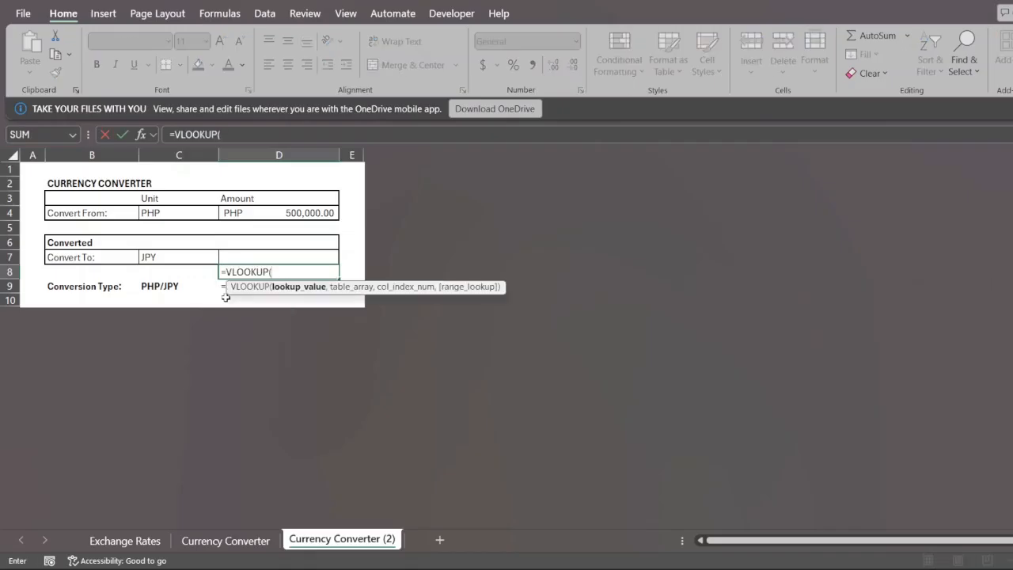
{"action": "left_click", "coordinate": [177, 285]}
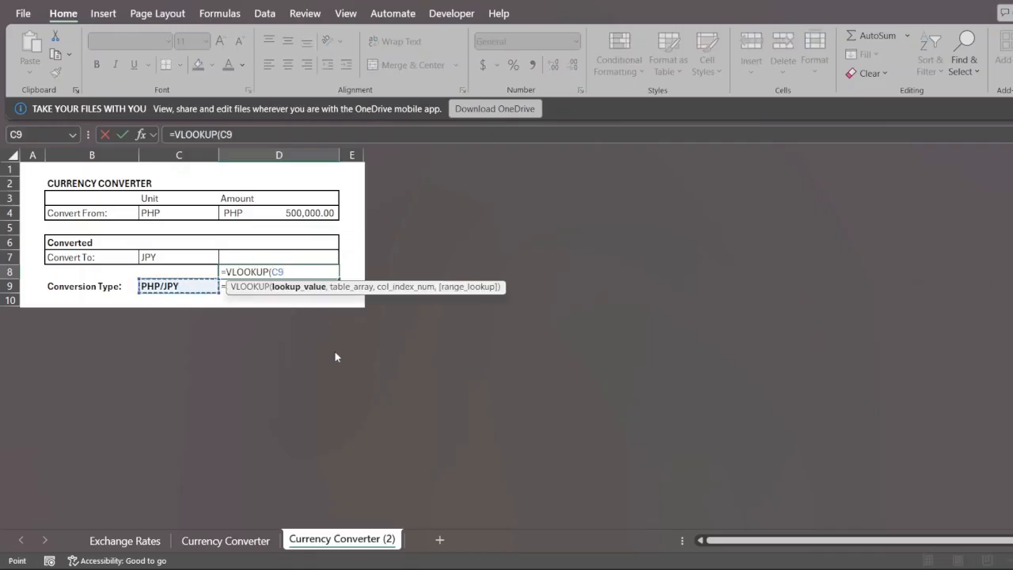
{"action": "left_click", "coordinate": [124, 541]}
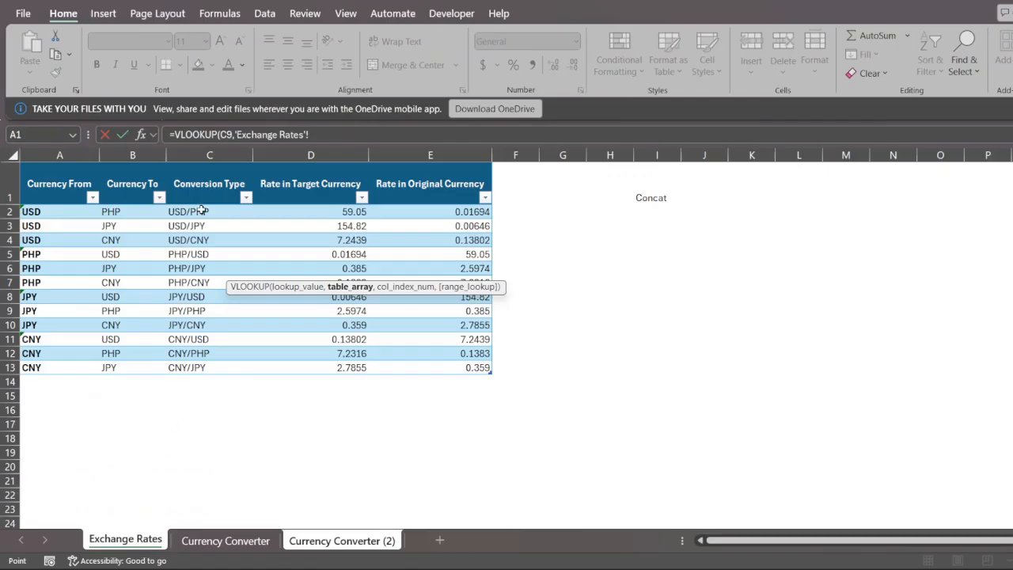
{"action": "left_click_drag", "start_coordinate": [209, 212], "coordinate": [209, 368]}
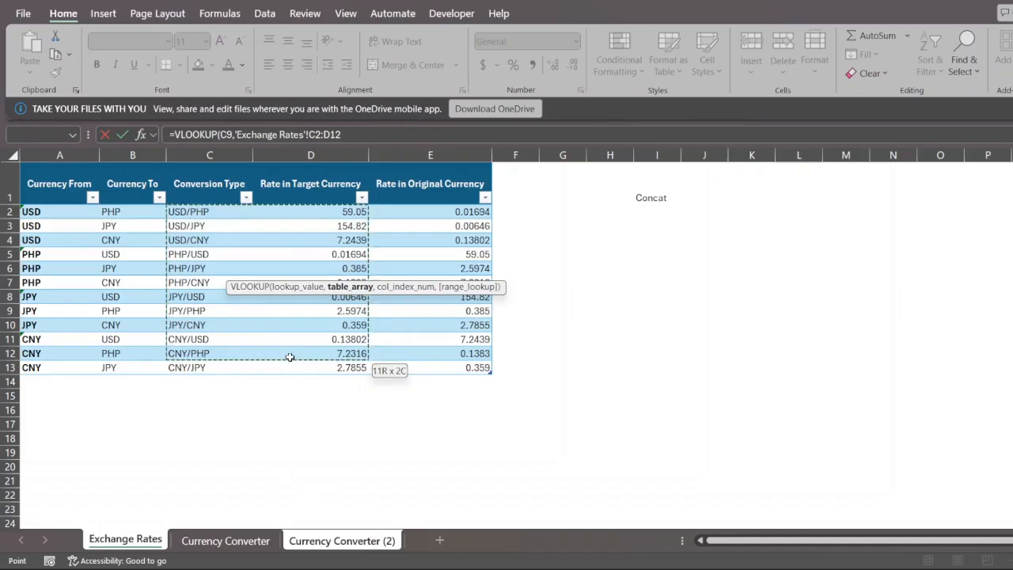
{"action": "left_click_drag", "start_coordinate": [288, 353], "coordinate": [289, 367]}
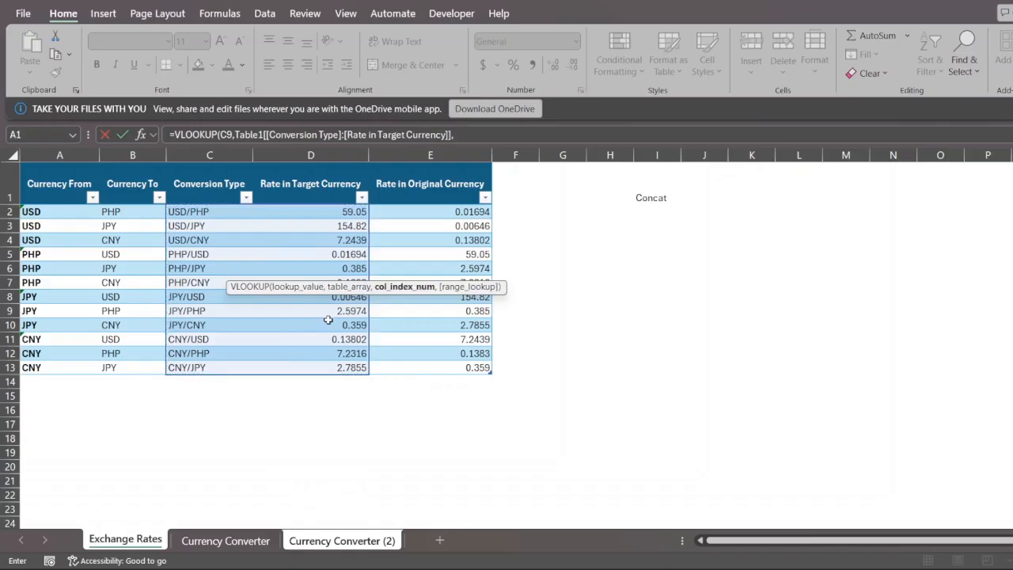
{"action": "mouse_move", "coordinate": [323, 190]}
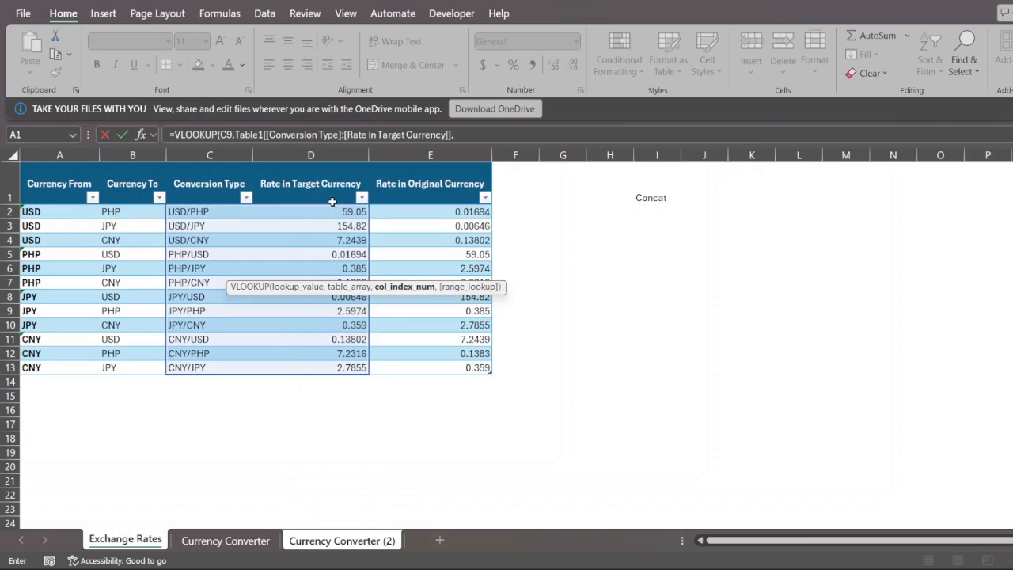
{"action": "type", "text": ",2,0"}
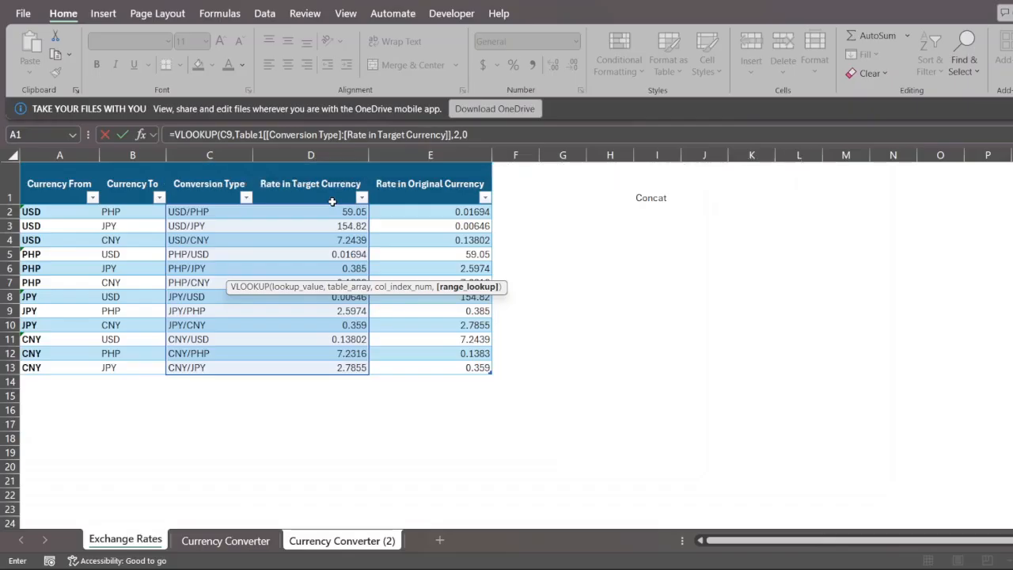
{"action": "left_click", "coordinate": [342, 540]}
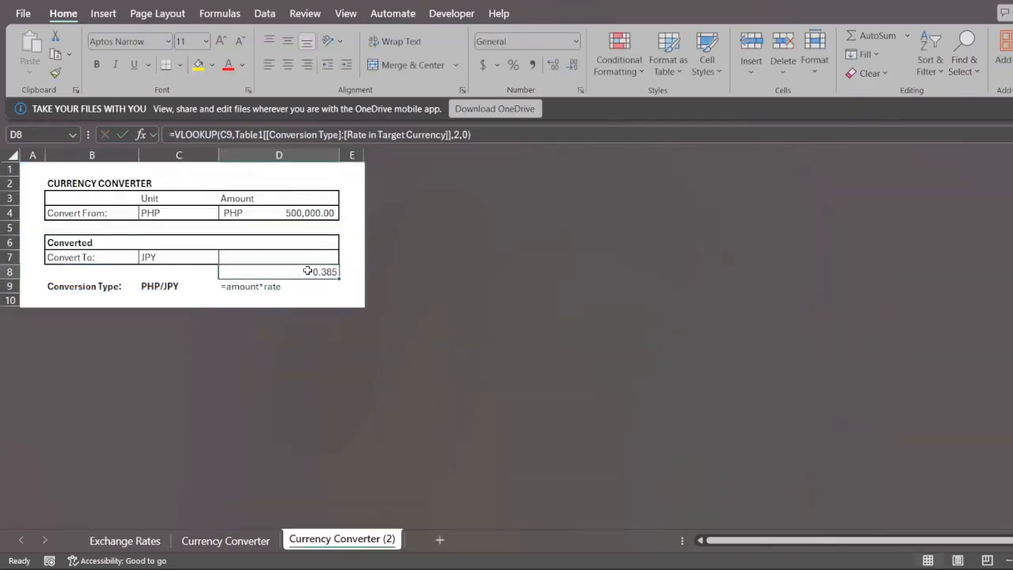
{"action": "mouse_move", "coordinate": [187, 342]}
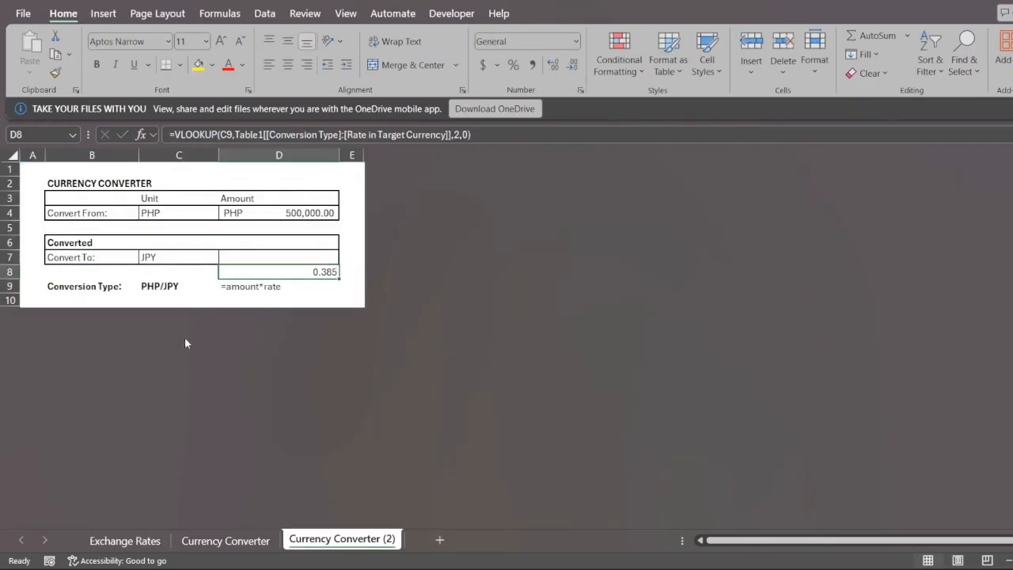
- Verify on Exchange Rates that the PHP/JPY rate is 0.385
{"action": "left_click", "coordinate": [177, 285]}
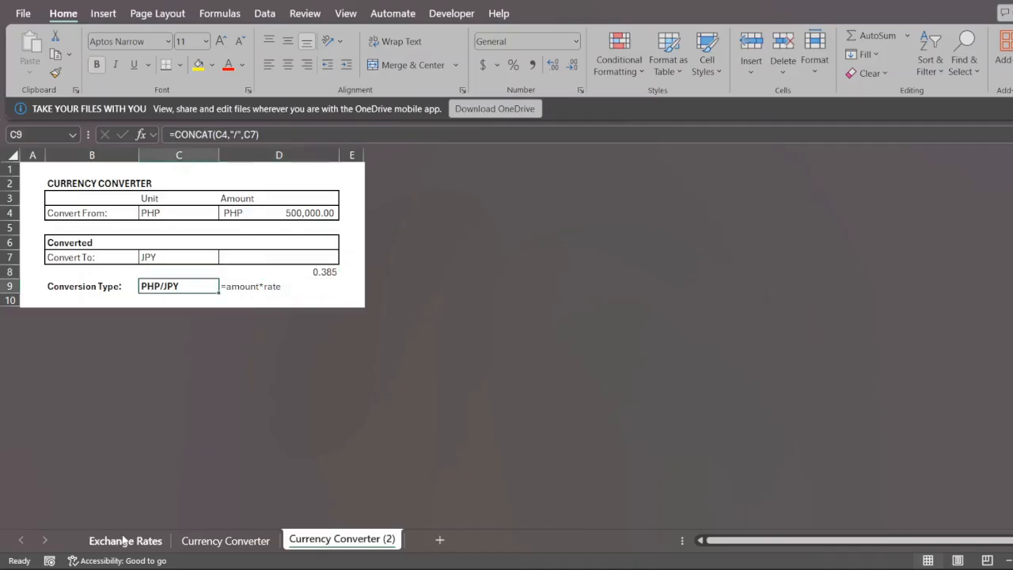
{"action": "left_click", "coordinate": [125, 541]}
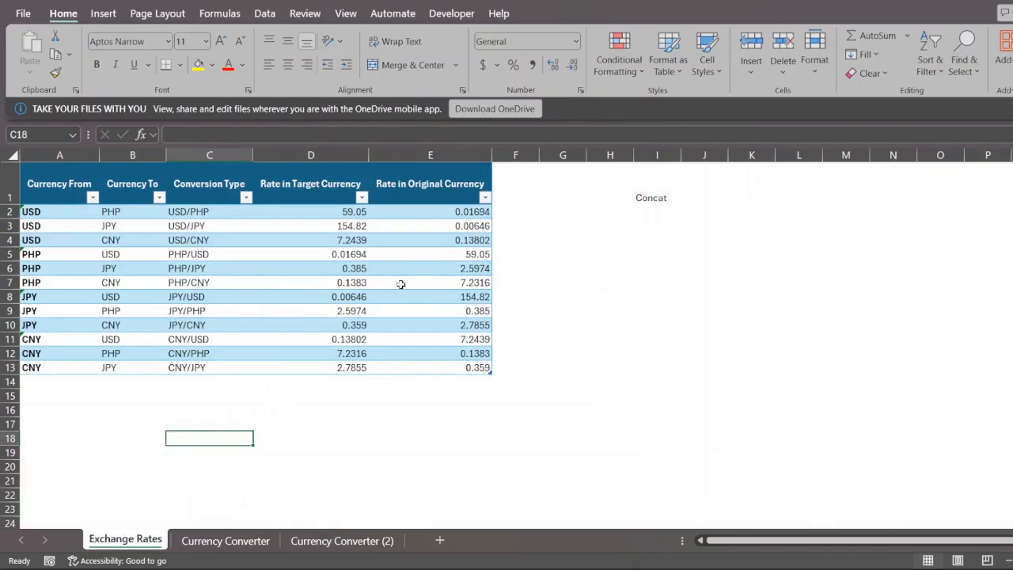
{"action": "left_click", "coordinate": [310, 267]}
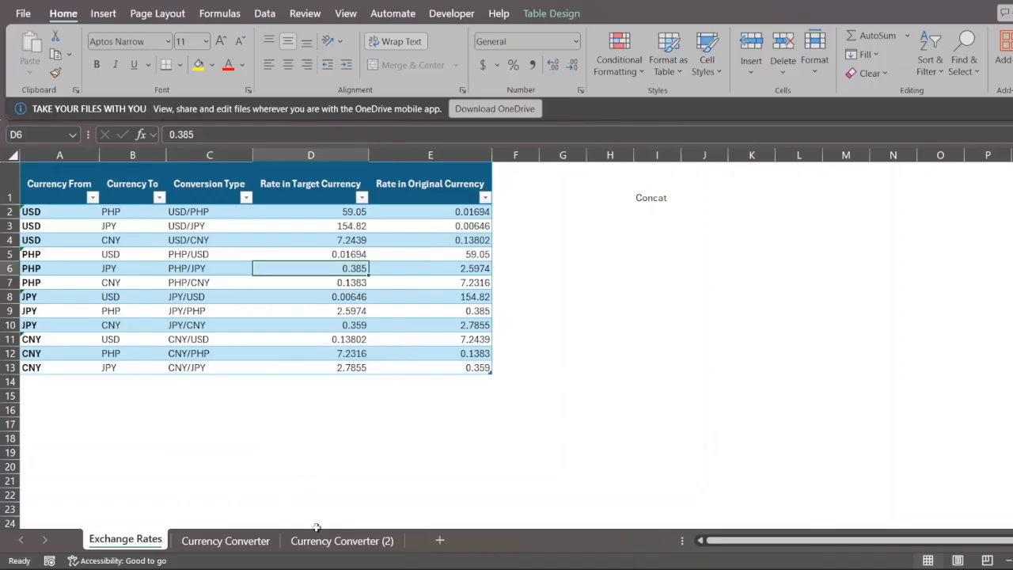
{"action": "left_click", "coordinate": [342, 542]}
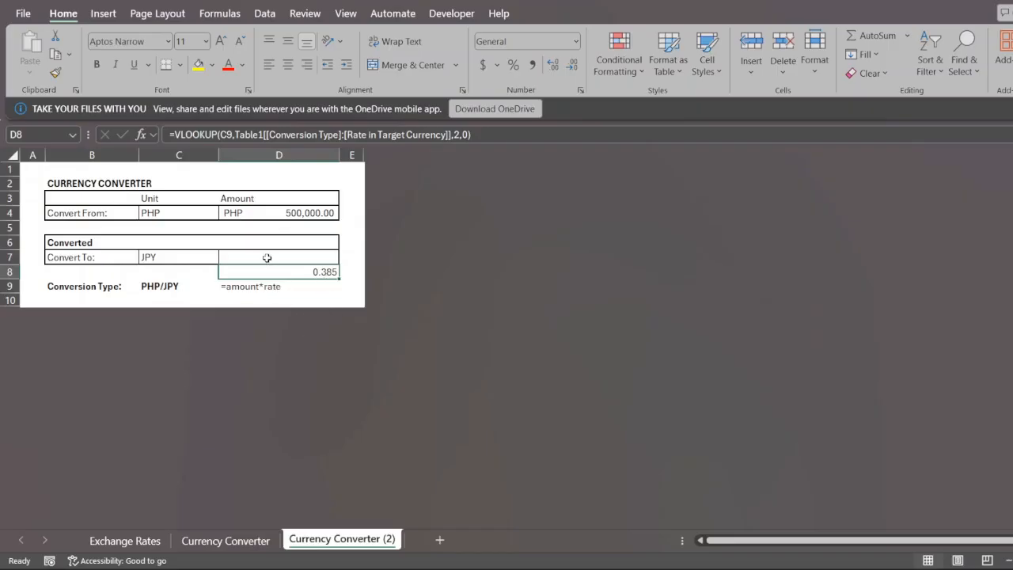
- Make the converted amount =D4*D8, giving JPY 192,500.00
{"action": "type", "text": "="}
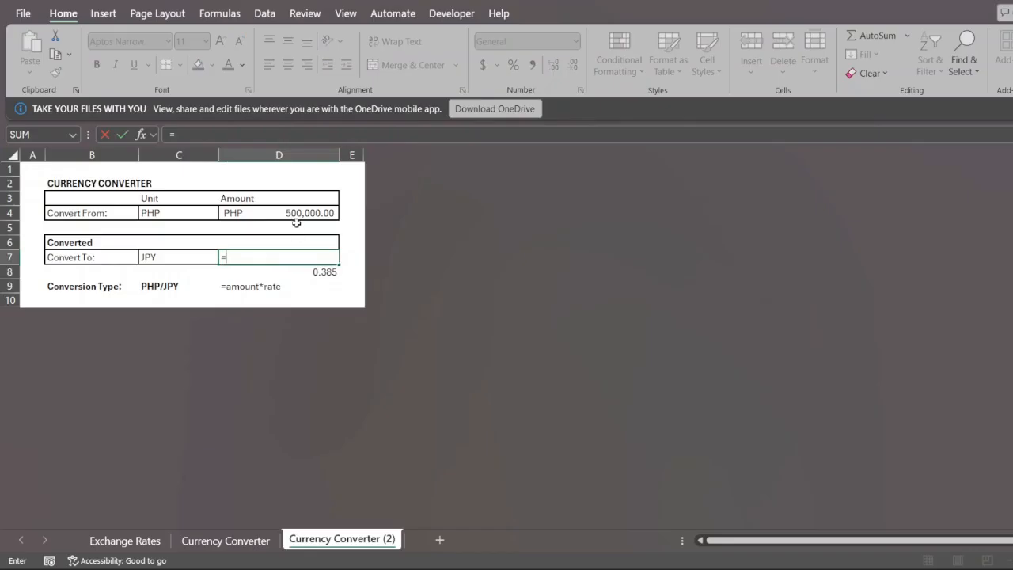
{"action": "left_click", "coordinate": [279, 212]}
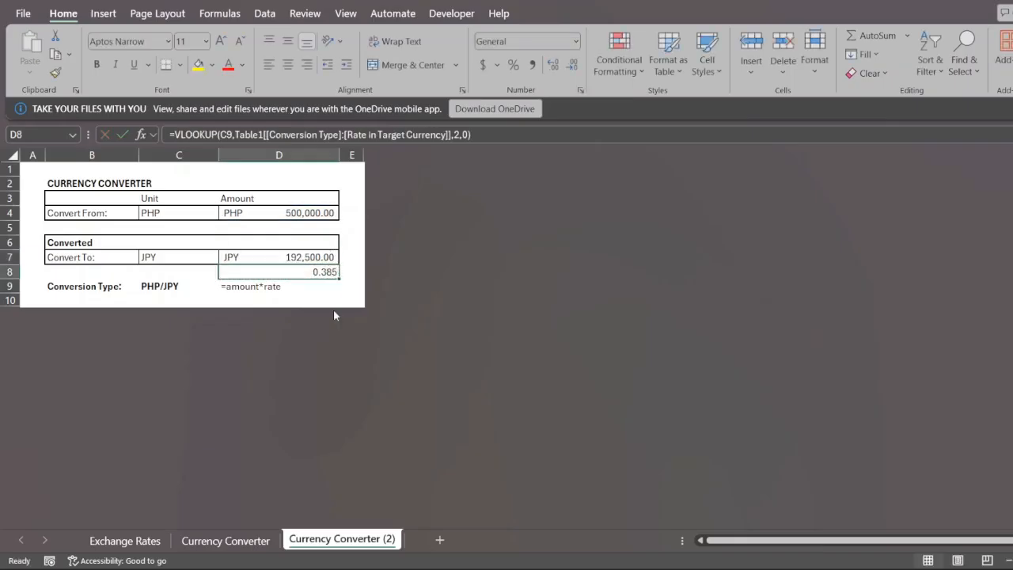
{"action": "left_click", "coordinate": [279, 285]}
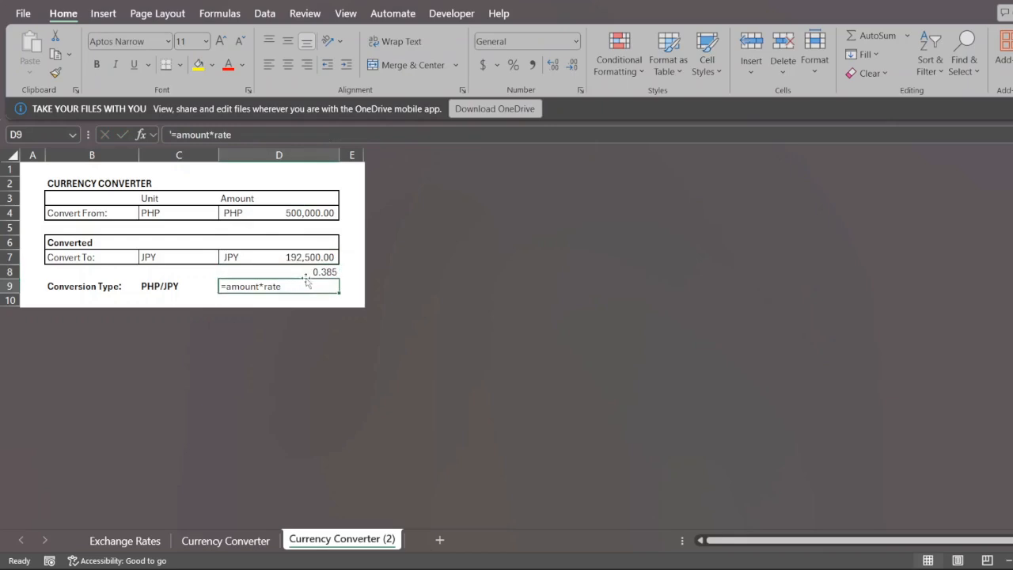
- Clear the helper cells and embed the VLOOKUP directly in D7 as =D4*VLOOKUP(C9,...,2,0)
{"action": "left_click", "coordinate": [279, 272]}
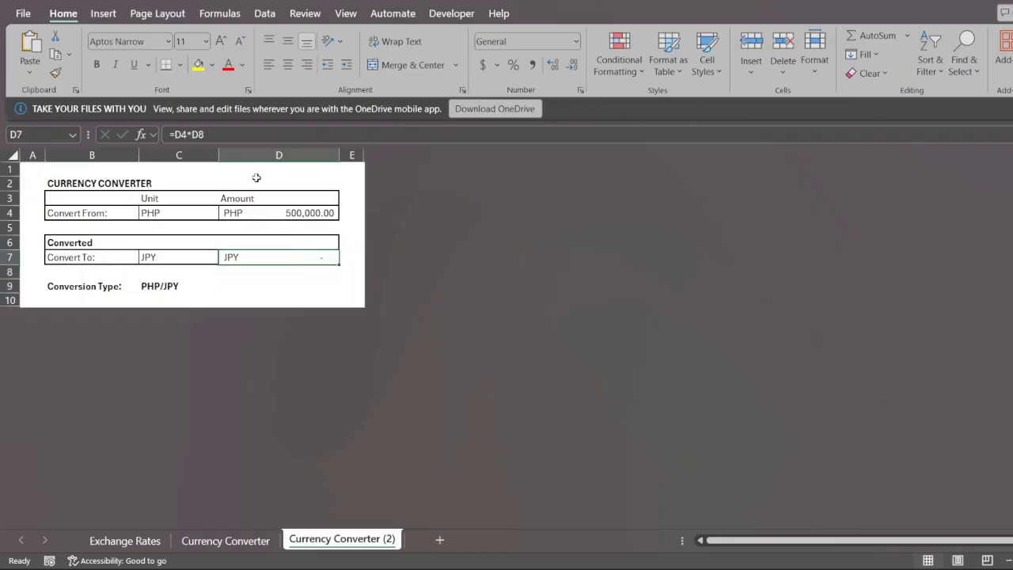
{"action": "double_click", "coordinate": [279, 257]}
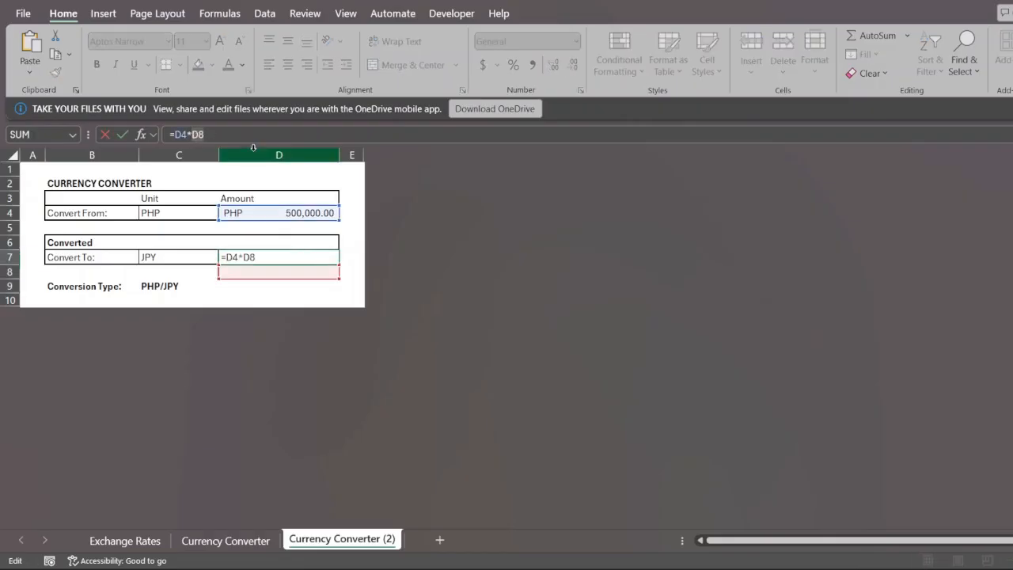
{"action": "key", "text": "Return"}
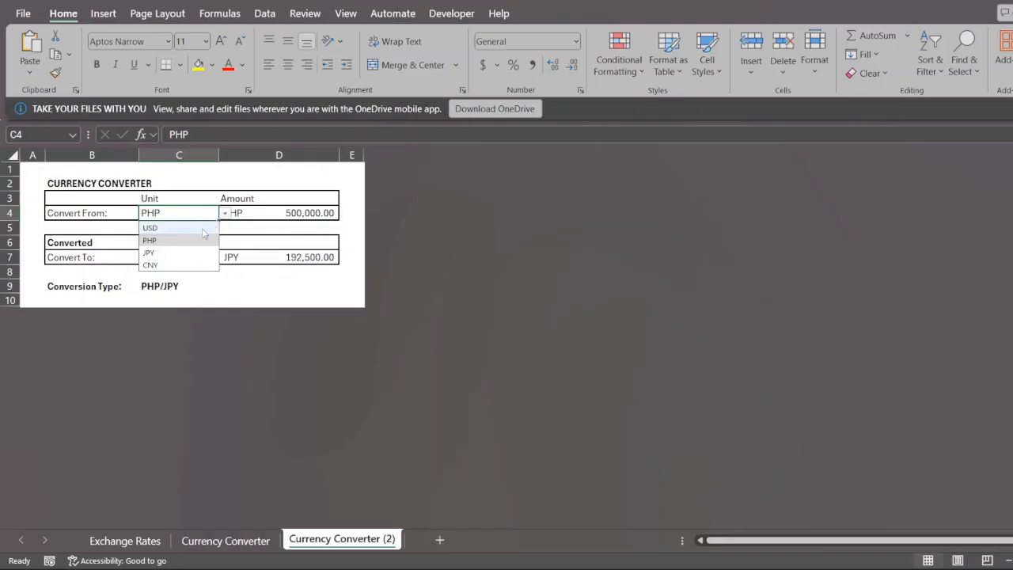
- Convert 60,000 USD to JPY, giving 9,289,200.00
{"action": "left_click", "coordinate": [151, 228]}
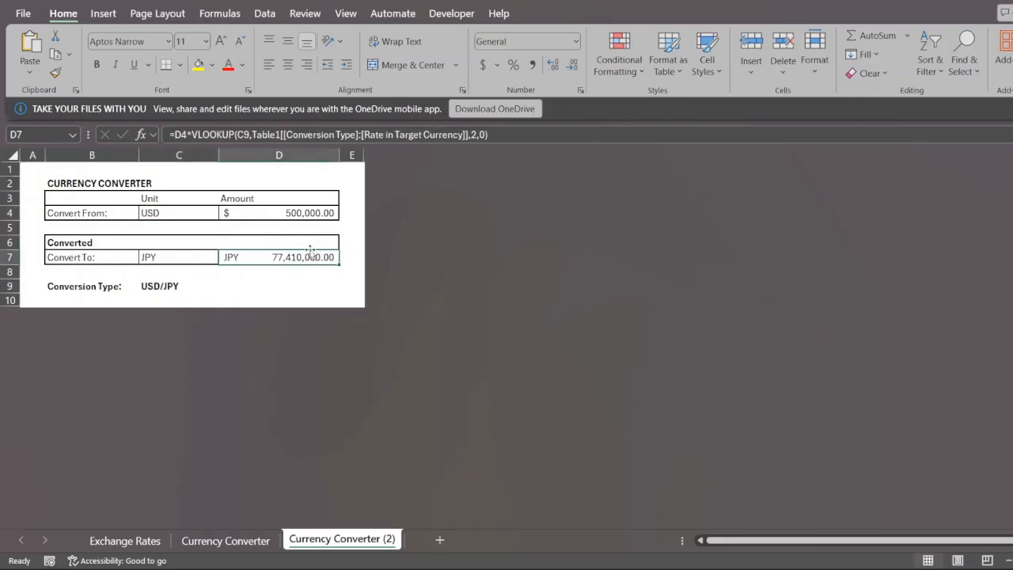
{"action": "left_click", "coordinate": [279, 212]}
{"action": "type", "text": "60,000"}
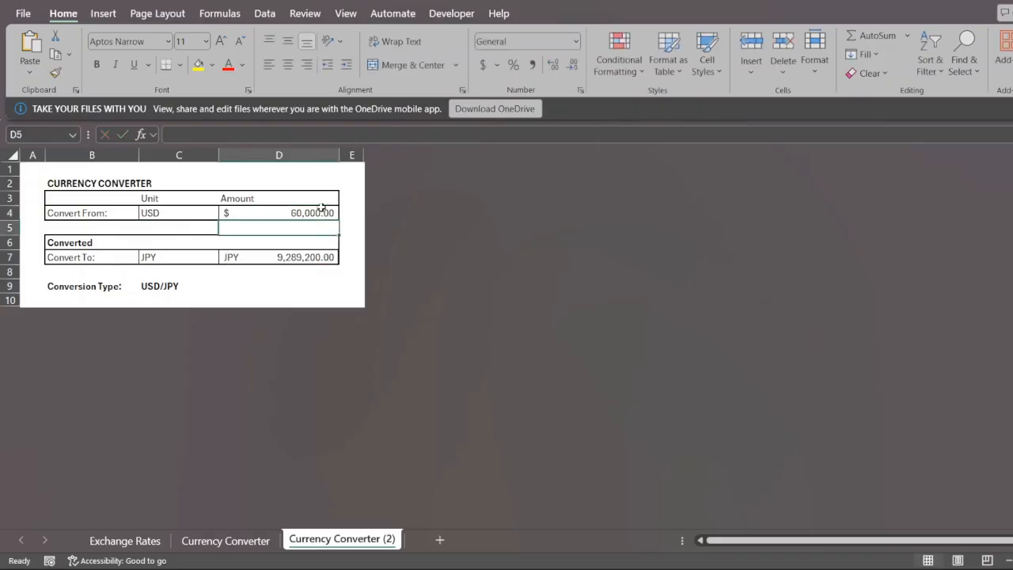
{"action": "left_click", "coordinate": [304, 256]}
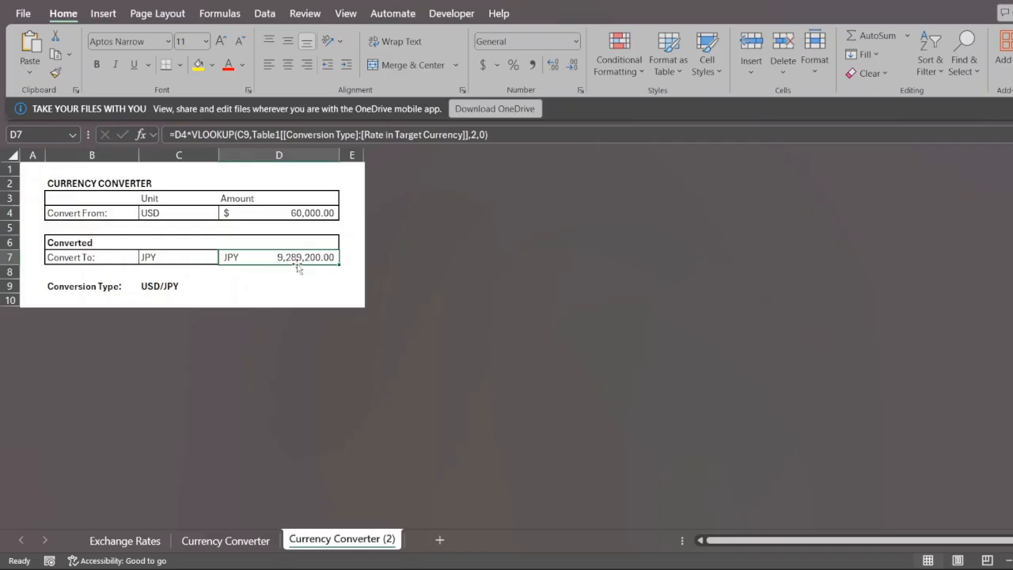
{"action": "mouse_move", "coordinate": [304, 267]}
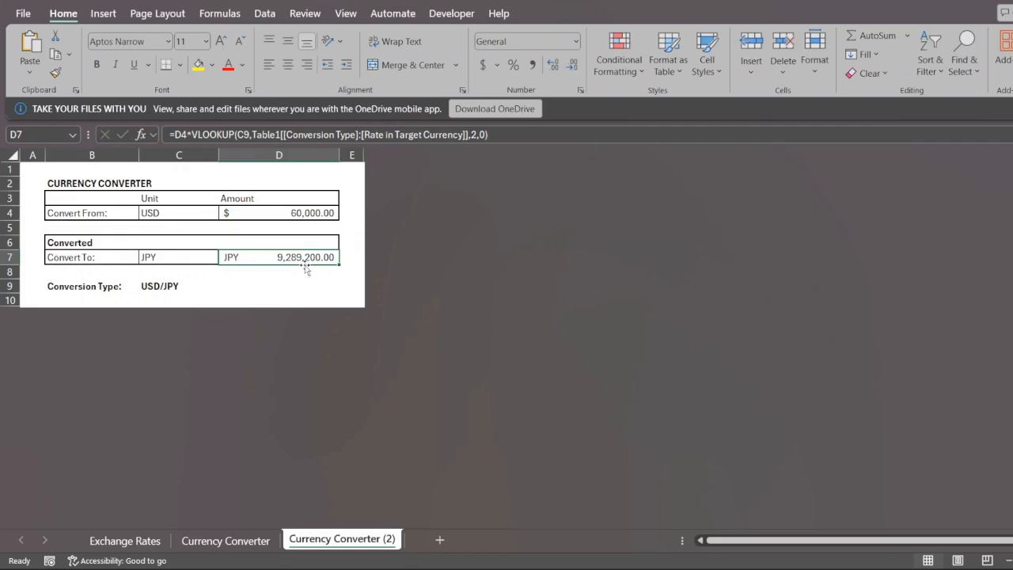
{"action": "mouse_move", "coordinate": [331, 285]}
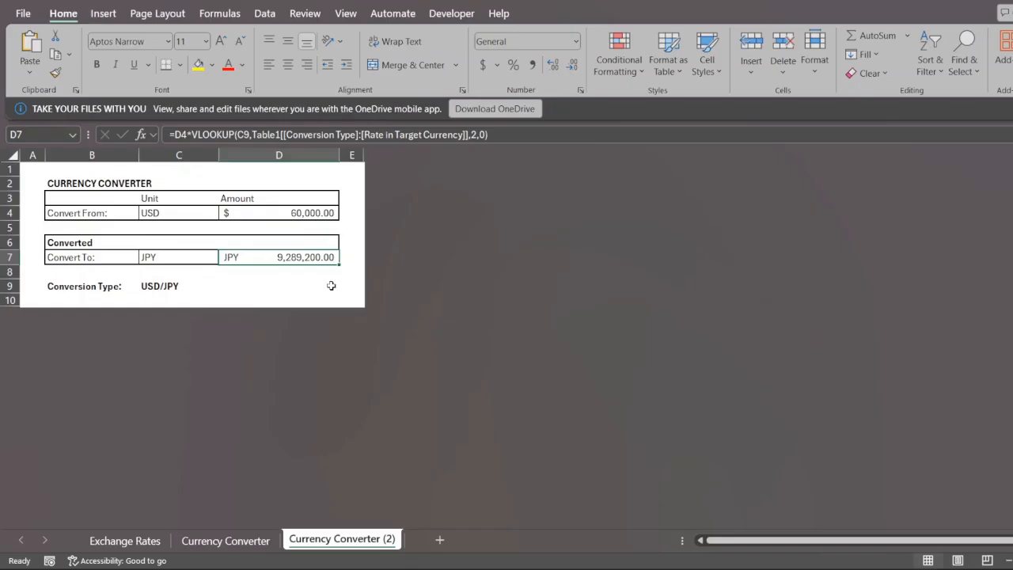
{"action": "mouse_move", "coordinate": [314, 274]}
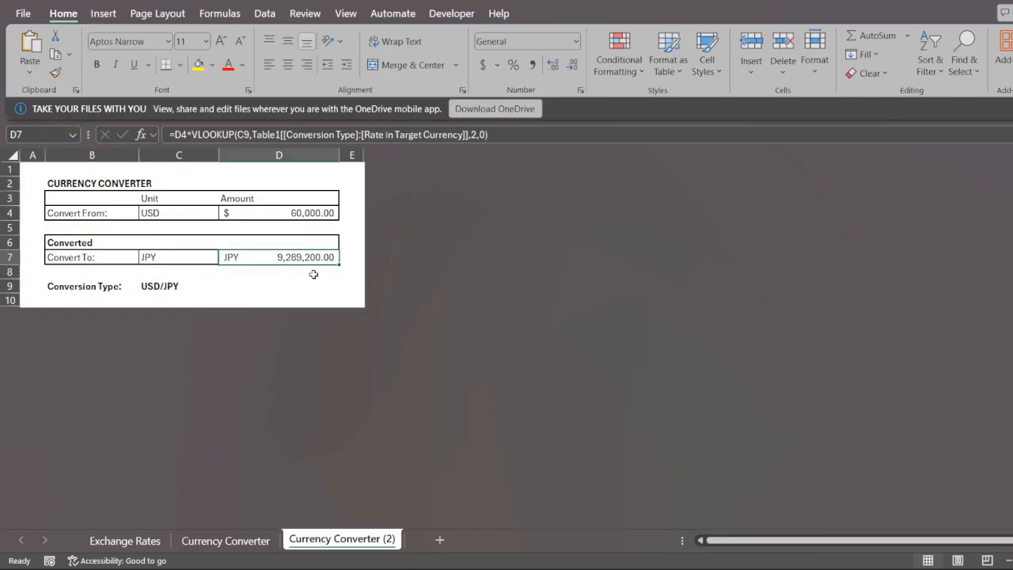
- Label D8 'Concat' and close the Conditional Formatting Rules Manager for the amount cell
{"action": "left_click", "coordinate": [279, 273]}
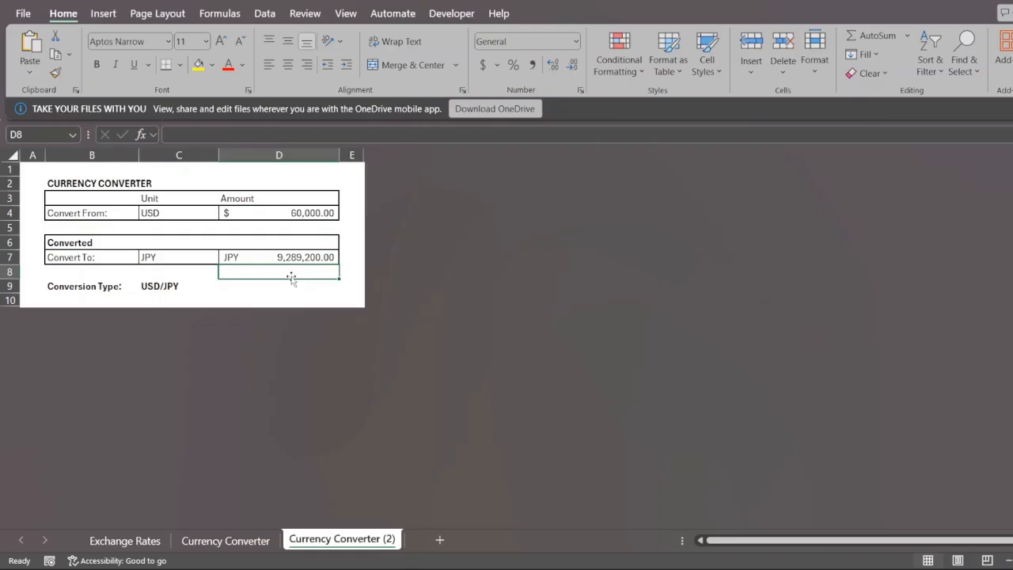
{"action": "type", "text": "Concat"}
{"action": "left_click", "coordinate": [279, 285]}
{"action": "type", "text": "Vlookup"}
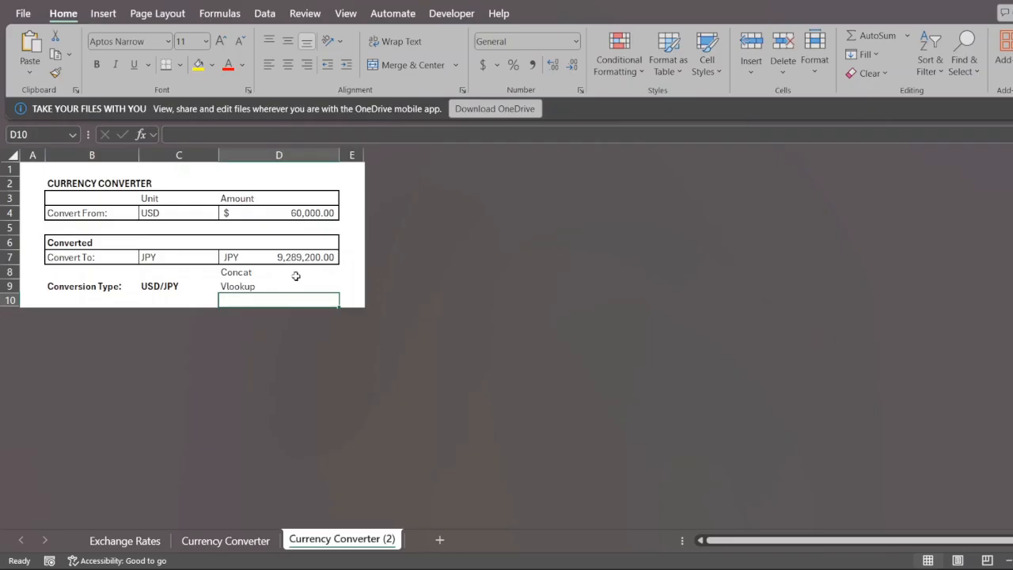
{"action": "left_click", "coordinate": [278, 213]}
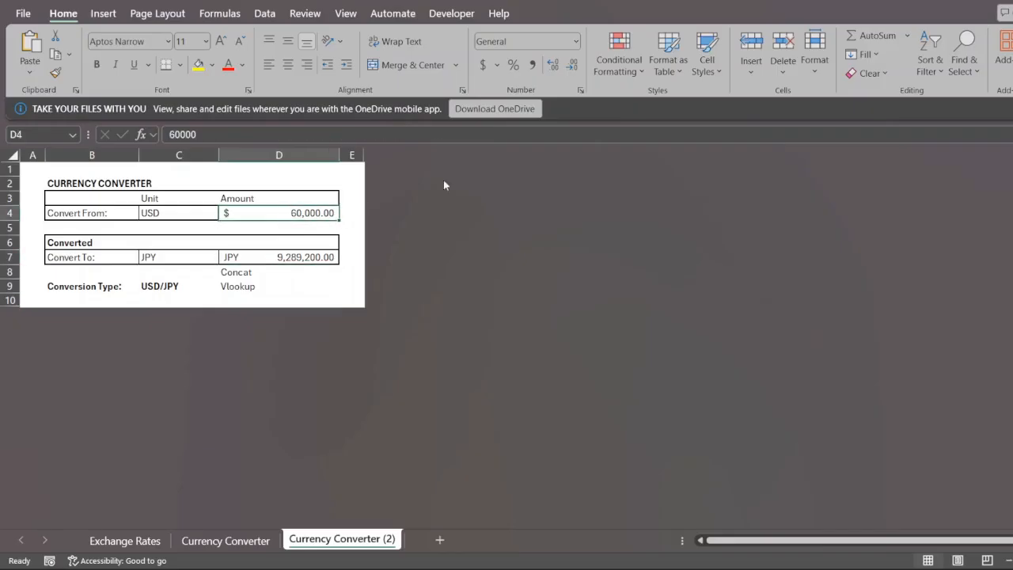
{"action": "left_click", "coordinate": [618, 60]}
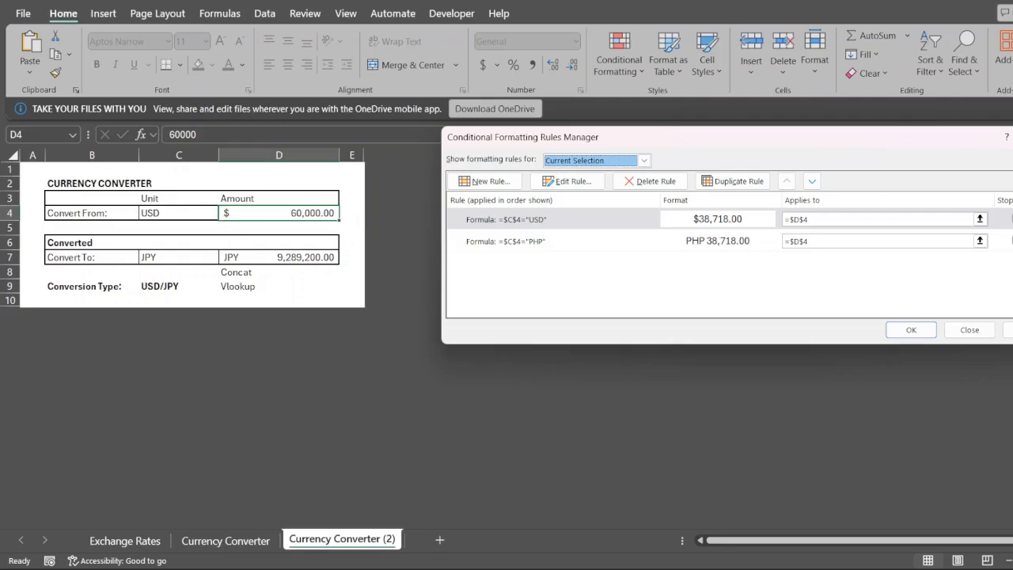
- Inspect the D7 formula, the C7 target currency and the label cells D8 and E8
{"action": "left_click", "coordinate": [969, 329]}
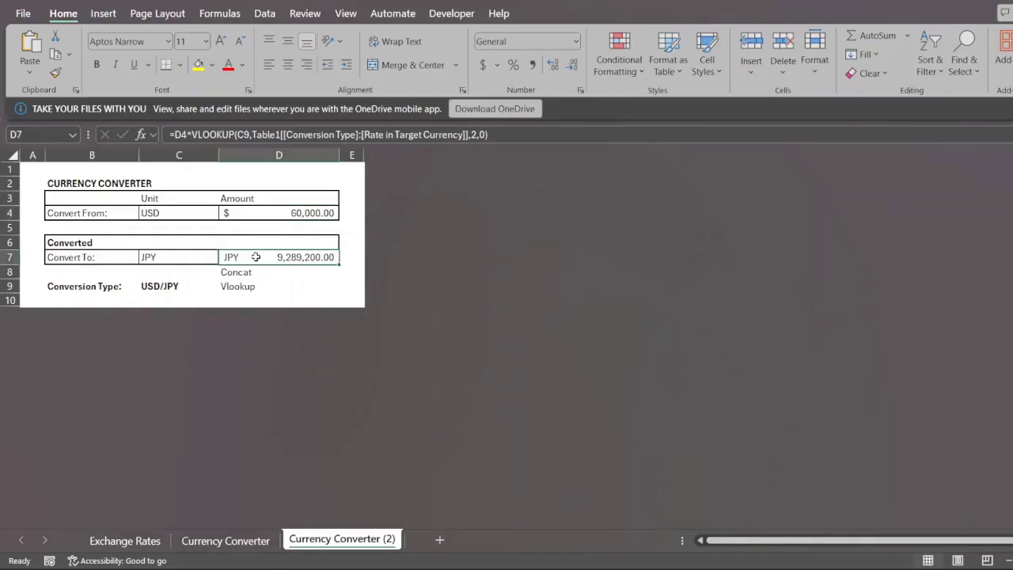
{"action": "left_click", "coordinate": [177, 257]}
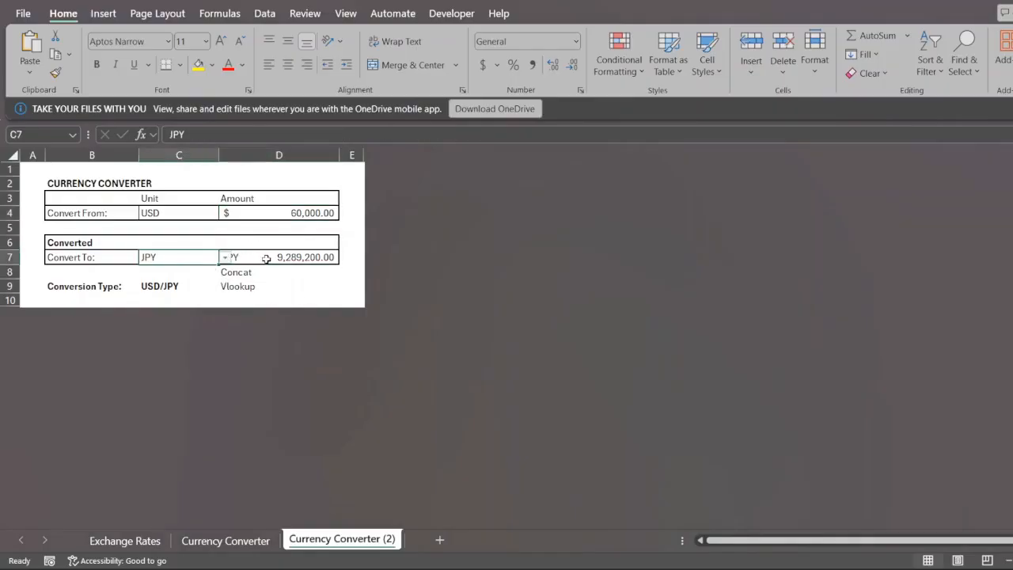
{"action": "left_click", "coordinate": [279, 257]}
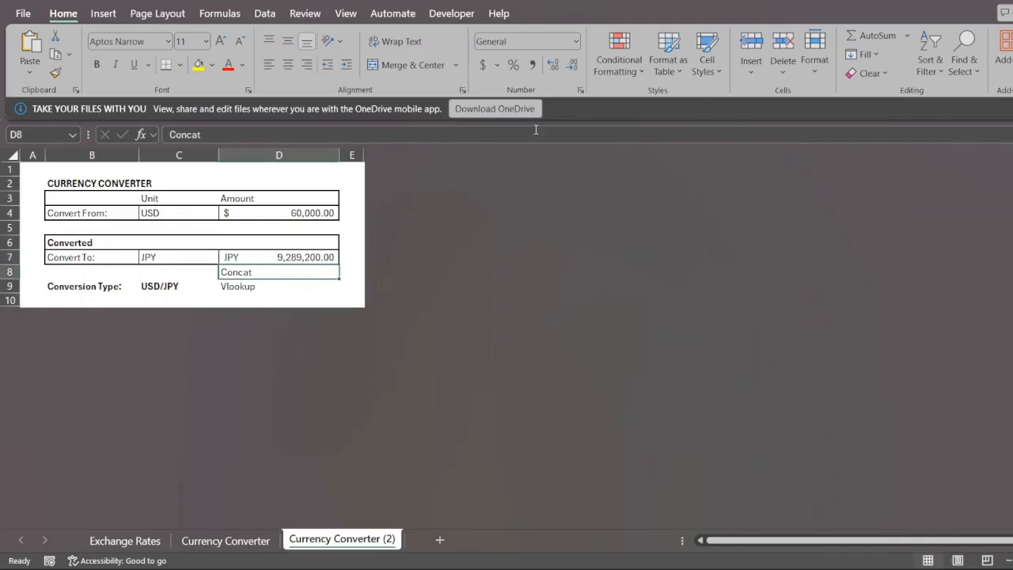
{"action": "mouse_move", "coordinate": [617, 55]}
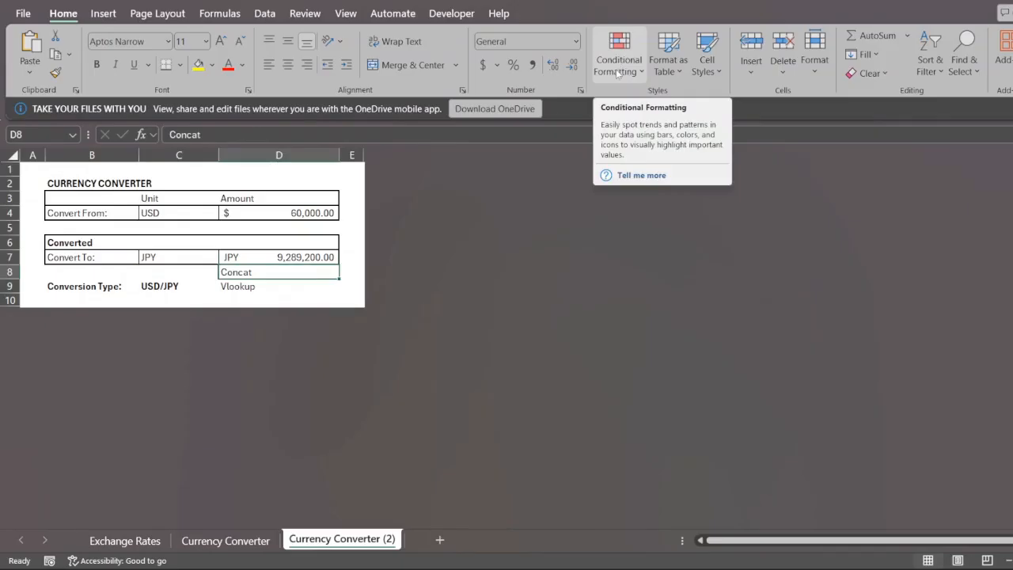
{"action": "left_click", "coordinate": [351, 272]}
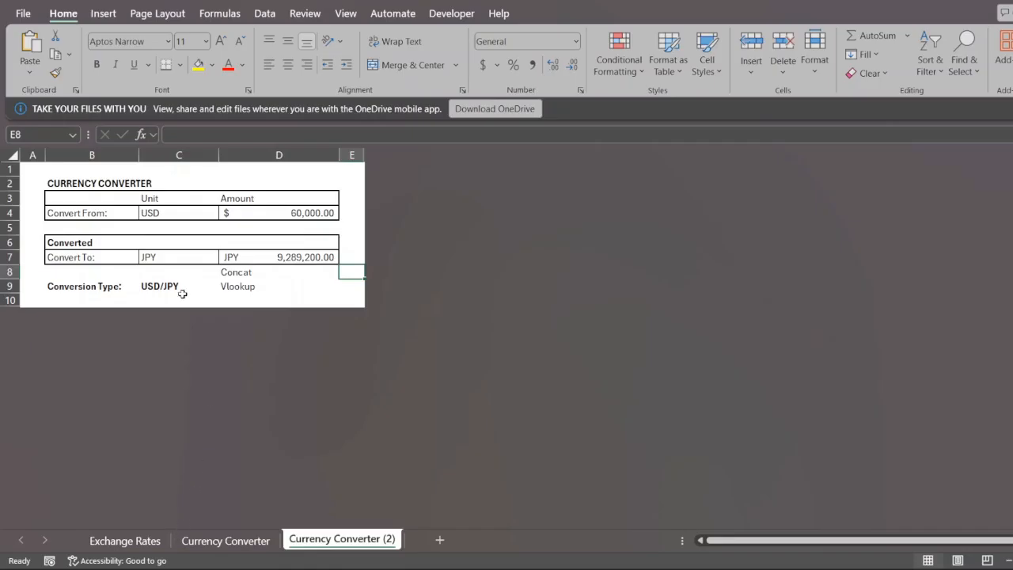
- Check both rate columns of the Exchange Rates table
{"action": "left_click", "coordinate": [123, 542]}
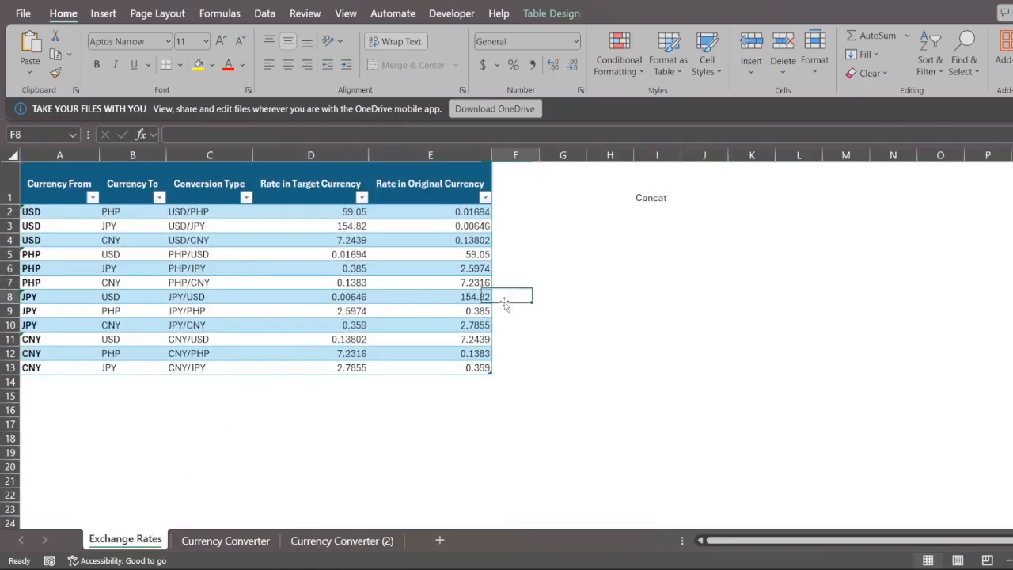
{"action": "left_click_drag", "start_coordinate": [311, 213], "coordinate": [431, 368]}
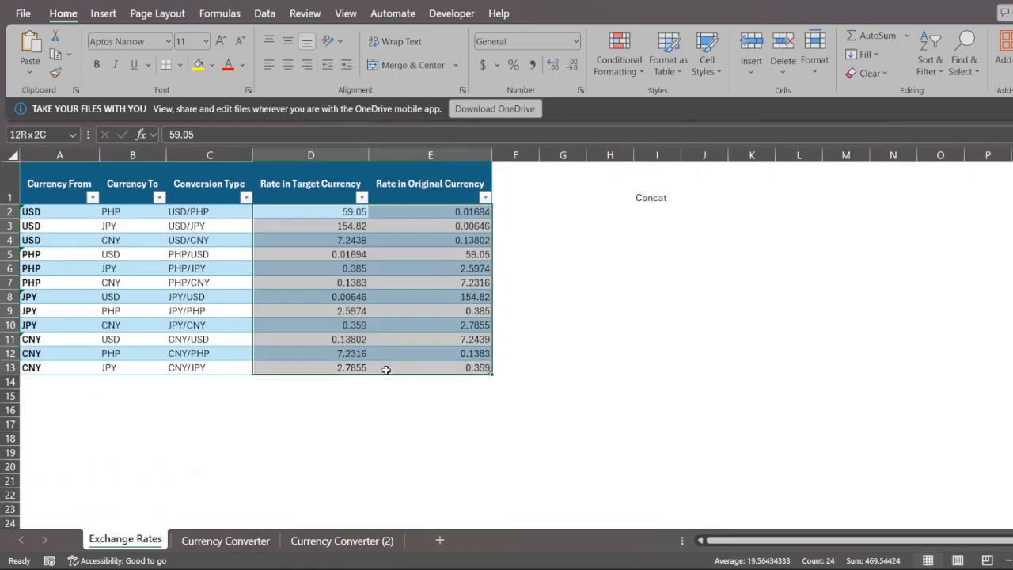
{"action": "left_click", "coordinate": [563, 339]}
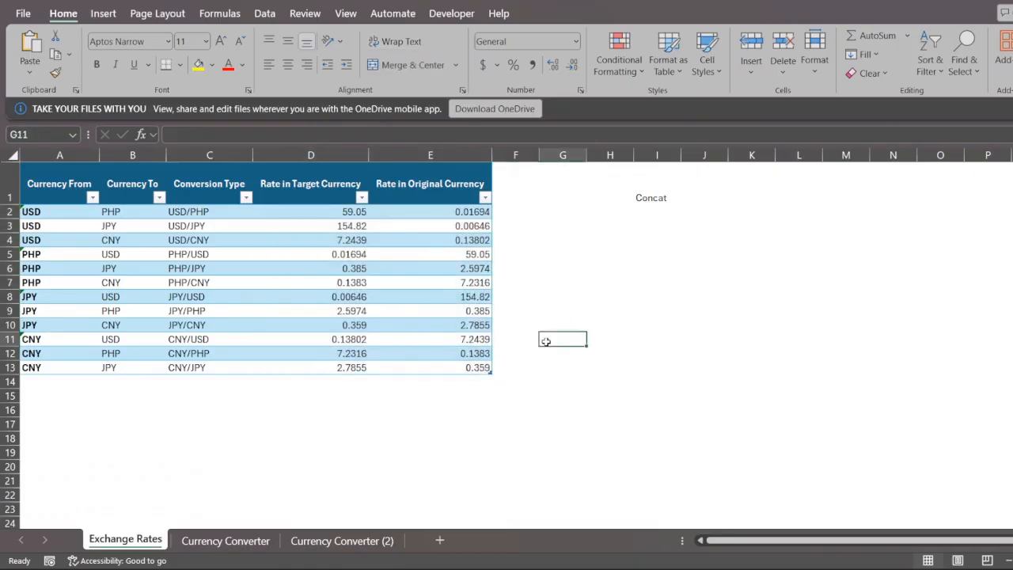
{"action": "mouse_move", "coordinate": [513, 297]}
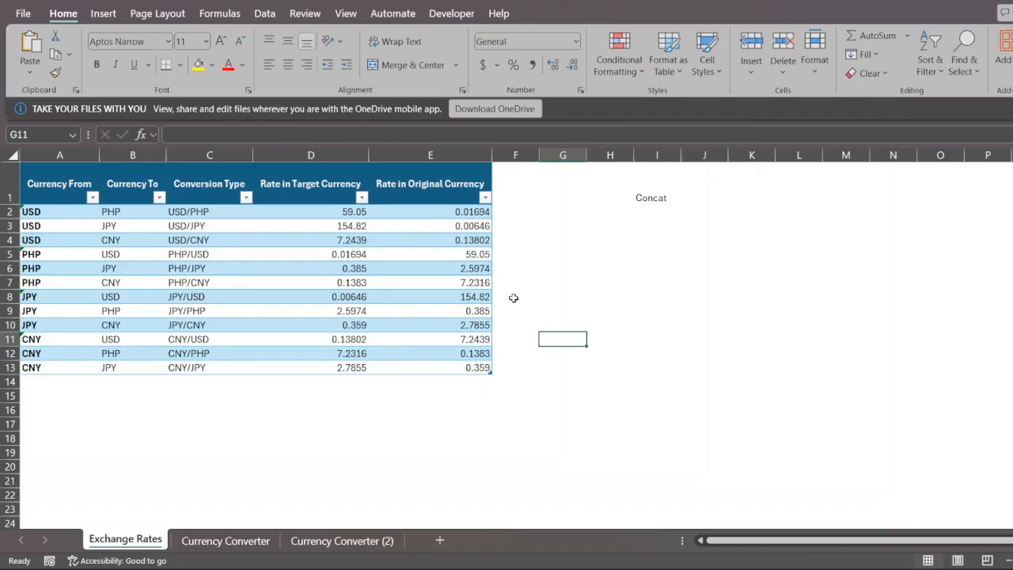
{"action": "mouse_move", "coordinate": [387, 285]}
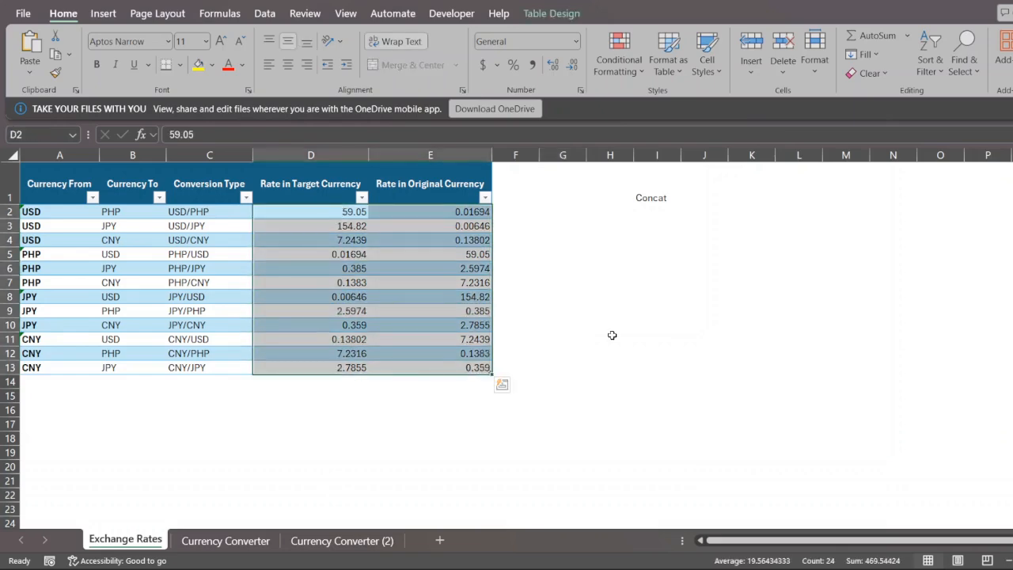
- Unhide the hidden Real Time sheet from the sheet-tab menu
{"action": "right_click", "coordinate": [225, 541]}
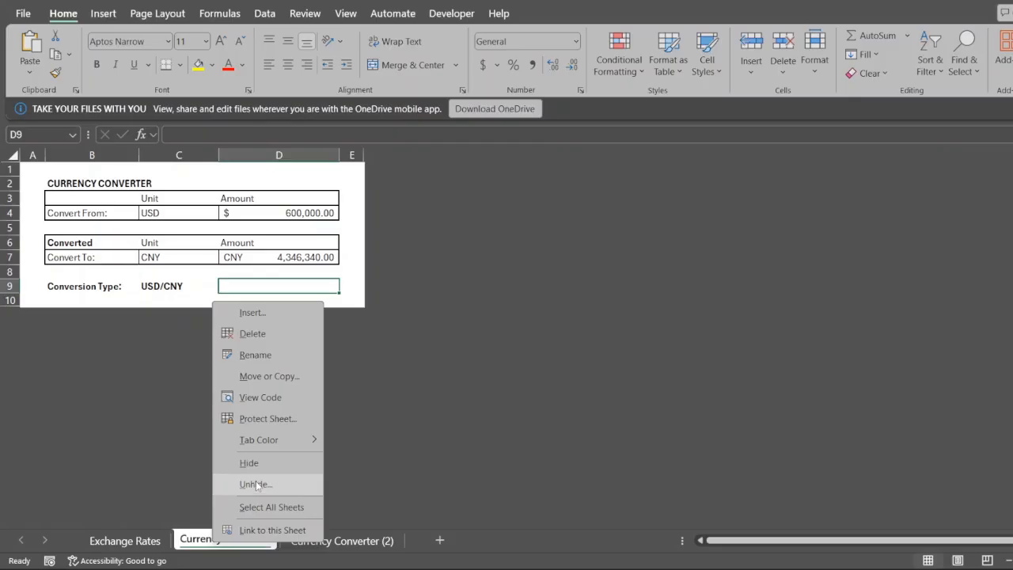
{"action": "left_click", "coordinate": [255, 484]}
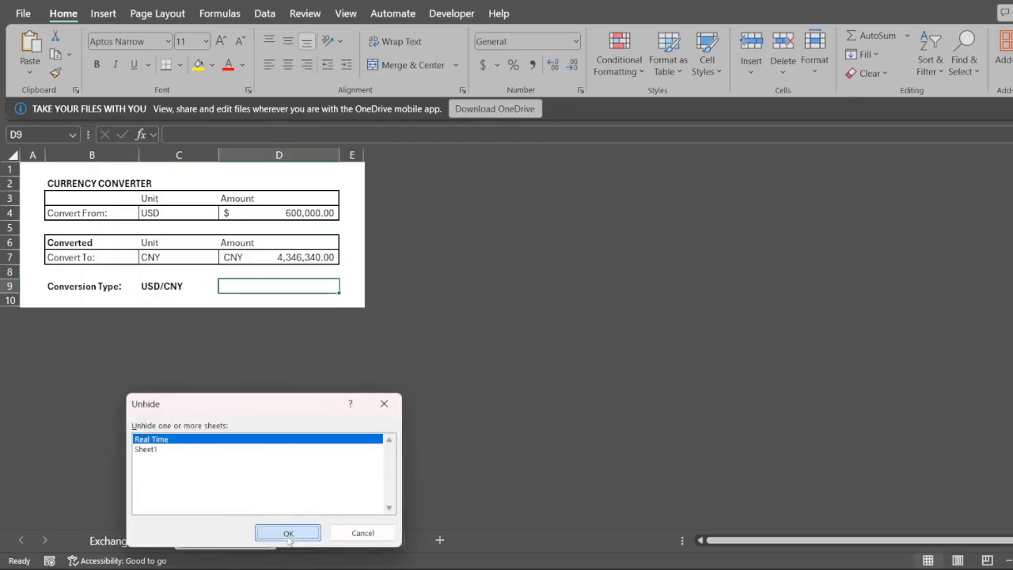
{"action": "left_click", "coordinate": [288, 532]}
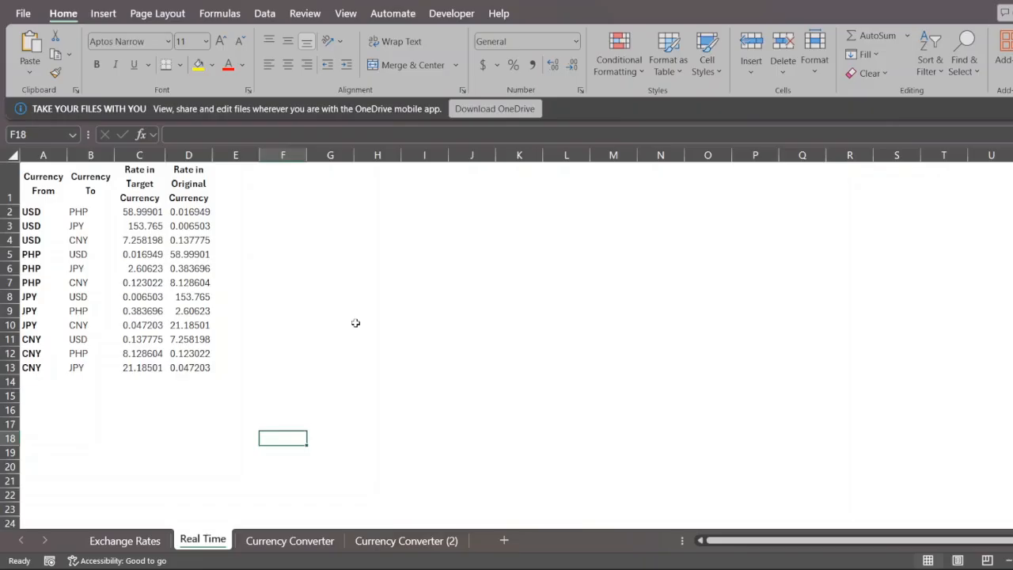
{"action": "mouse_move", "coordinate": [276, 345]}
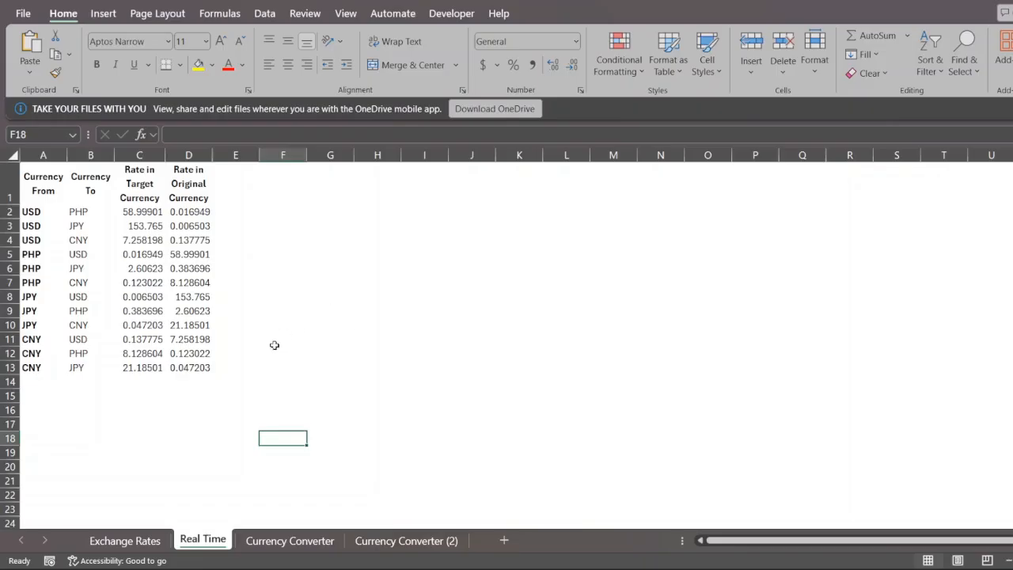
{"action": "mouse_move", "coordinate": [264, 353]}
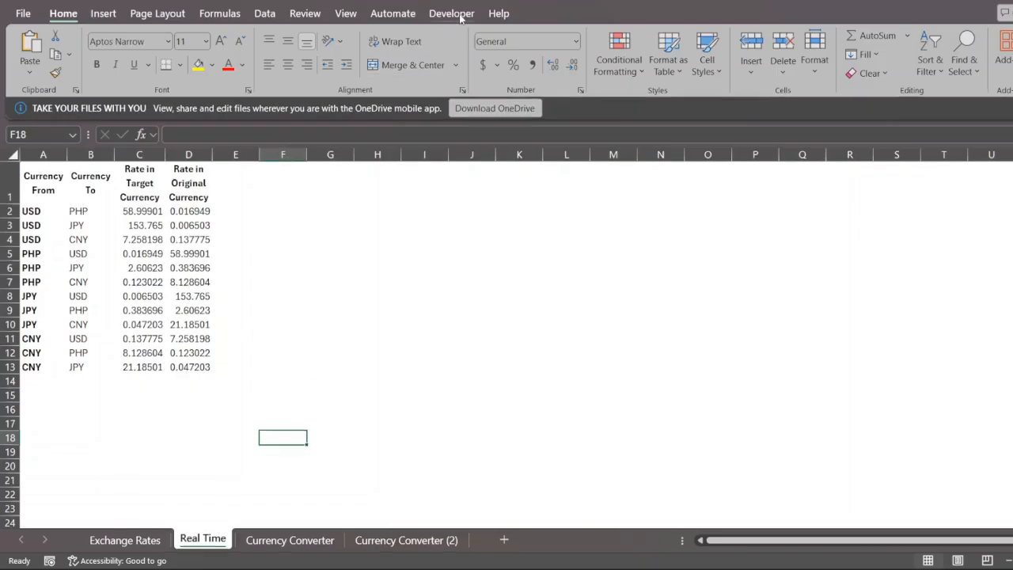
- Run the GenerateComprehensiveCurrencyTable macro, refreshing Real Time rates (USD/PHP 58.5615)
{"action": "left_click", "coordinate": [453, 13]}
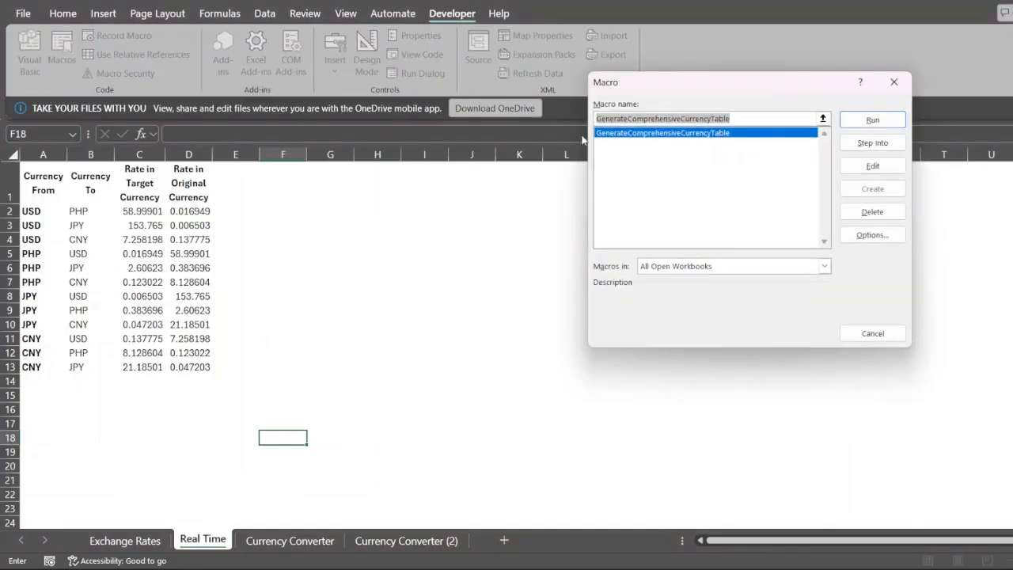
{"action": "left_click", "coordinate": [871, 120]}
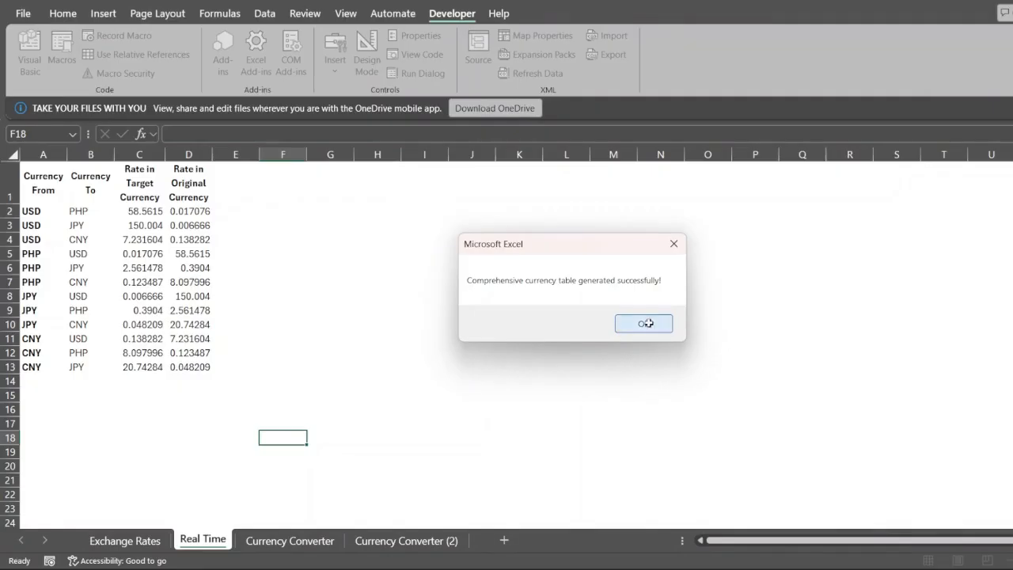
{"action": "left_click", "coordinate": [643, 323]}
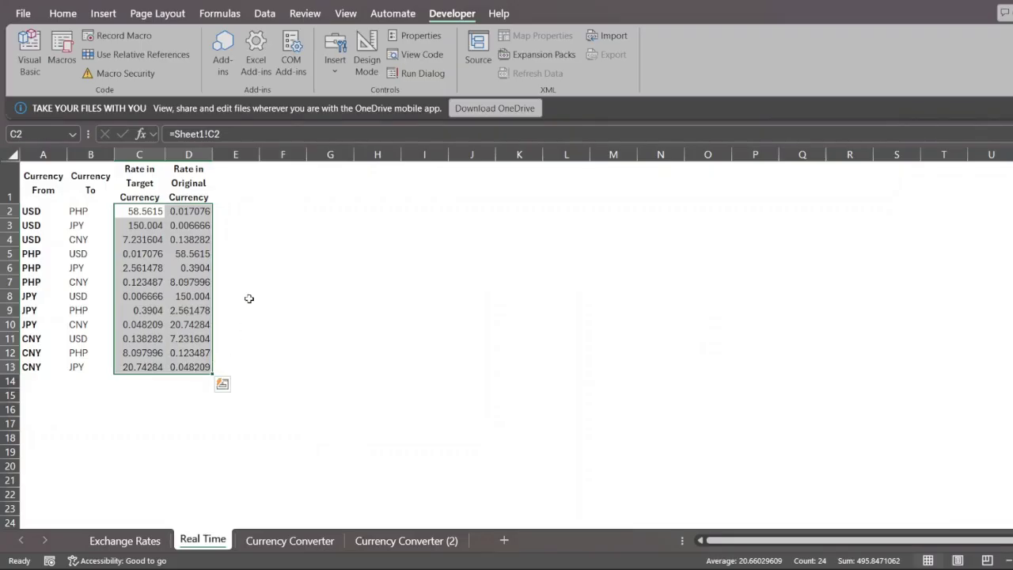
{"action": "mouse_move", "coordinate": [386, 510]}
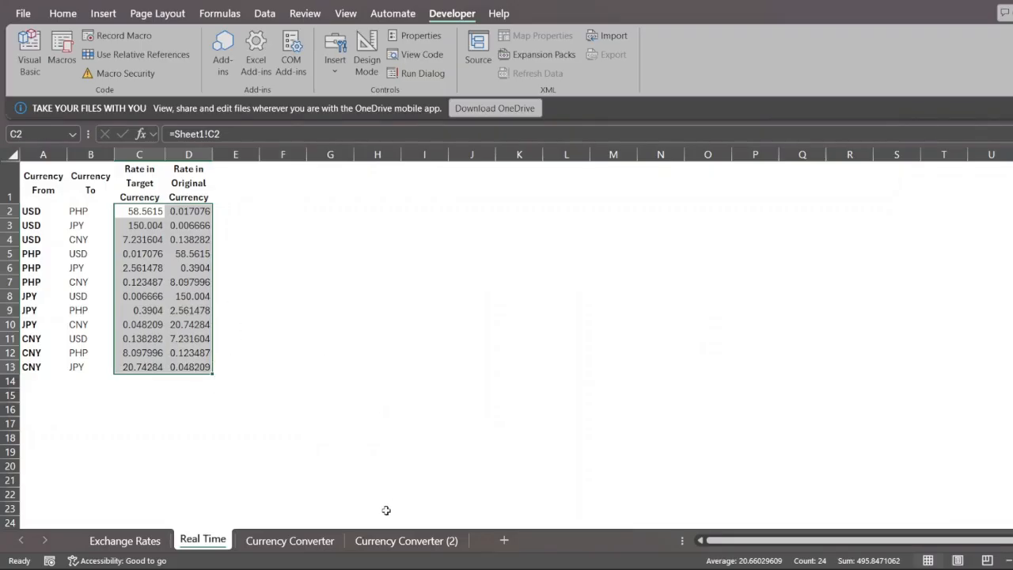
- Return to the Currency Converter (2) sheet showing 60,000 USD as 9,289,200.00 JPY
{"action": "left_click", "coordinate": [406, 541]}
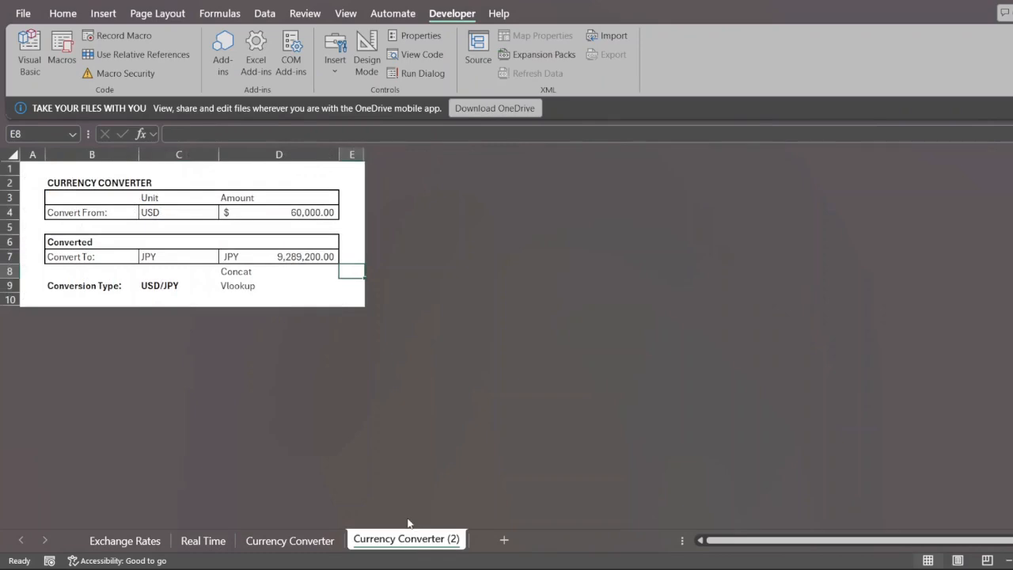
{"action": "mouse_move", "coordinate": [247, 479]}
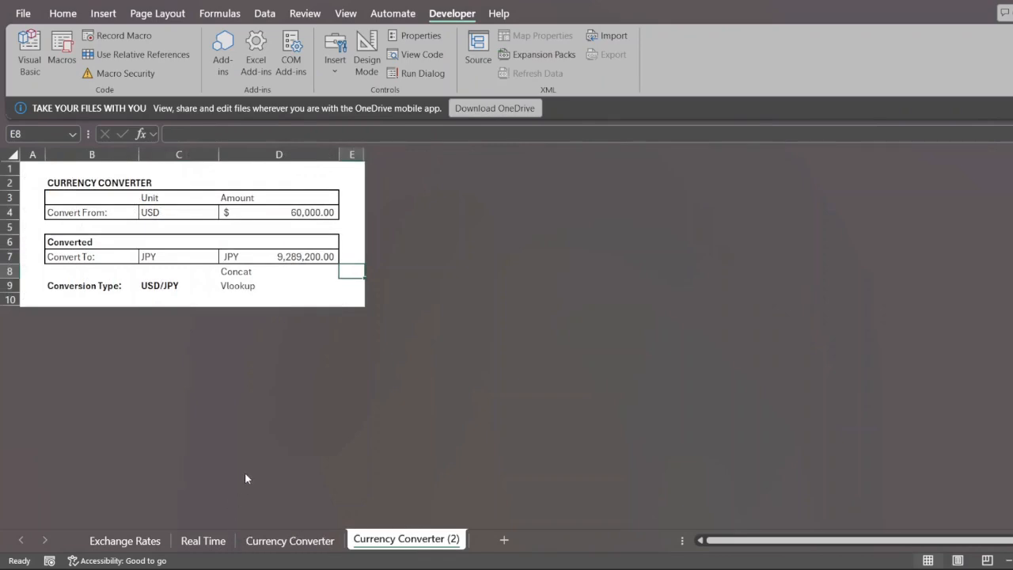
{"action": "mouse_move", "coordinate": [250, 491]}
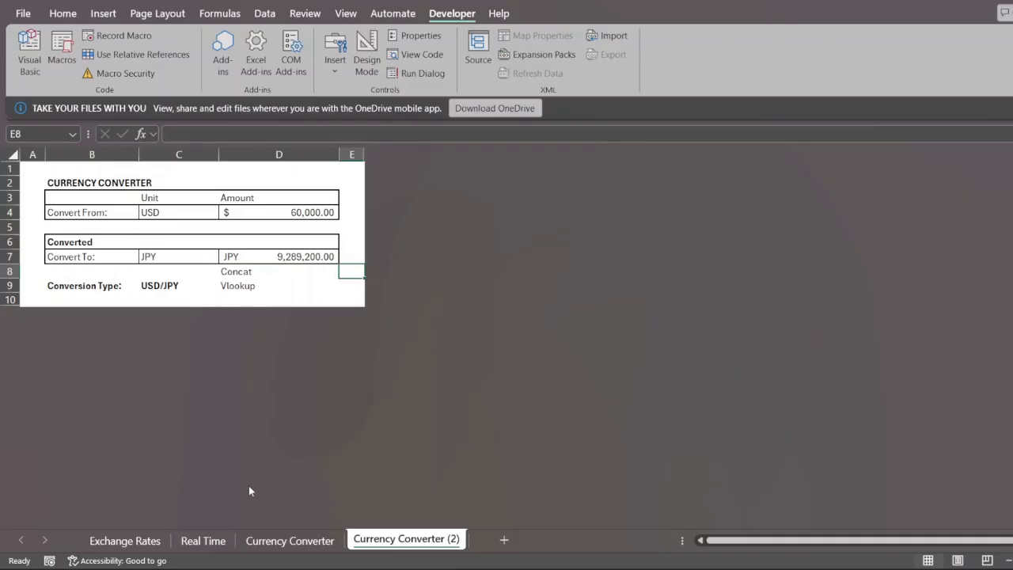